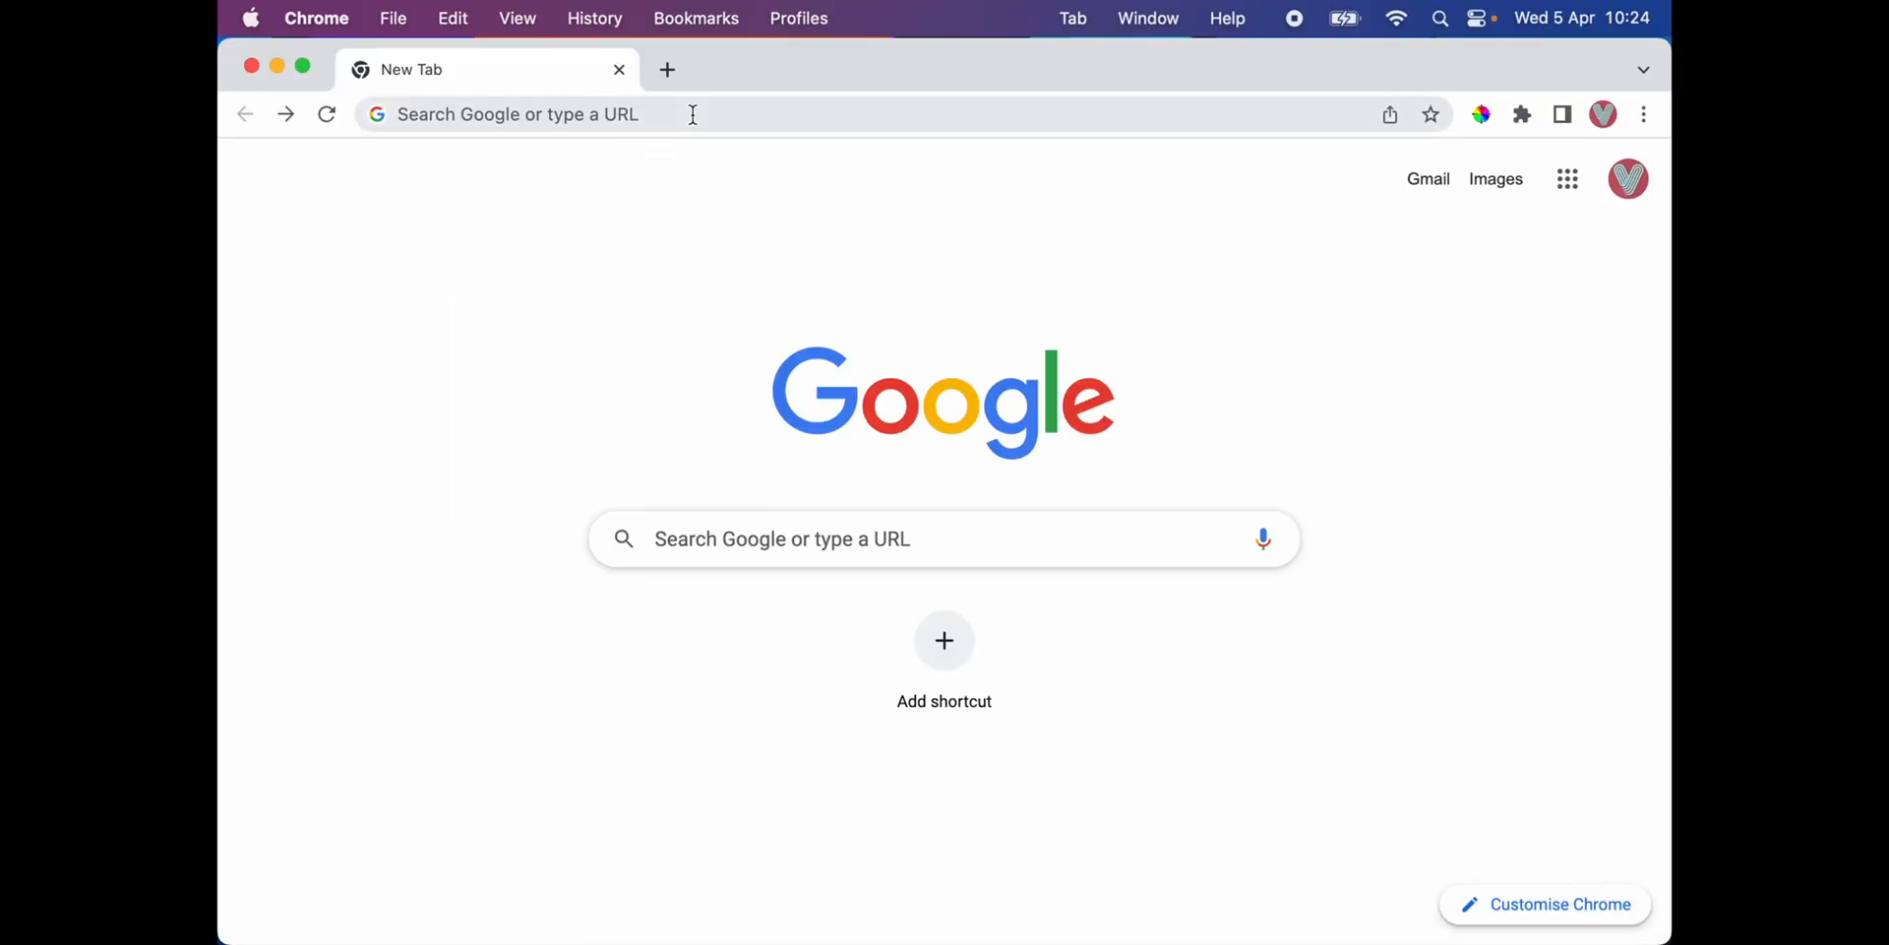
- Run a Google search for 'mysql server mac download' from the address bar
{"action": "left_click", "coordinate": [518, 114]}
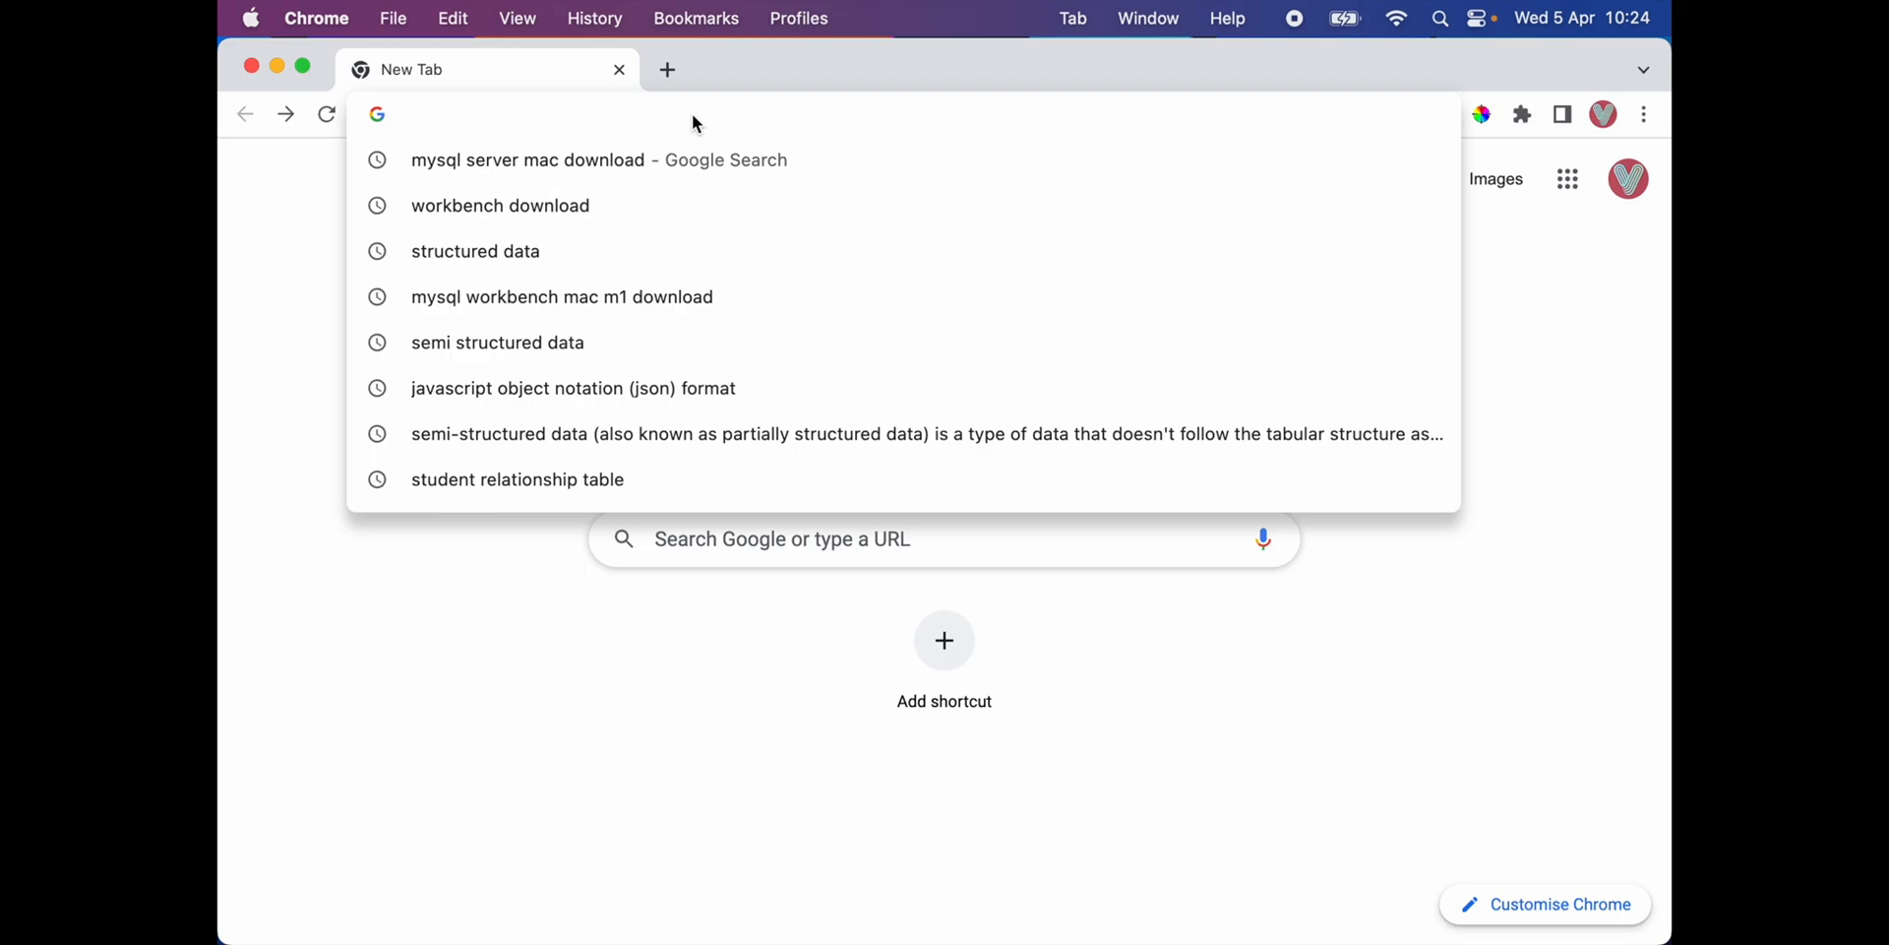
{"action": "mouse_move", "coordinate": [606, 120]}
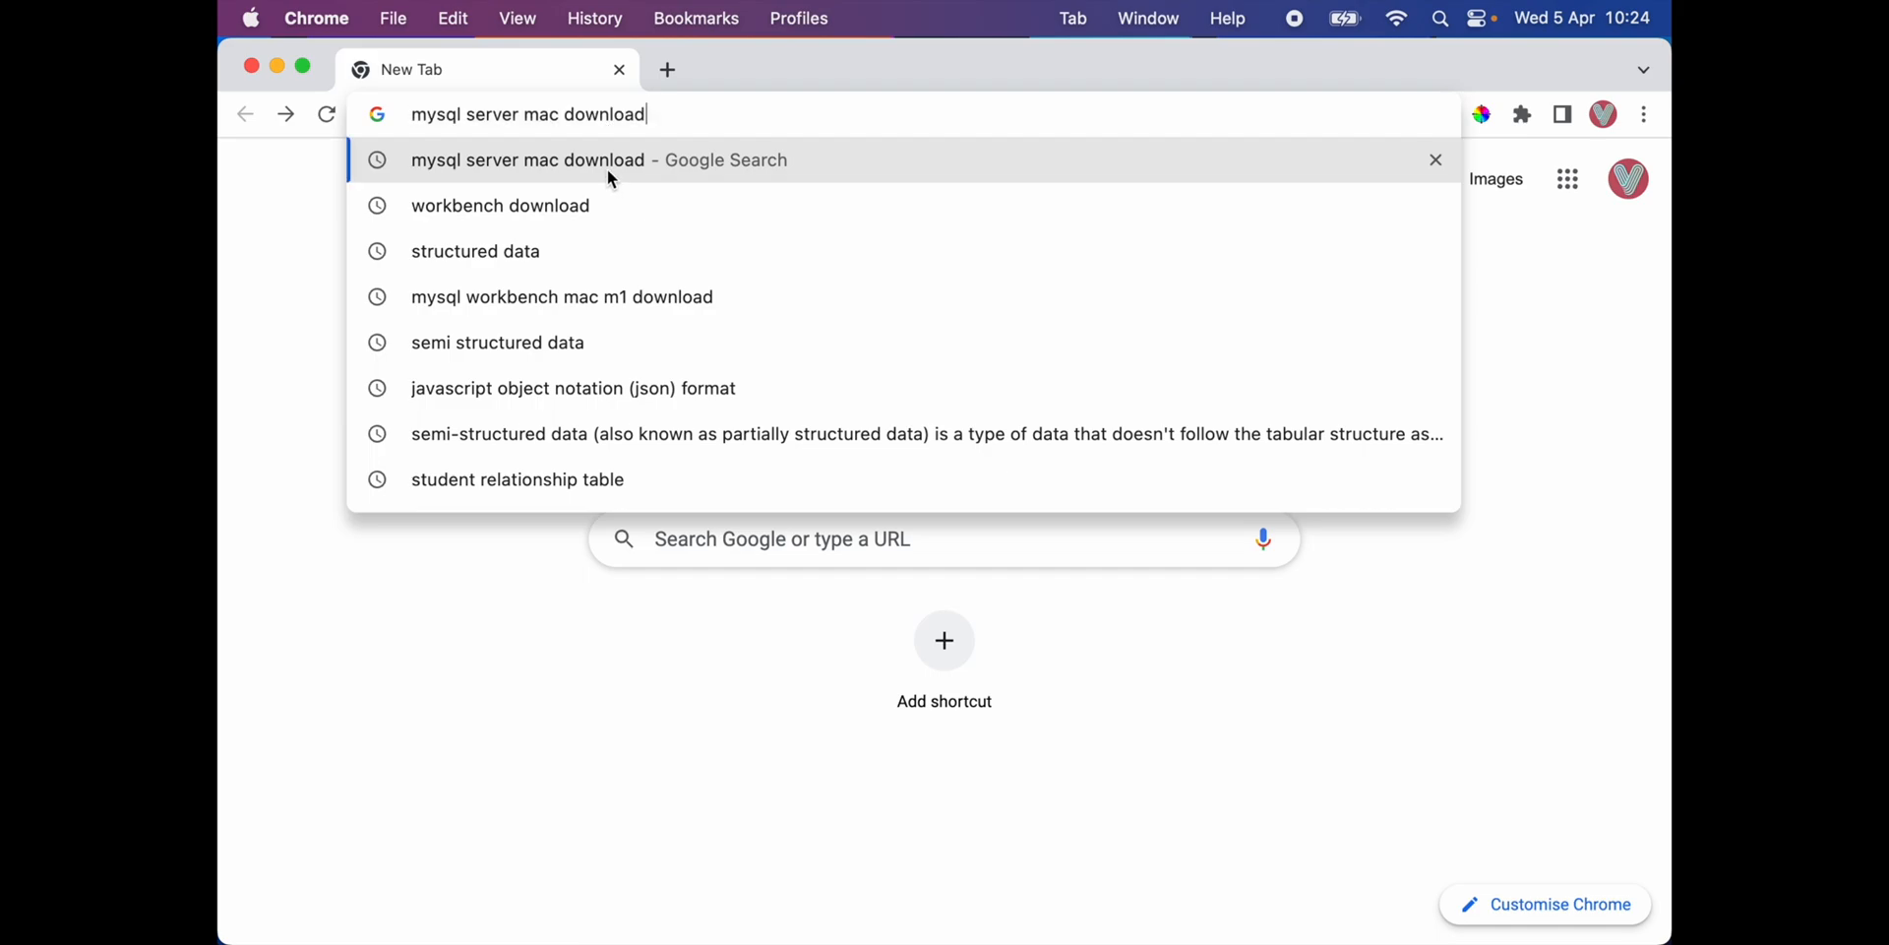
{"action": "key", "text": "Enter"}
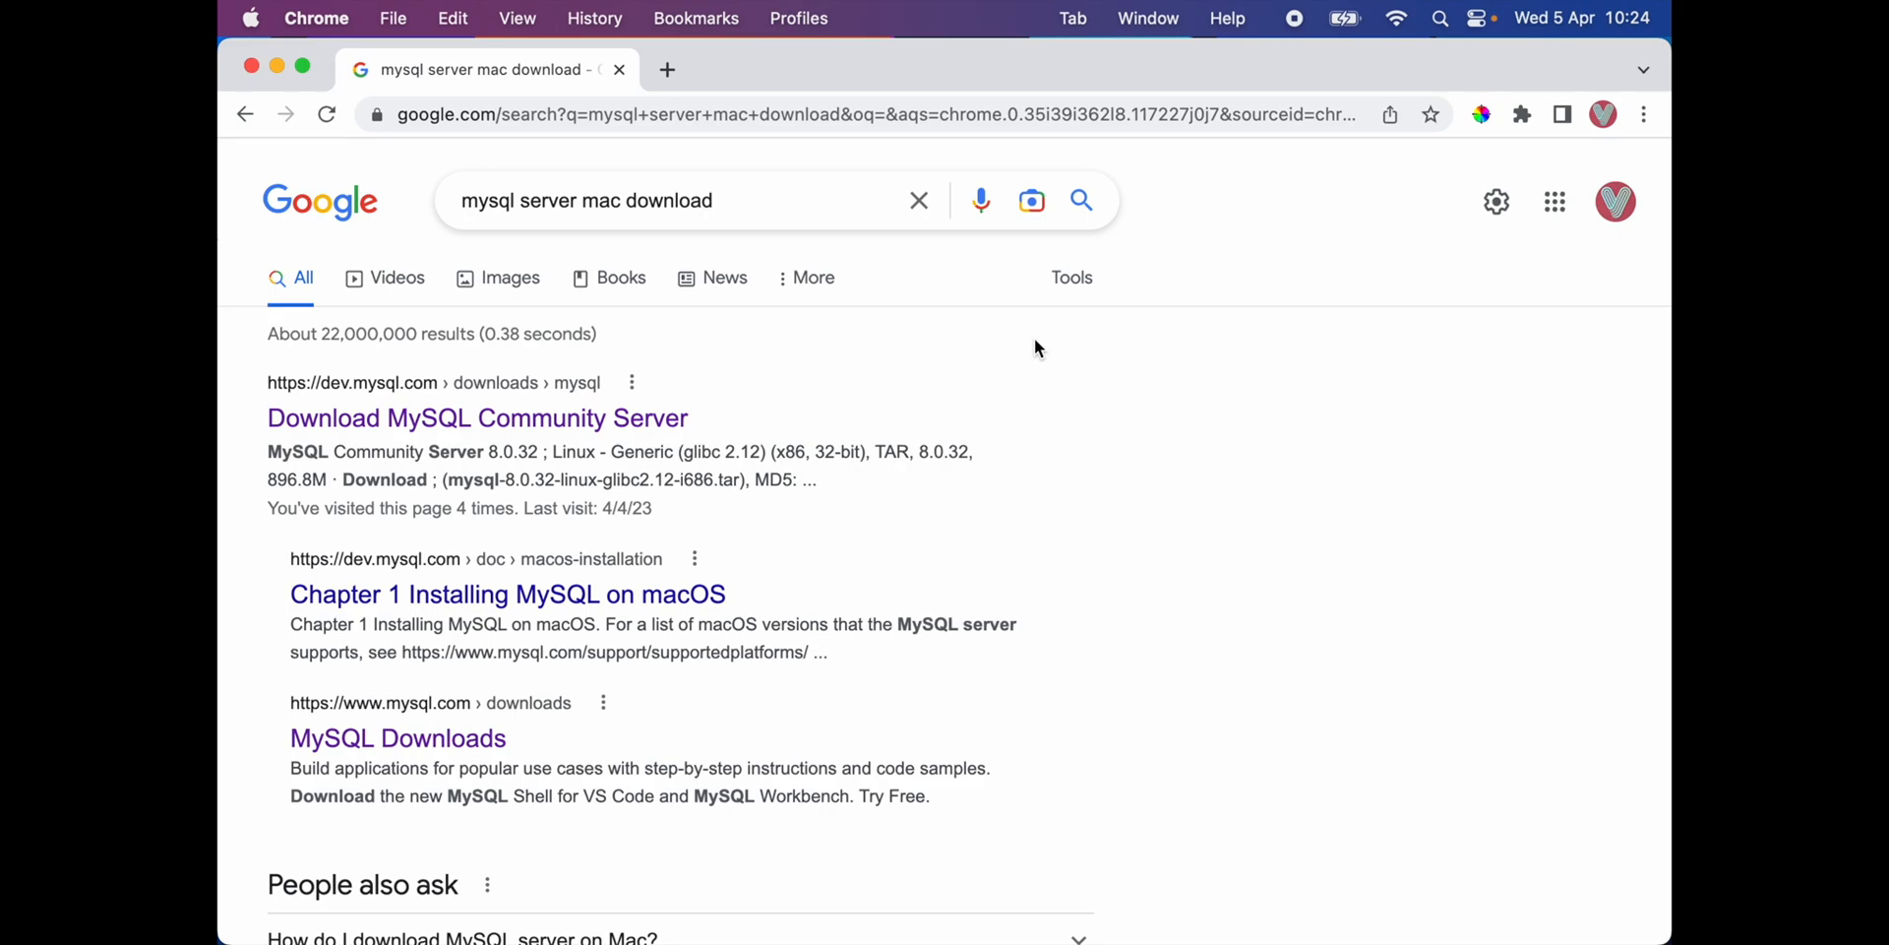
{"action": "mouse_move", "coordinate": [736, 423]}
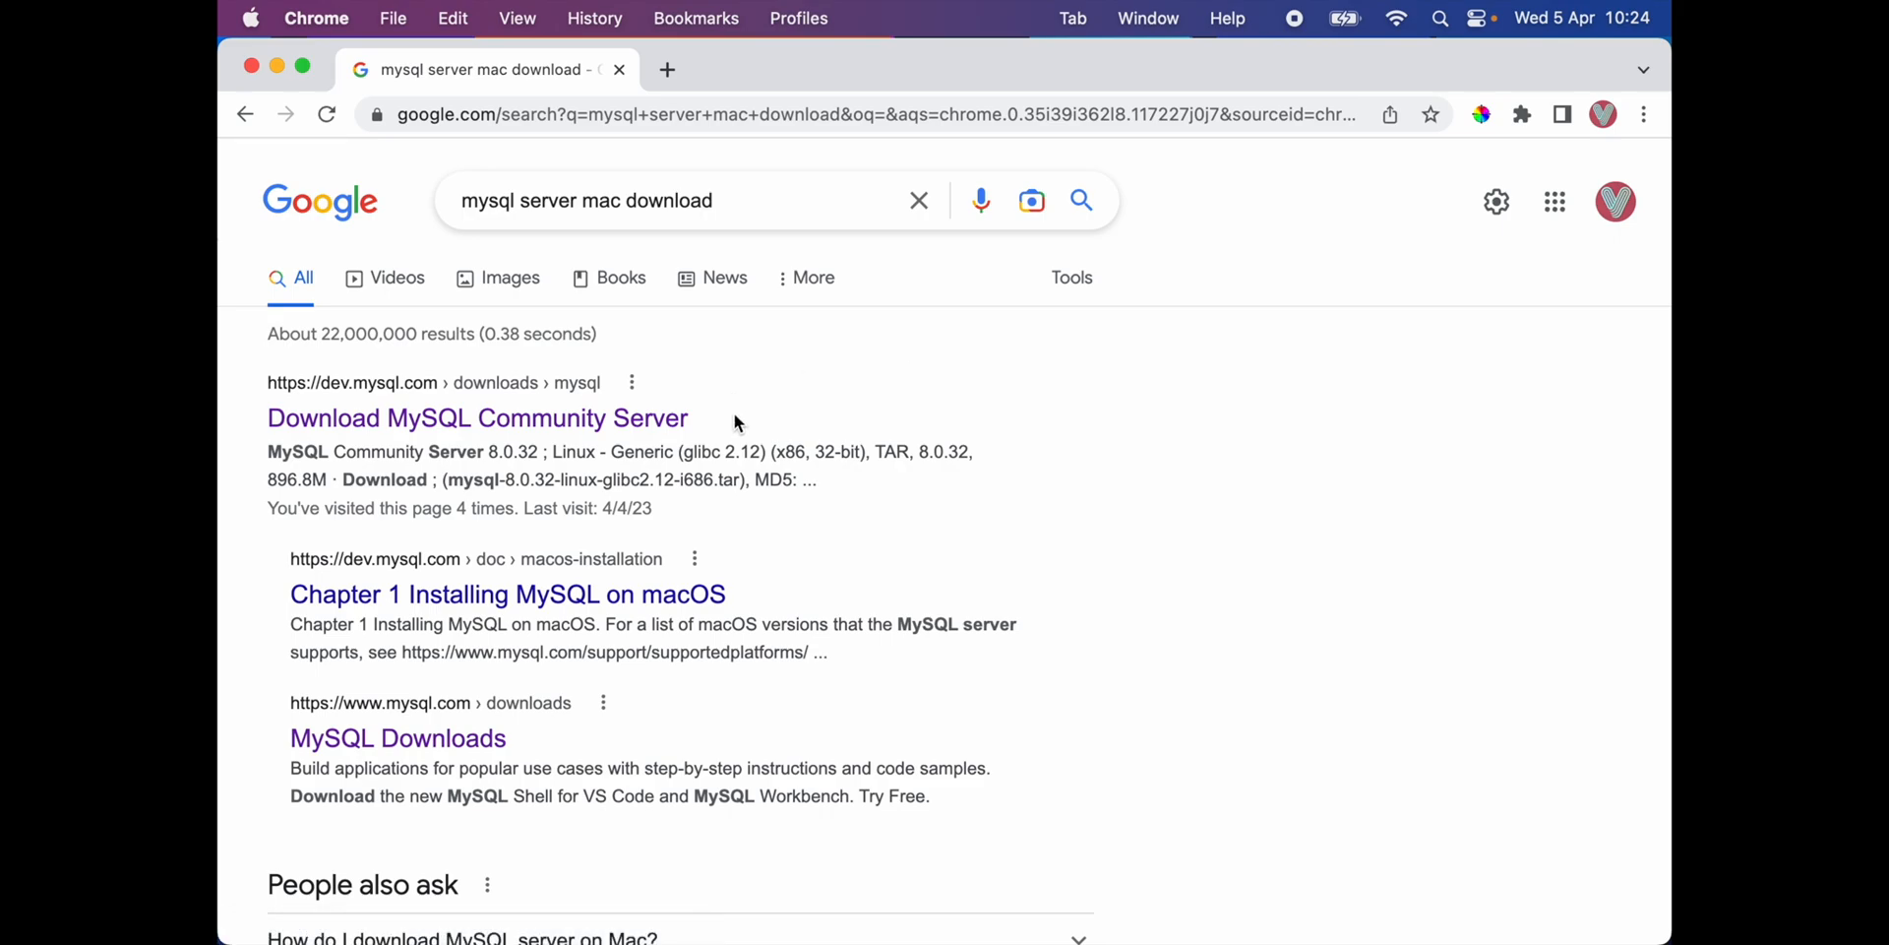
{"action": "mouse_move", "coordinate": [599, 417]}
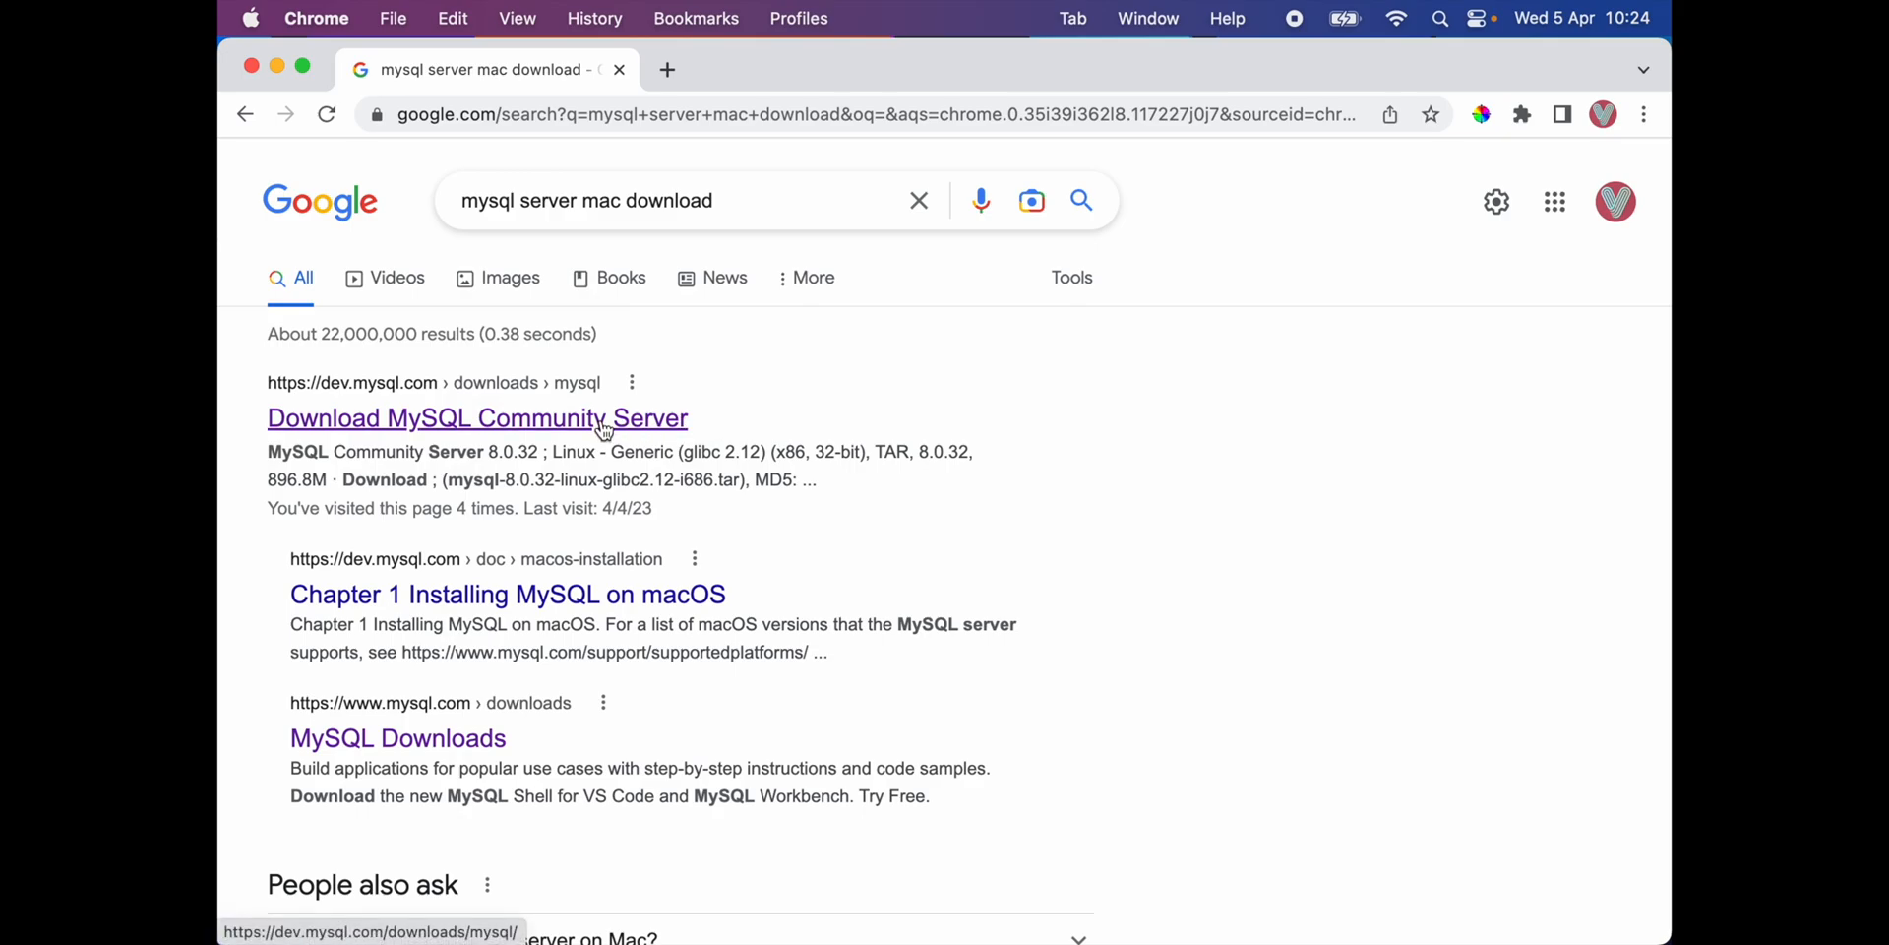
- Go to the MySQL Community Server 8.0.32 download page, keep macOS selected and reach the DMG/TAR package list
{"action": "left_click", "coordinate": [476, 417]}
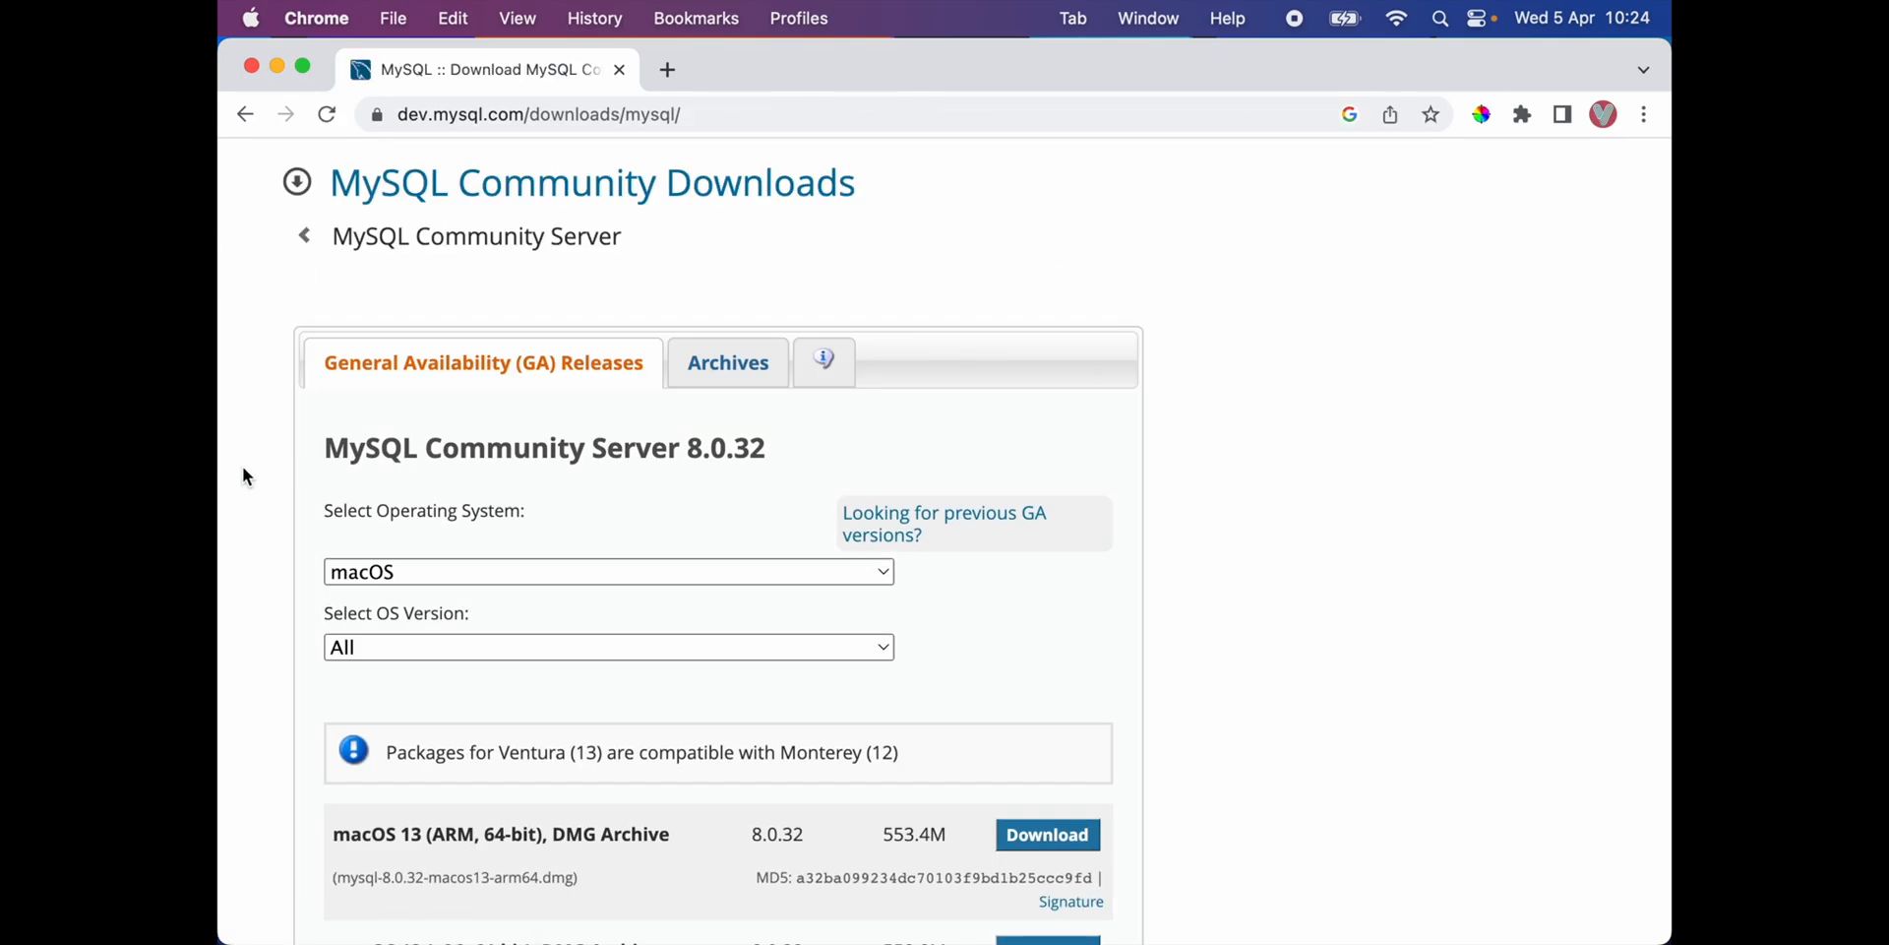
{"action": "scroll", "scroll_direction": "down", "scroll_amount": 3}
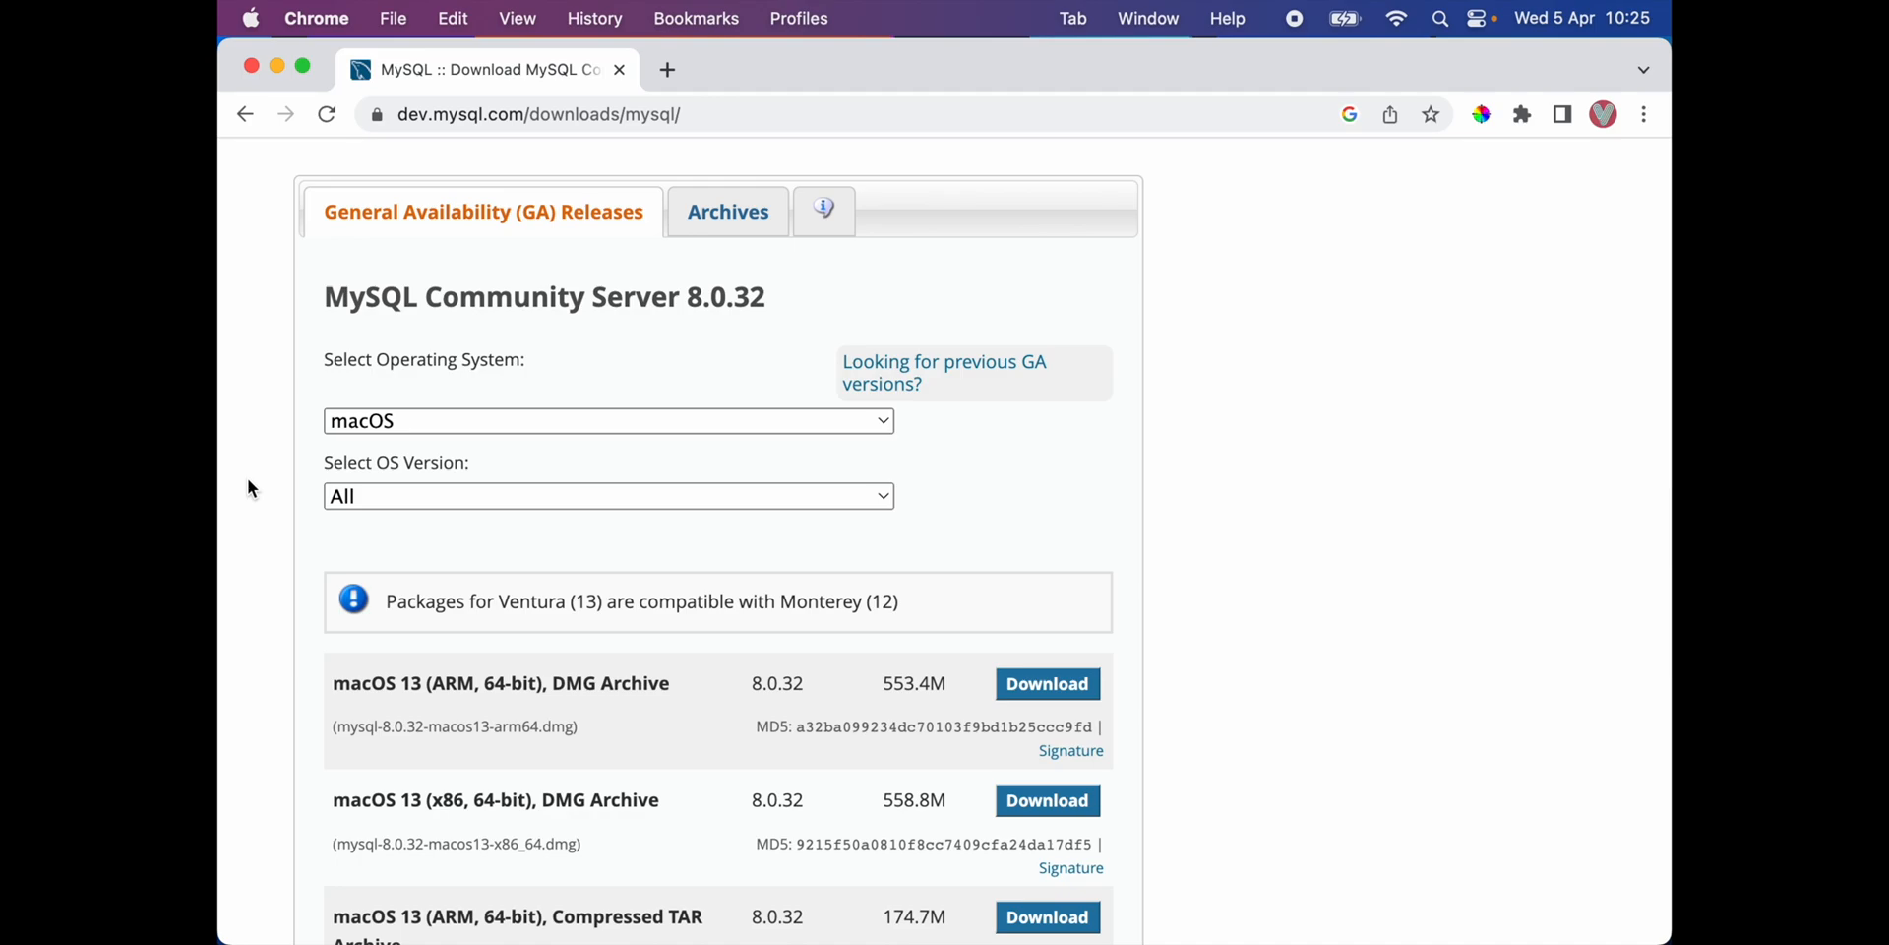
{"action": "left_click", "coordinate": [609, 419]}
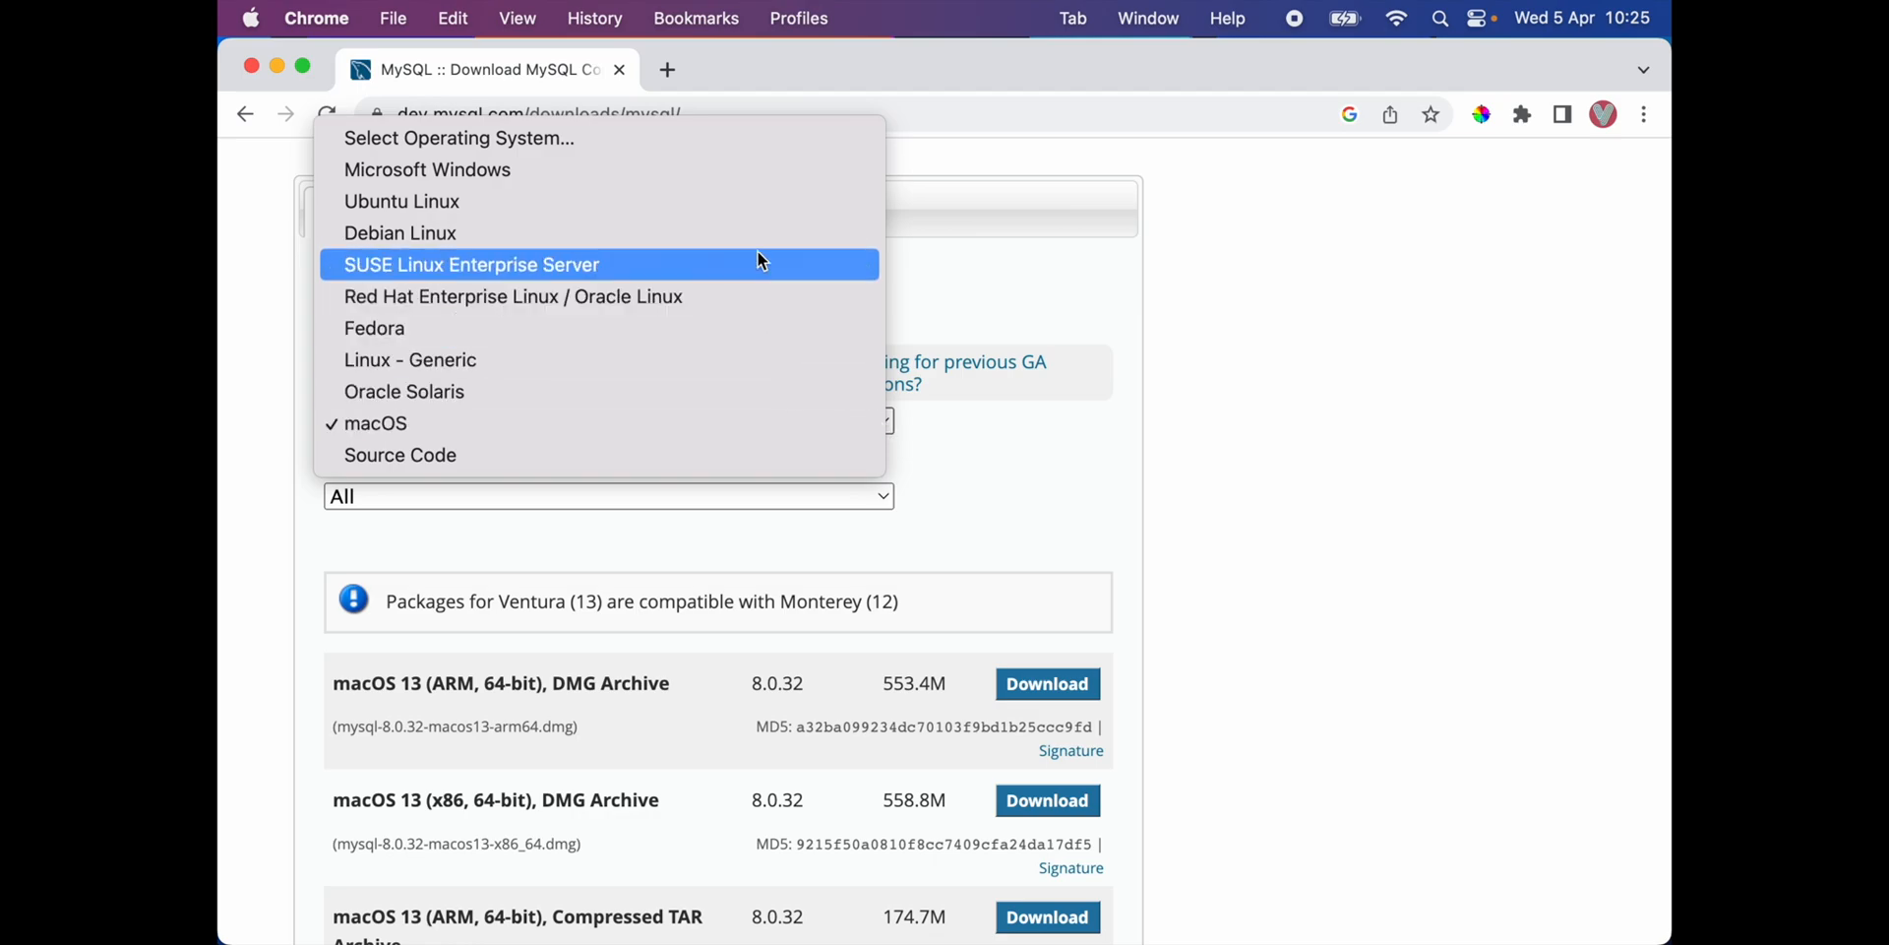
{"action": "mouse_move", "coordinate": [750, 423]}
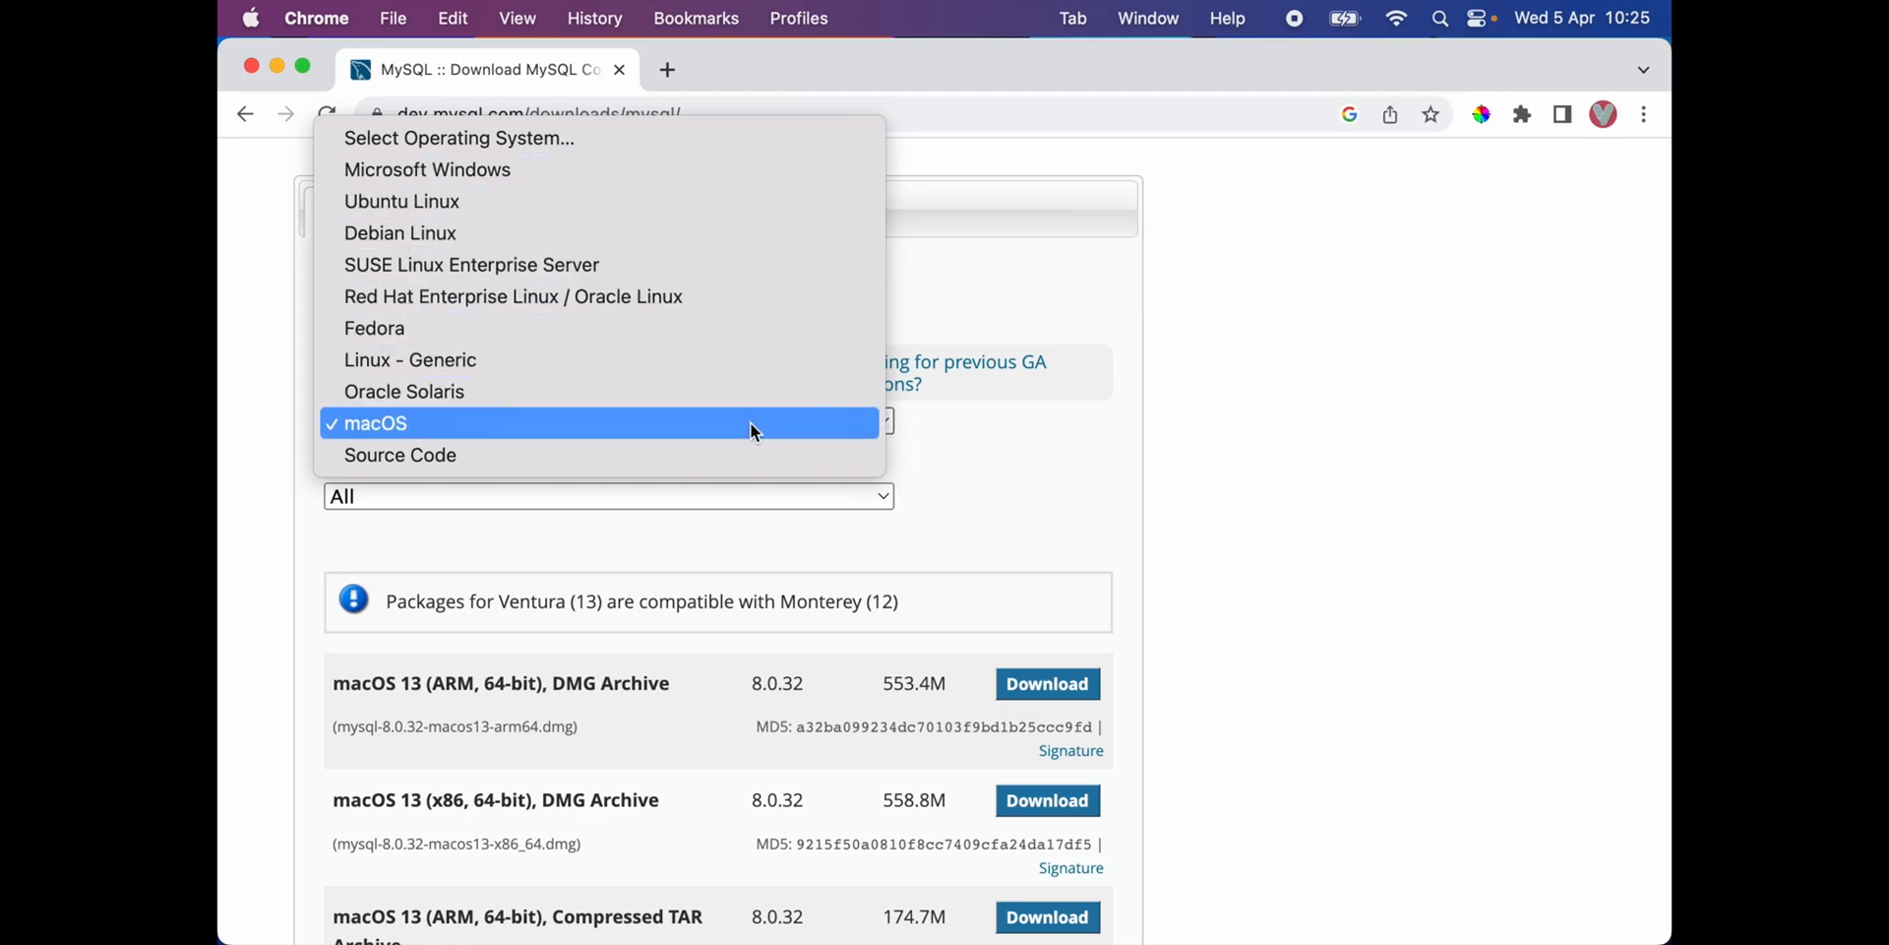
{"action": "mouse_move", "coordinate": [769, 435]}
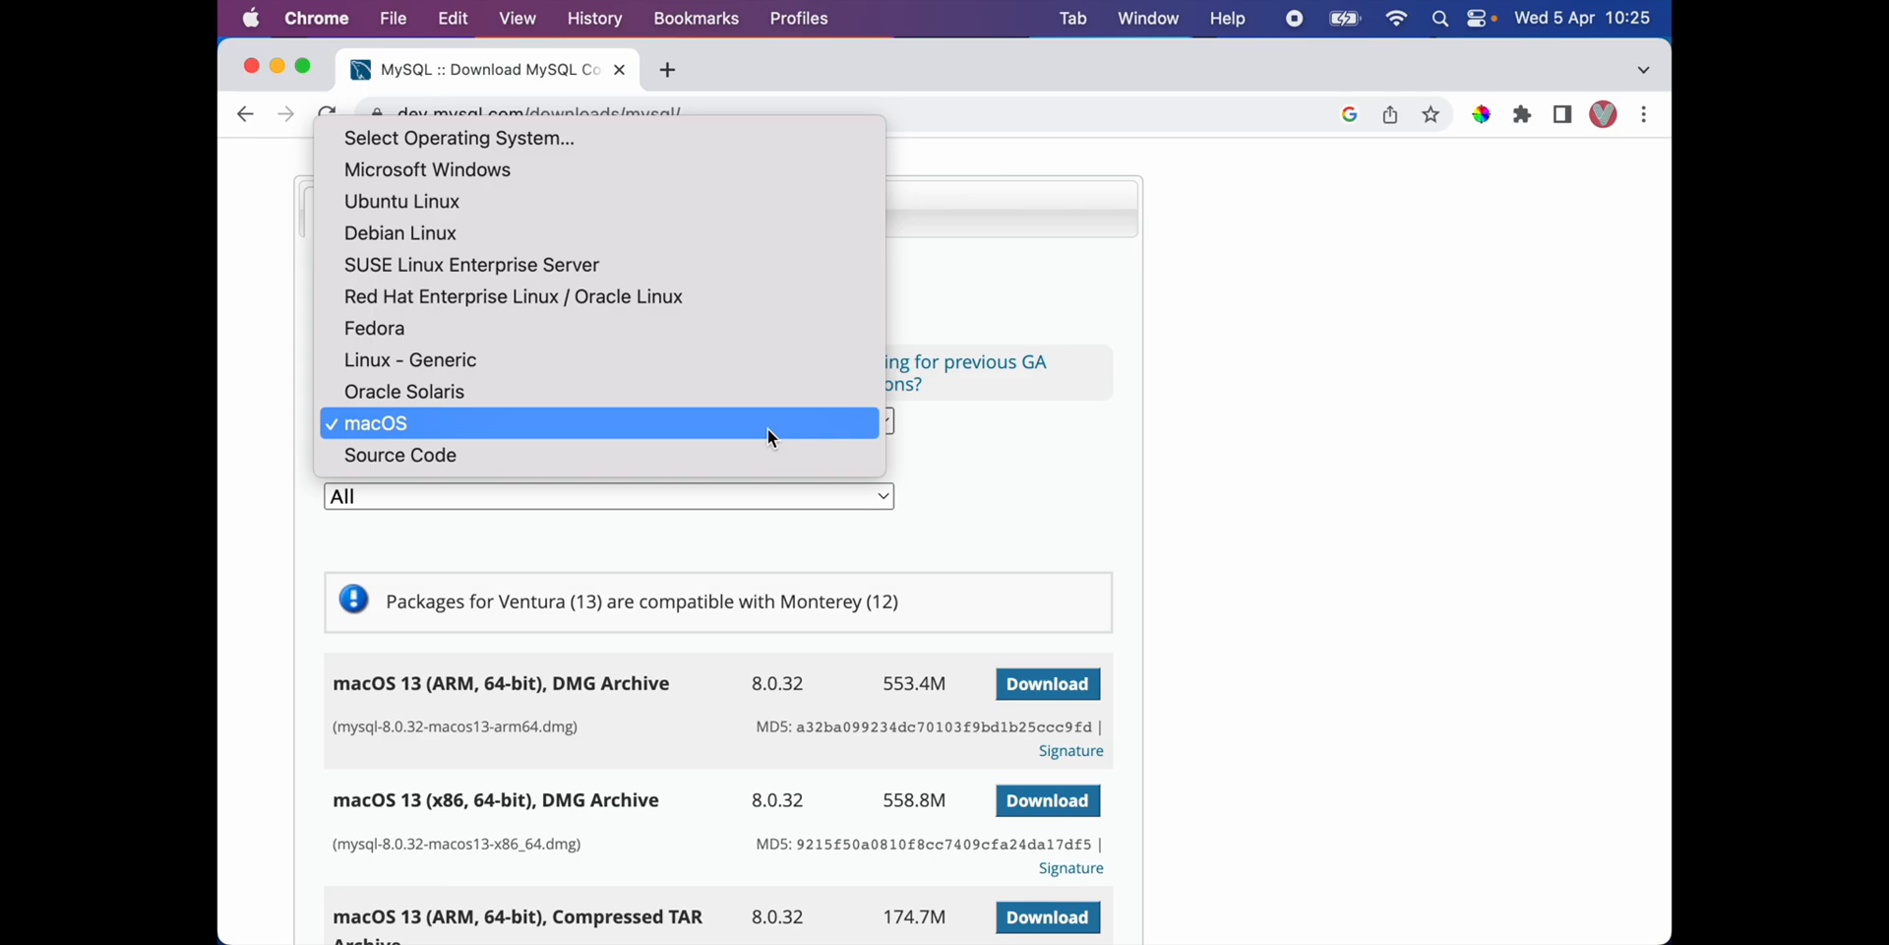
{"action": "left_click", "coordinate": [374, 423]}
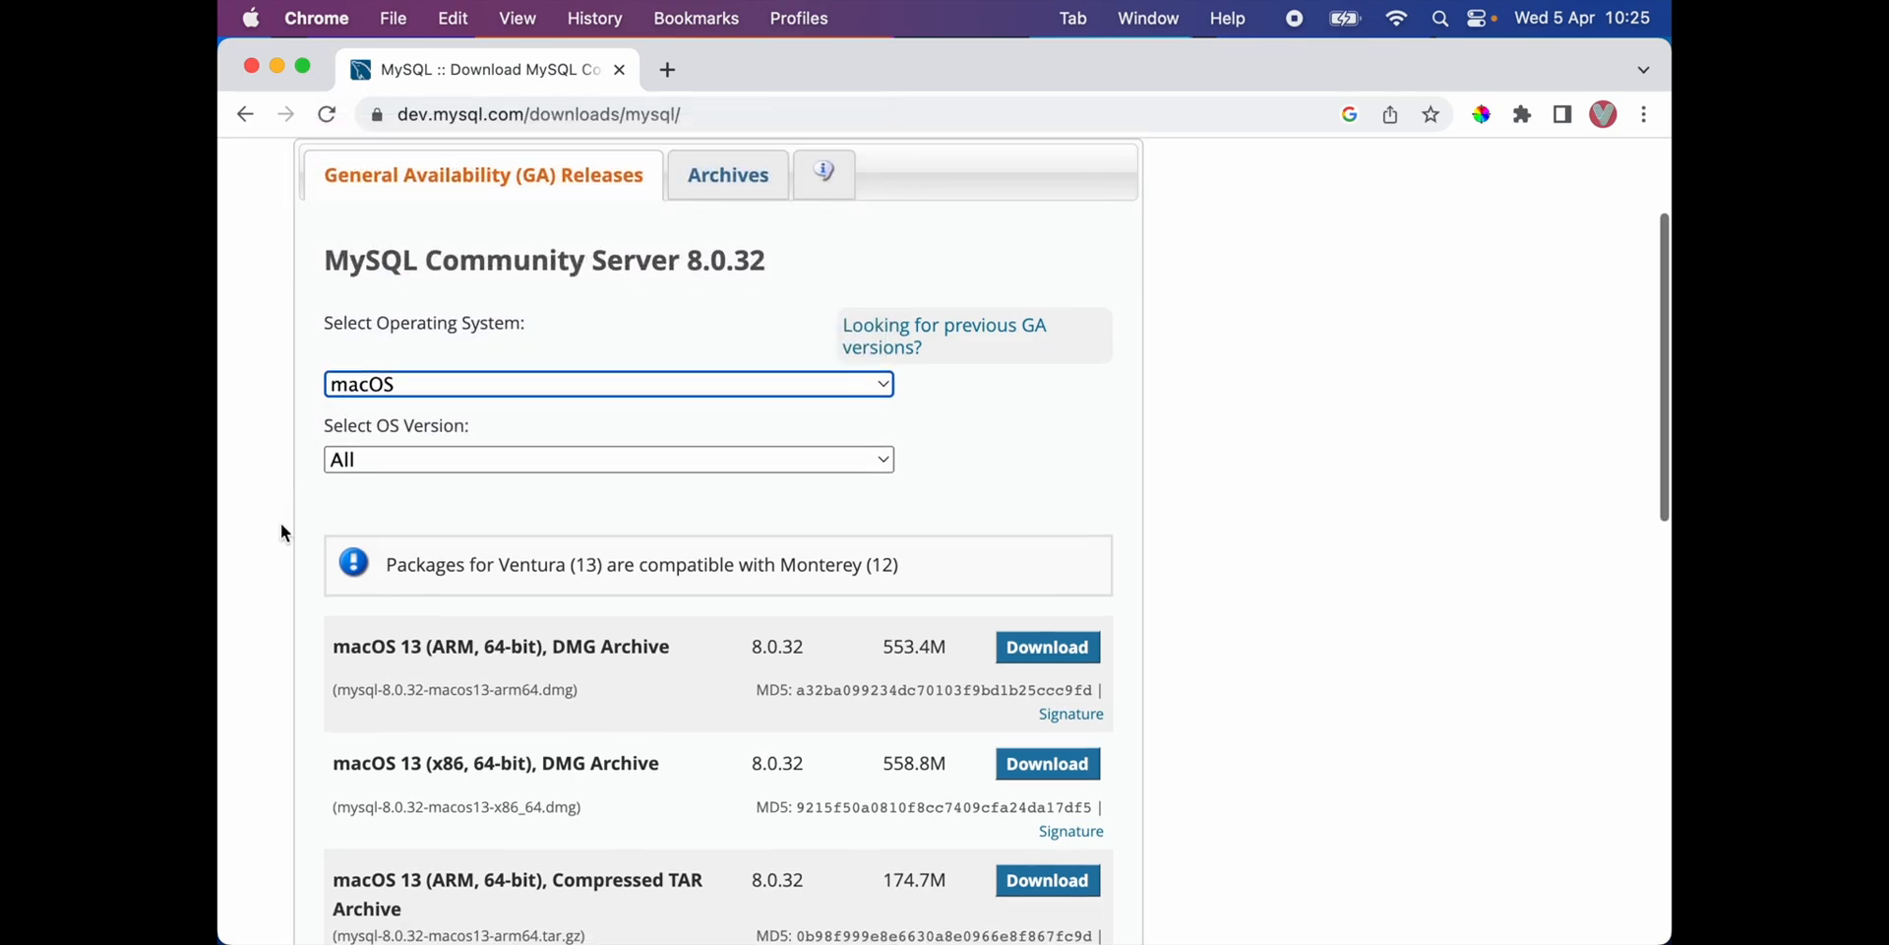
{"action": "scroll", "scroll_direction": "down", "scroll_amount": 3}
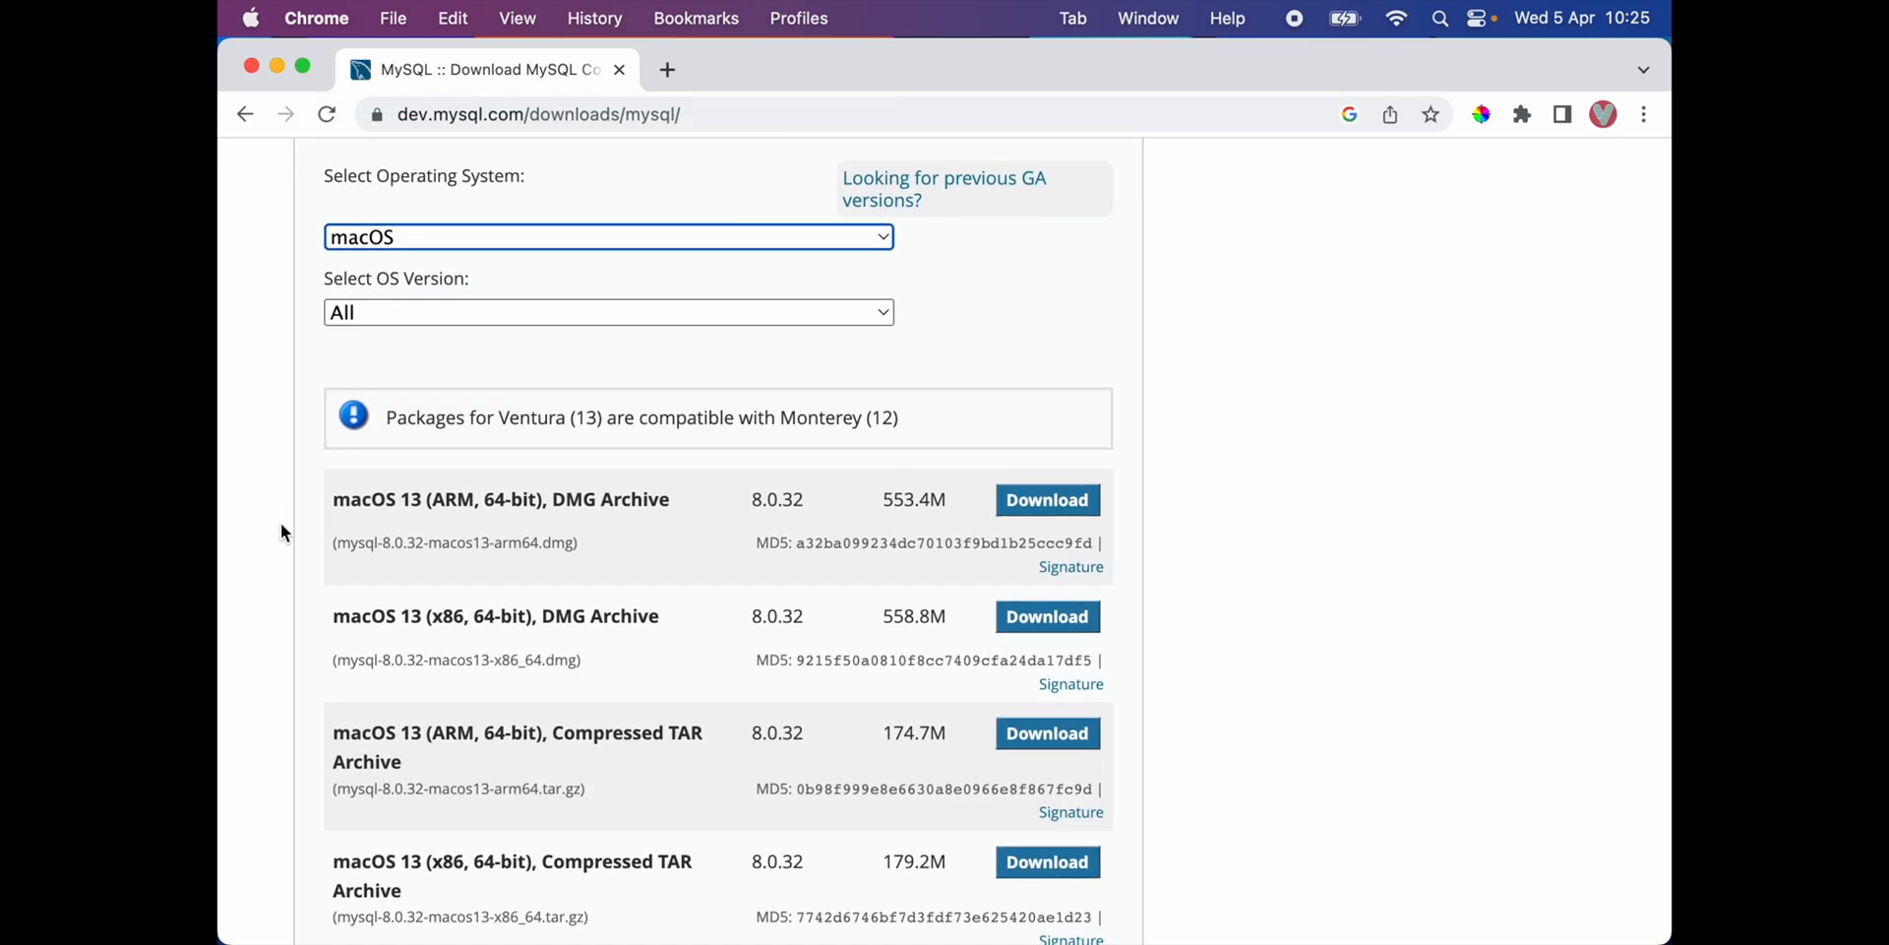
{"action": "mouse_move", "coordinate": [425, 527]}
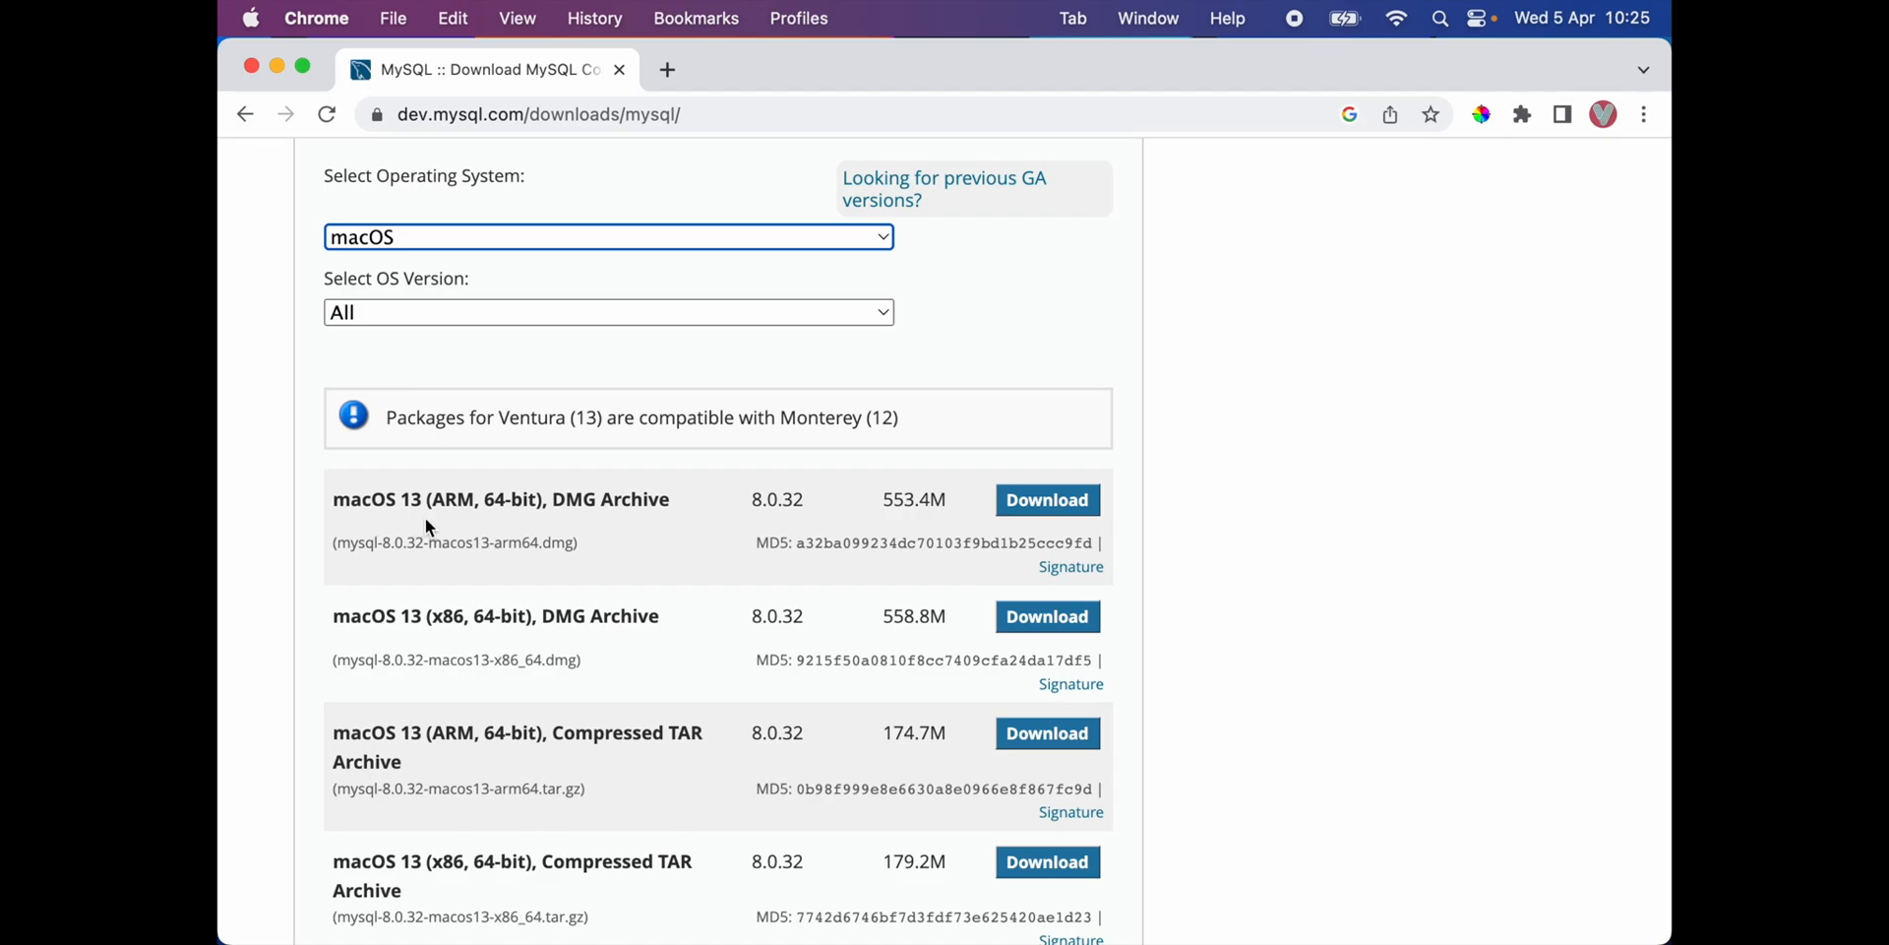
{"action": "mouse_move", "coordinate": [437, 531]}
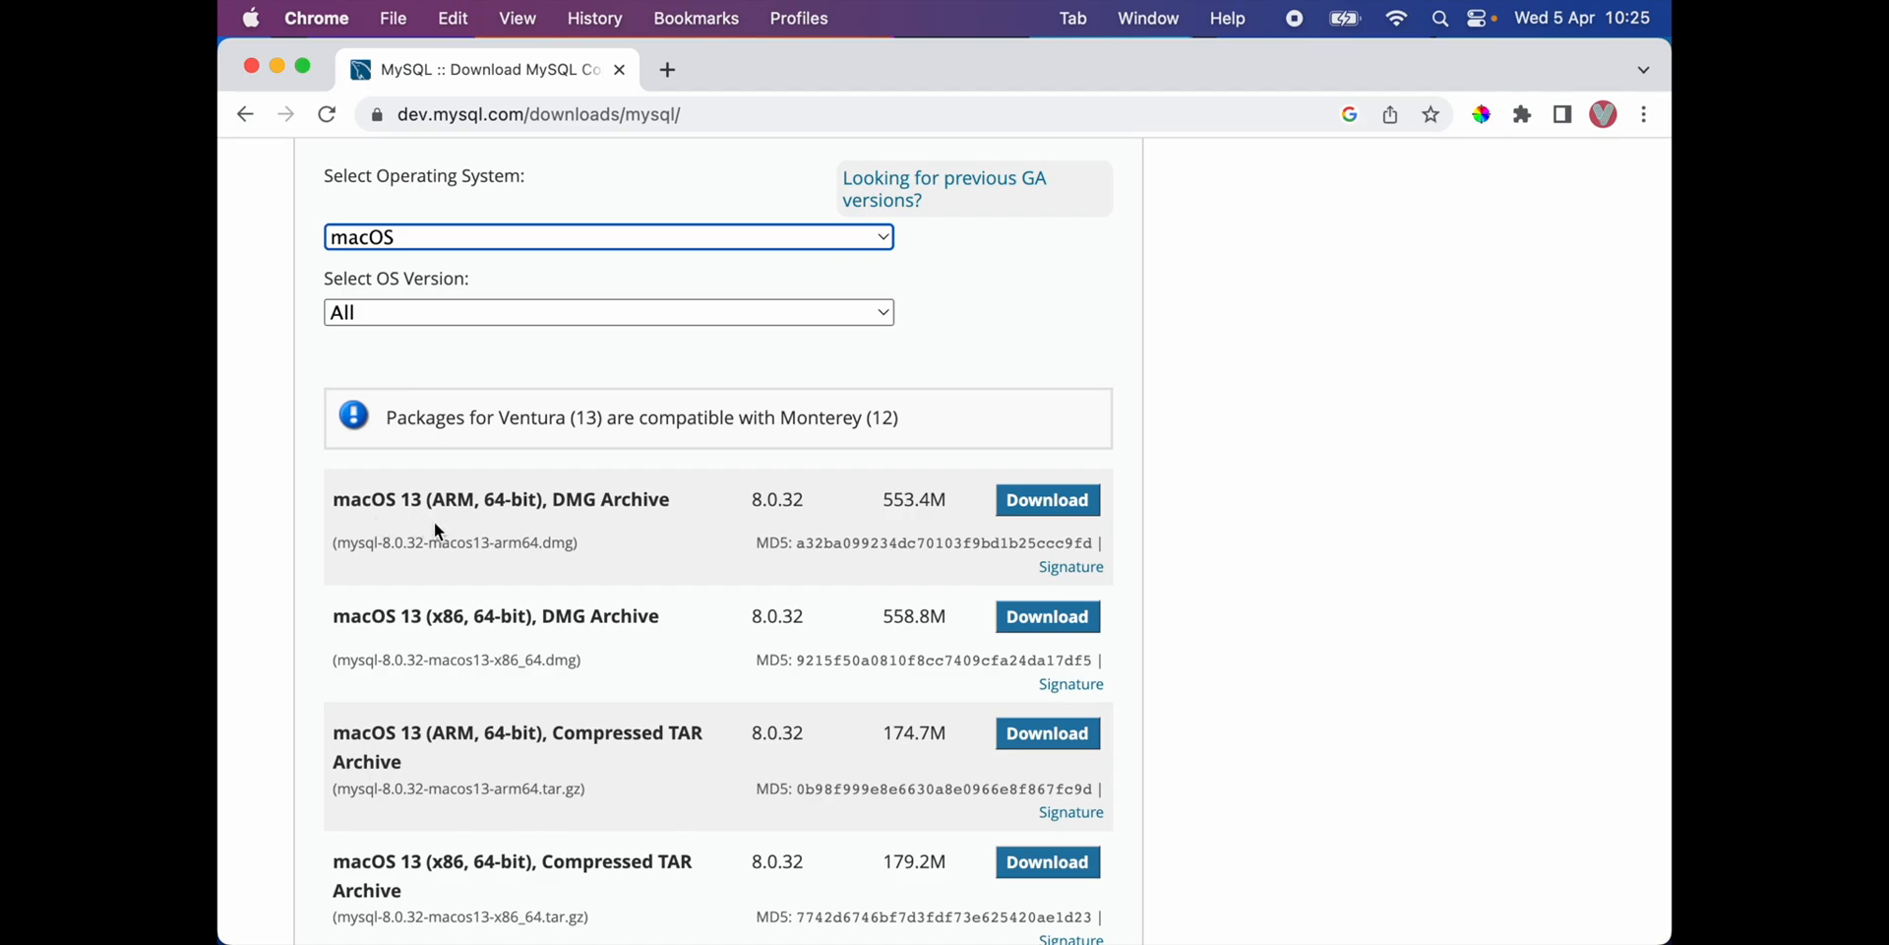
{"action": "mouse_move", "coordinate": [470, 528]}
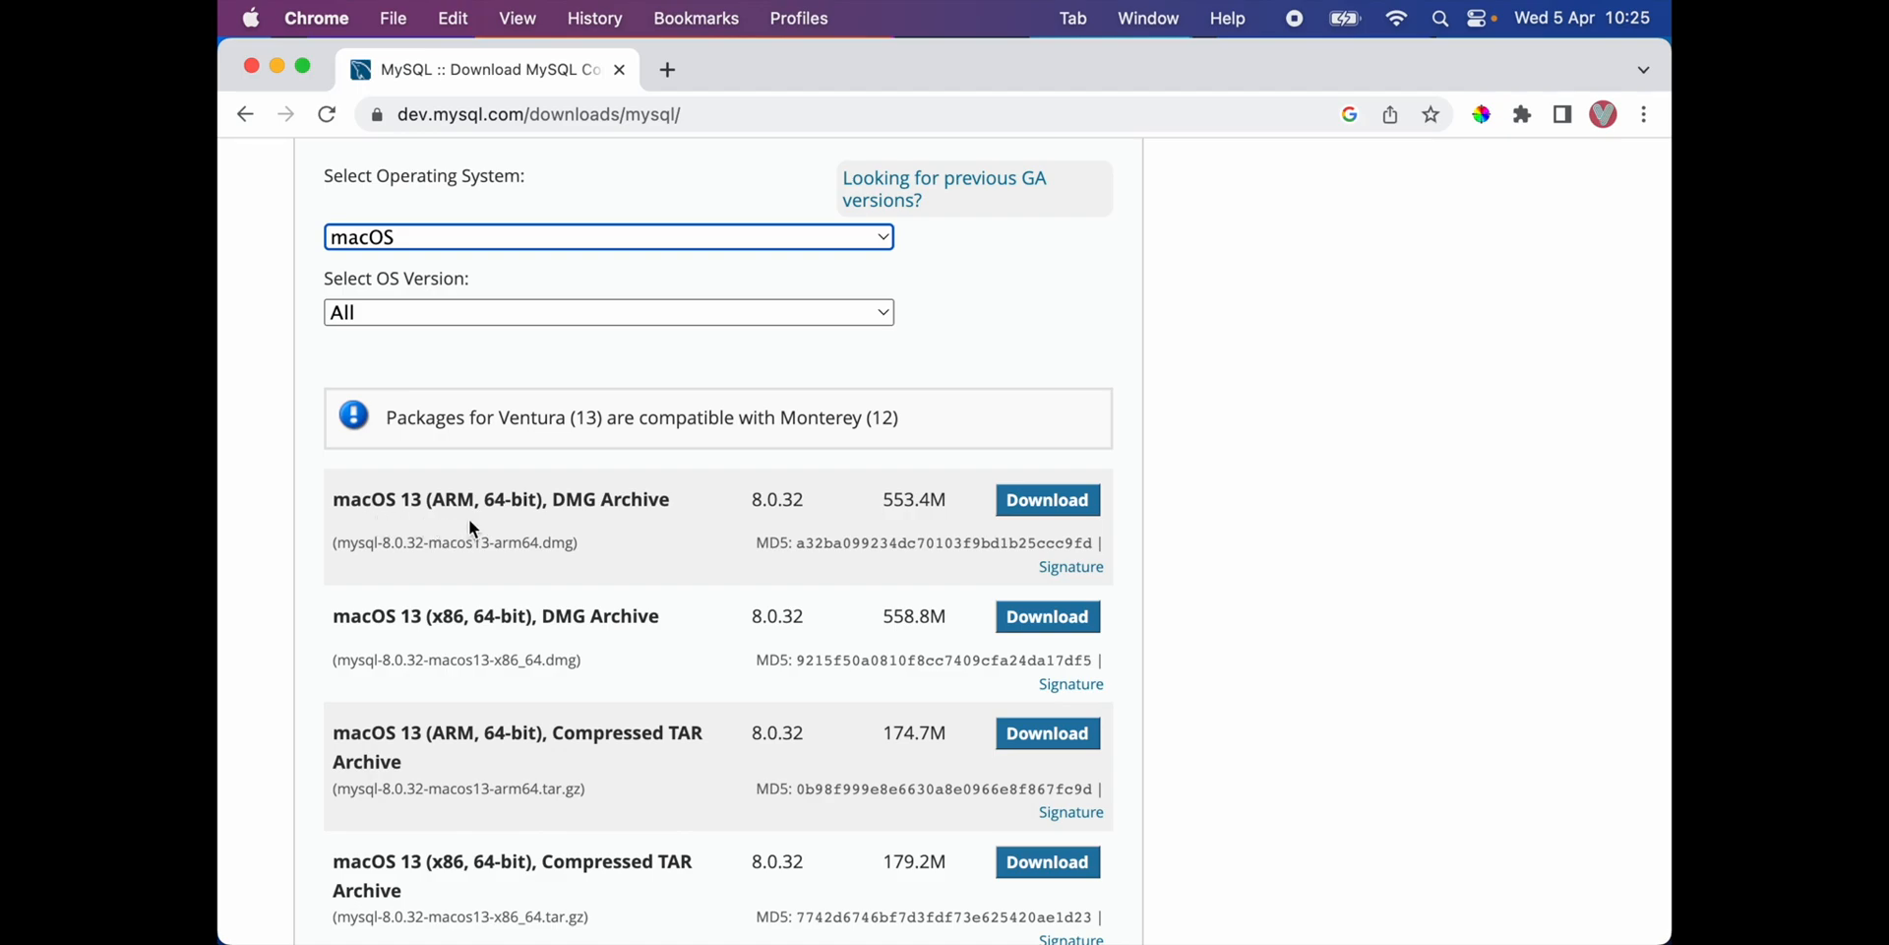
{"action": "mouse_move", "coordinate": [824, 537]}
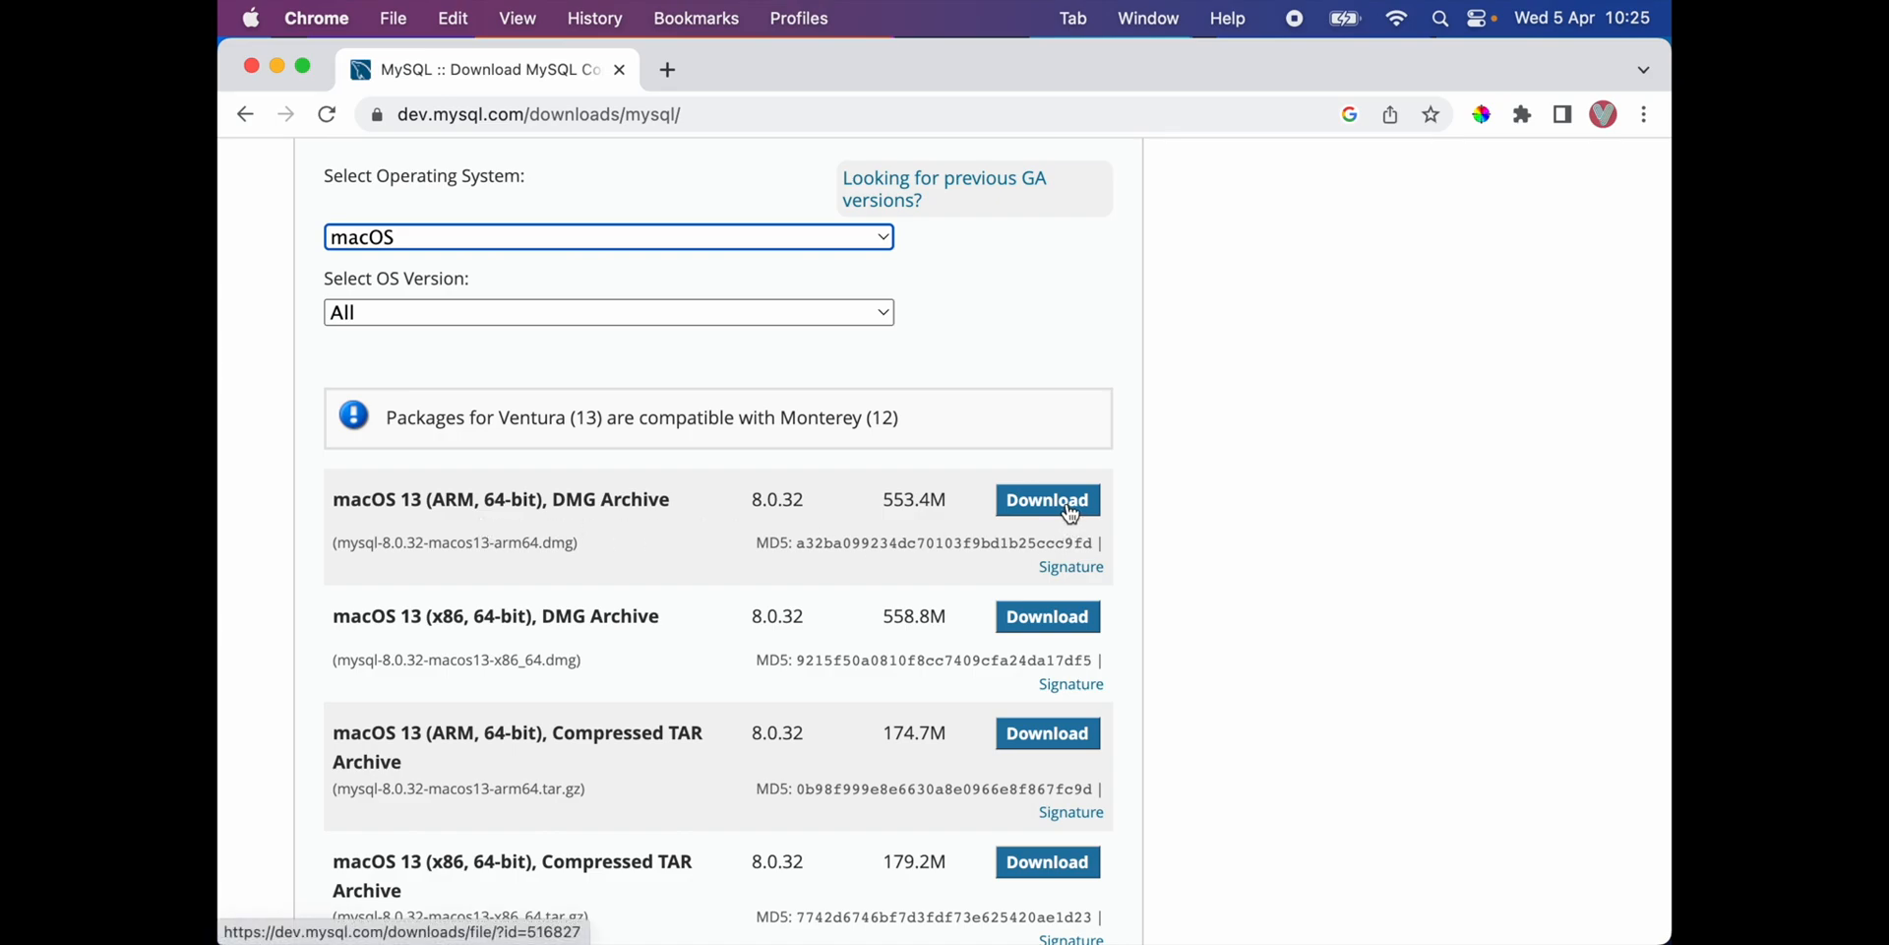
- Download the macOS 13 (ARM, 64-bit) DMG Archive without logging in
{"action": "left_click", "coordinate": [1047, 498]}
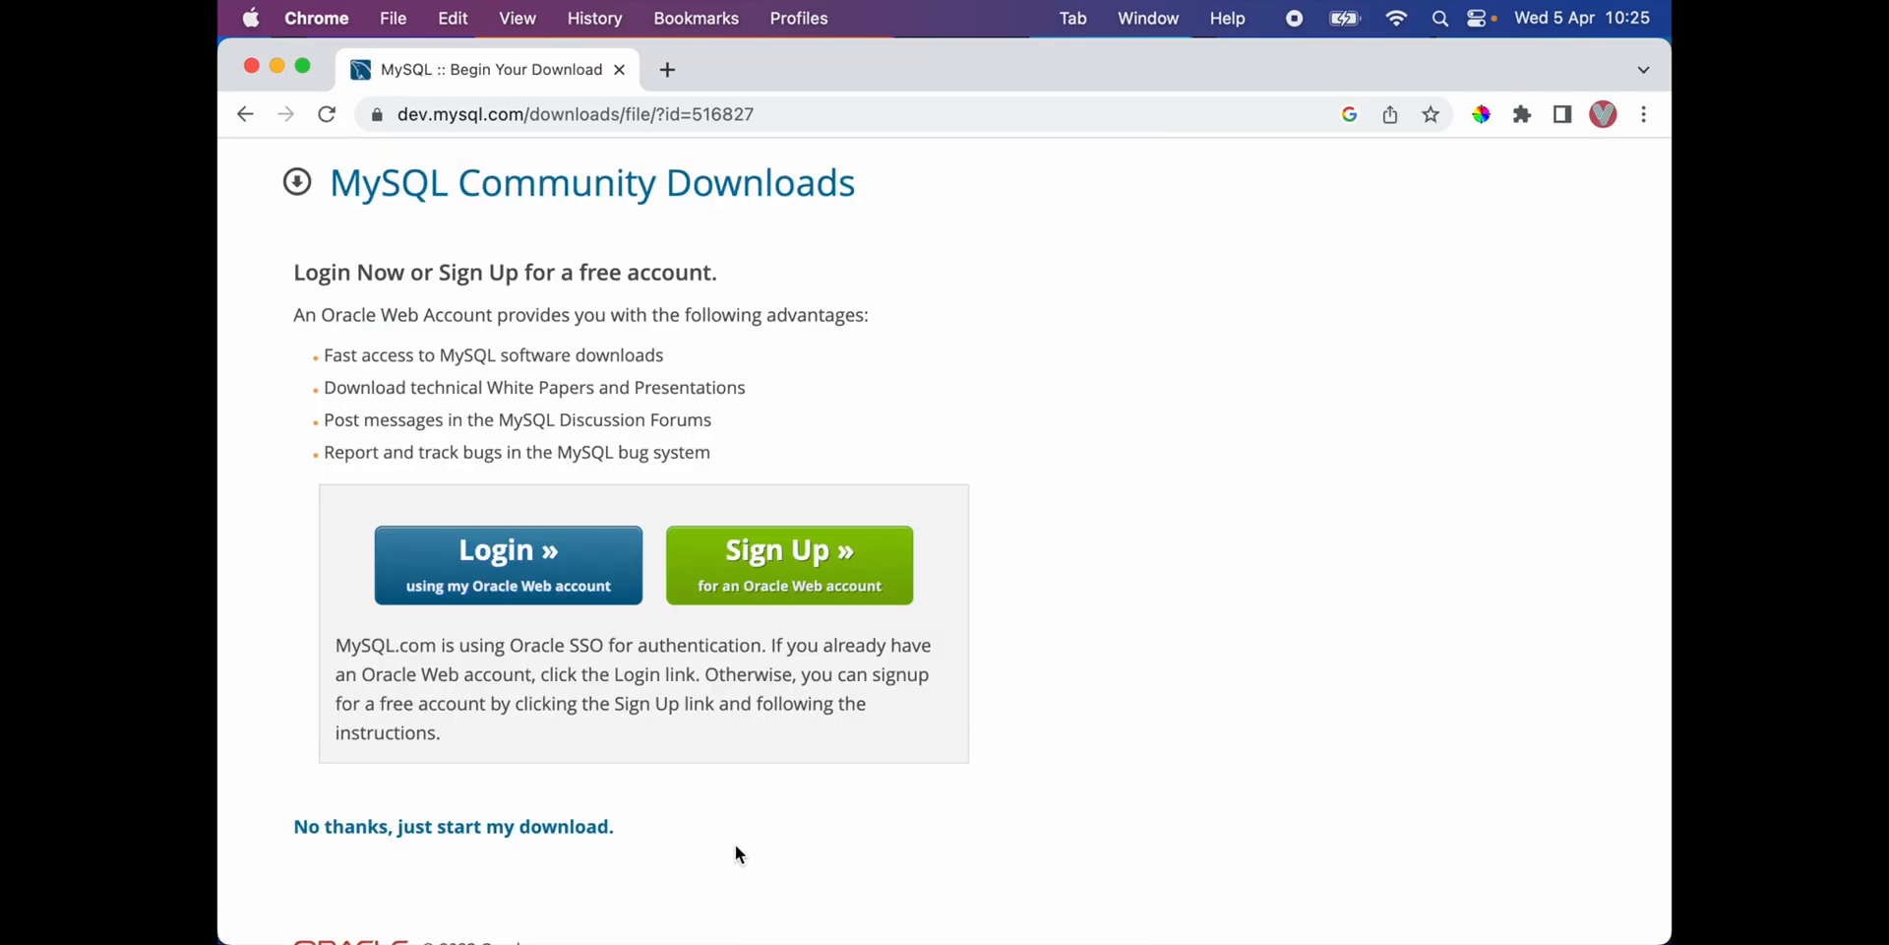
{"action": "mouse_move", "coordinate": [315, 856]}
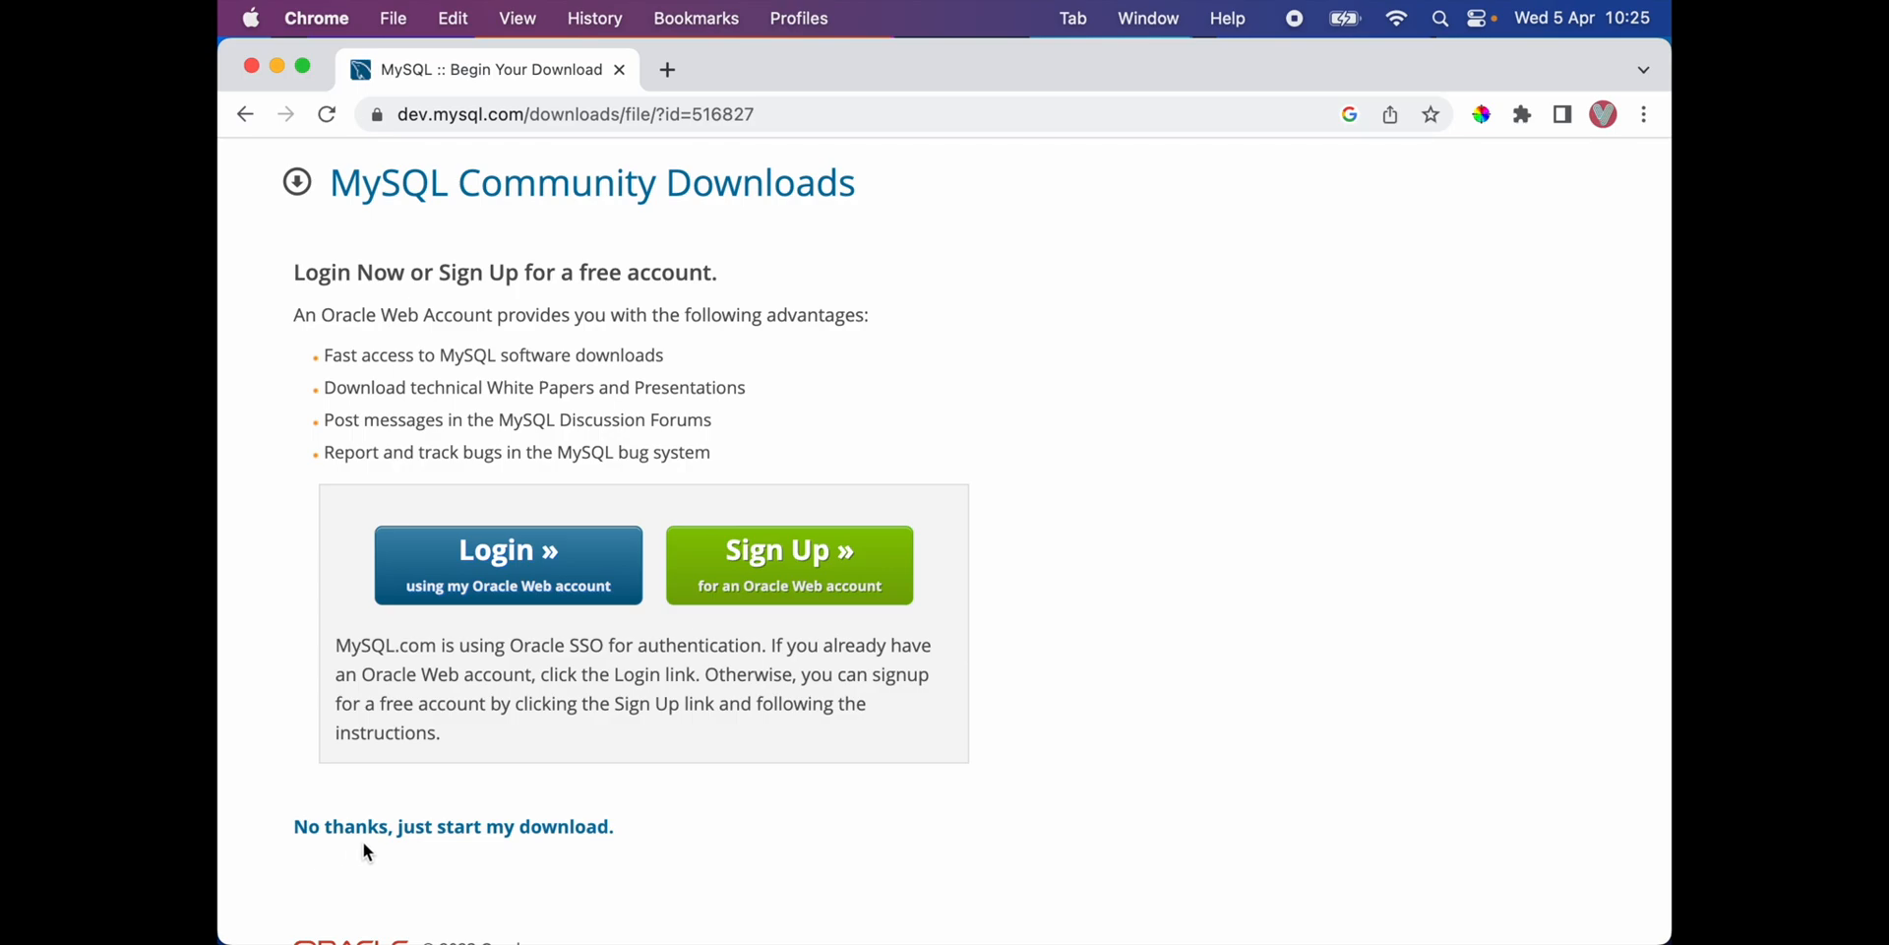
{"action": "left_click", "coordinate": [452, 824]}
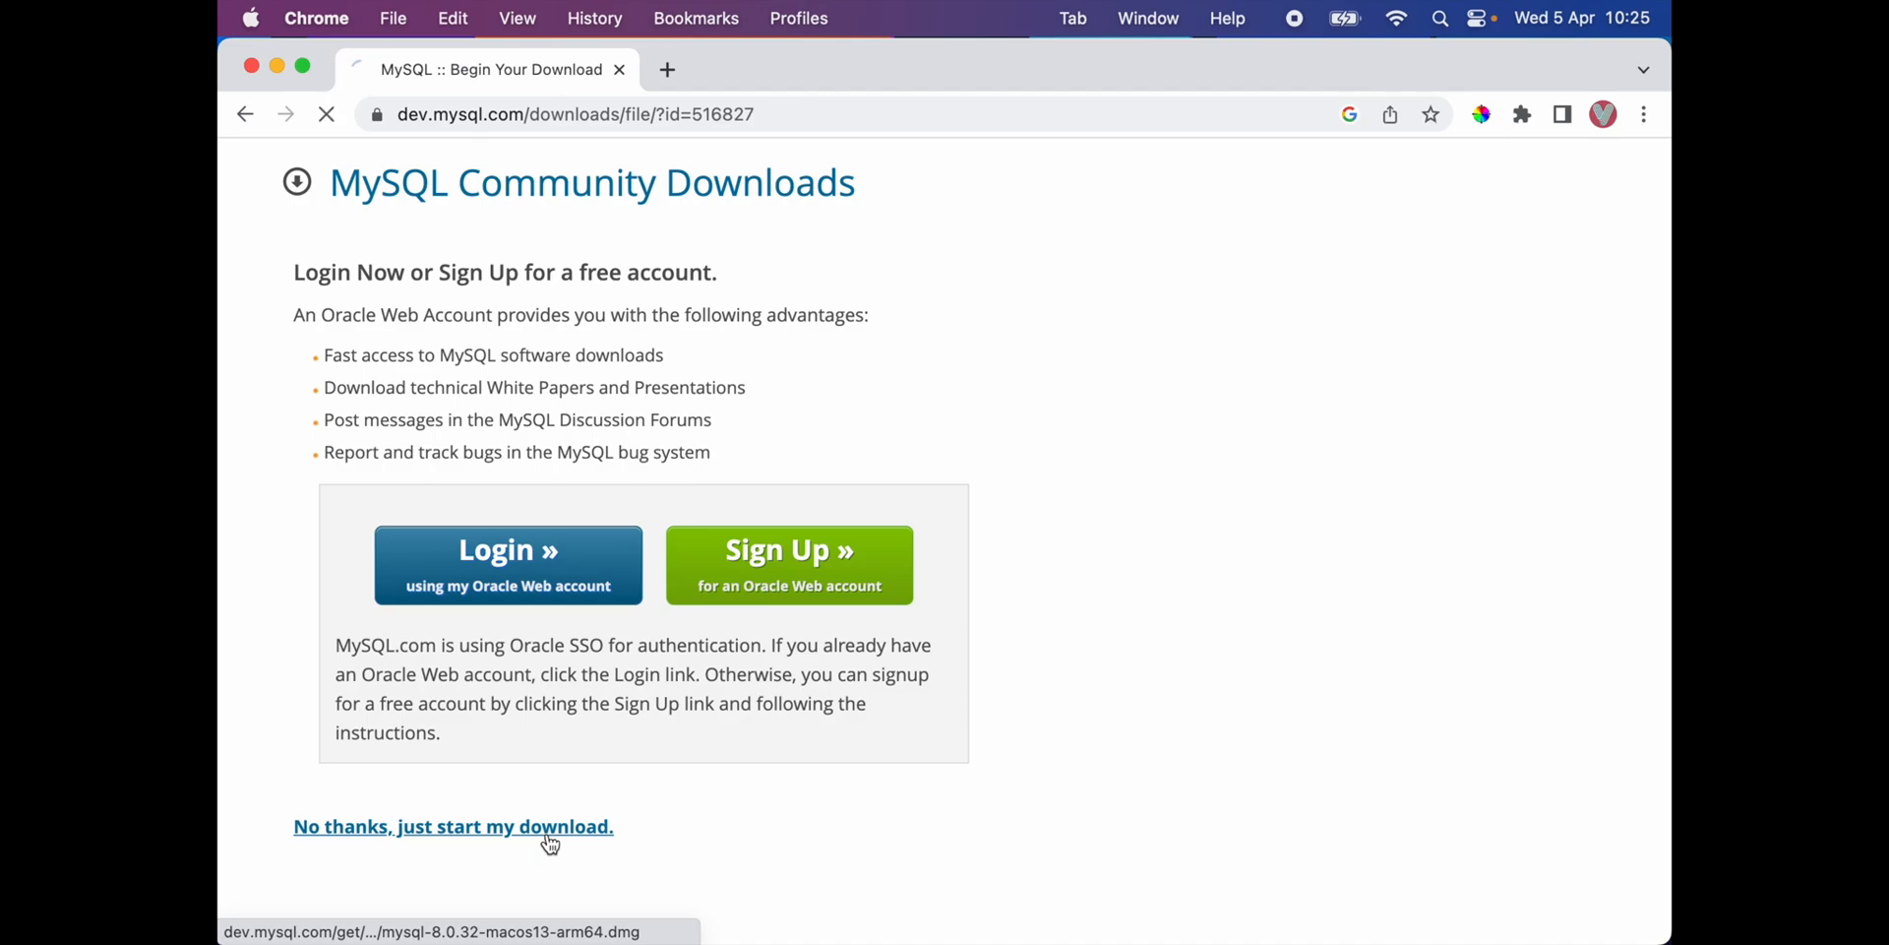
- Search 'workbench download' in a new tab while the server DMG downloads
{"action": "left_click", "coordinate": [453, 826]}
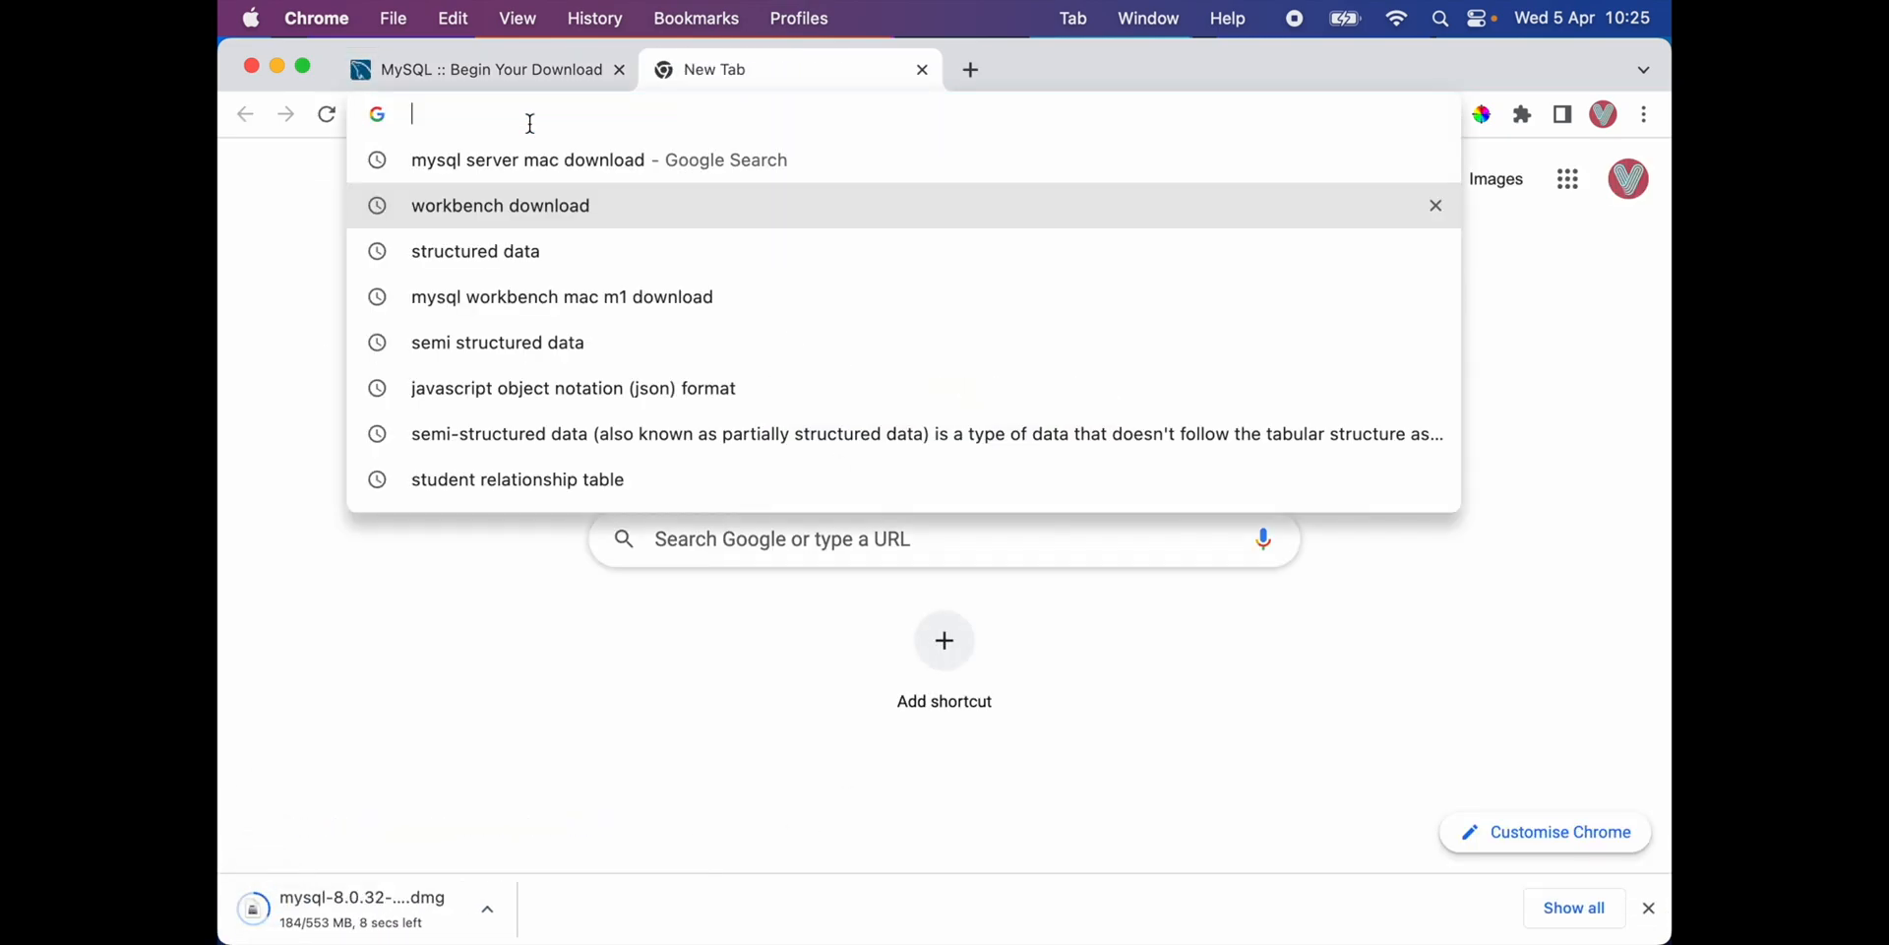
{"action": "mouse_move", "coordinate": [640, 216]}
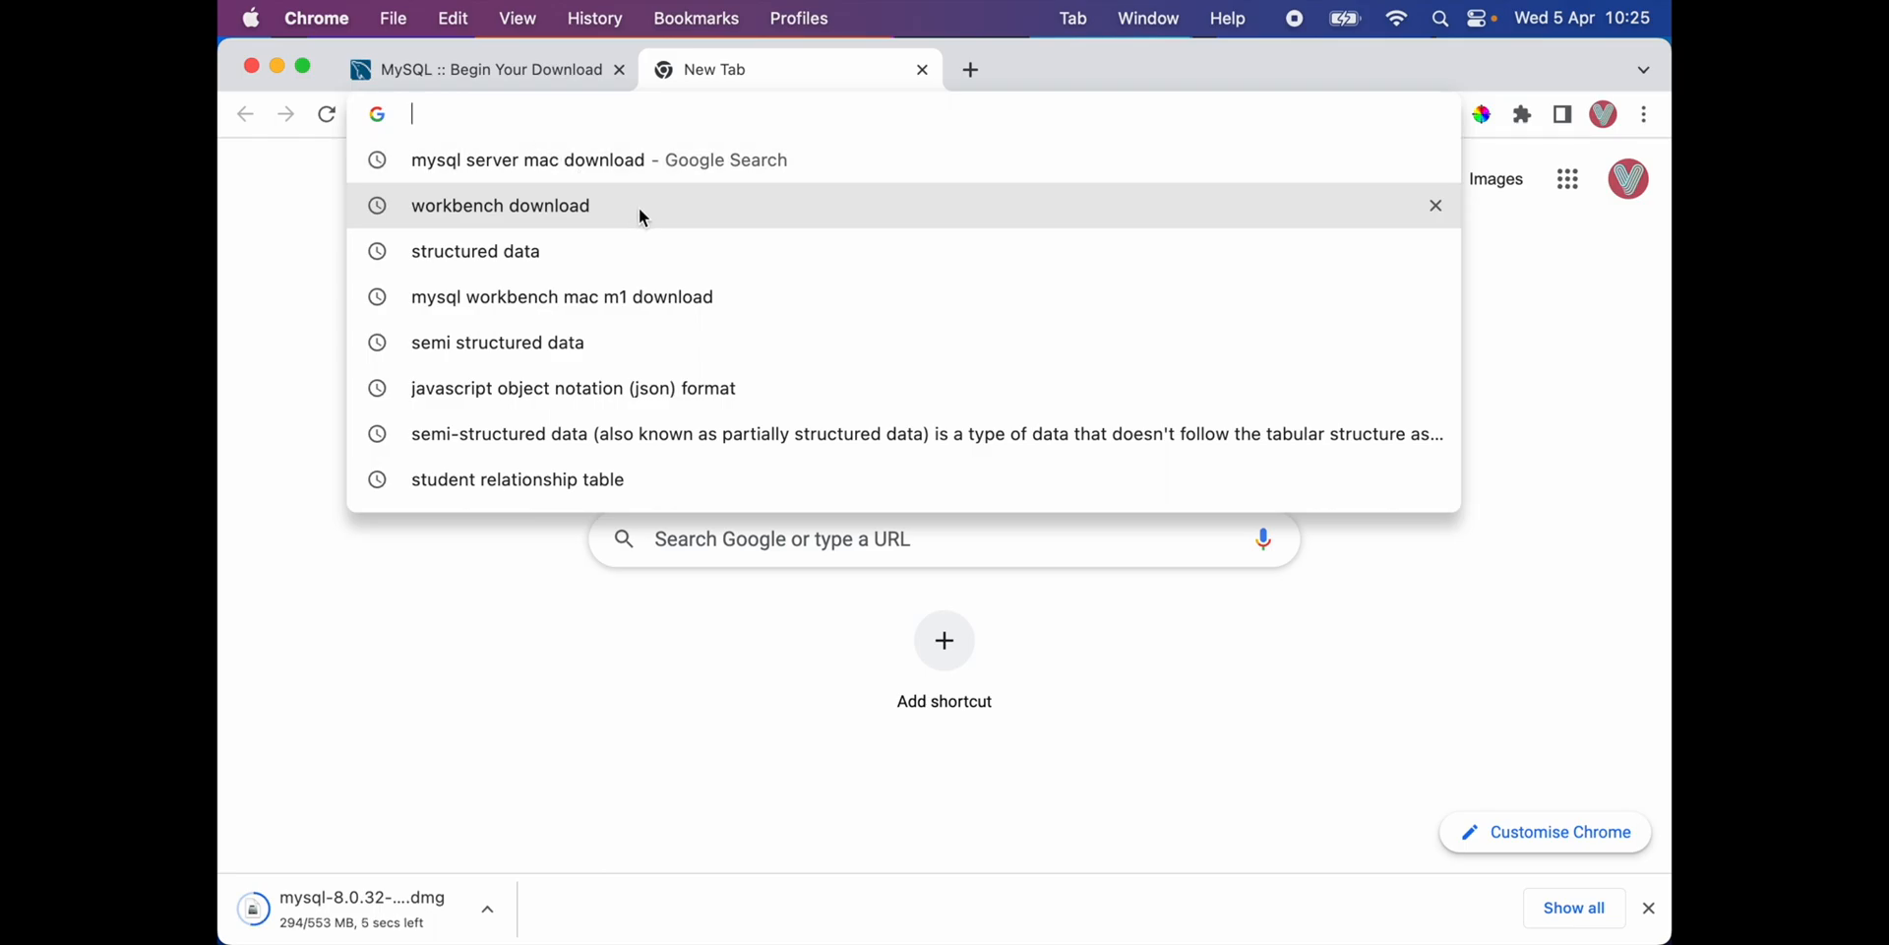
{"action": "left_click", "coordinate": [498, 205]}
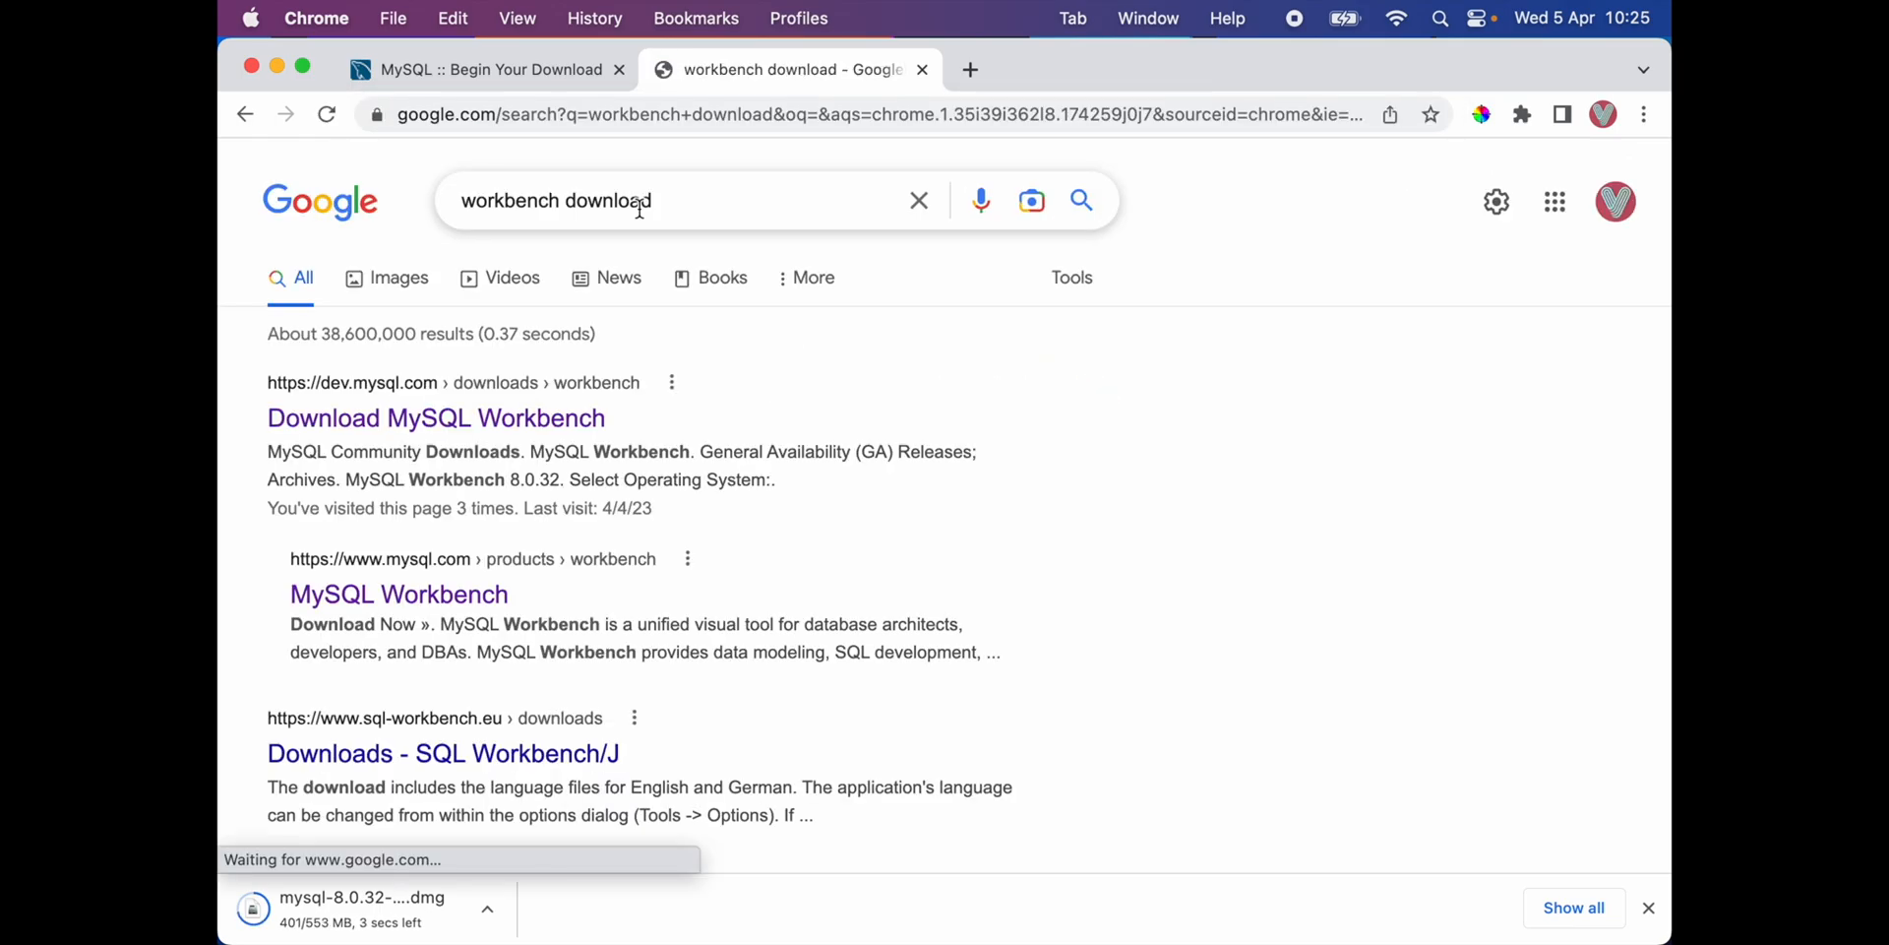
{"action": "mouse_move", "coordinate": [834, 409]}
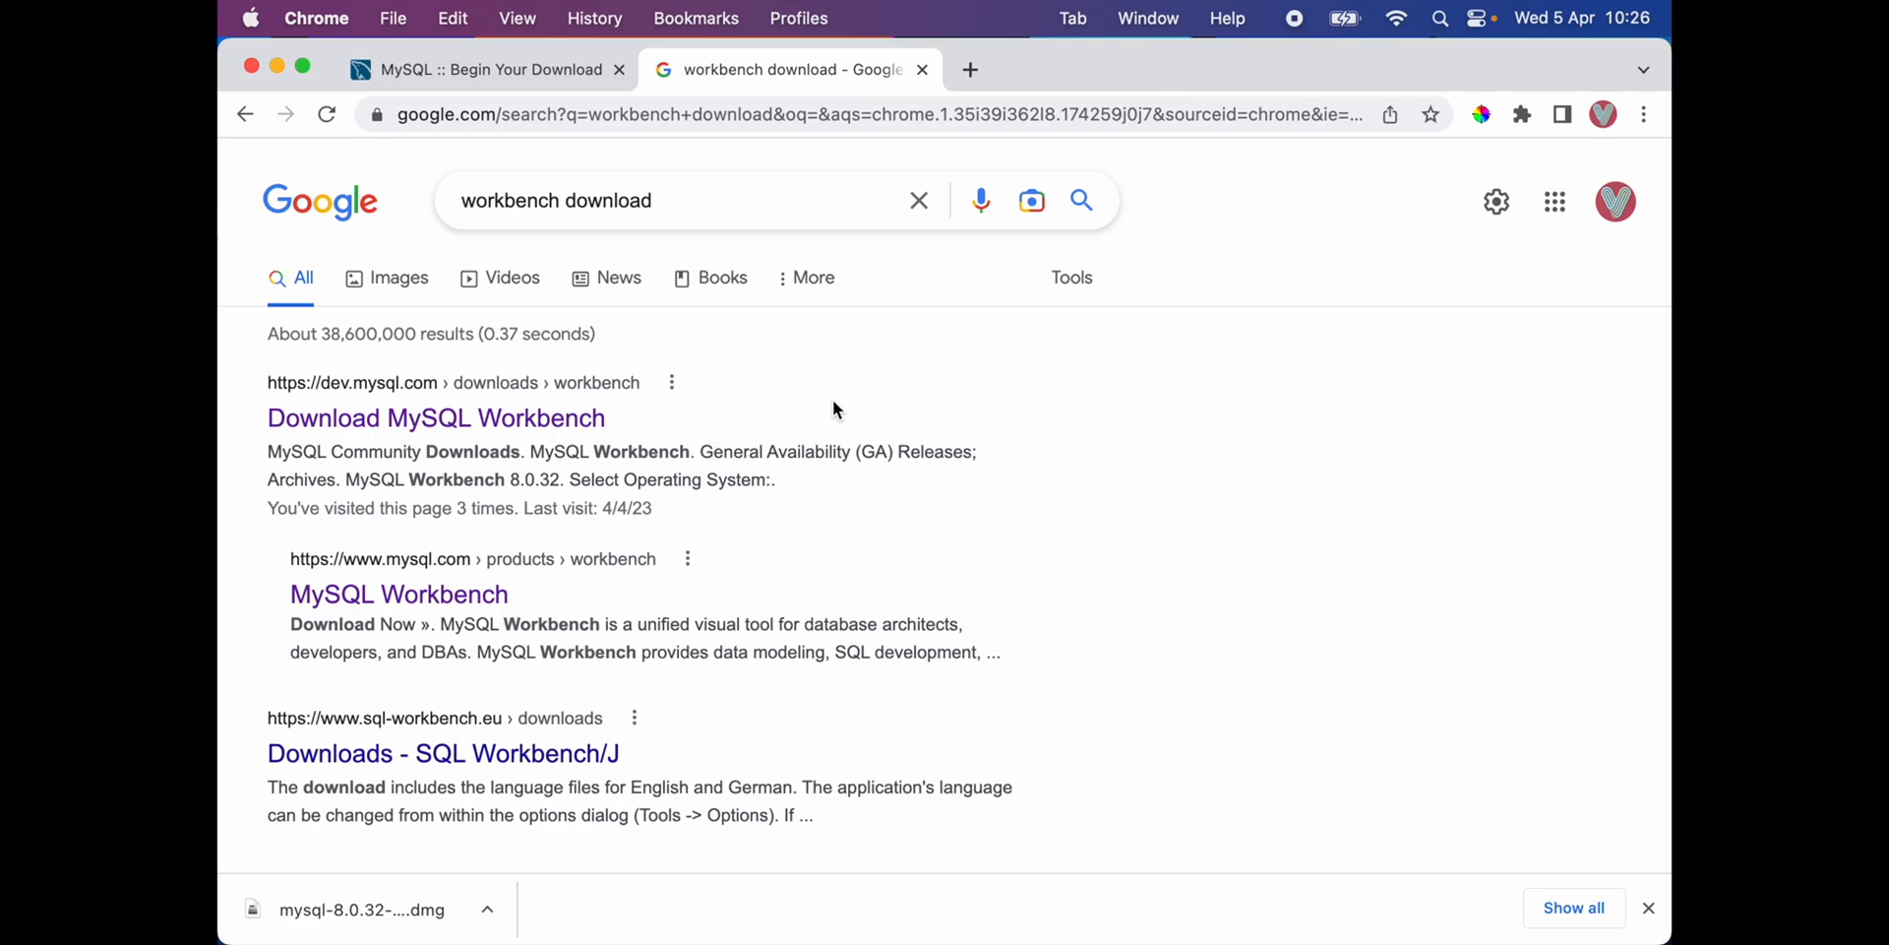
{"action": "mouse_move", "coordinate": [435, 417]}
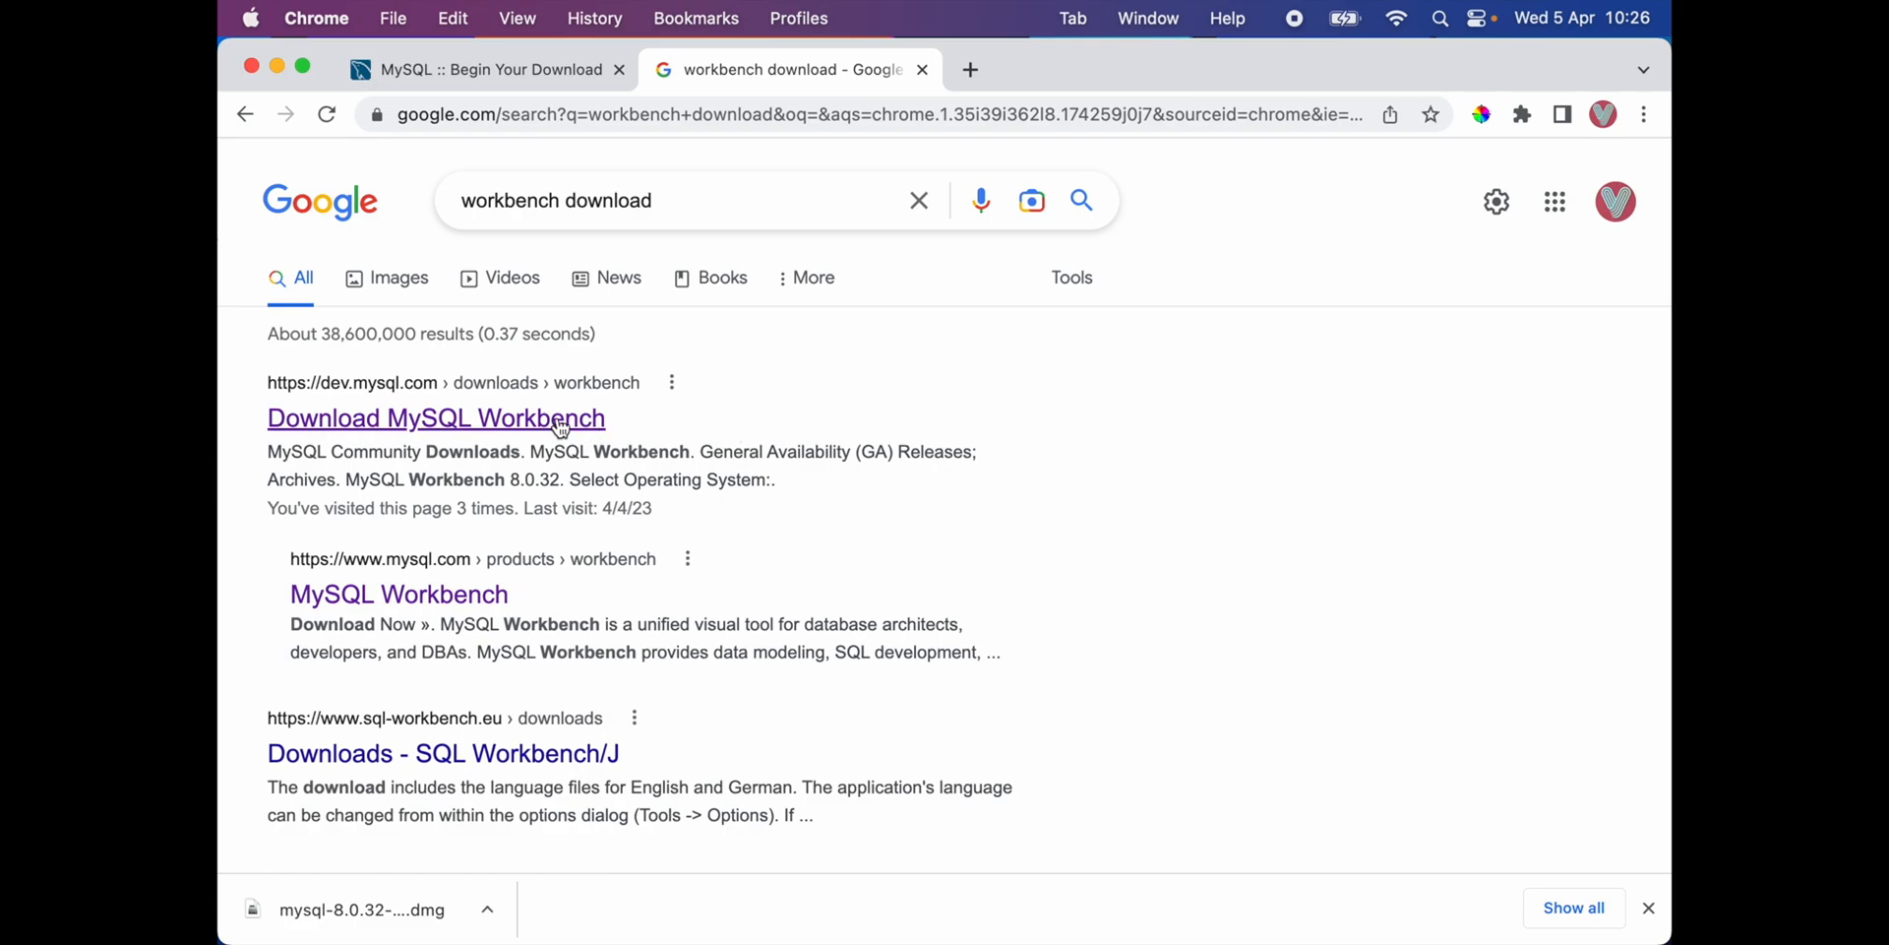
{"action": "mouse_move", "coordinate": [589, 435]}
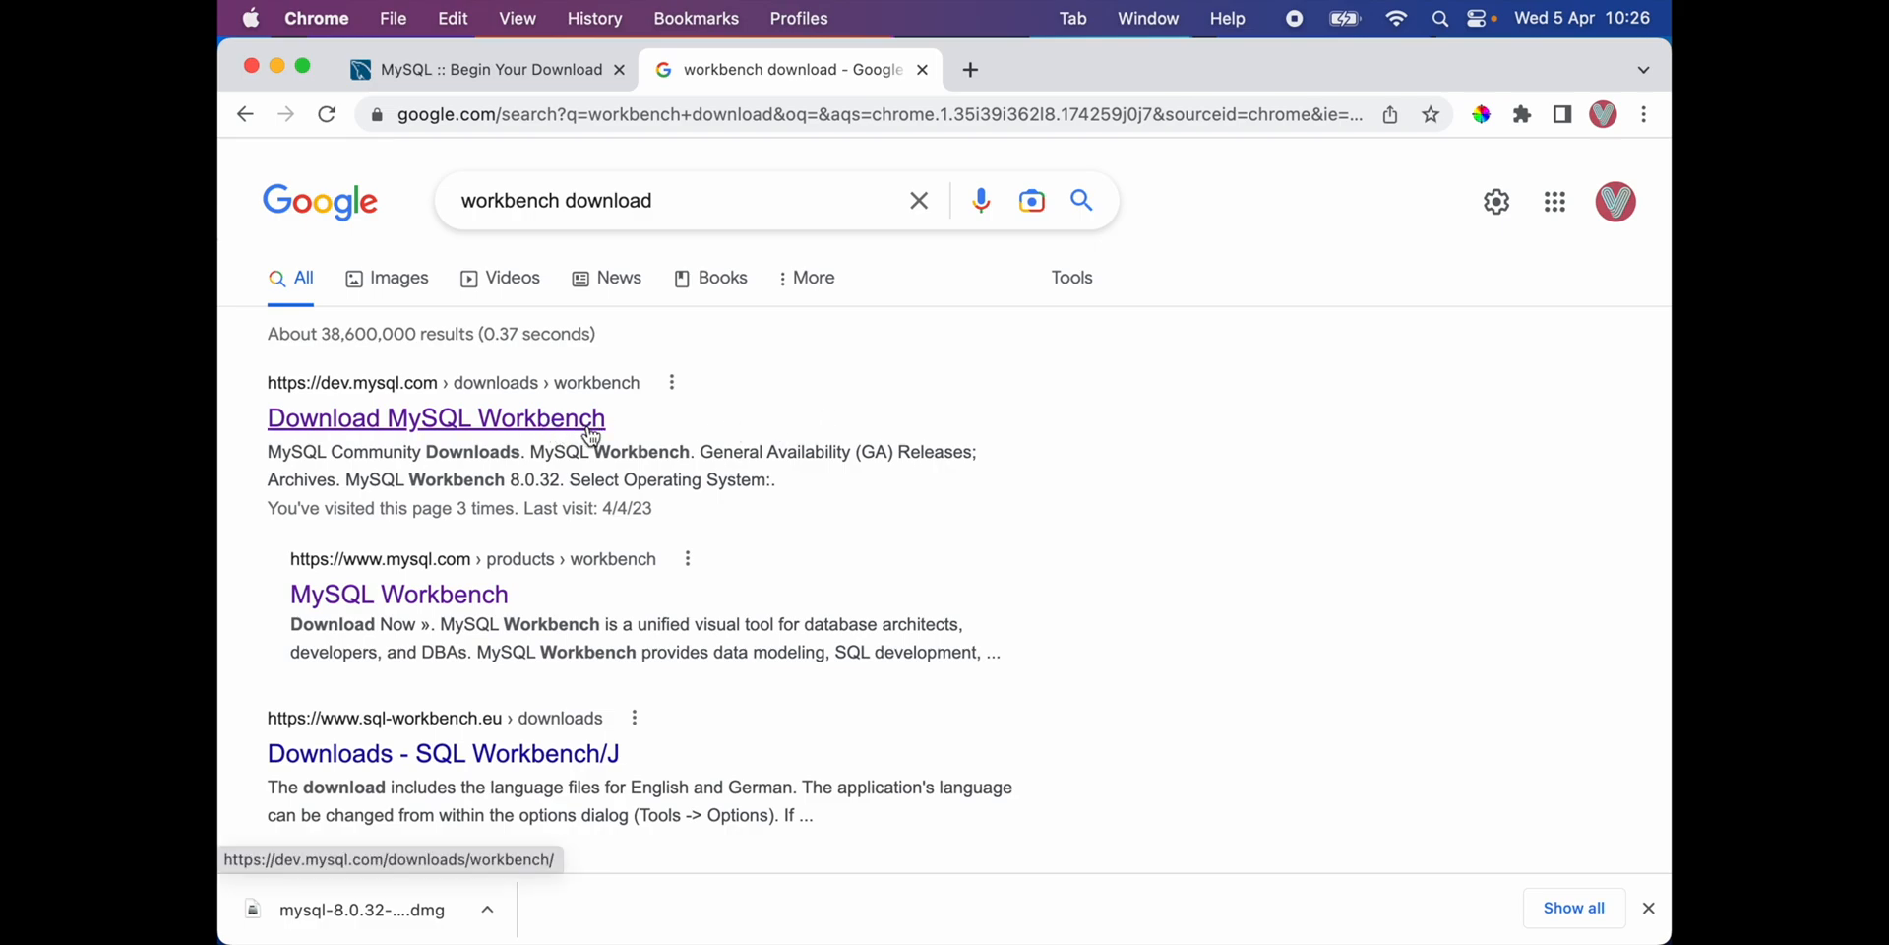
{"action": "left_click", "coordinate": [437, 417]}
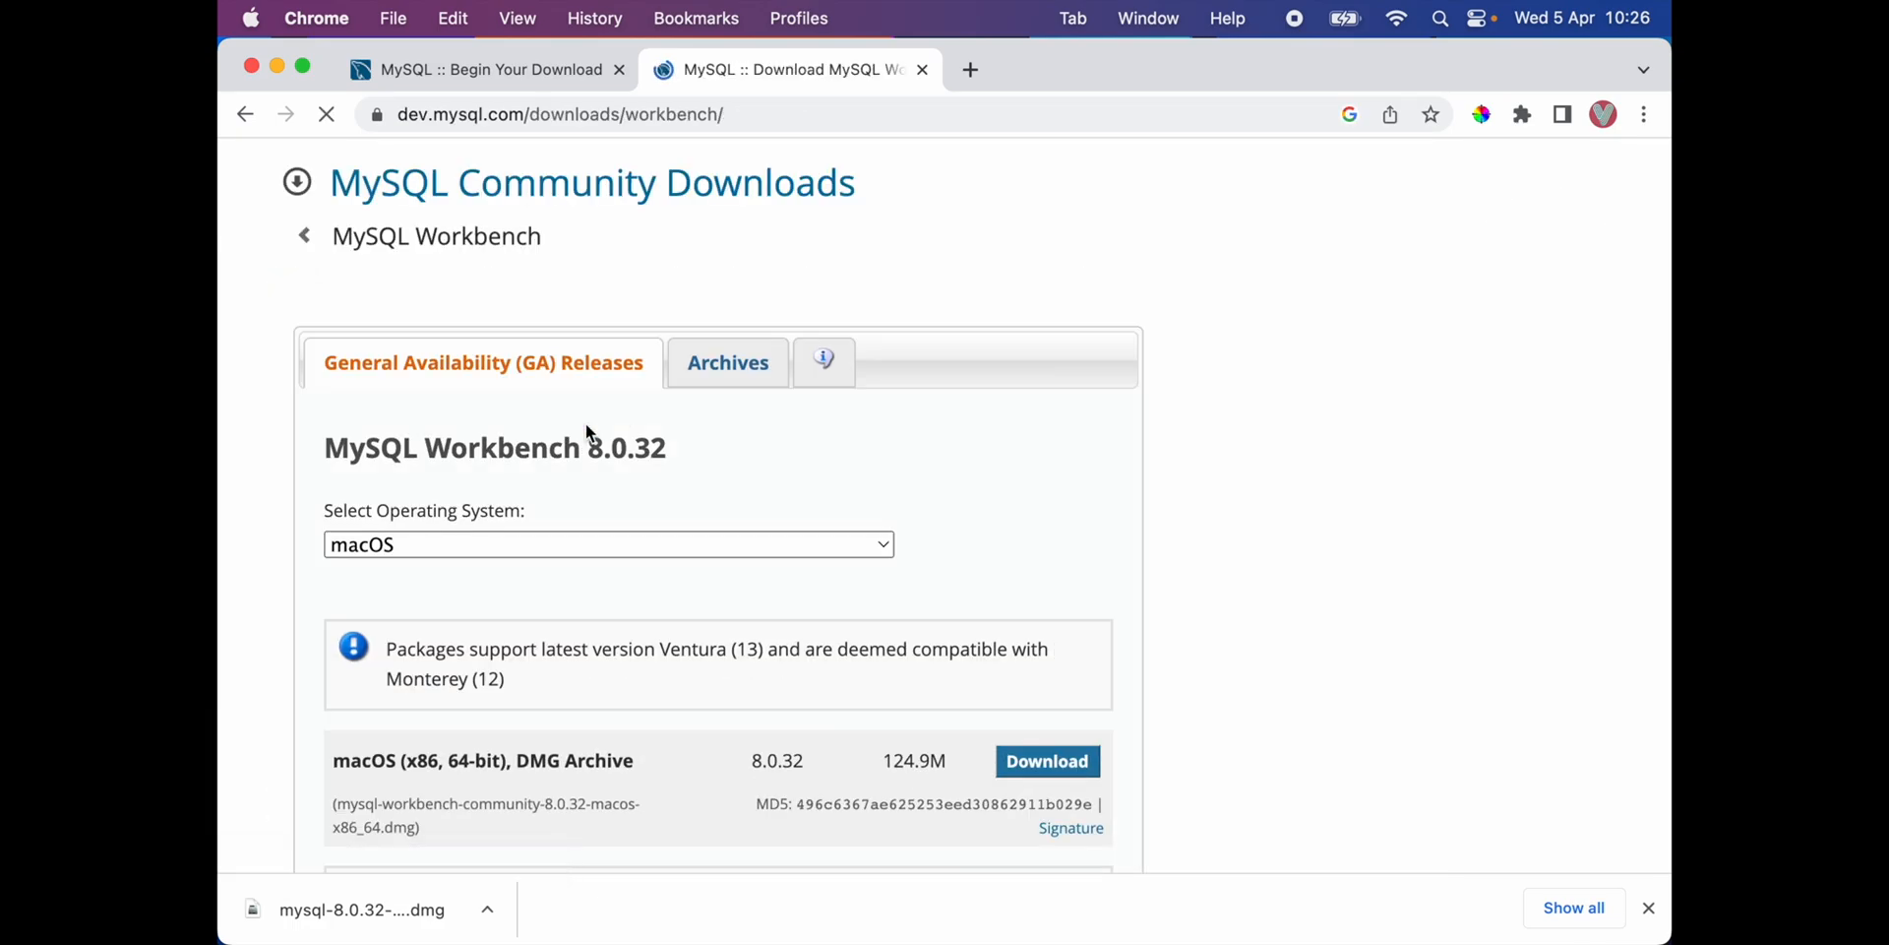
{"action": "left_click", "coordinate": [608, 543]}
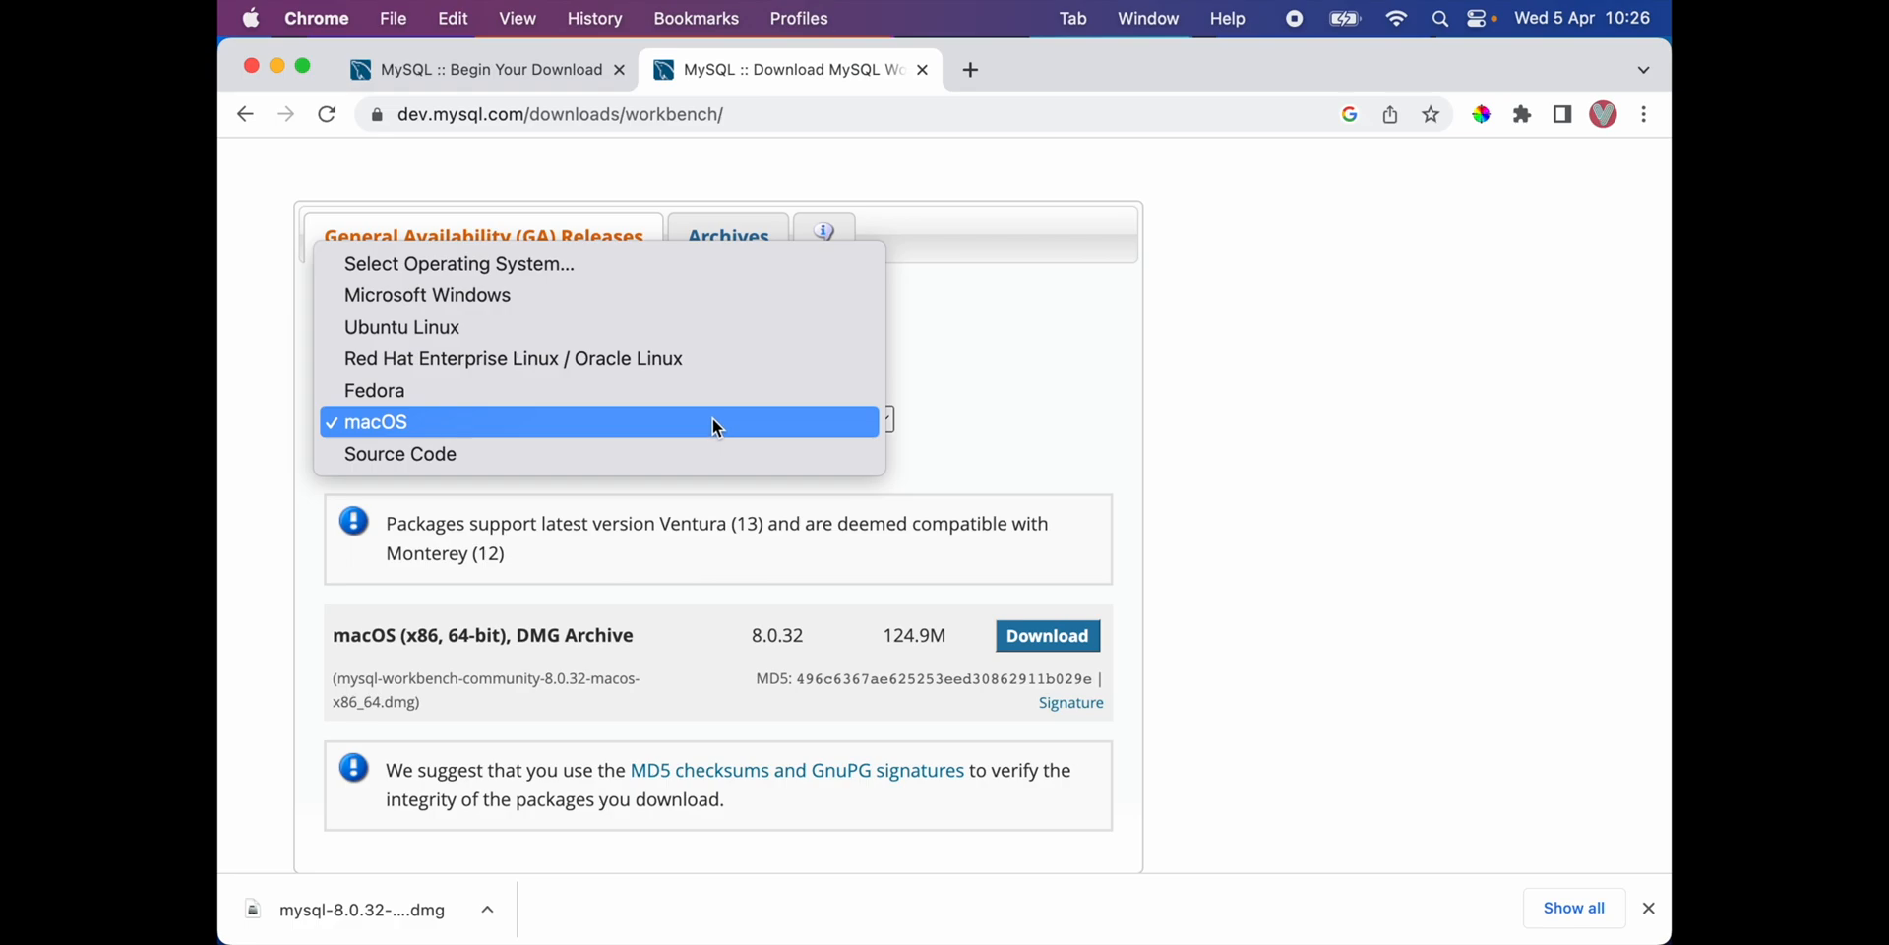
{"action": "left_click", "coordinate": [373, 421]}
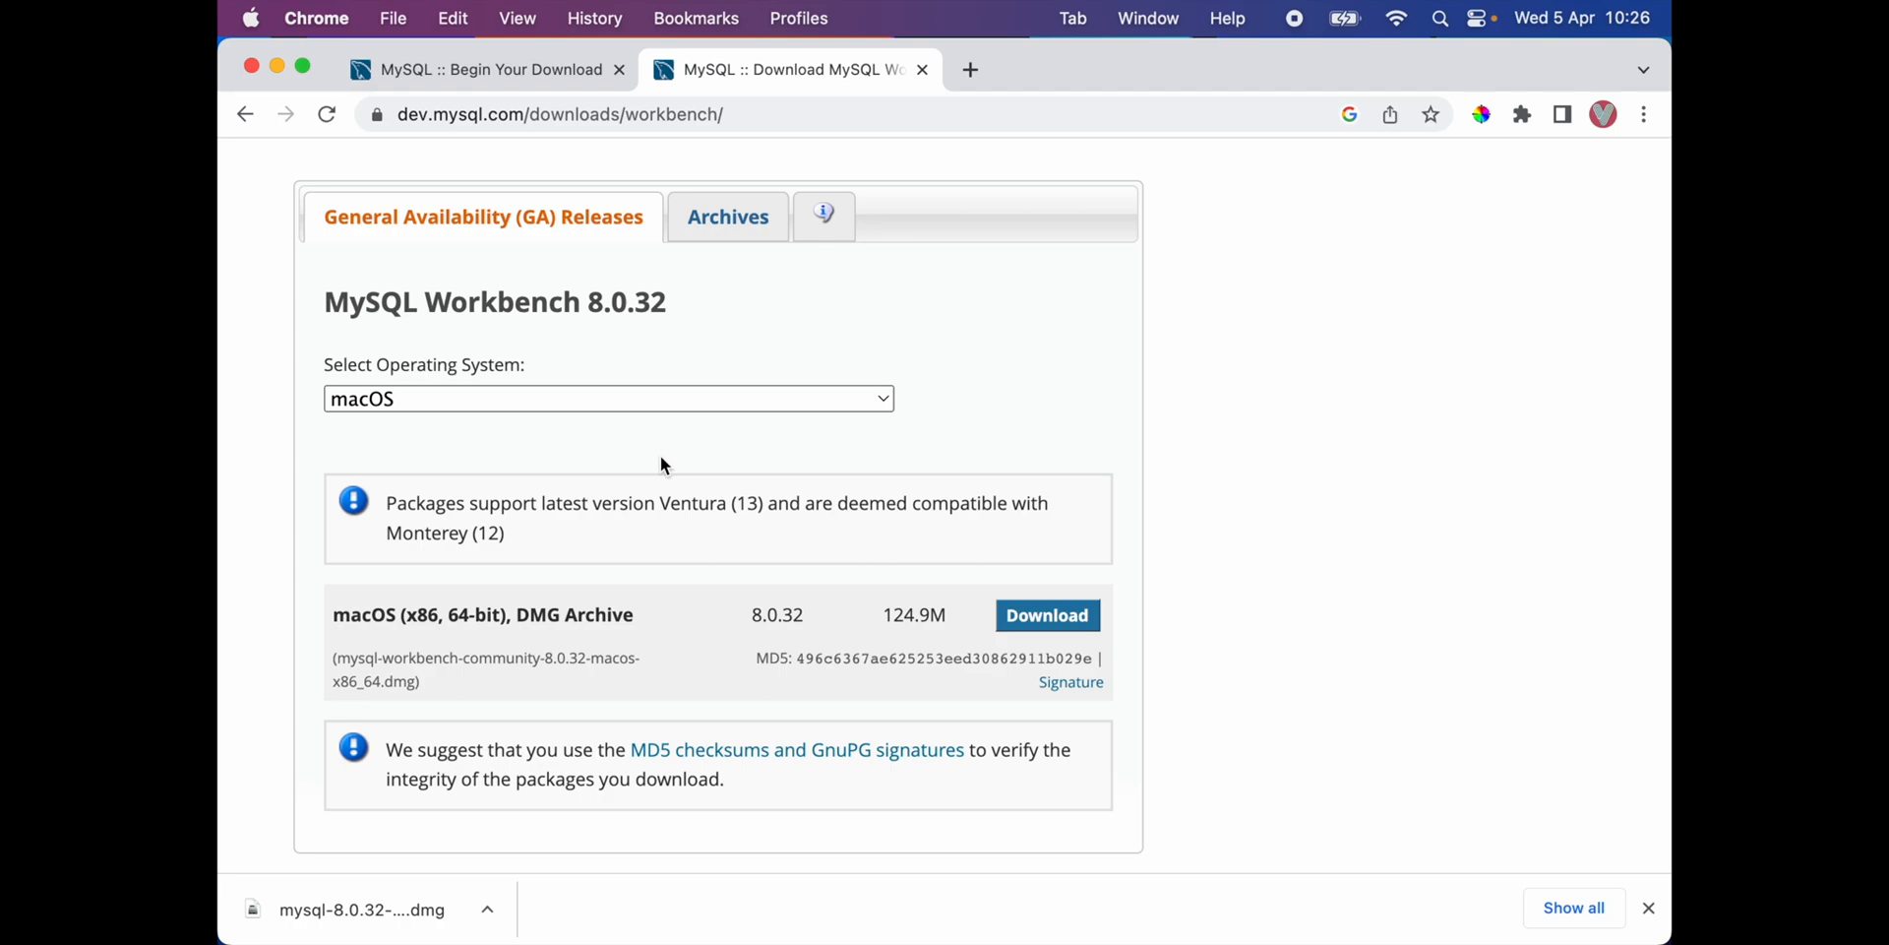
{"action": "mouse_move", "coordinate": [350, 618]}
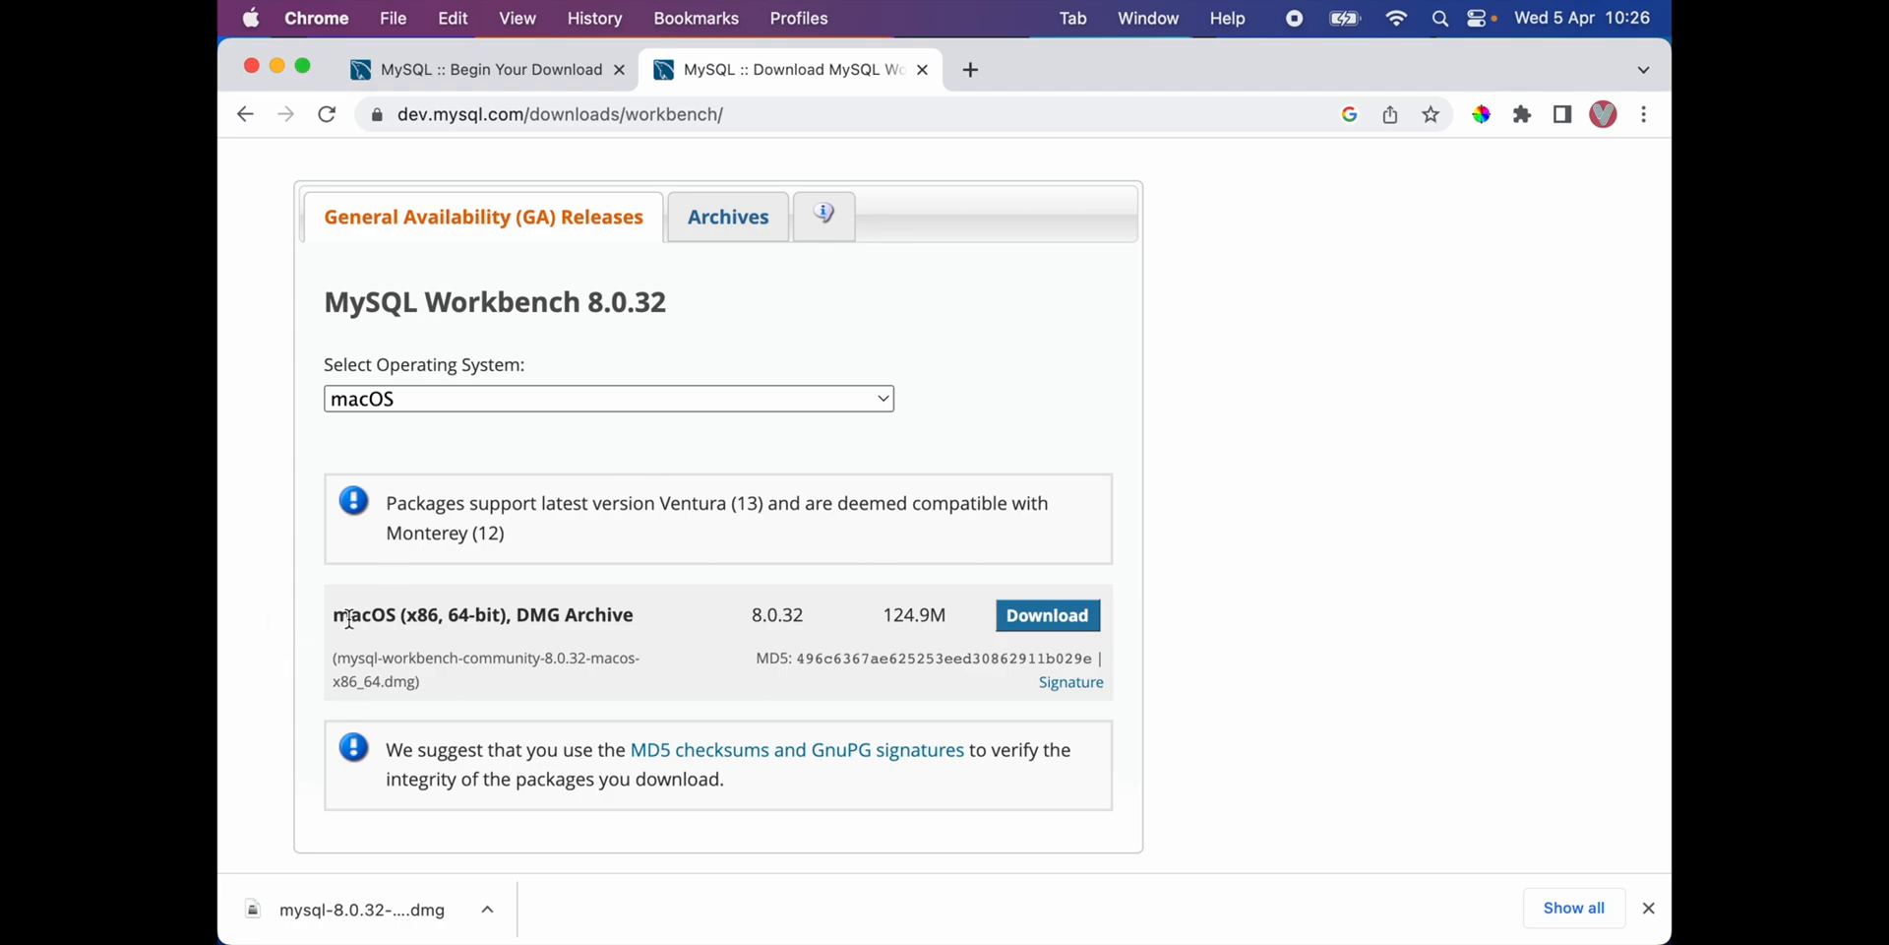
{"action": "mouse_move", "coordinate": [425, 647]}
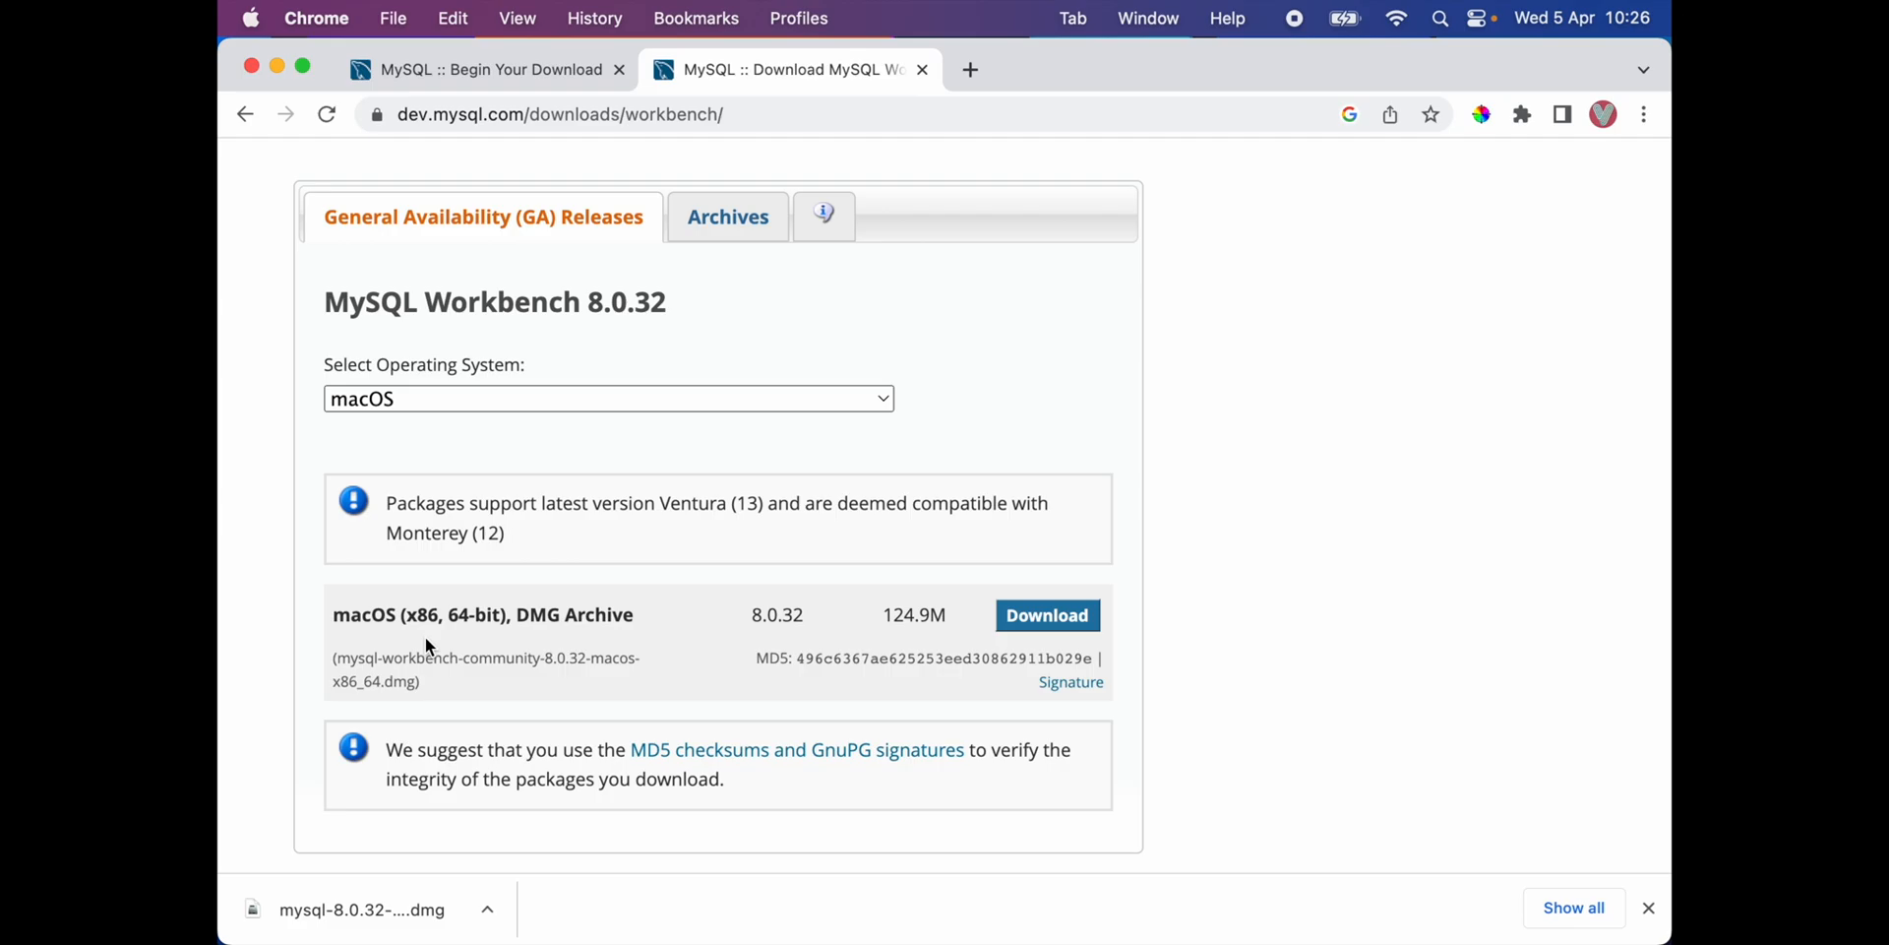
{"action": "mouse_move", "coordinate": [591, 642]}
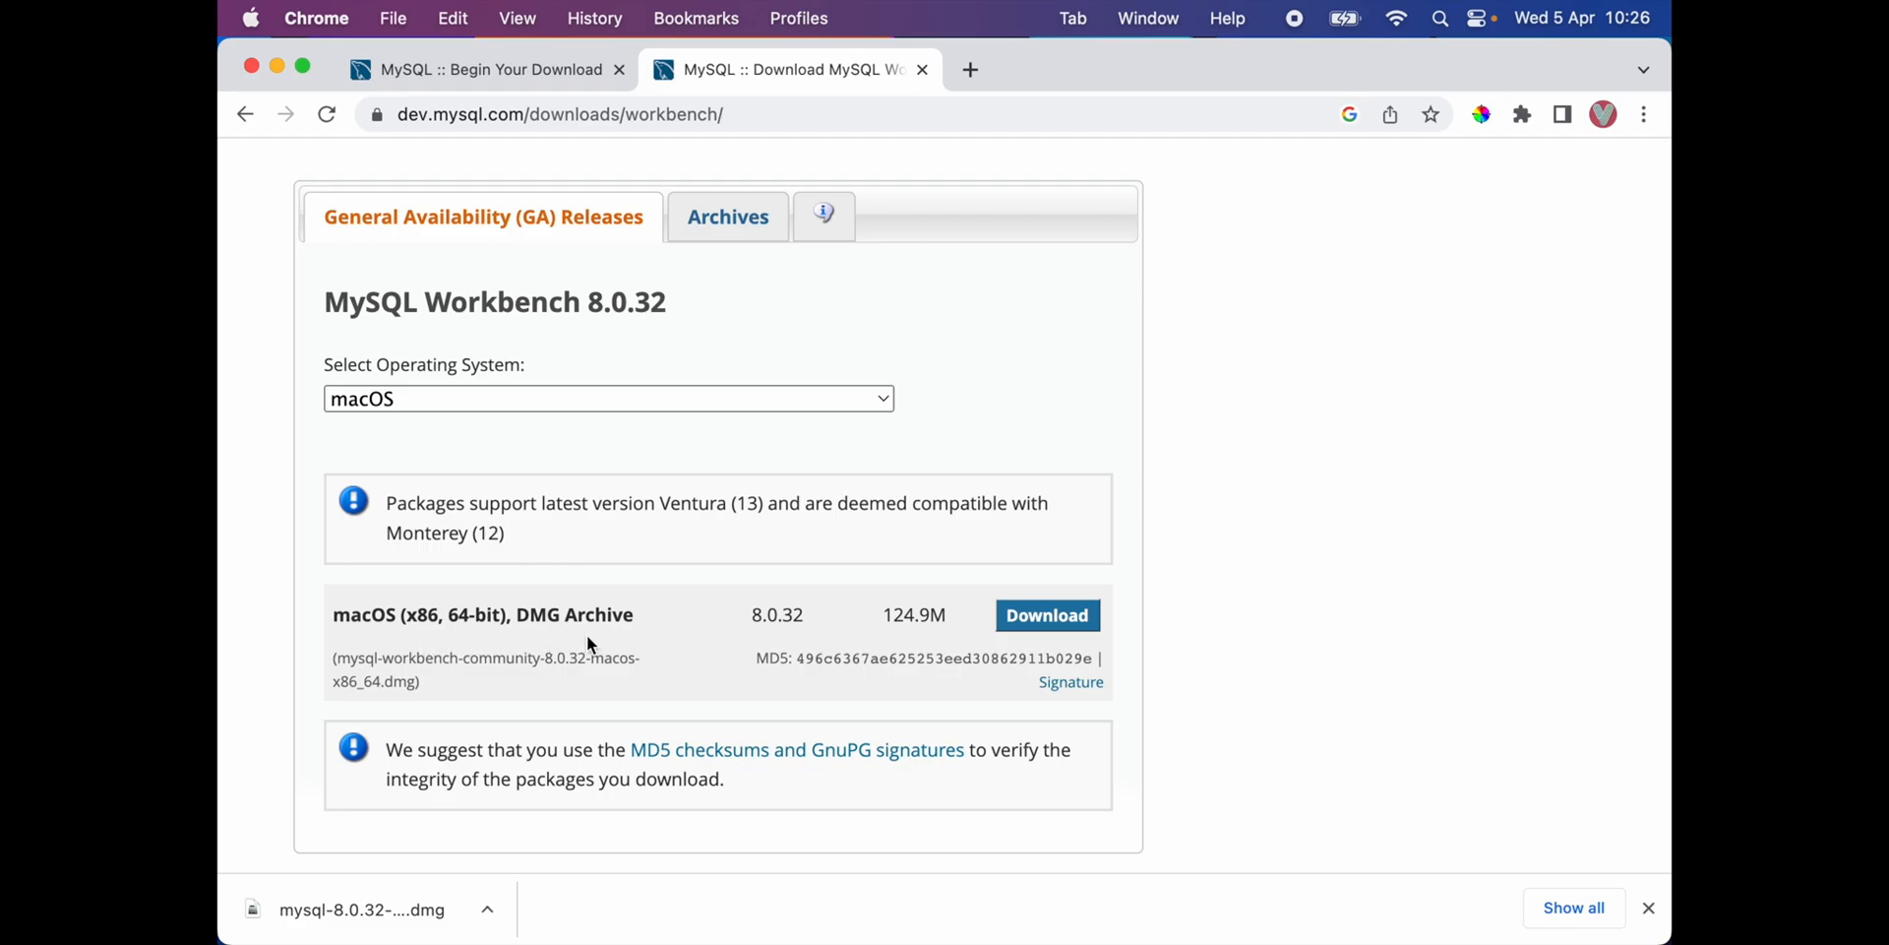
{"action": "mouse_move", "coordinate": [1047, 614]}
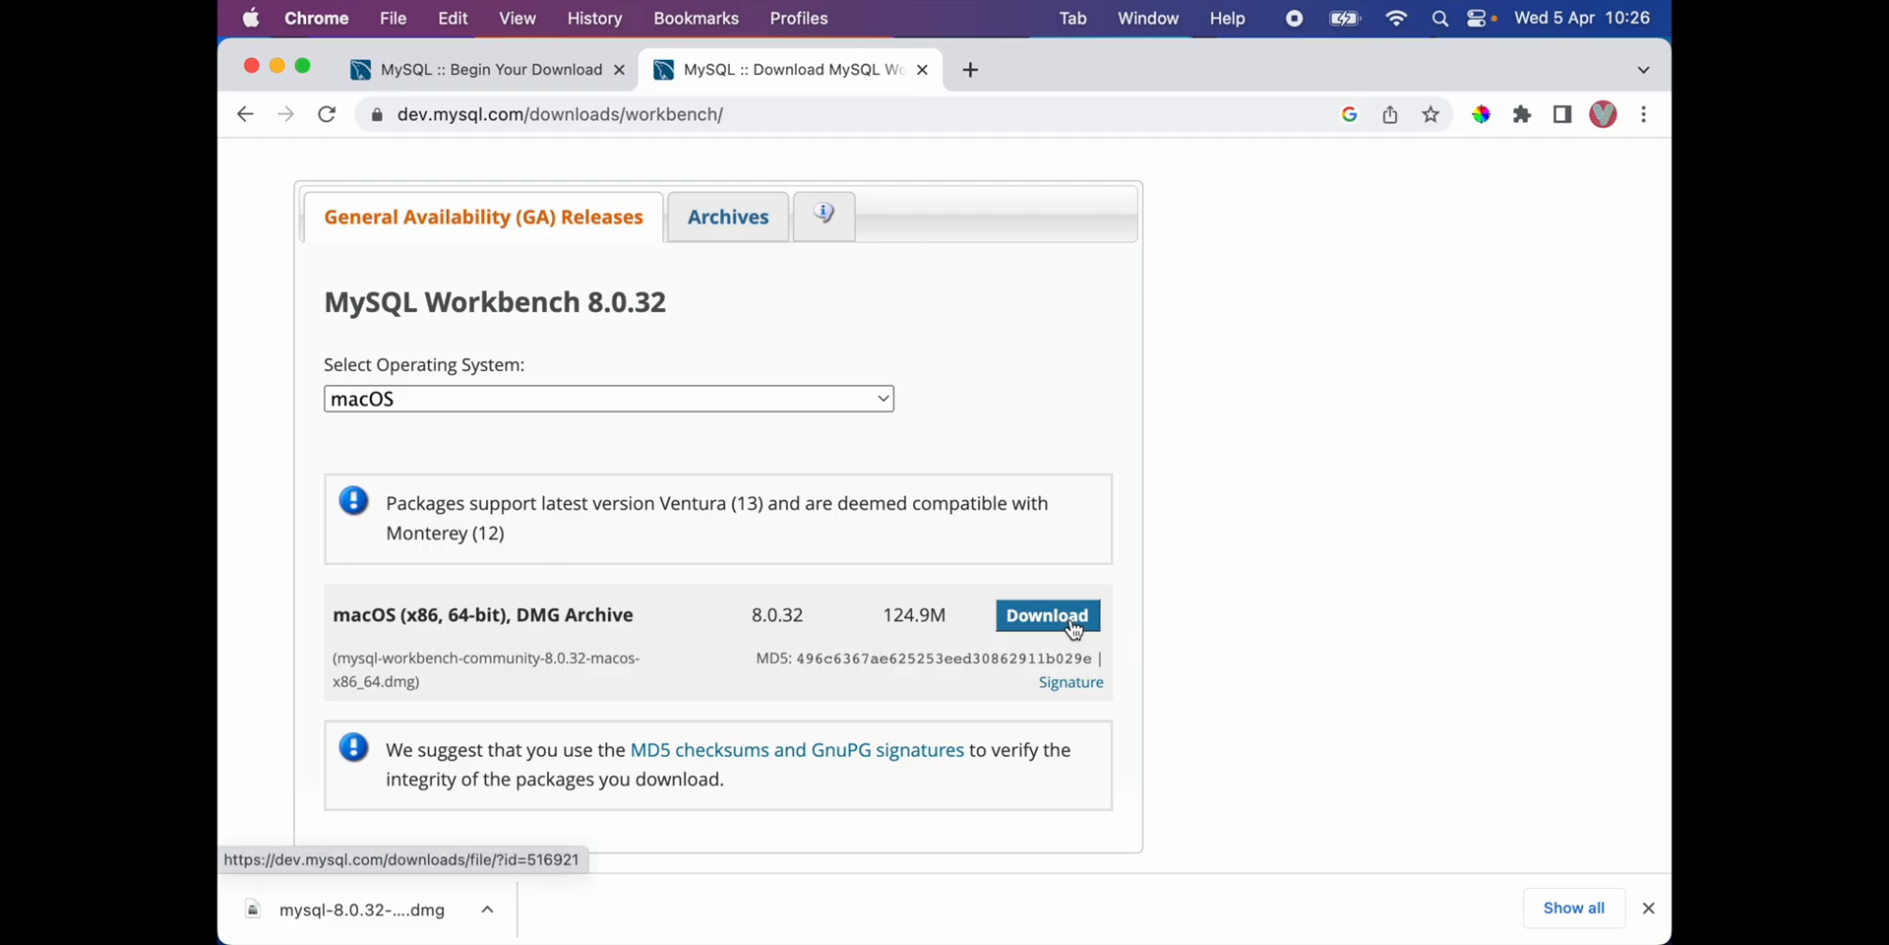
- Start downloading the macOS MySQL Workbench DMG archive
{"action": "left_click", "coordinate": [1045, 615]}
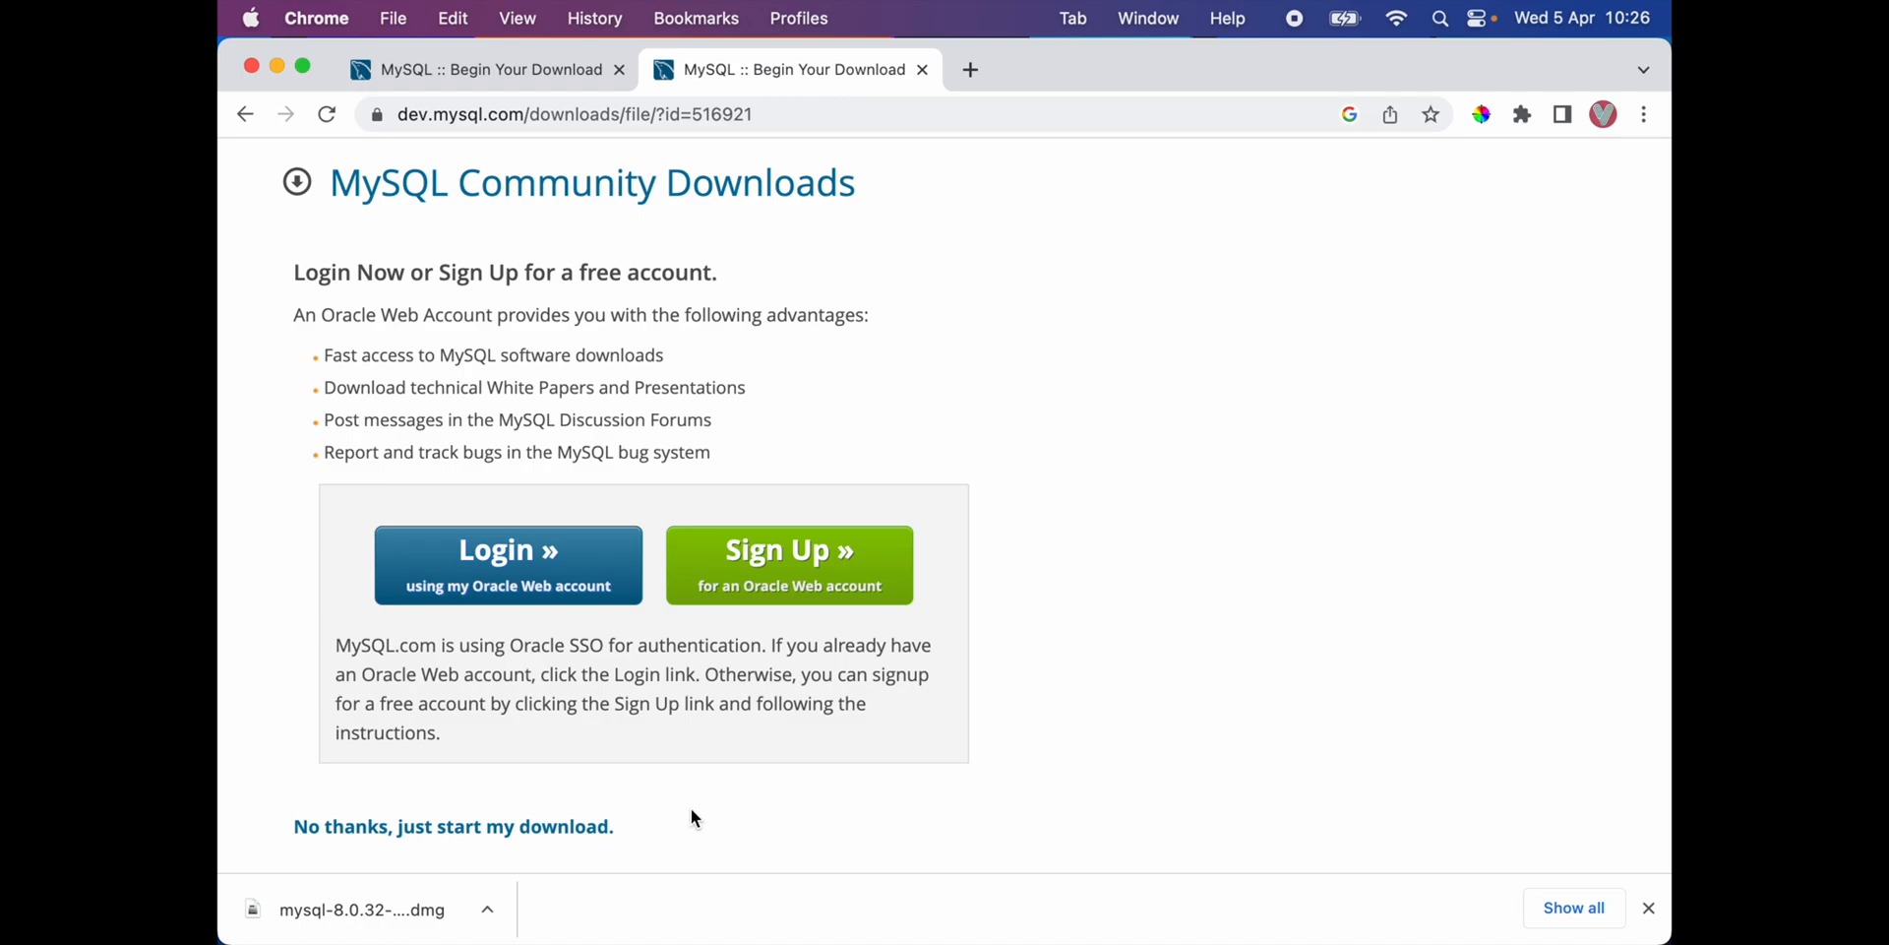
{"action": "mouse_move", "coordinate": [662, 839]}
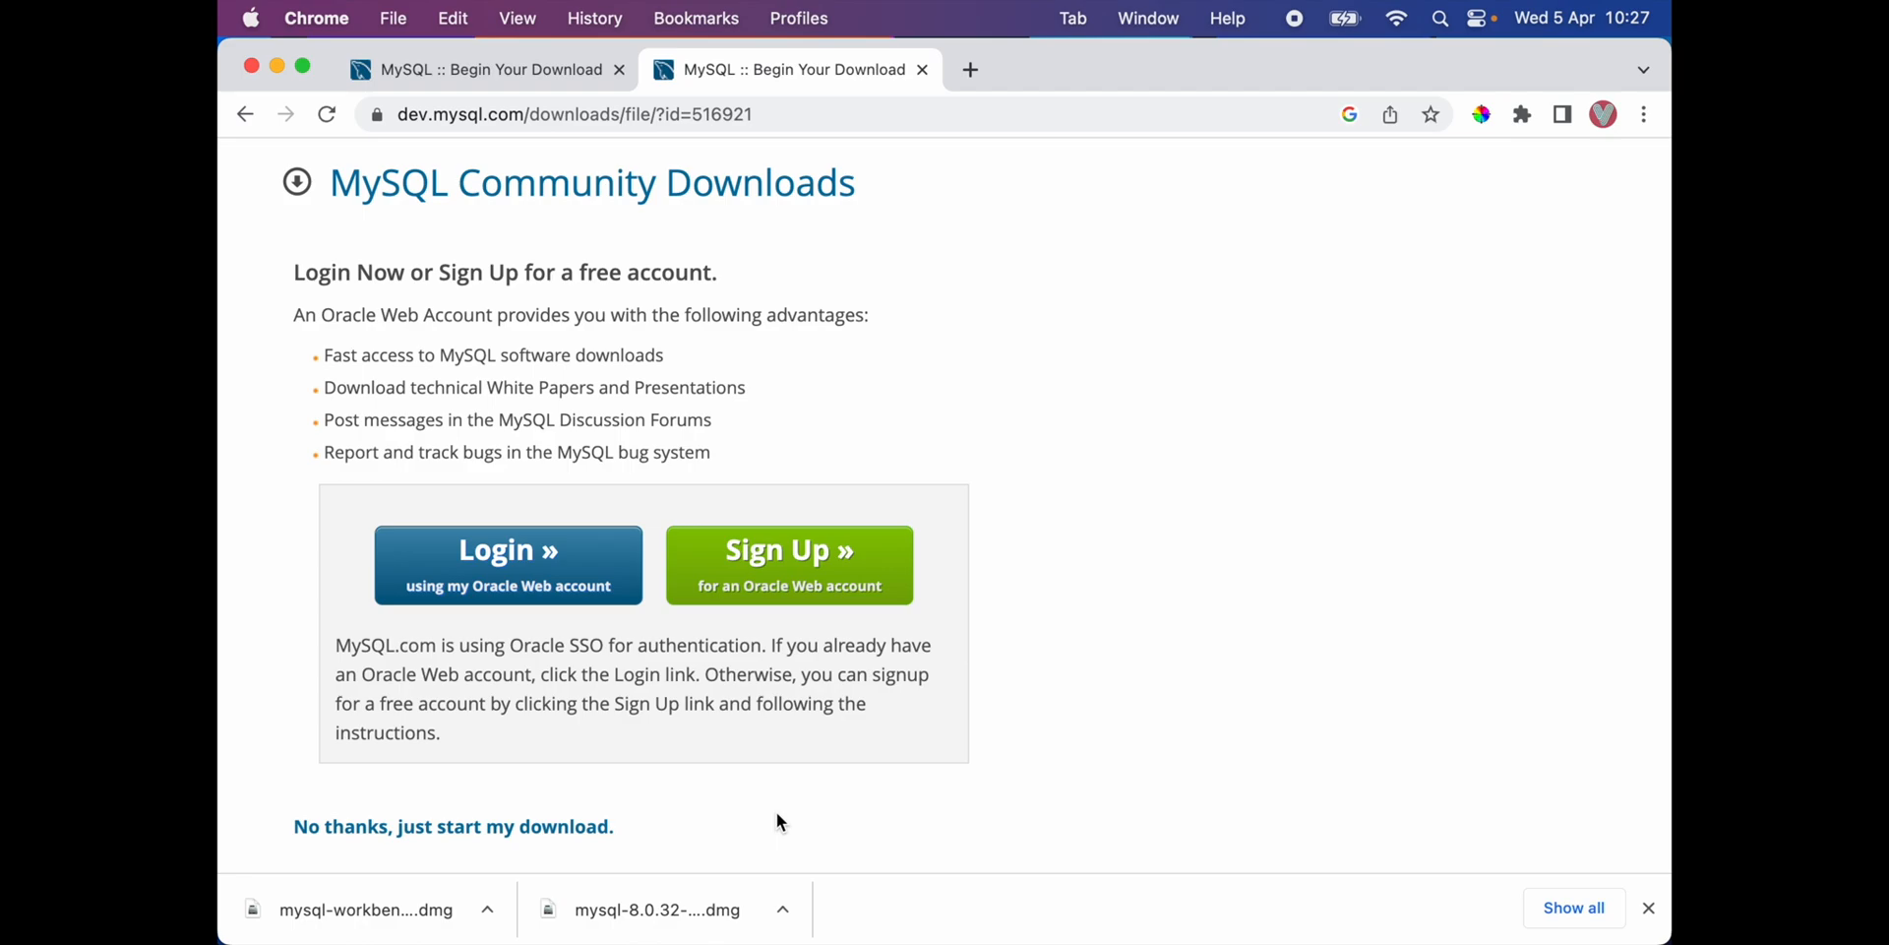
{"action": "mouse_move", "coordinate": [697, 885]}
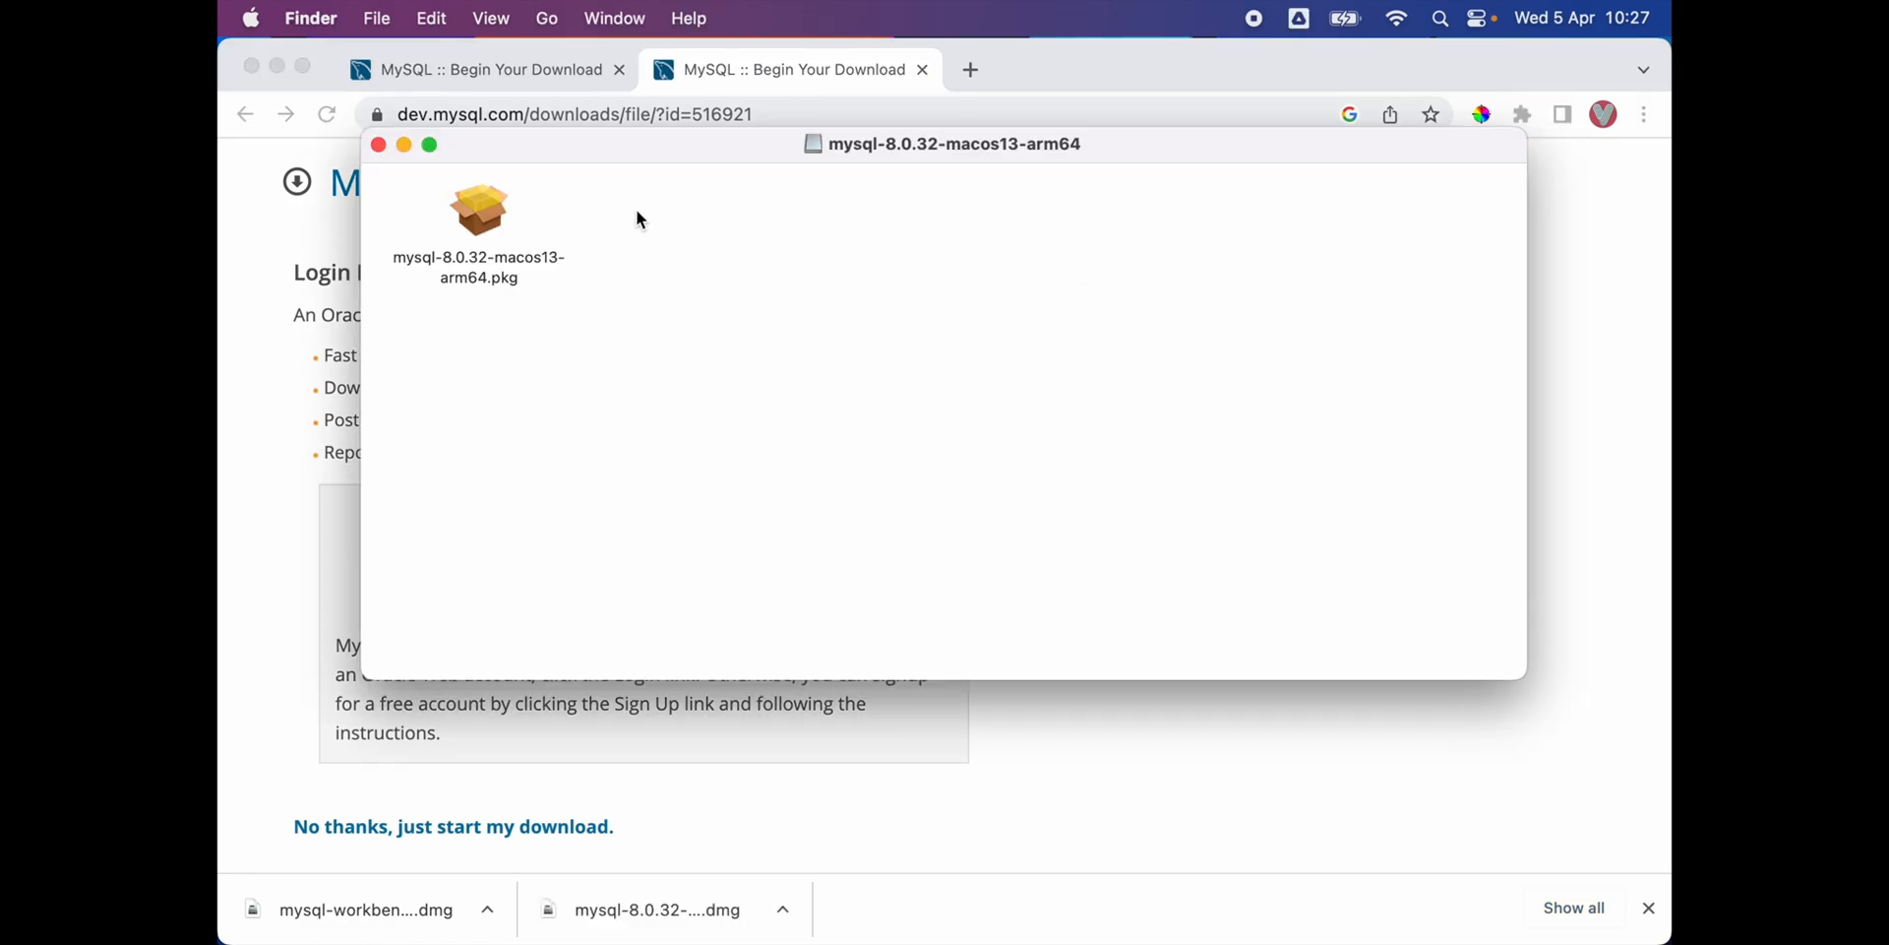
{"action": "mouse_move", "coordinate": [478, 226]}
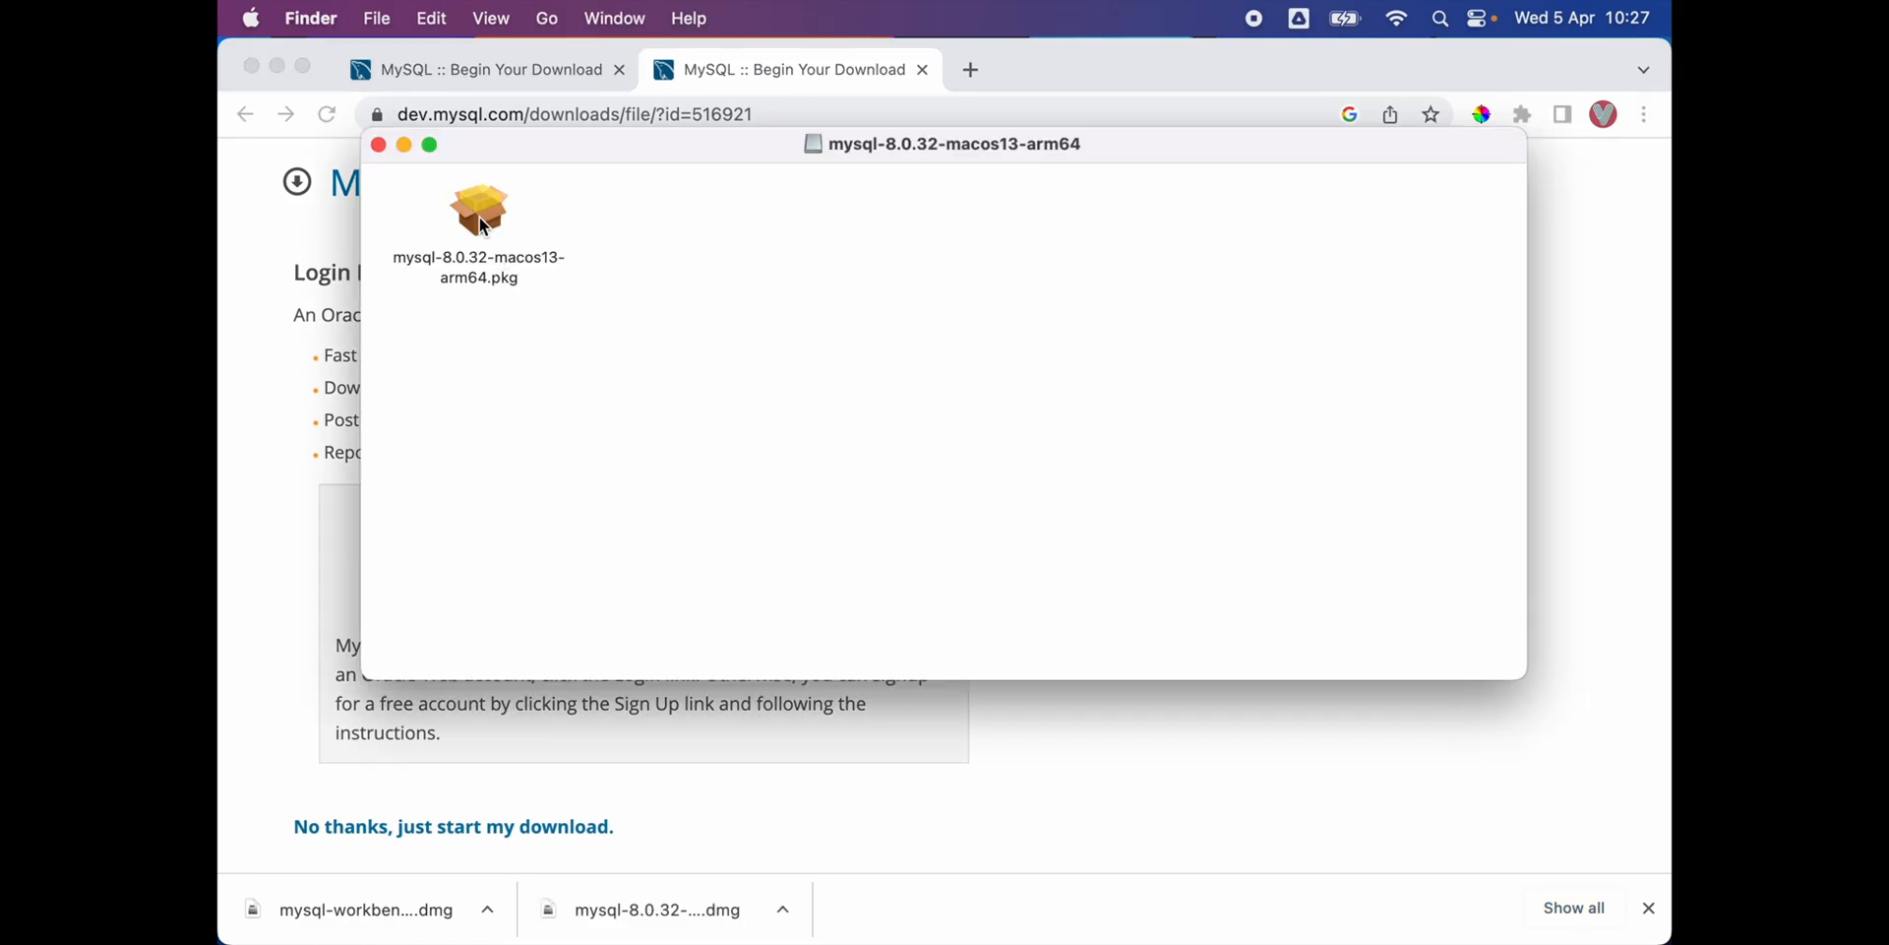
- Launch the MySQL 8.0.32 .pkg, allow it, accept the licence and begin a standard install
{"action": "left_click", "coordinate": [478, 211]}
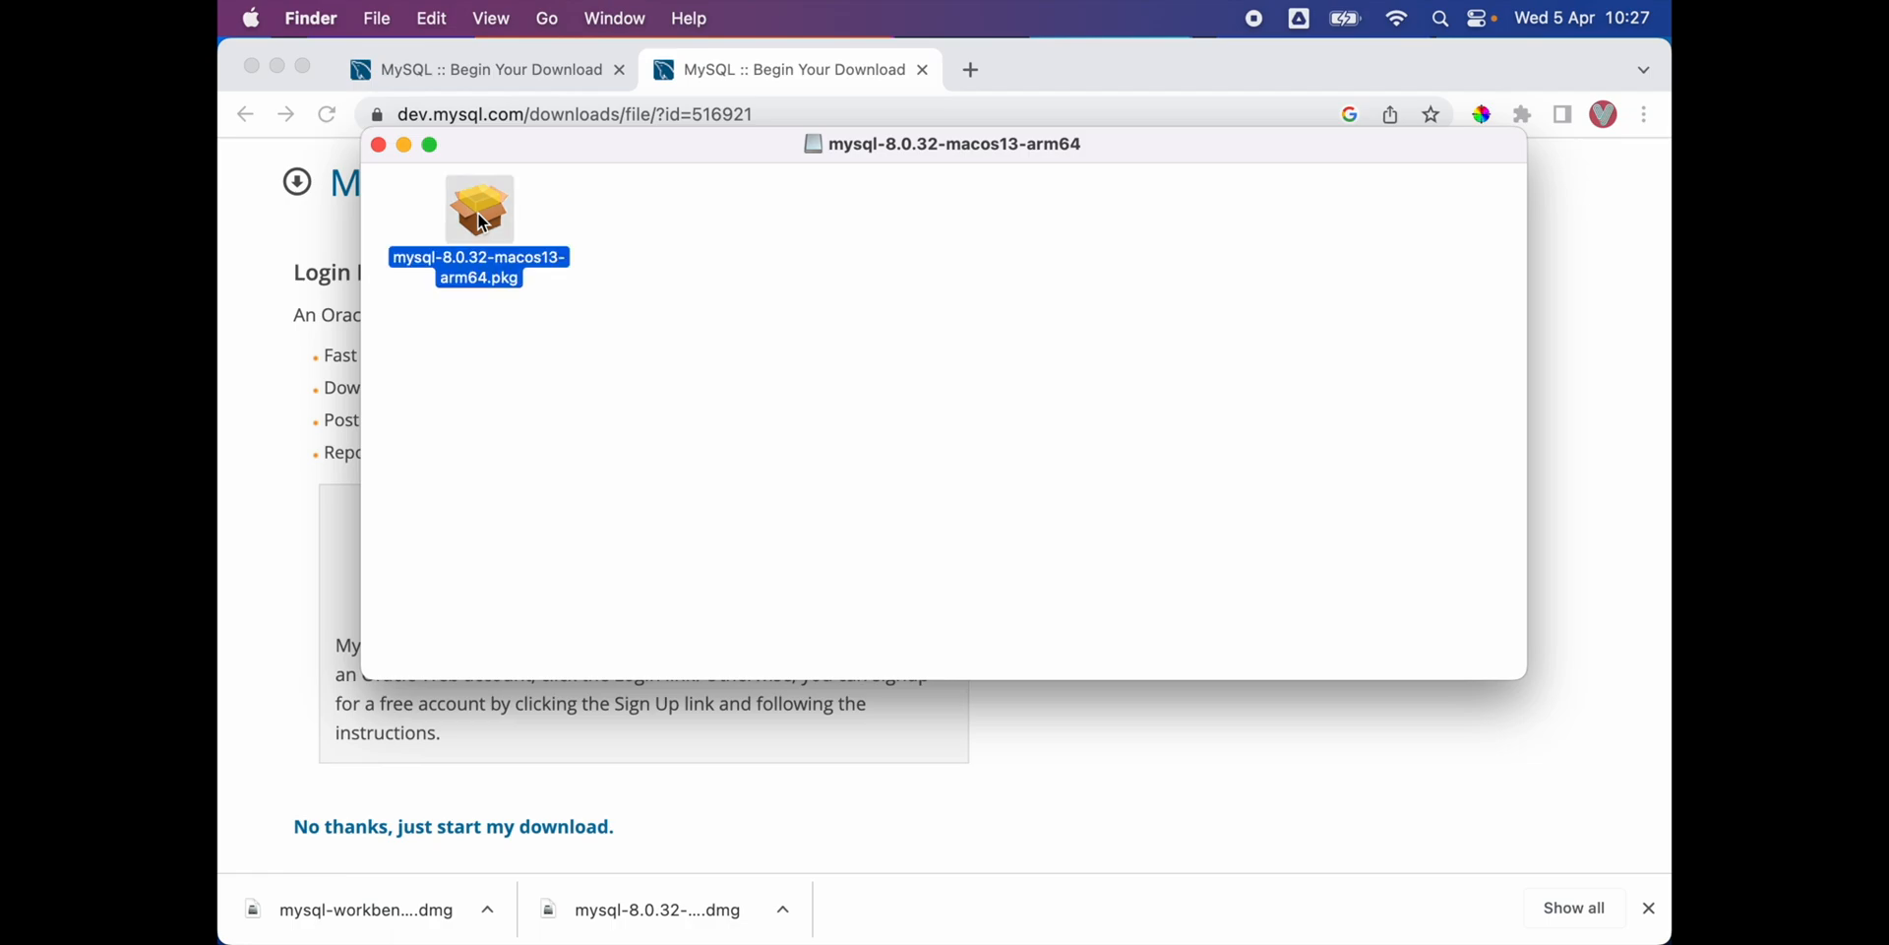
{"action": "double_click", "coordinate": [478, 211]}
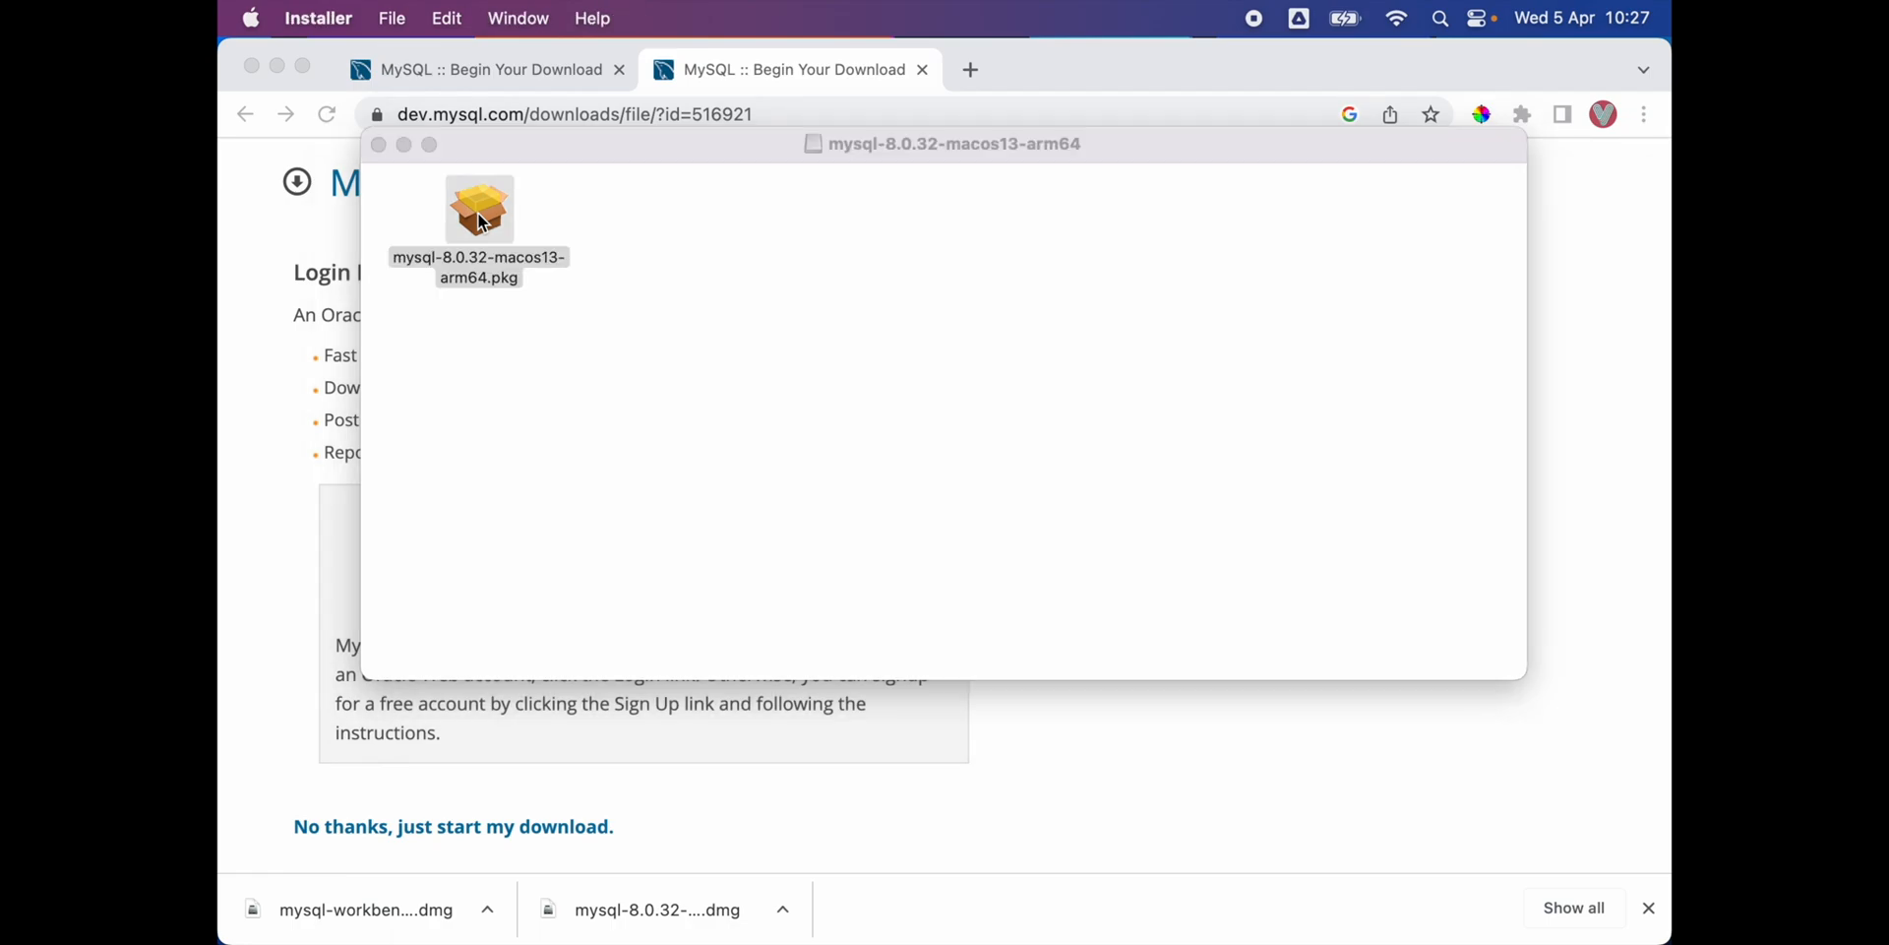
{"action": "double_click", "coordinate": [478, 208]}
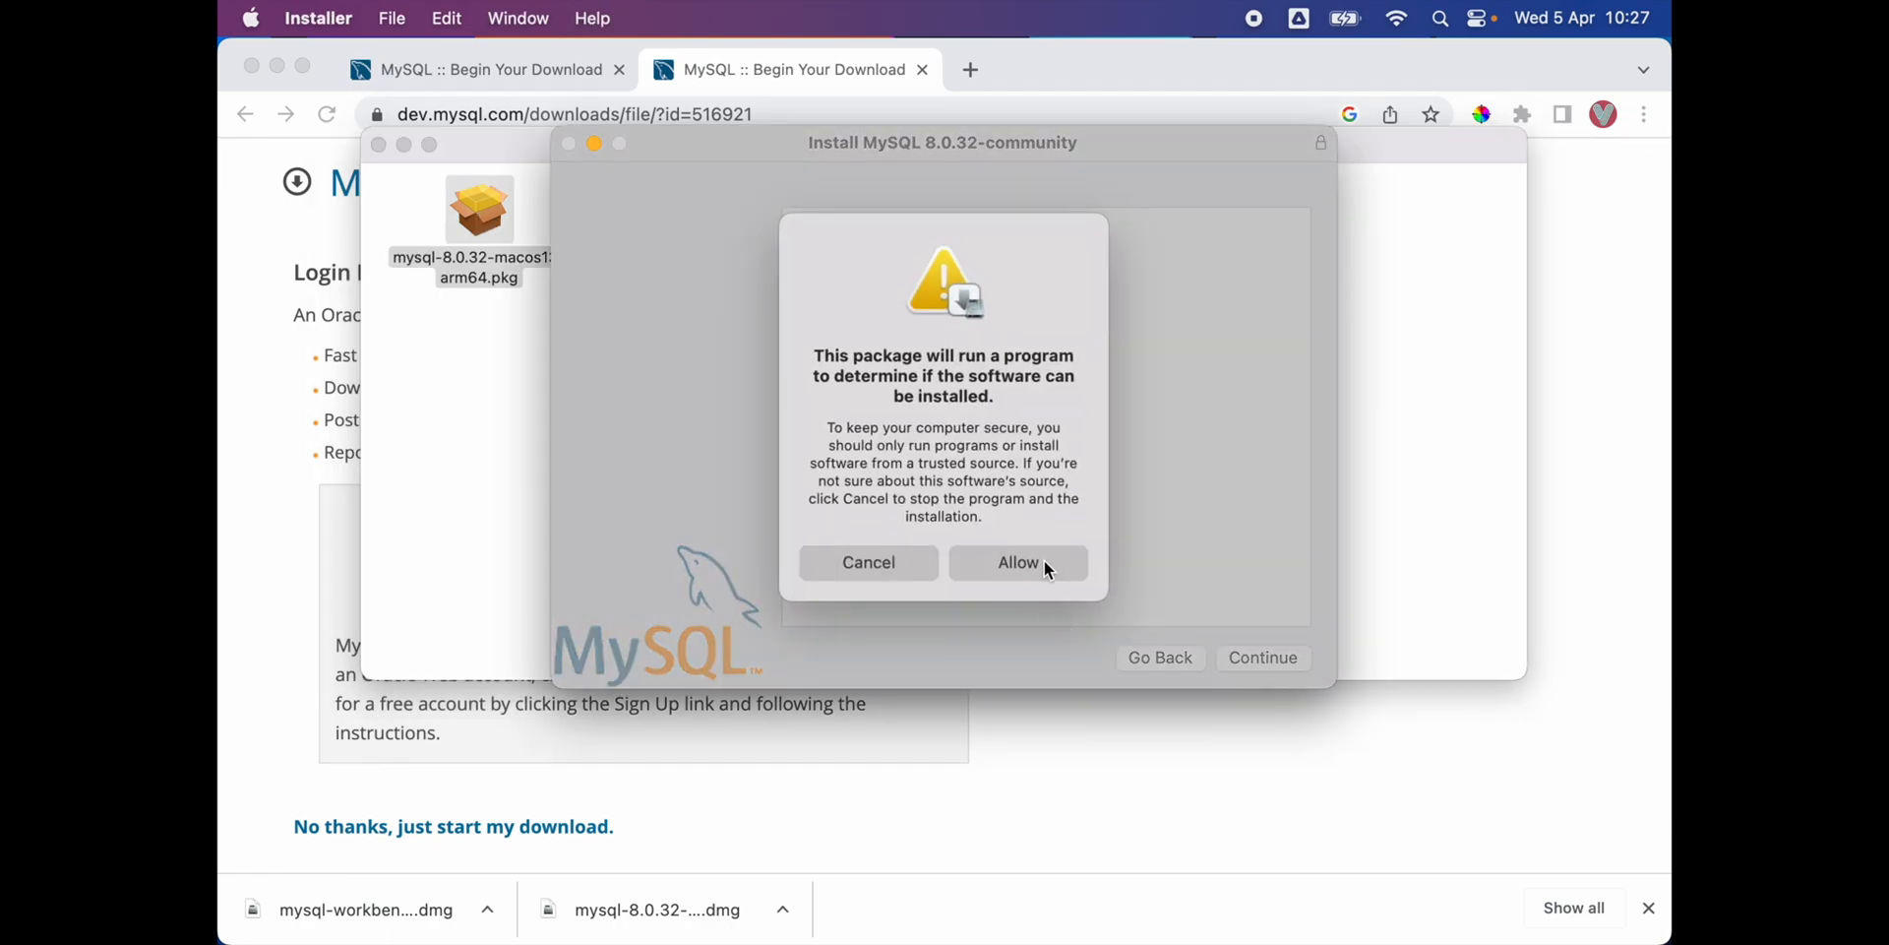
{"action": "left_click", "coordinate": [1017, 561]}
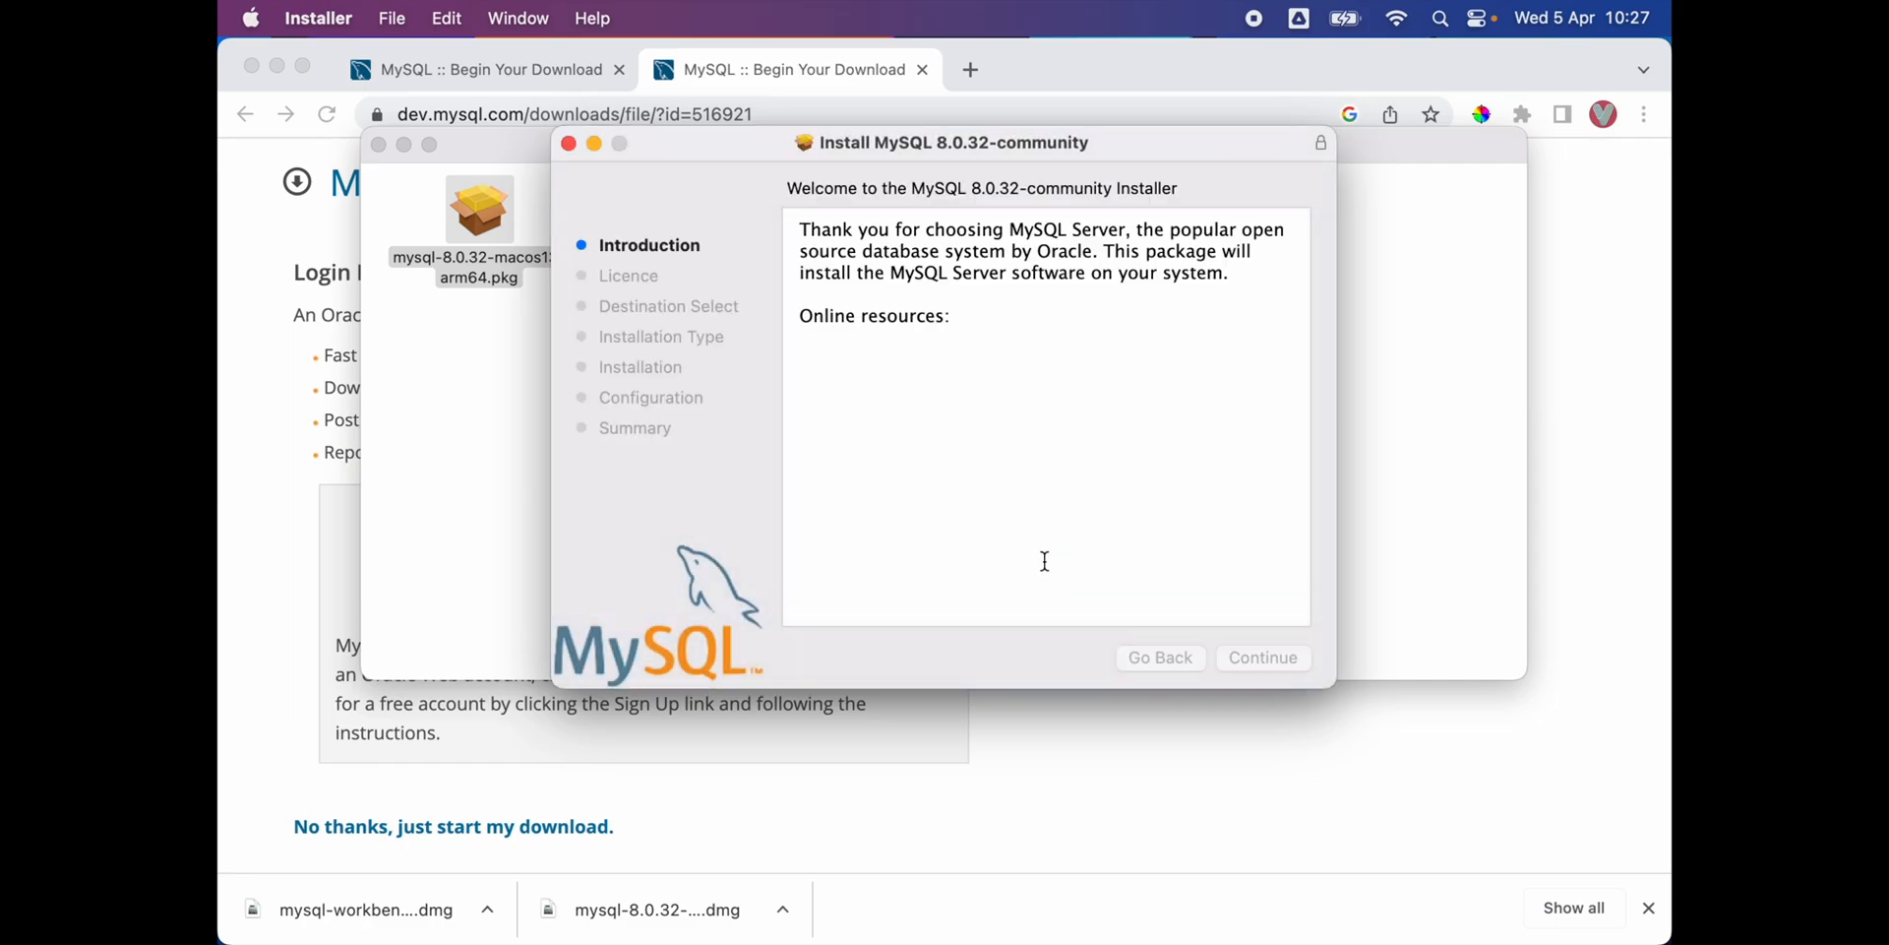
{"action": "left_click", "coordinate": [1262, 657]}
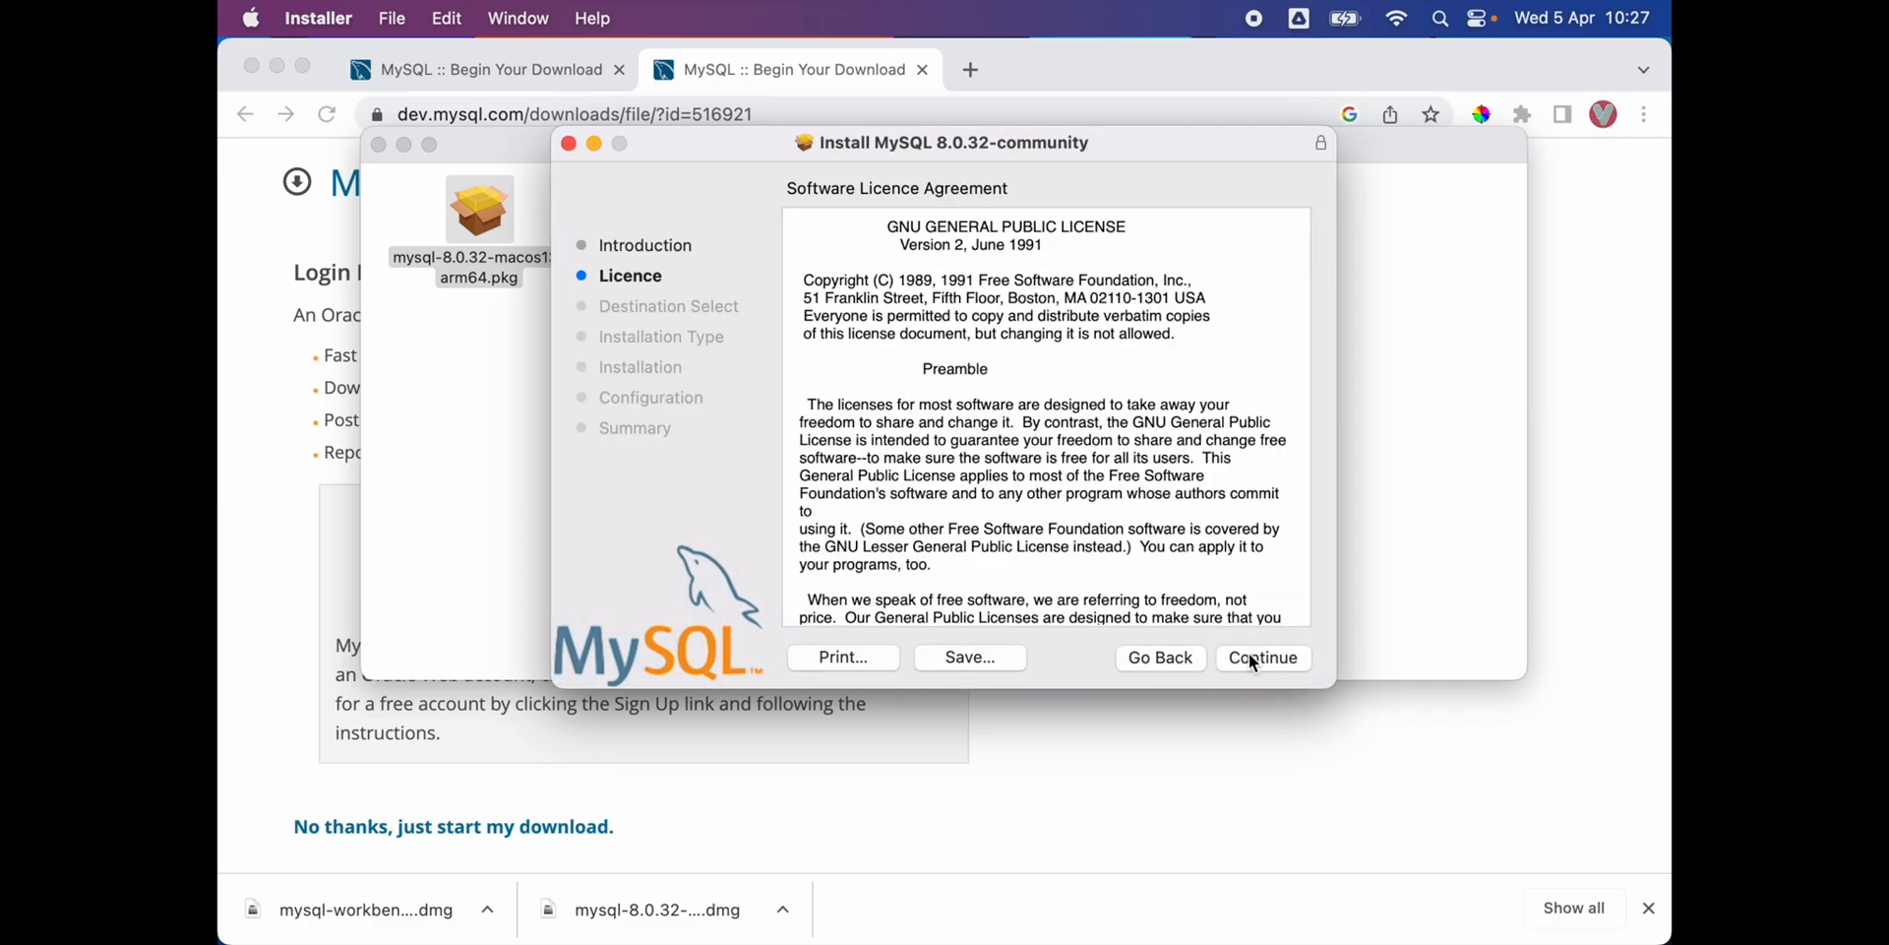
{"action": "left_click", "coordinate": [1260, 658]}
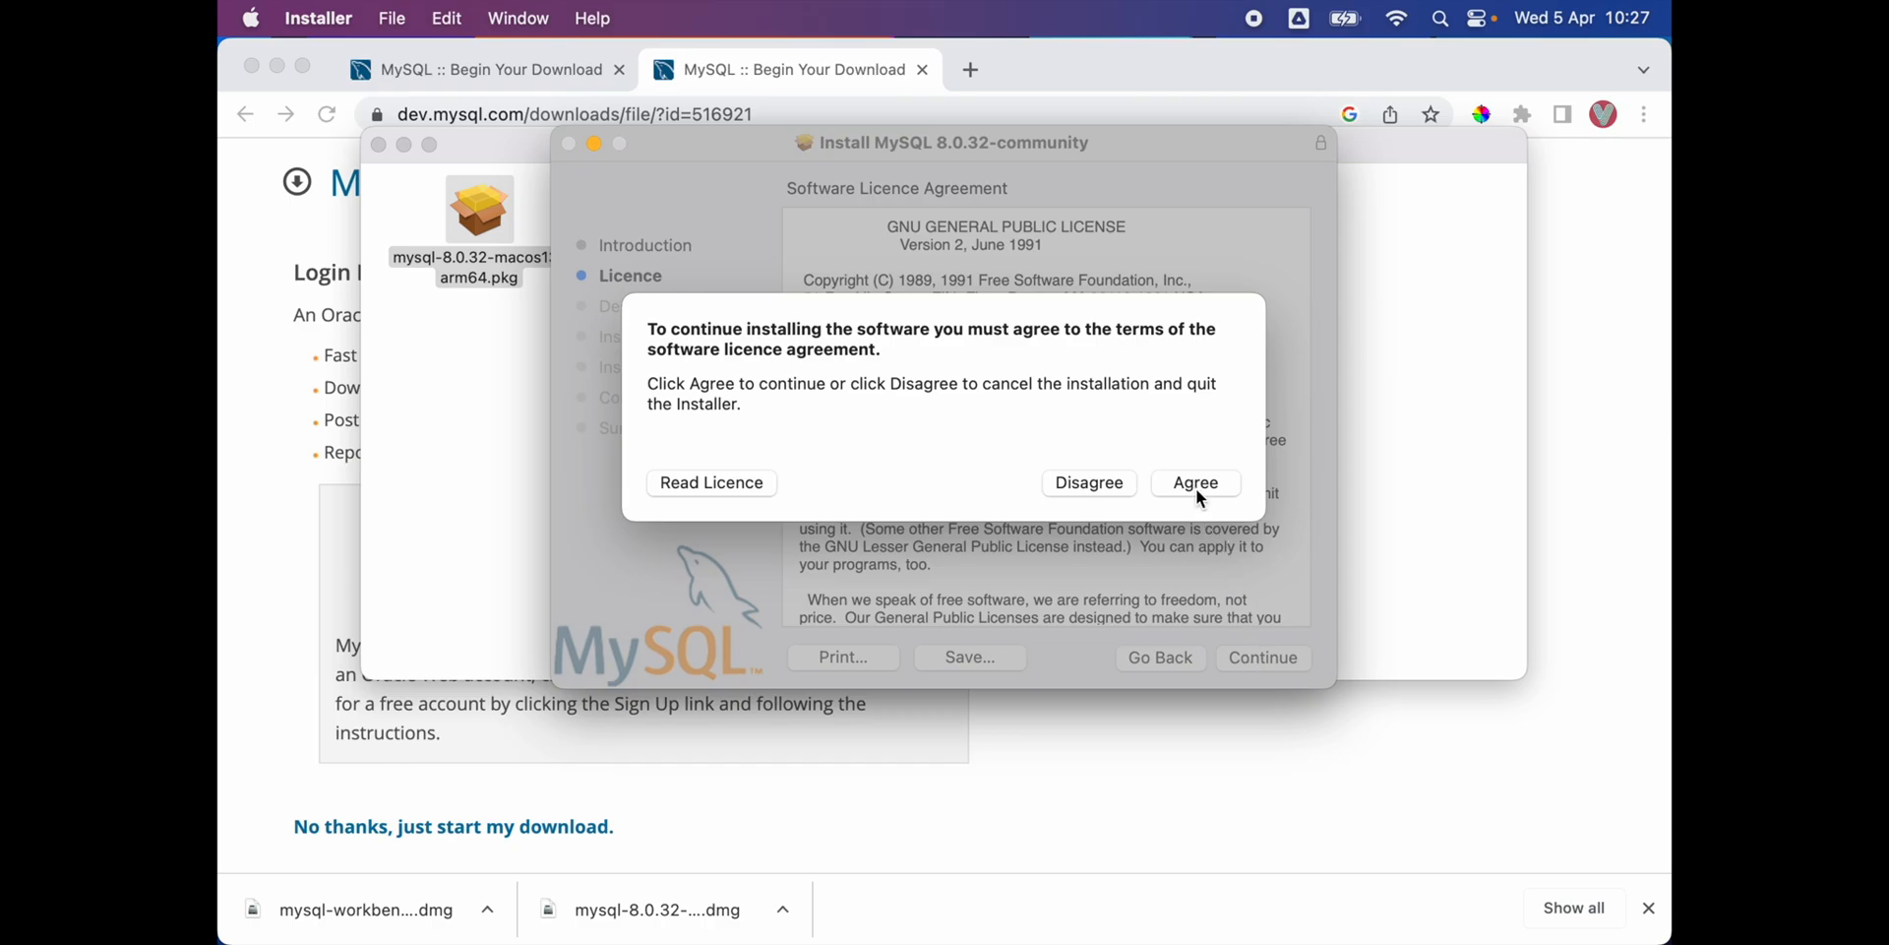
{"action": "left_click", "coordinate": [1193, 482]}
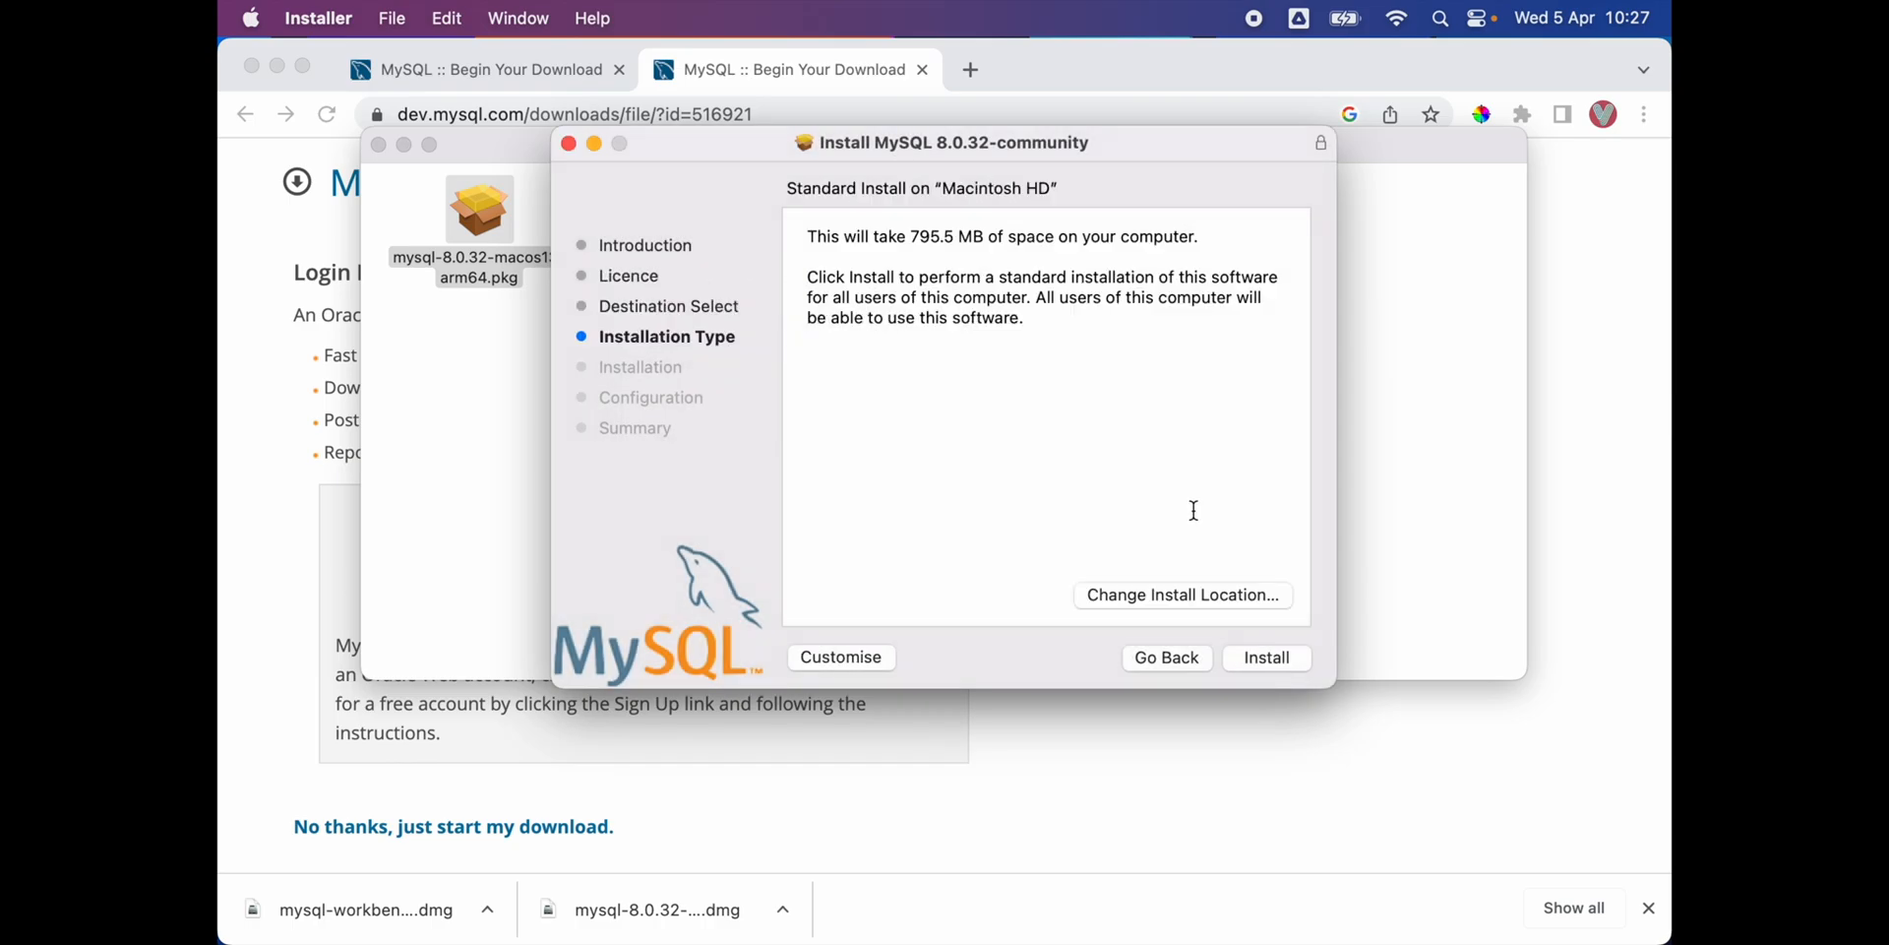
{"action": "left_click", "coordinate": [1266, 658]}
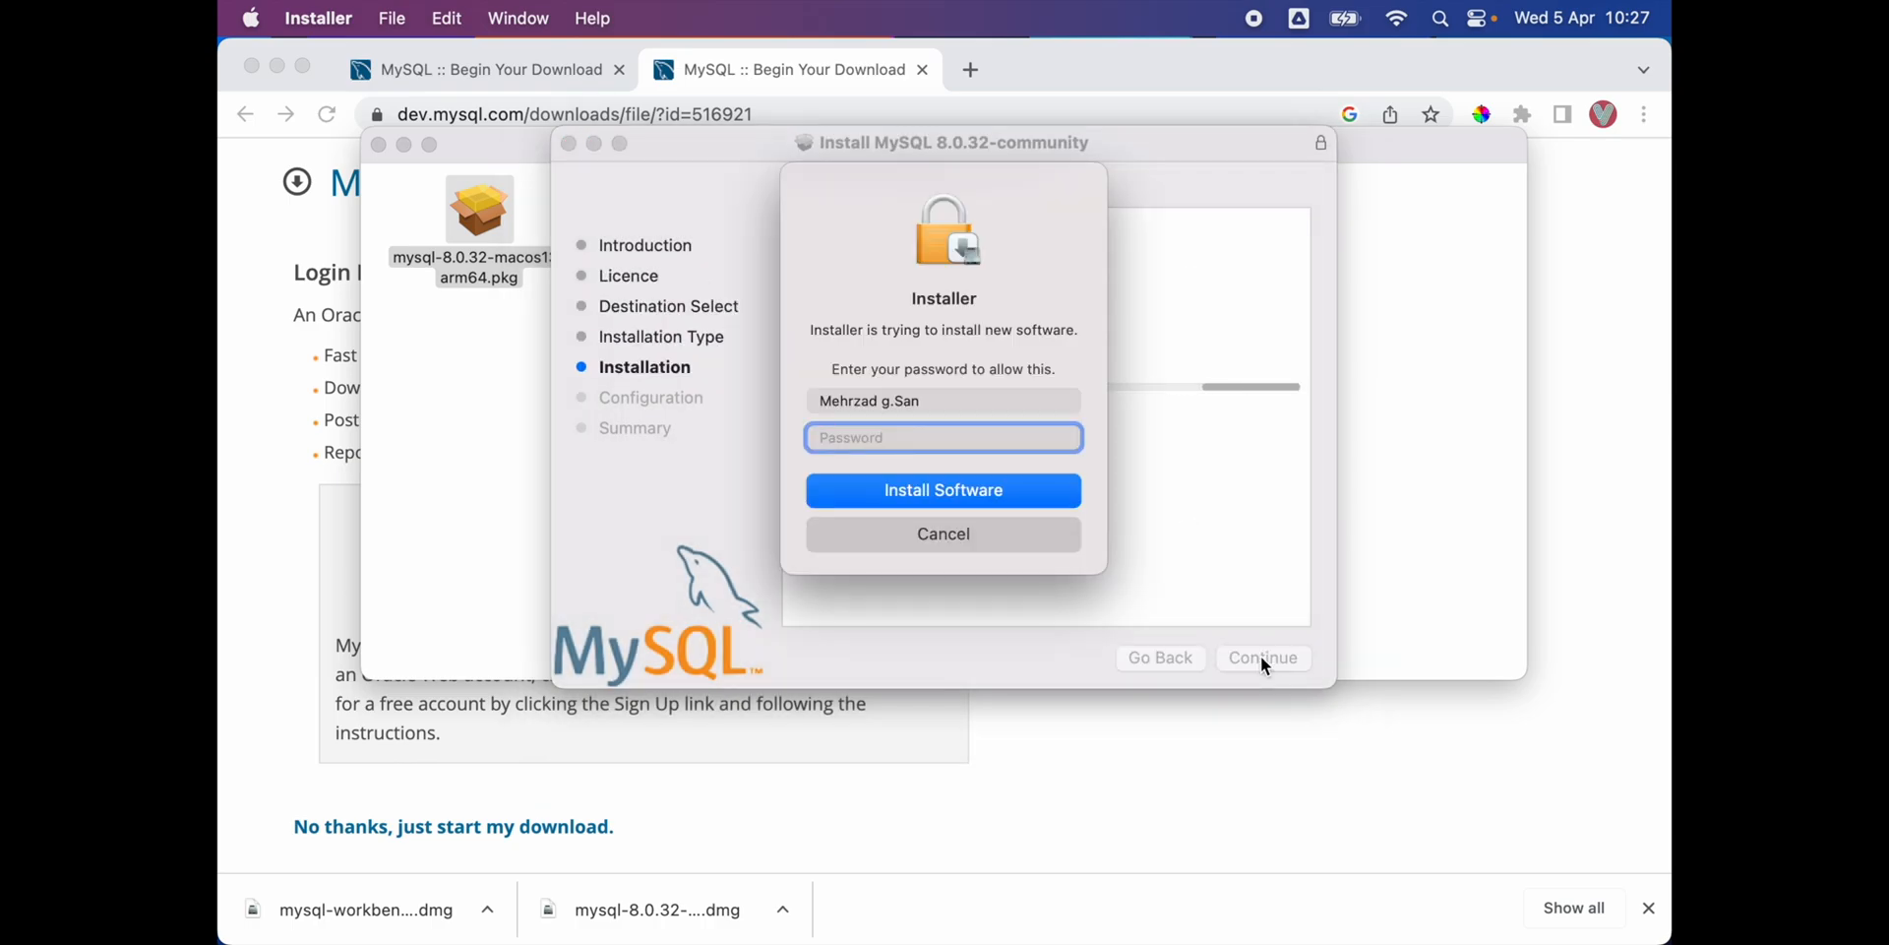
- Enter the account password to authorise the installation
{"action": "type", "text": "••"}
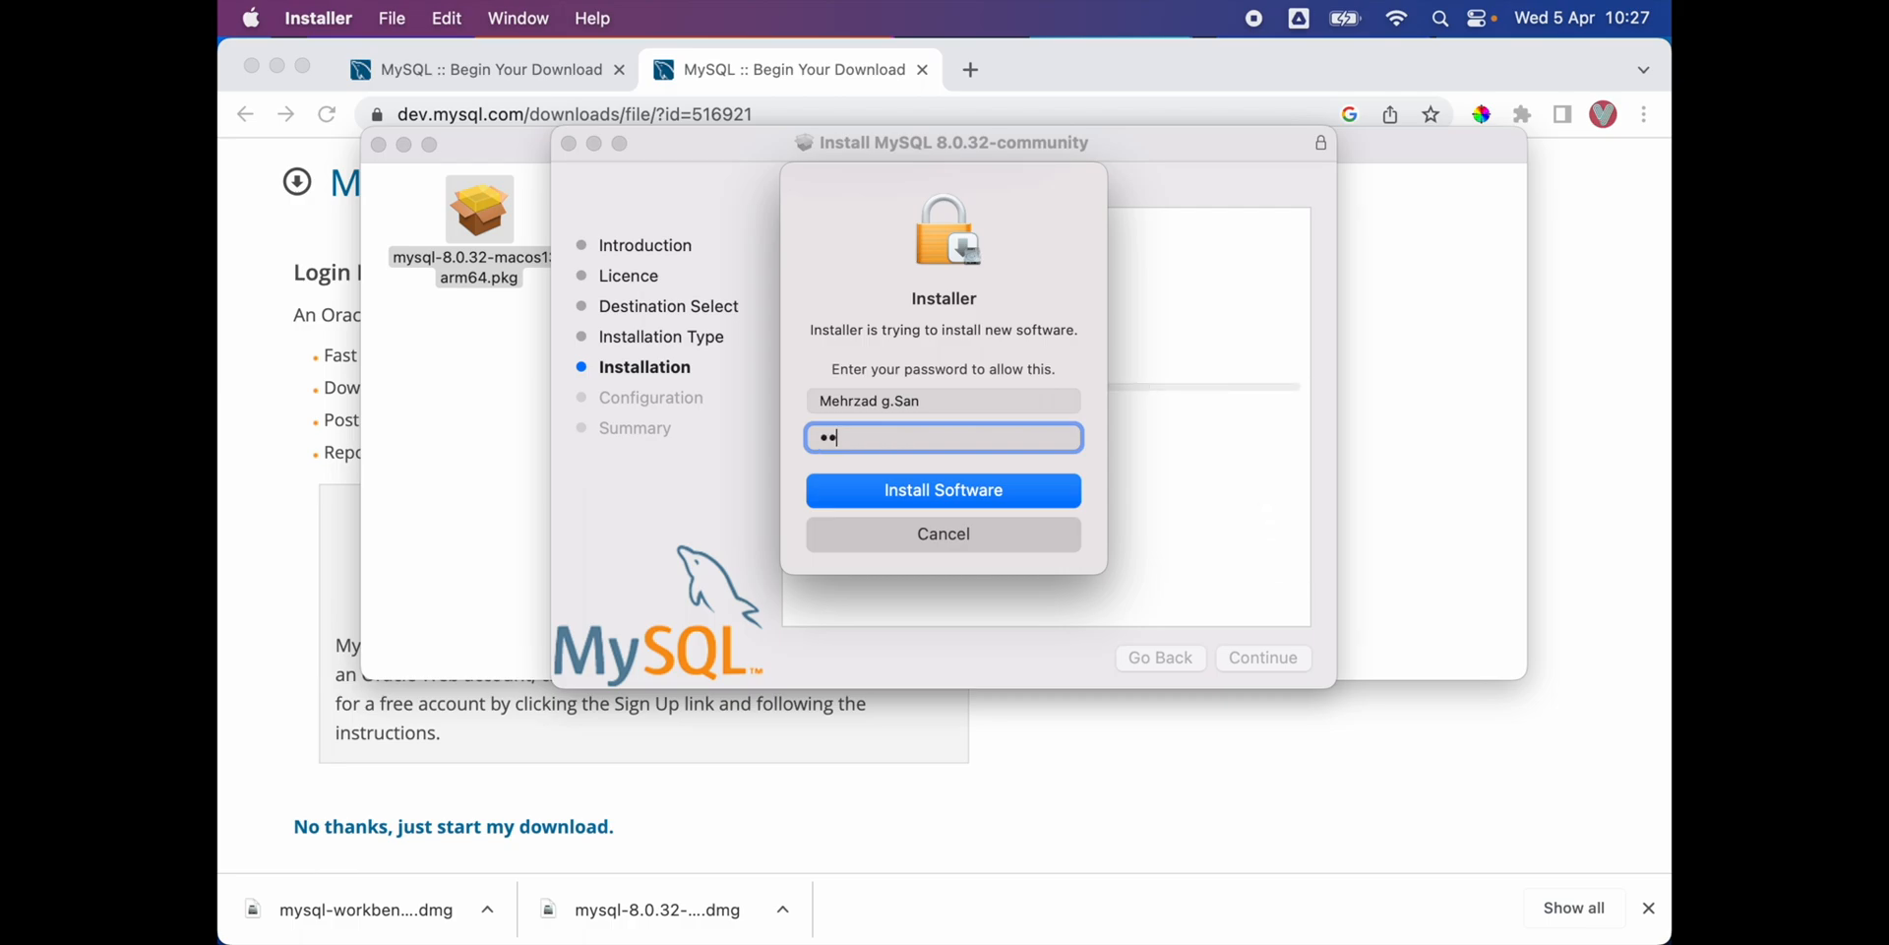
{"action": "type", "text": "••"}
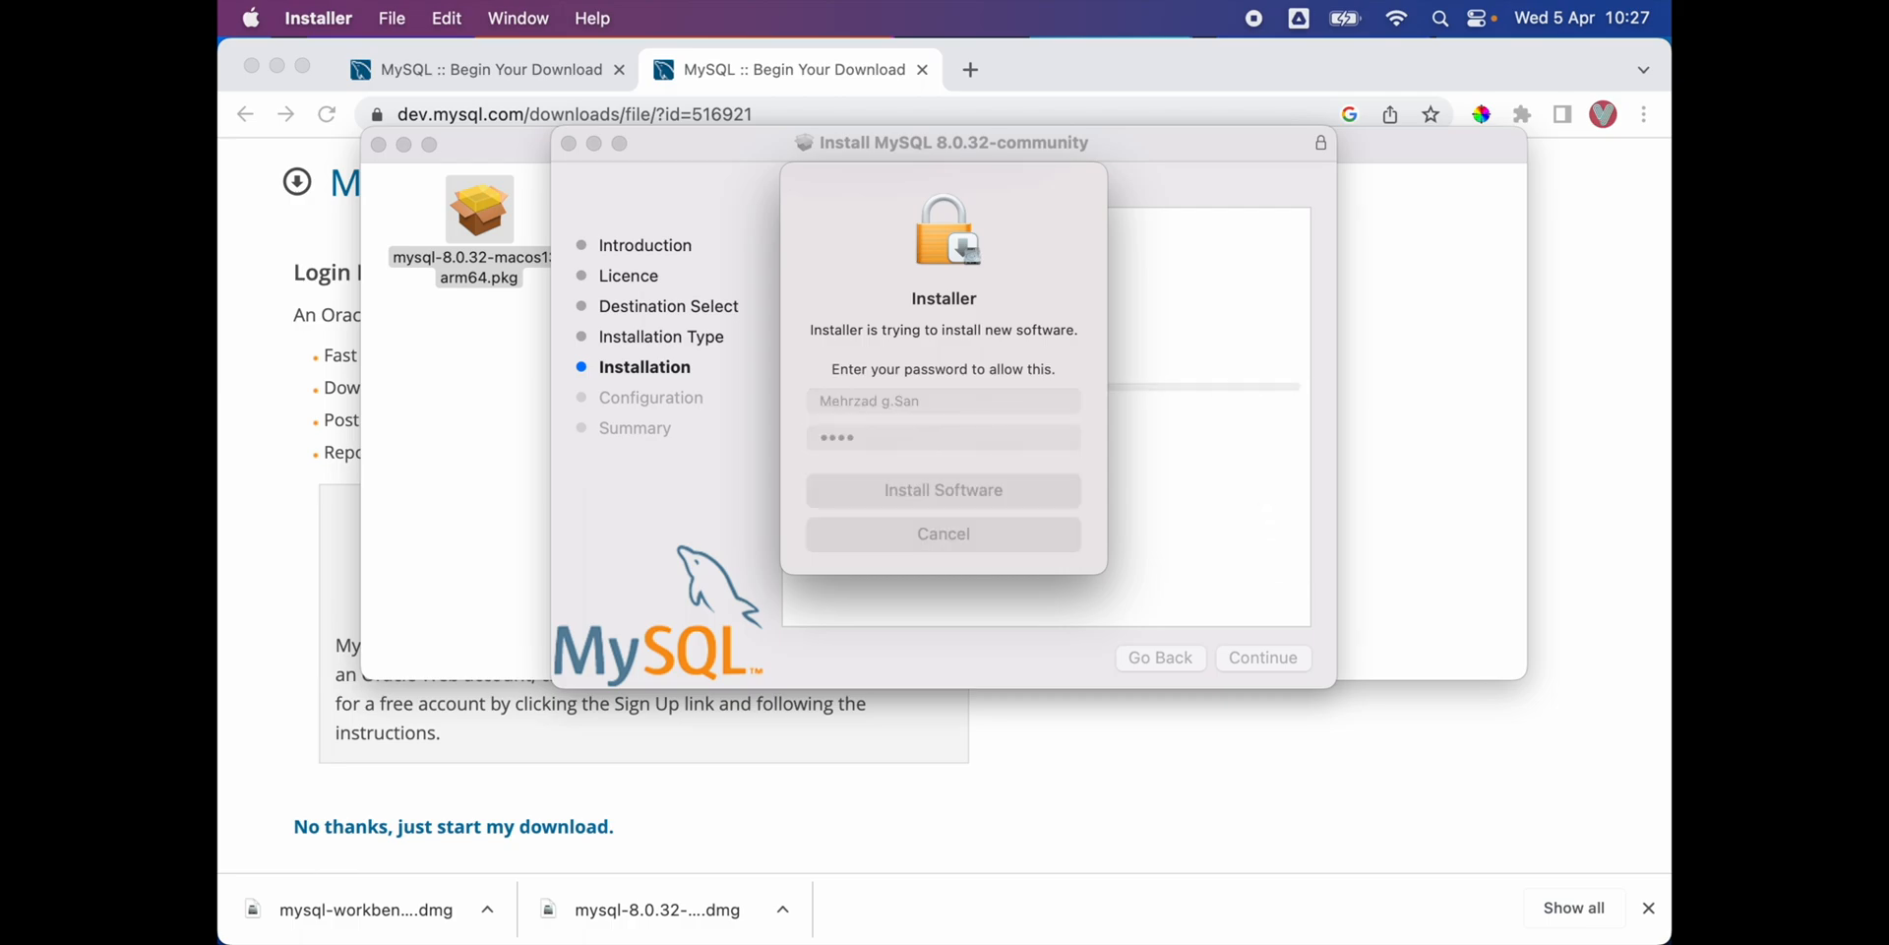
- Authorise the install and choose Use Legacy Password Encryption for the server
{"action": "left_click", "coordinate": [943, 490]}
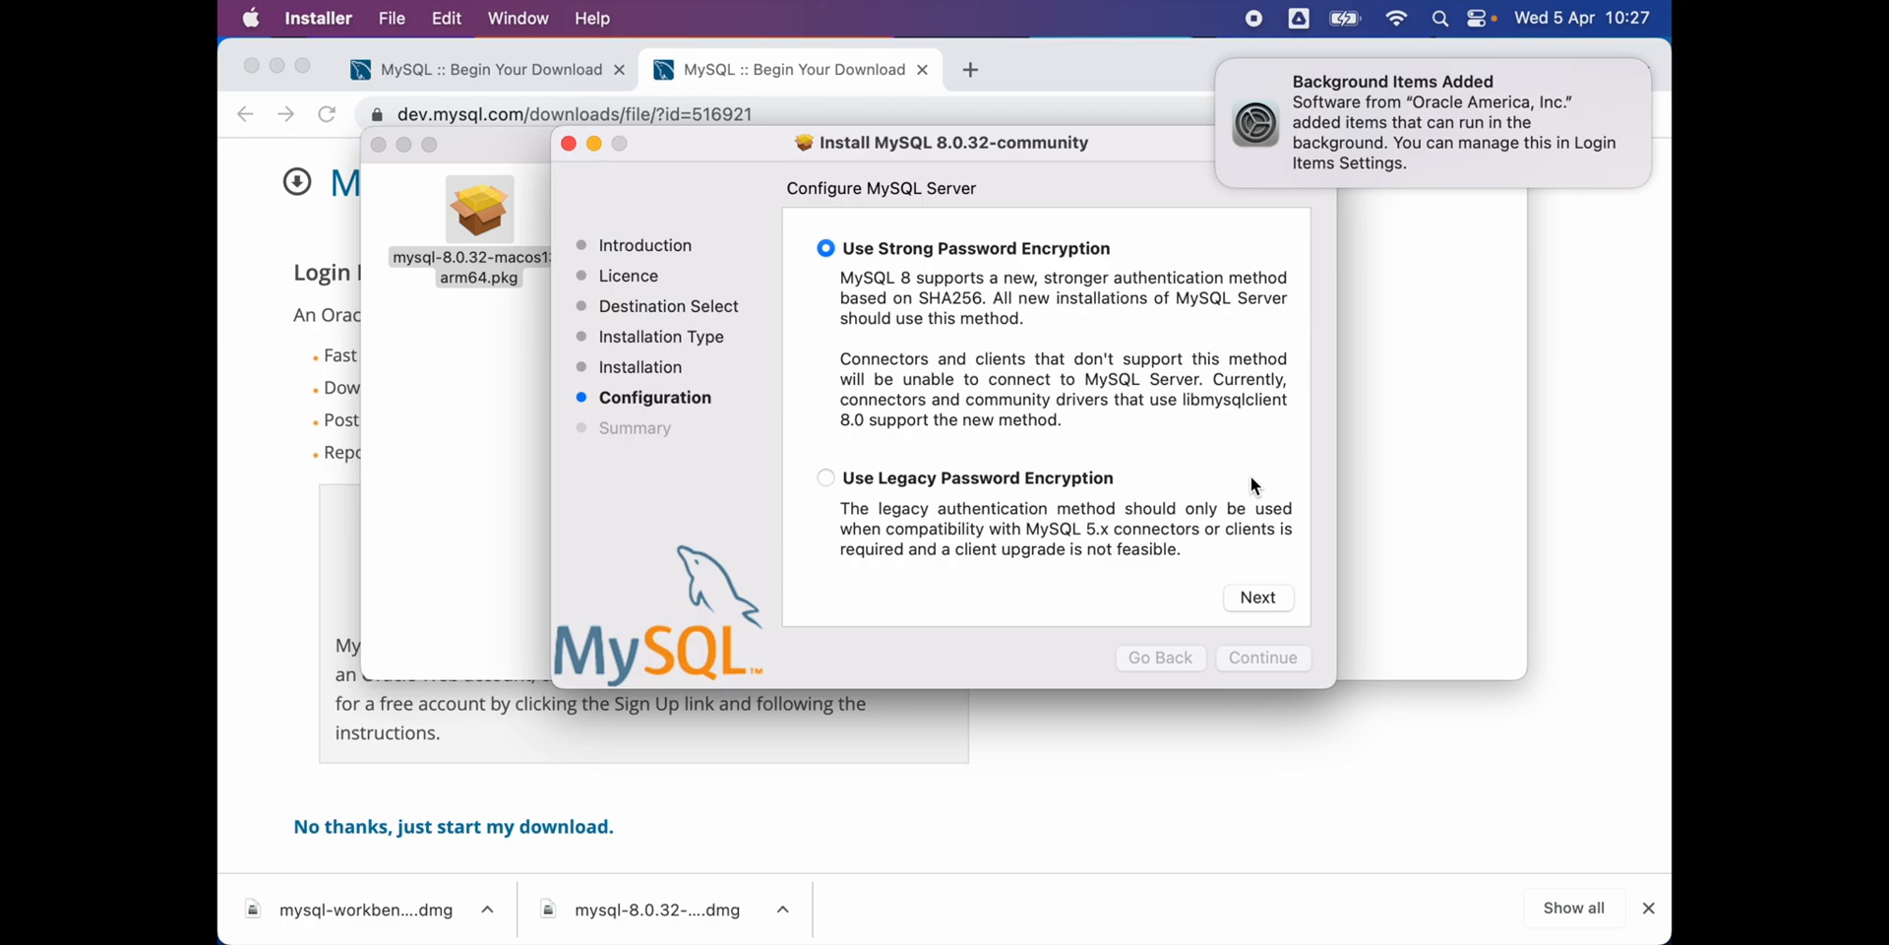
{"action": "mouse_move", "coordinate": [1216, 346]}
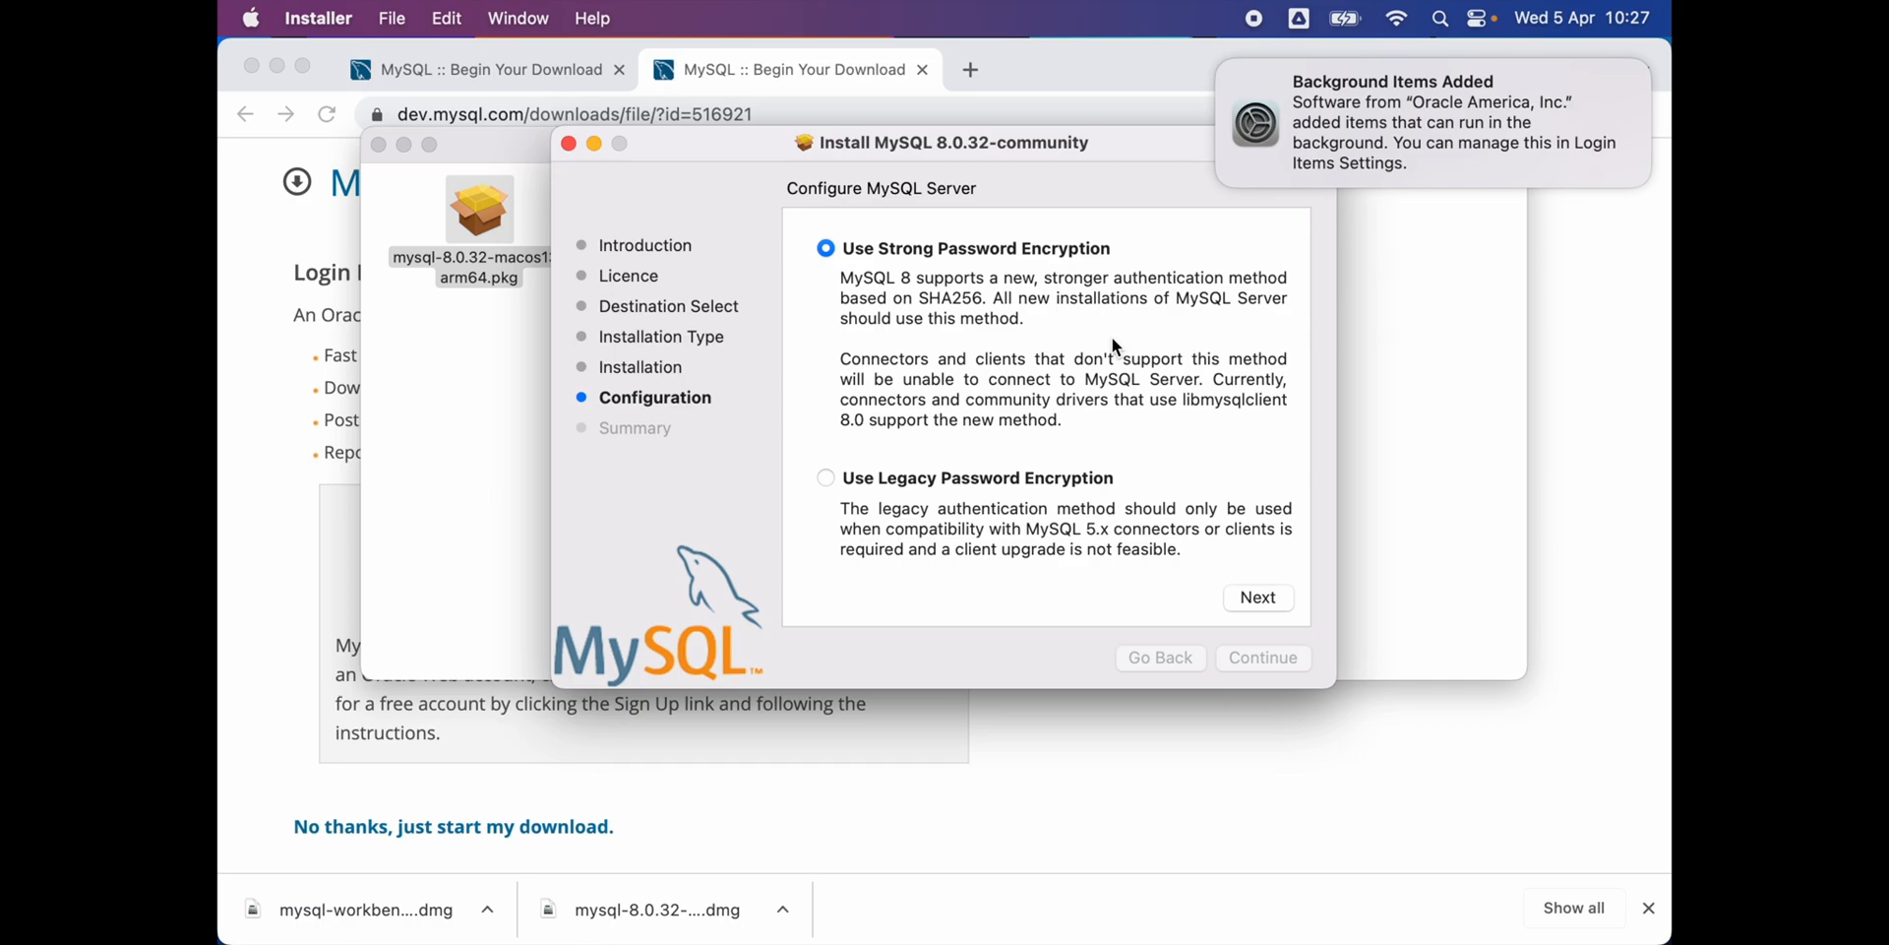
{"action": "mouse_move", "coordinate": [1104, 329]}
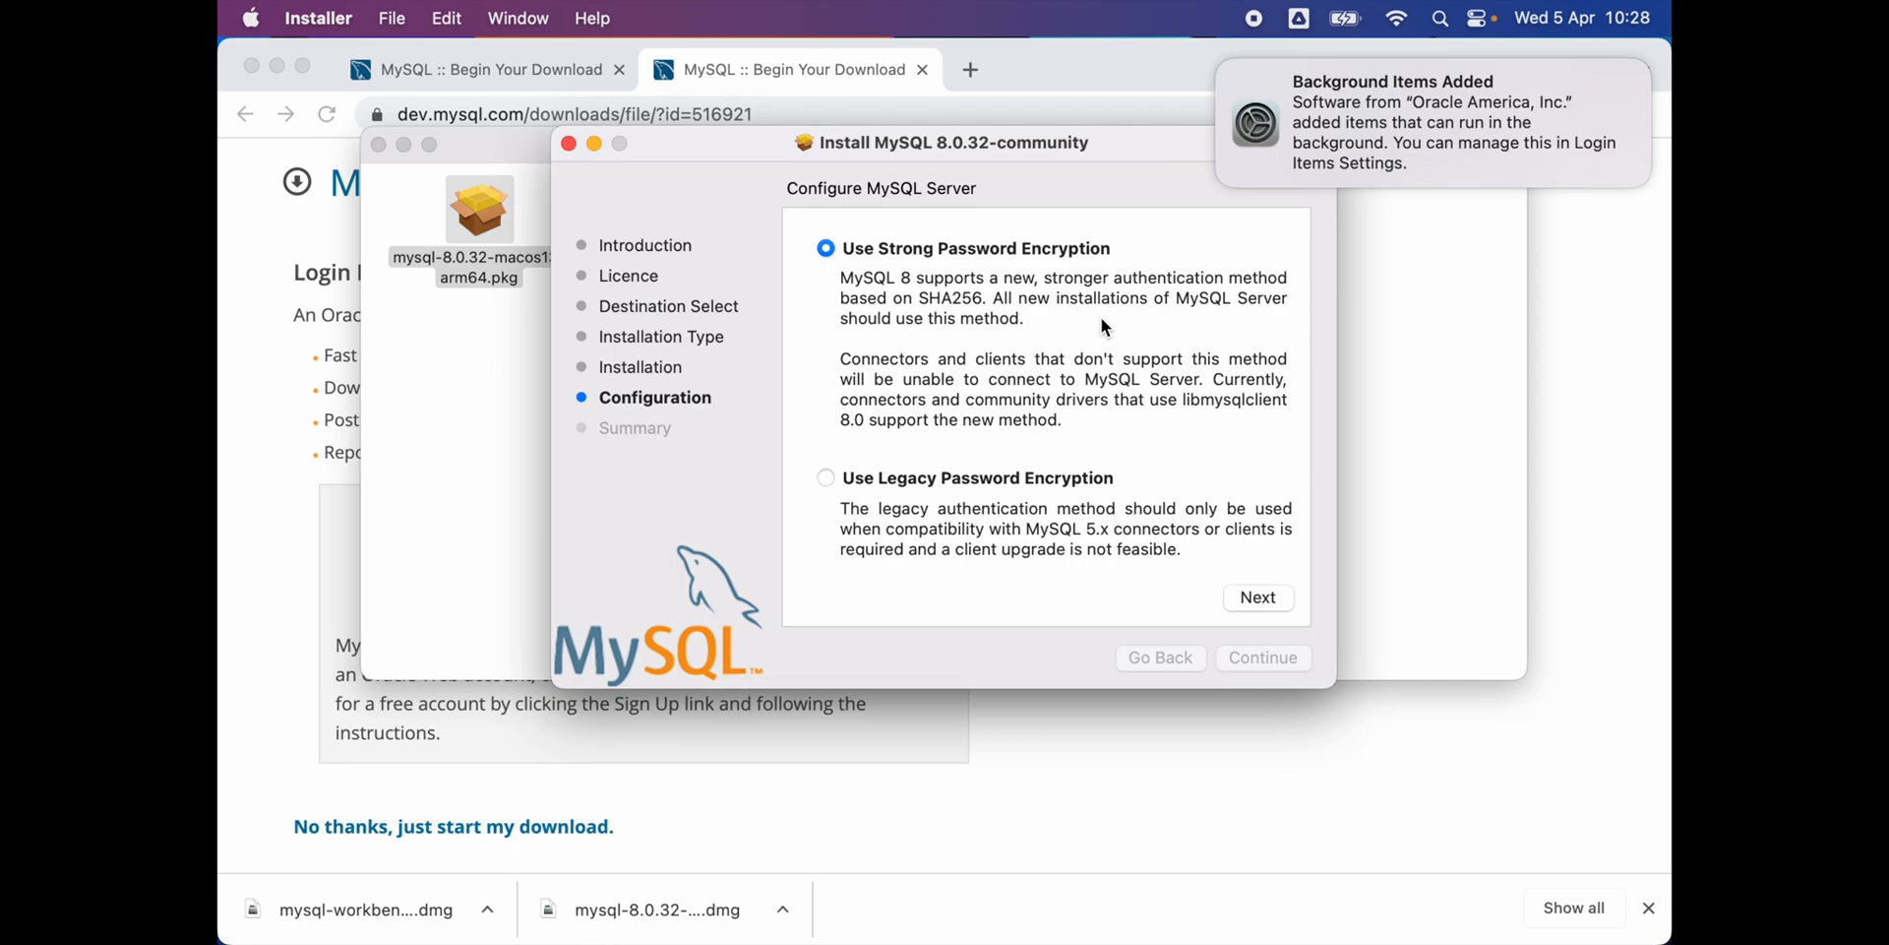
{"action": "mouse_move", "coordinate": [1096, 331]}
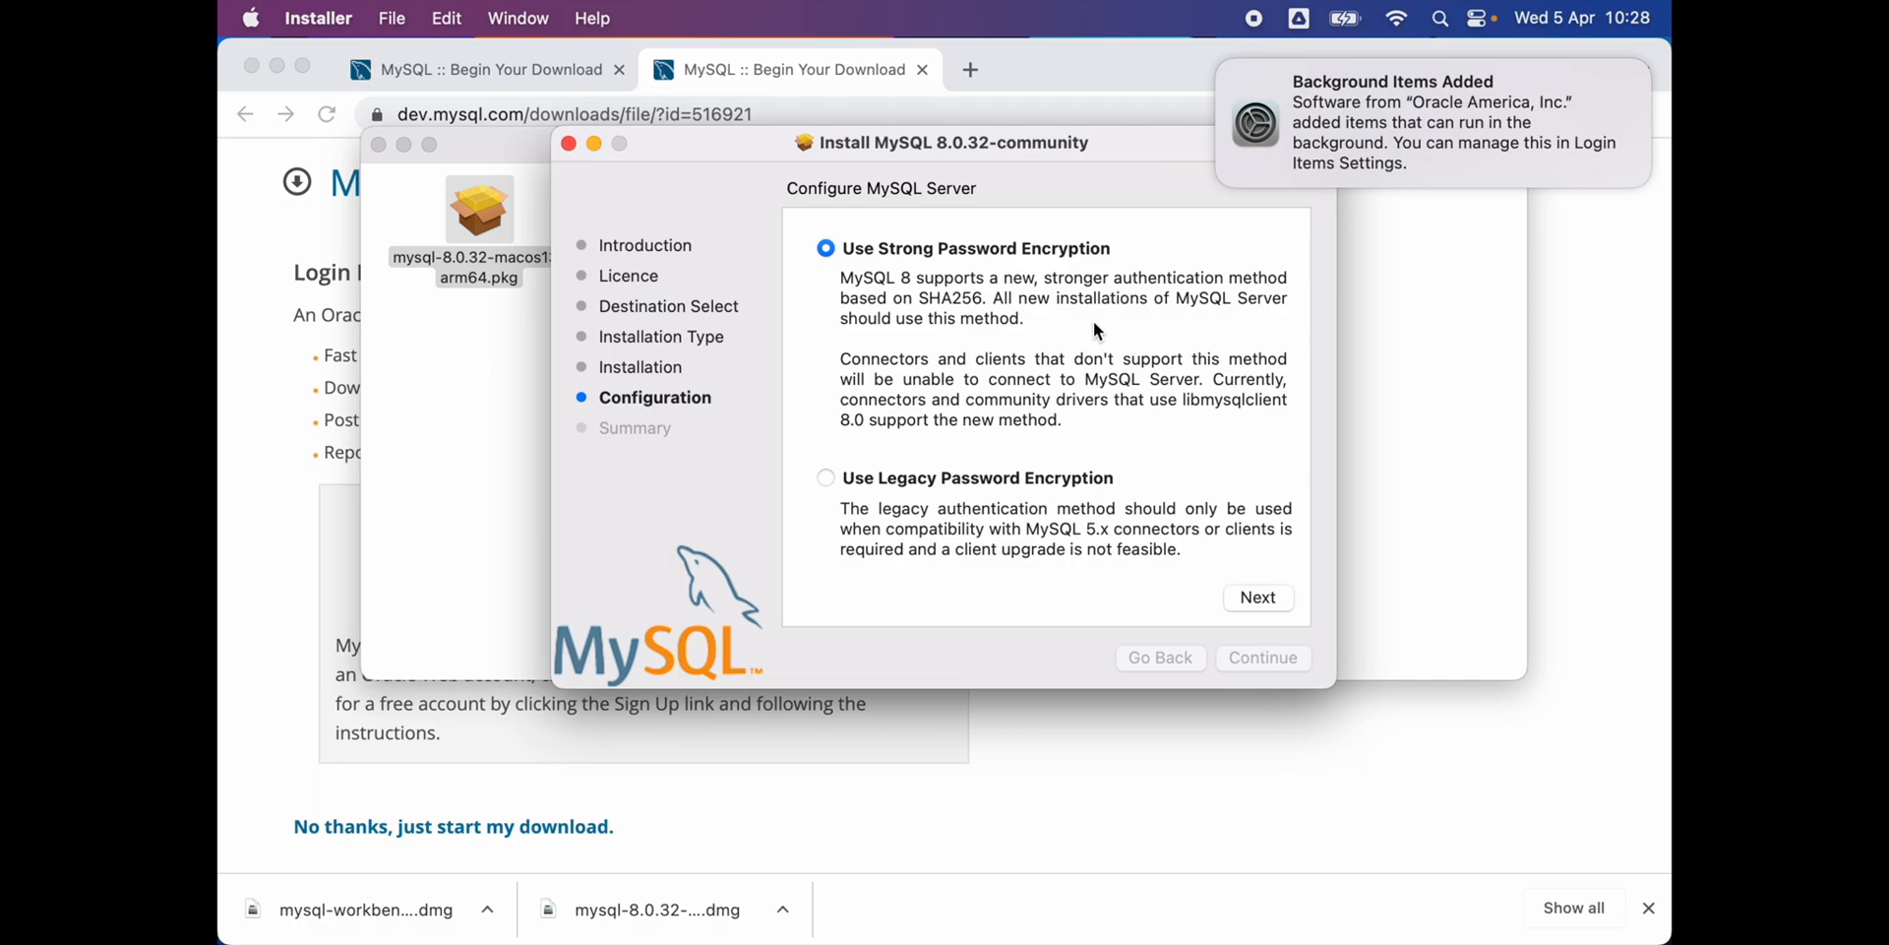
{"action": "left_click", "coordinate": [824, 476]}
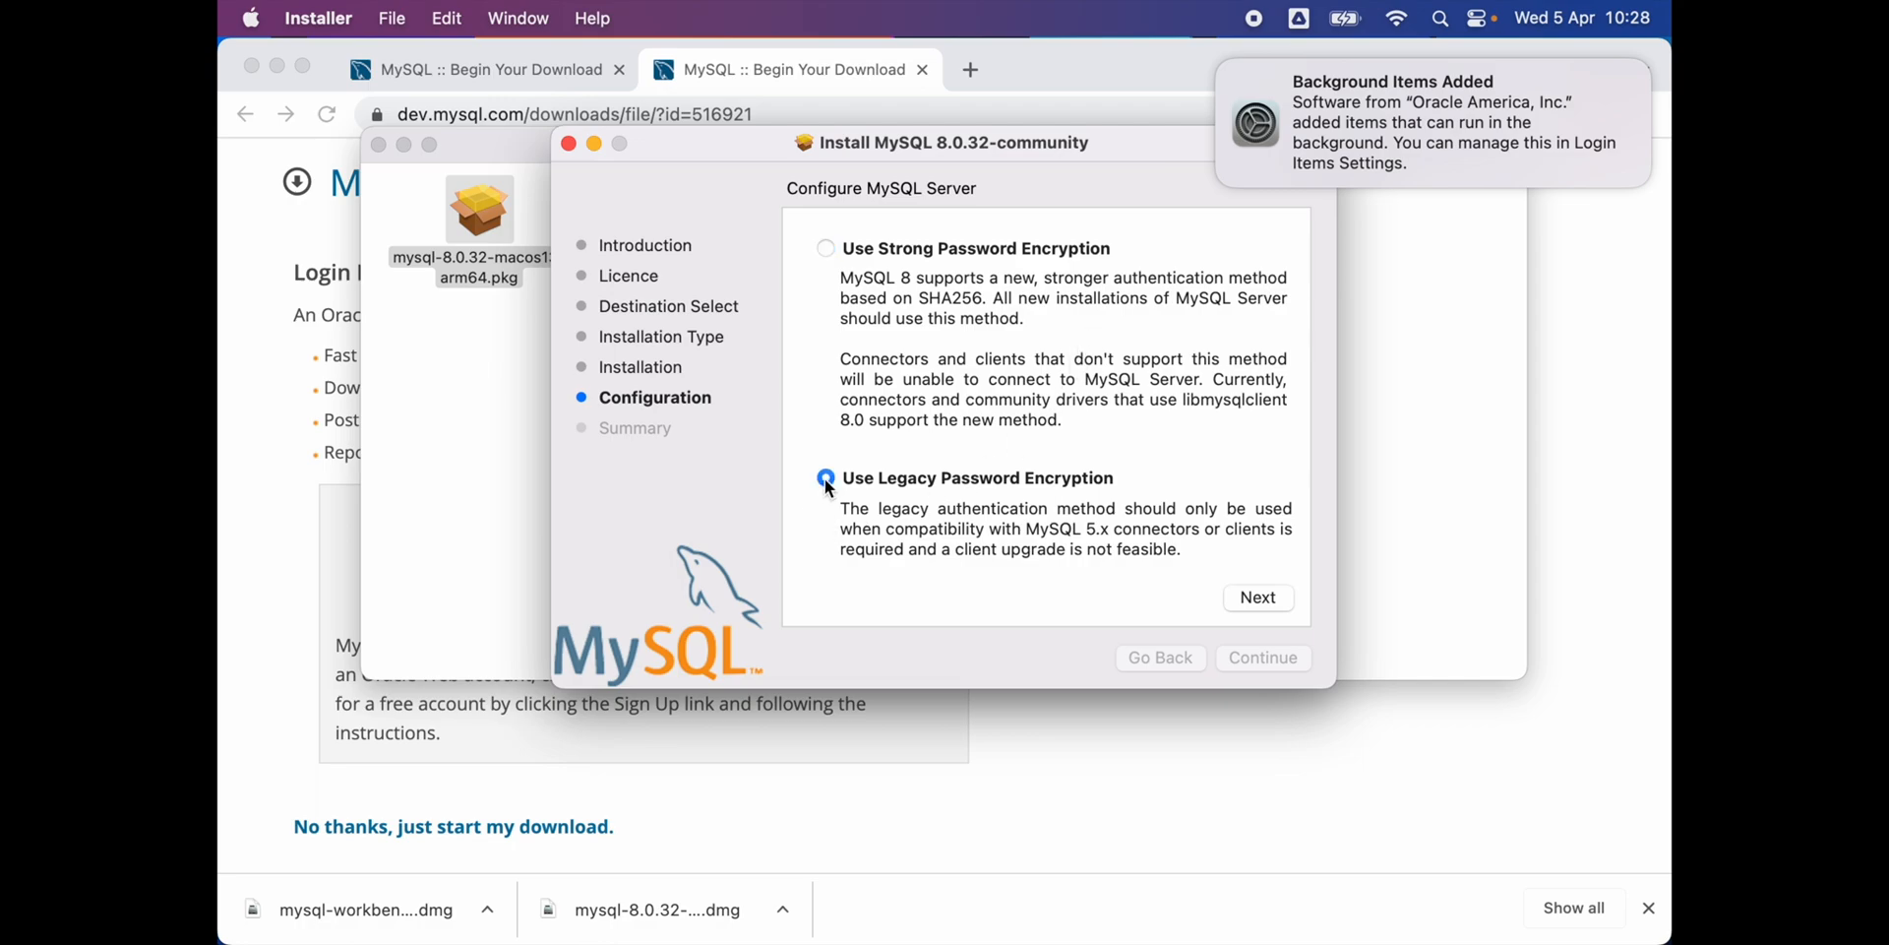
{"action": "left_click", "coordinate": [824, 476]}
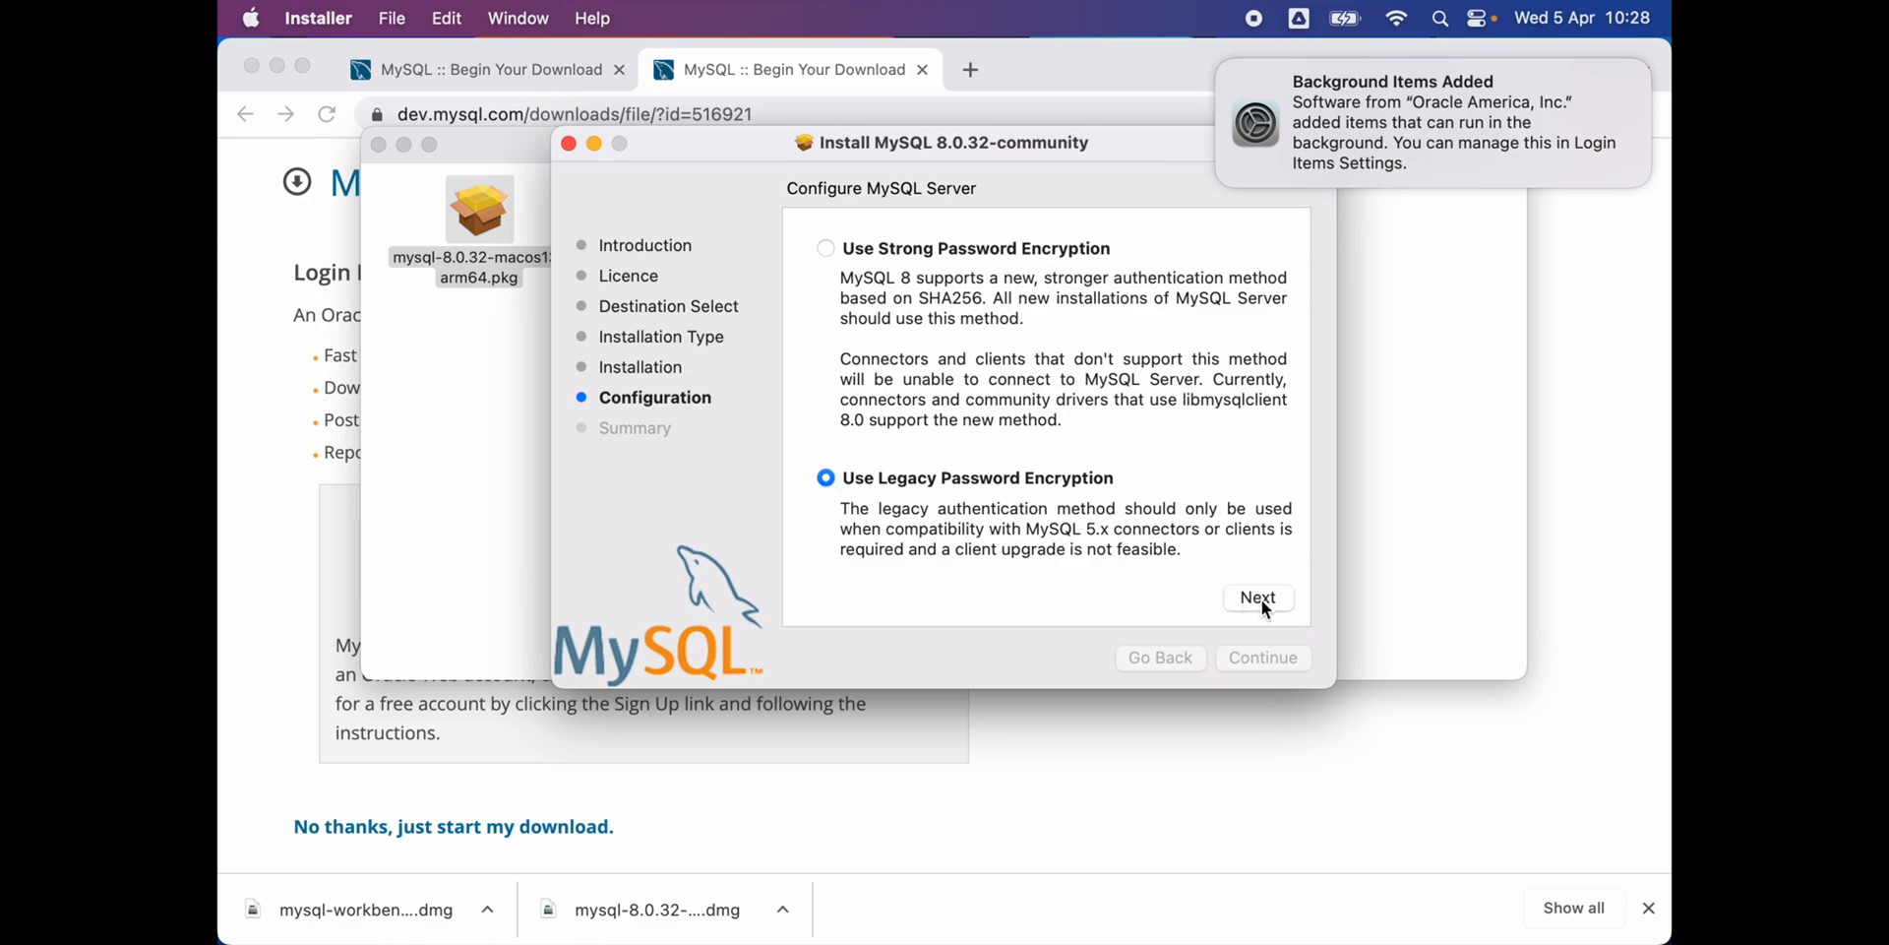
{"action": "left_click", "coordinate": [1258, 599]}
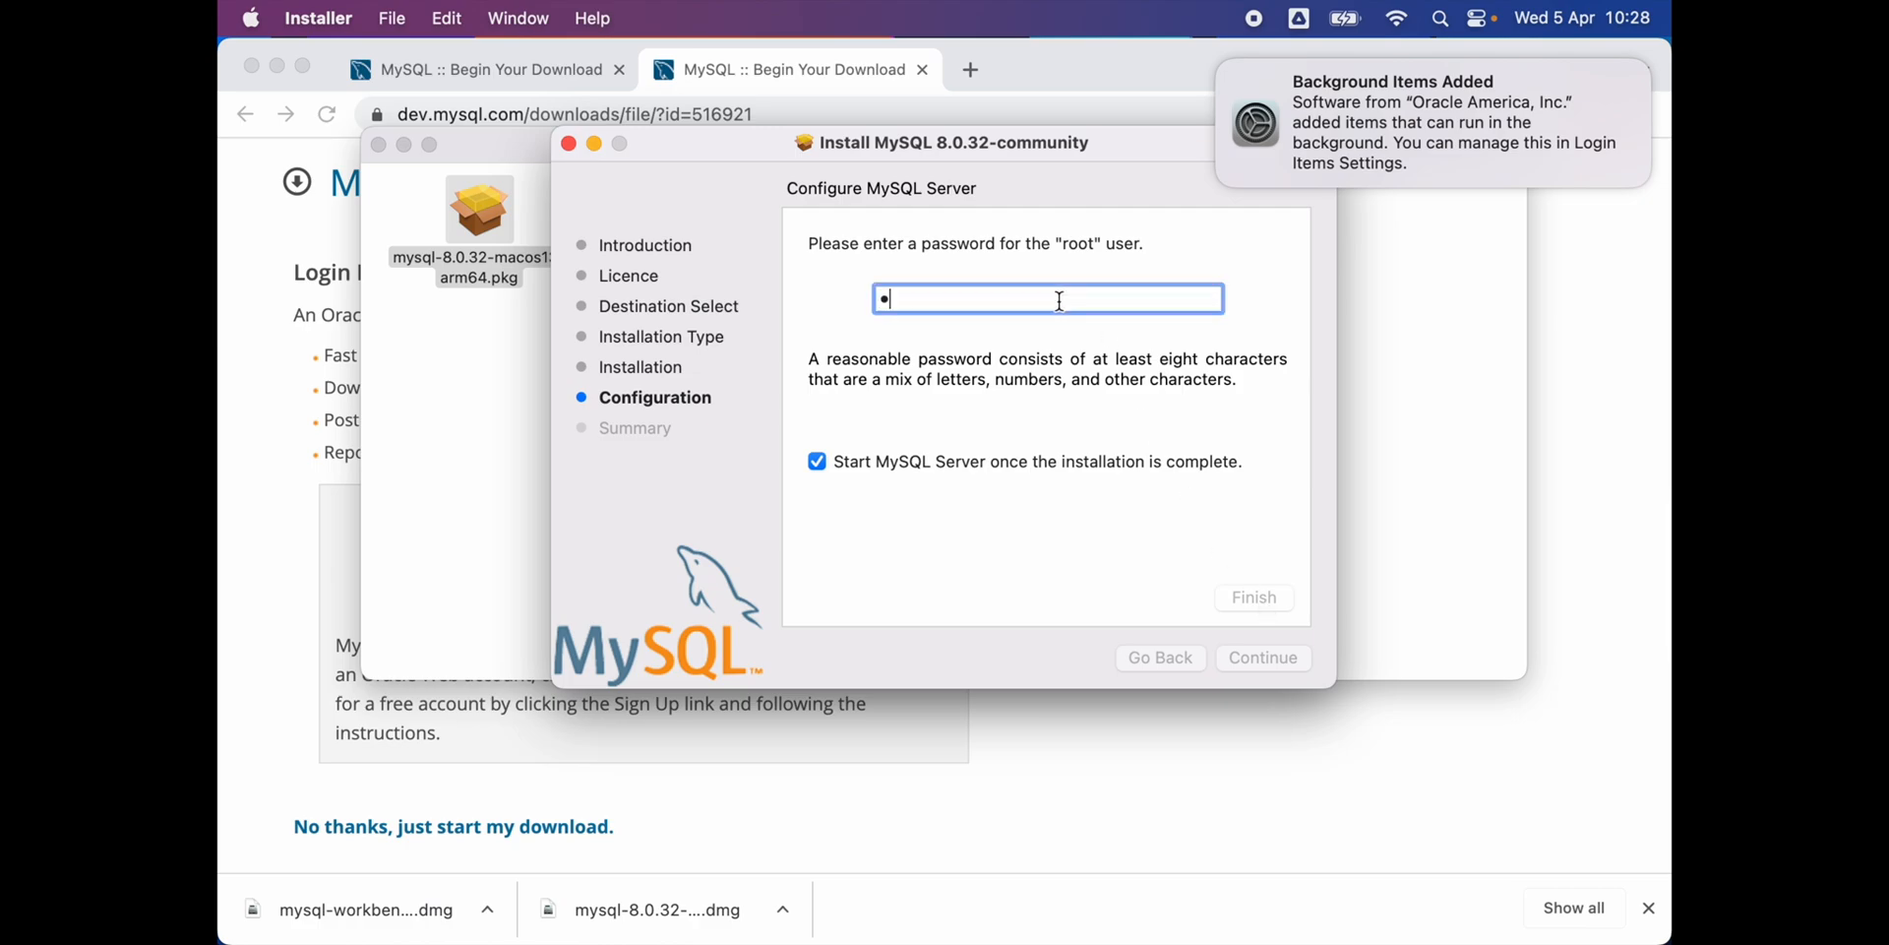
- Set the root password, finish configuration and authorise with the Mac password so the install completes
{"action": "type", "text": "password"}
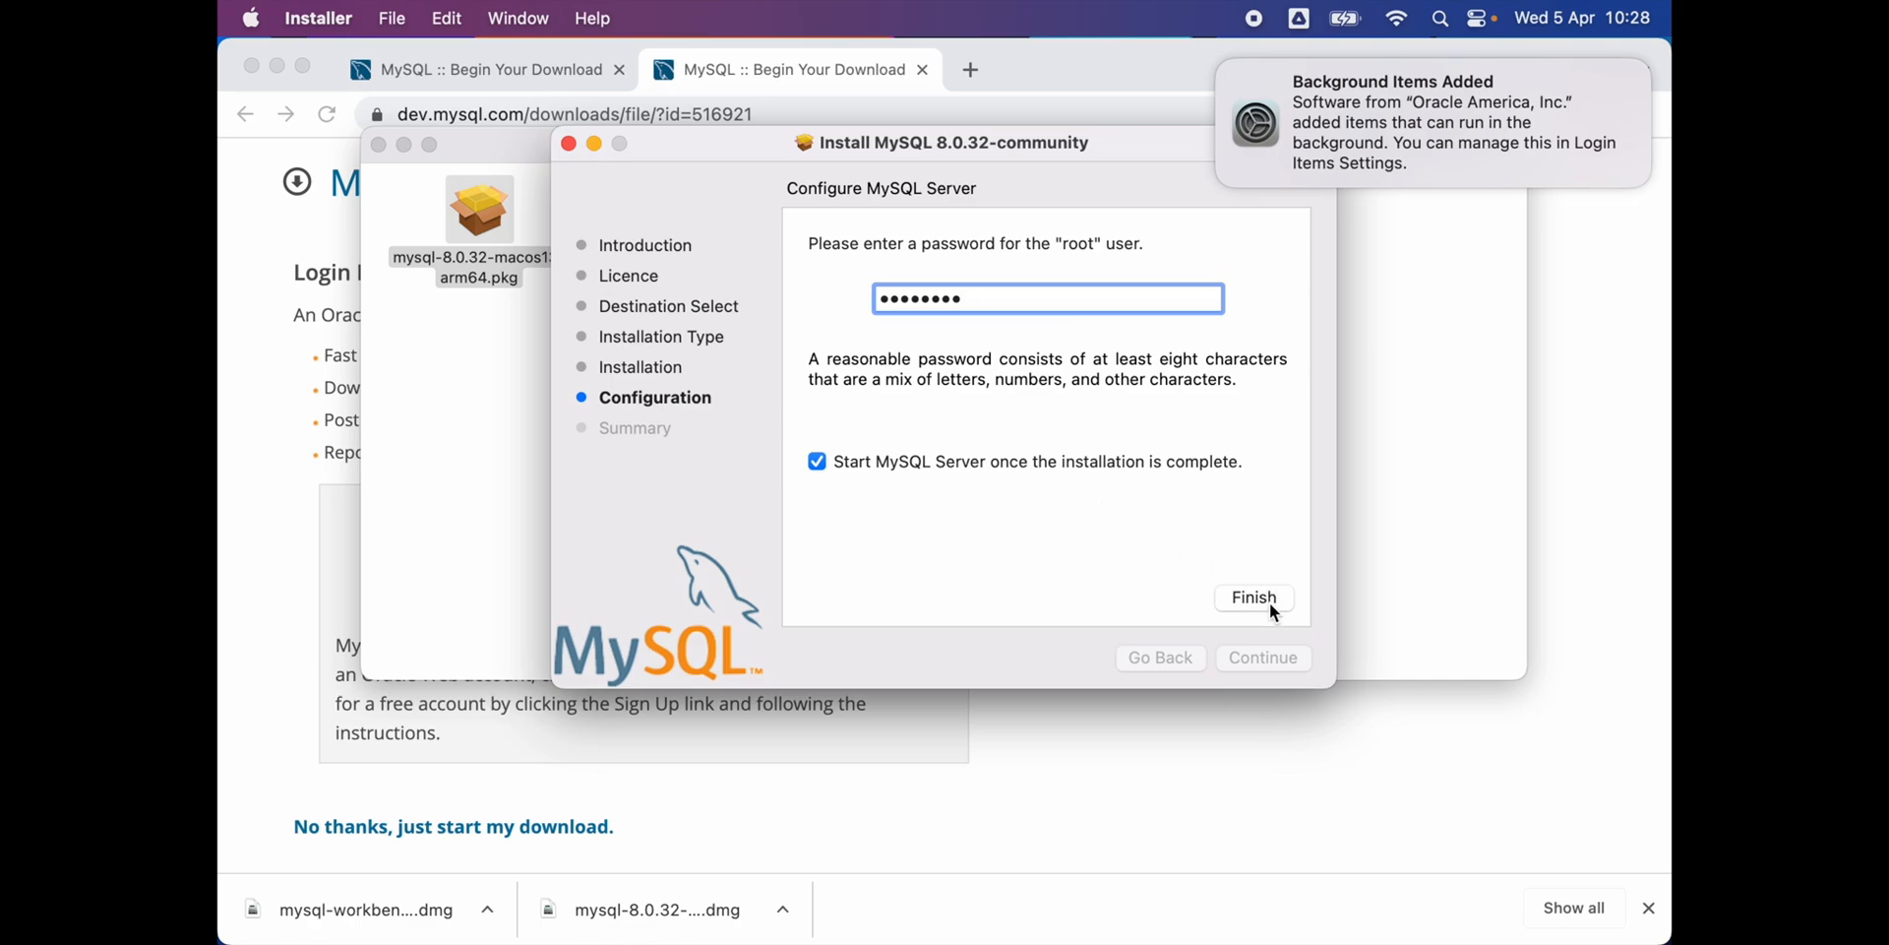
{"action": "mouse_move", "coordinate": [1259, 606]}
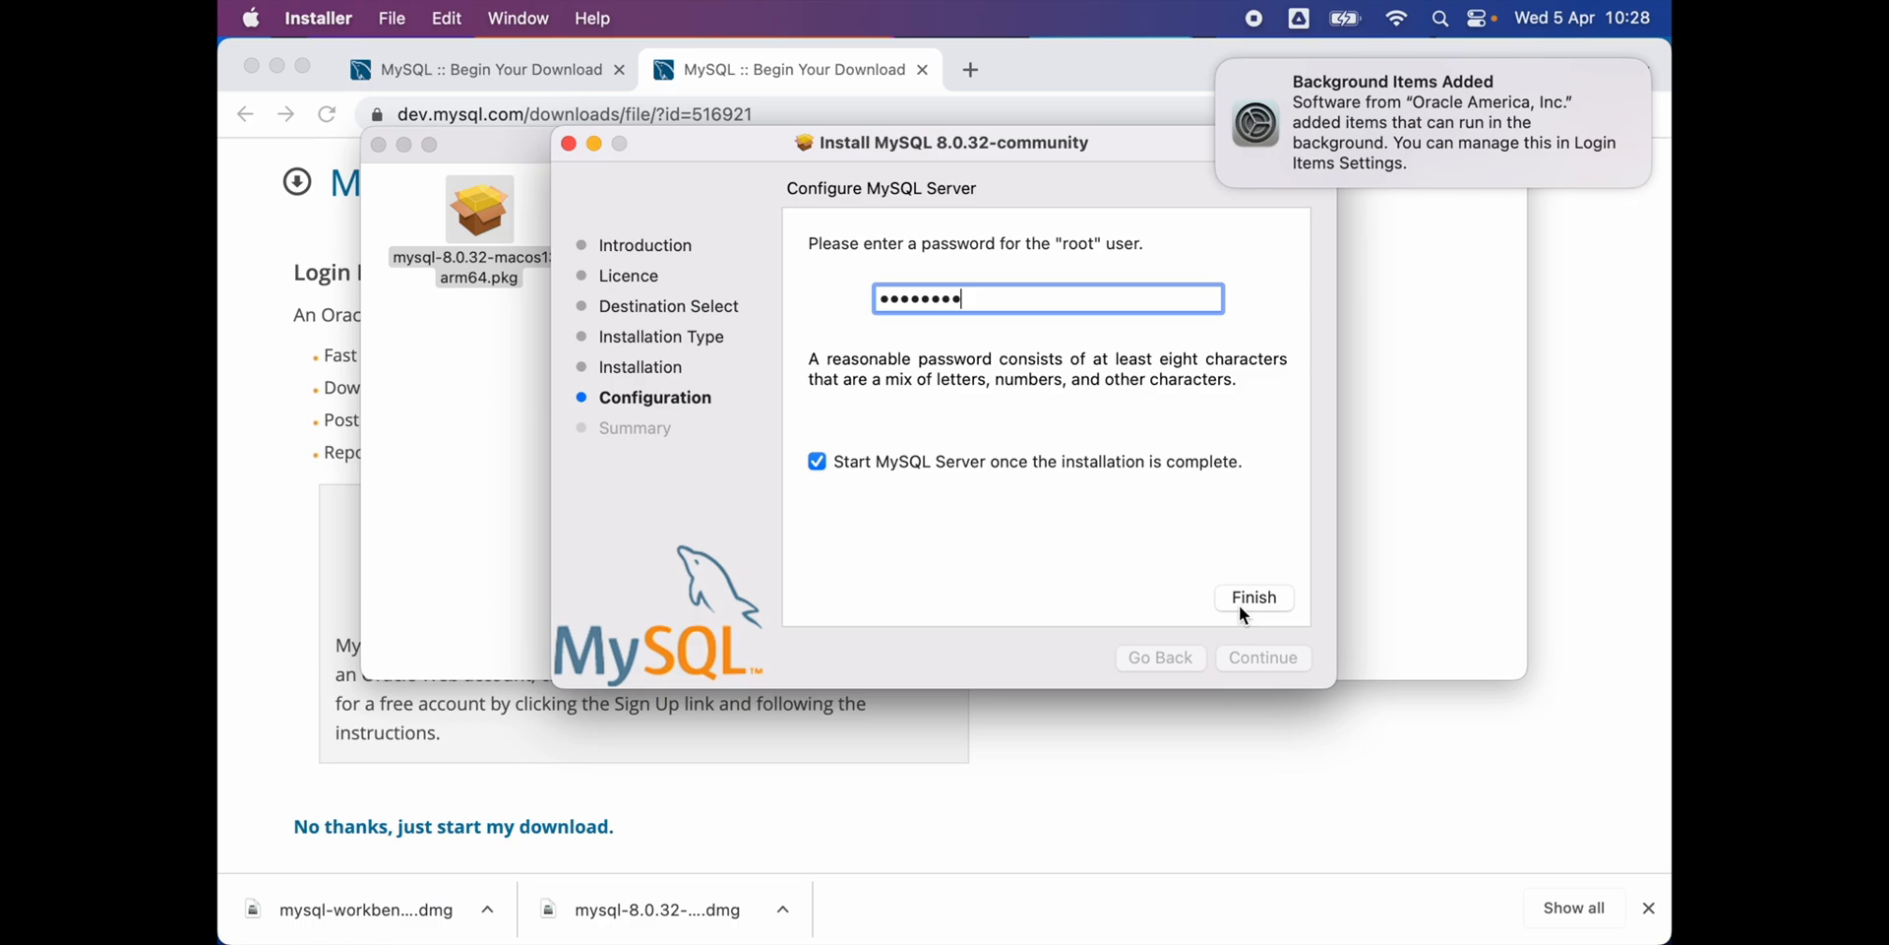
{"action": "left_click", "coordinate": [1254, 599]}
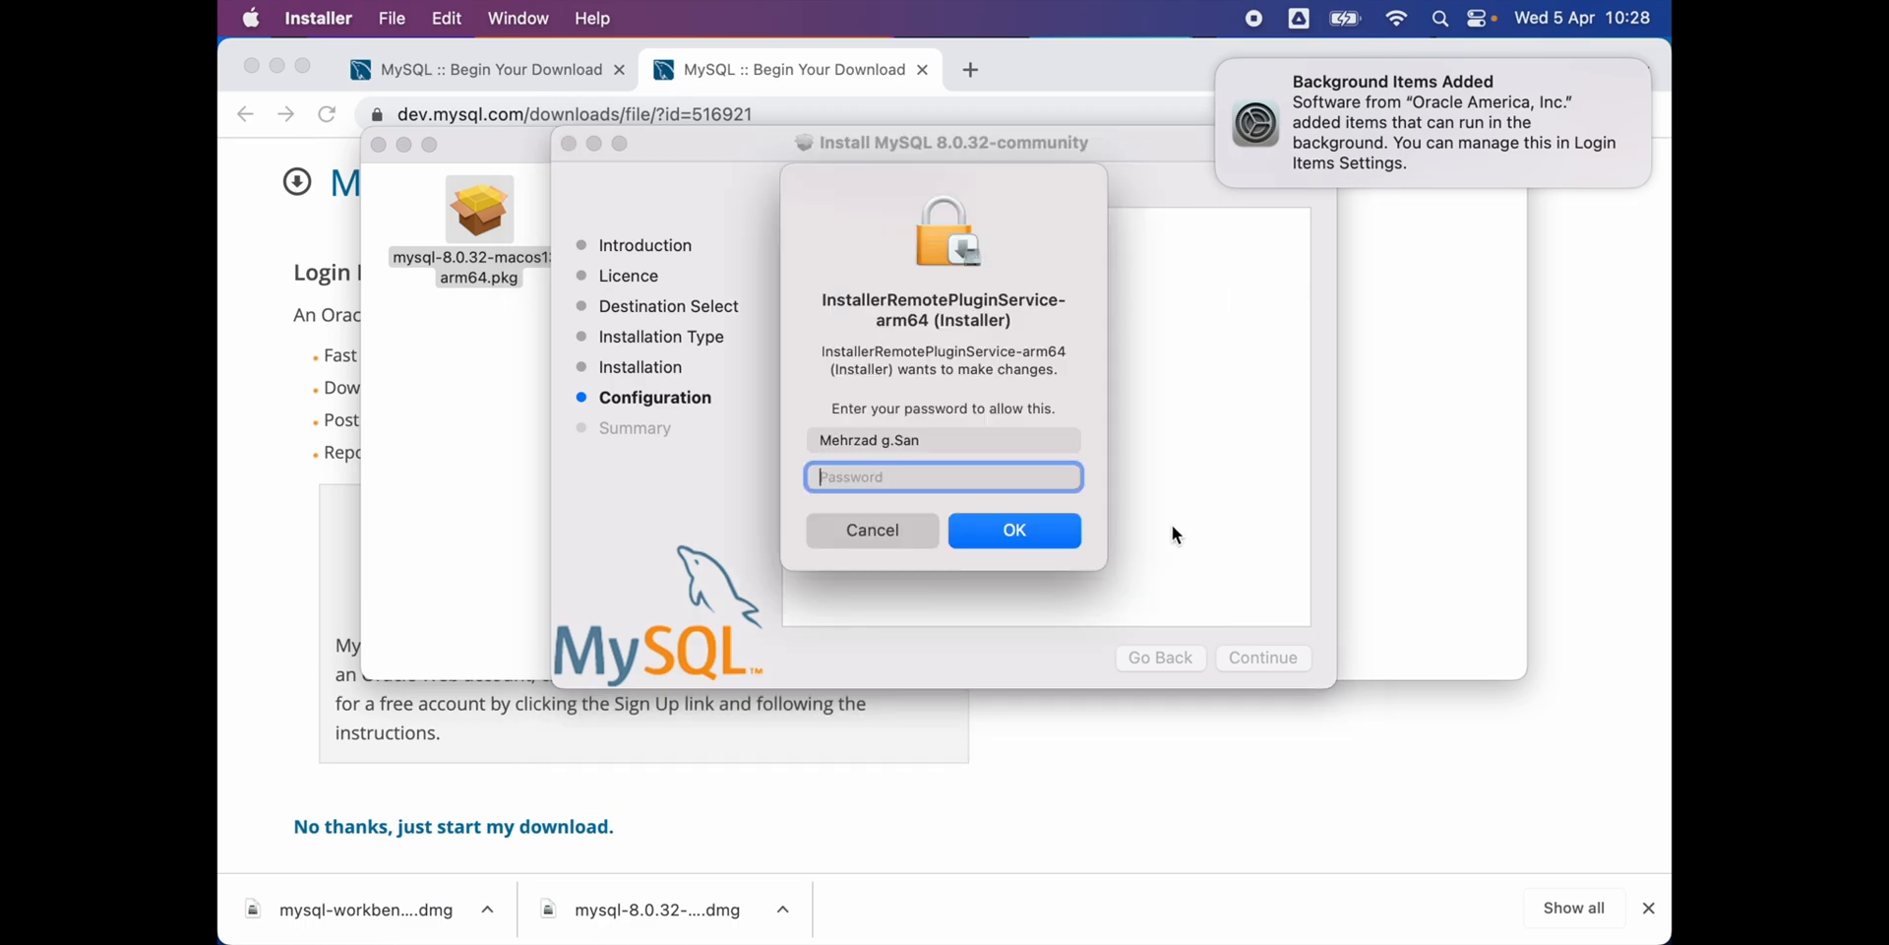
{"action": "type", "text": "password"}
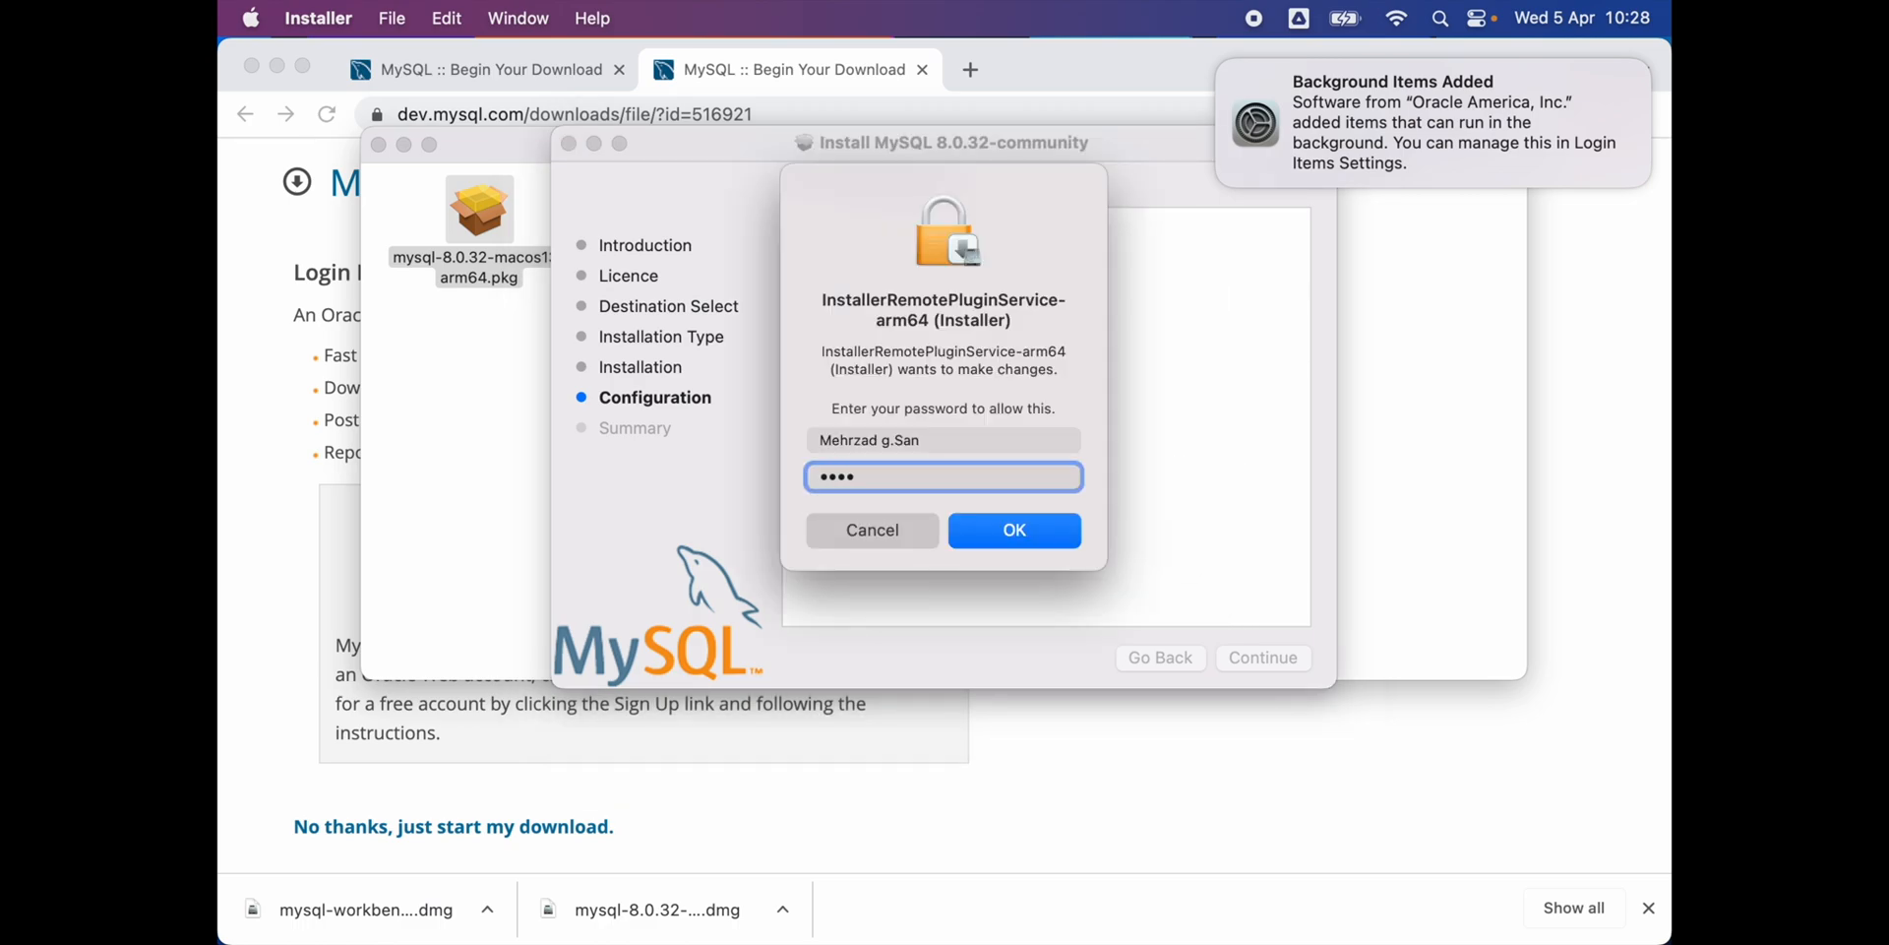
{"action": "left_click", "coordinate": [1014, 530]}
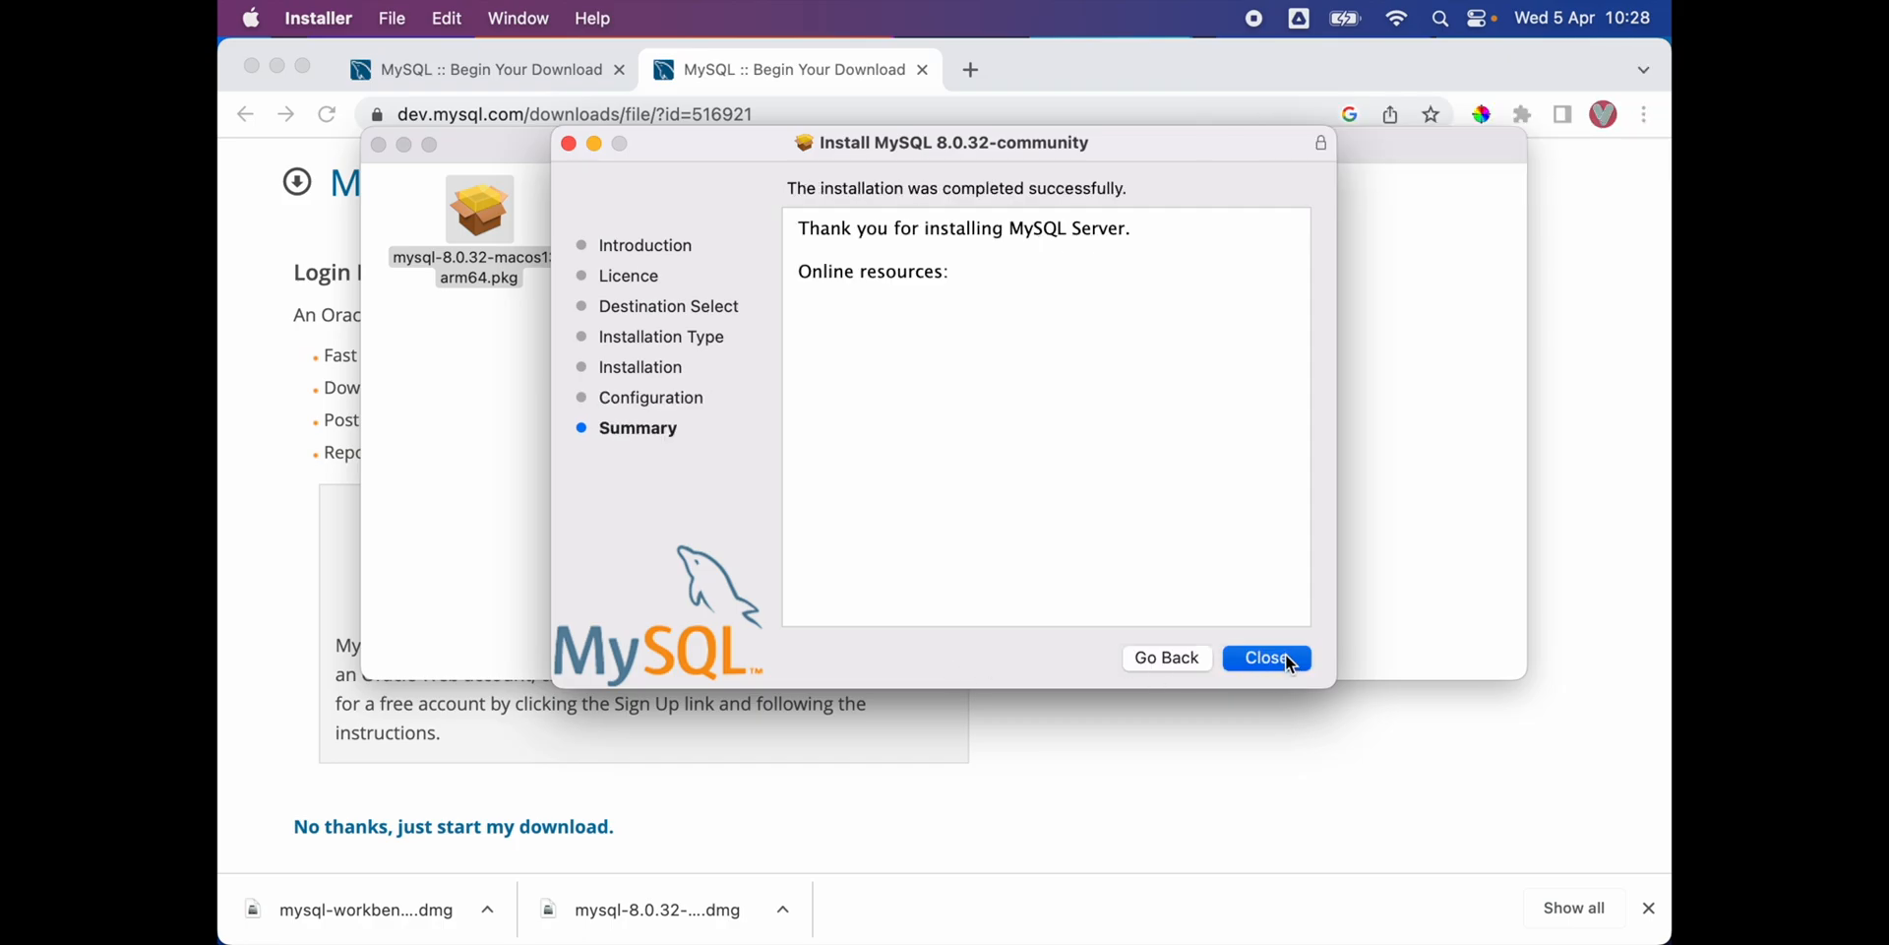
- Close the finished installer and show MySQLWorkbench in the Finder Applications folder
{"action": "left_click", "coordinate": [1266, 657]}
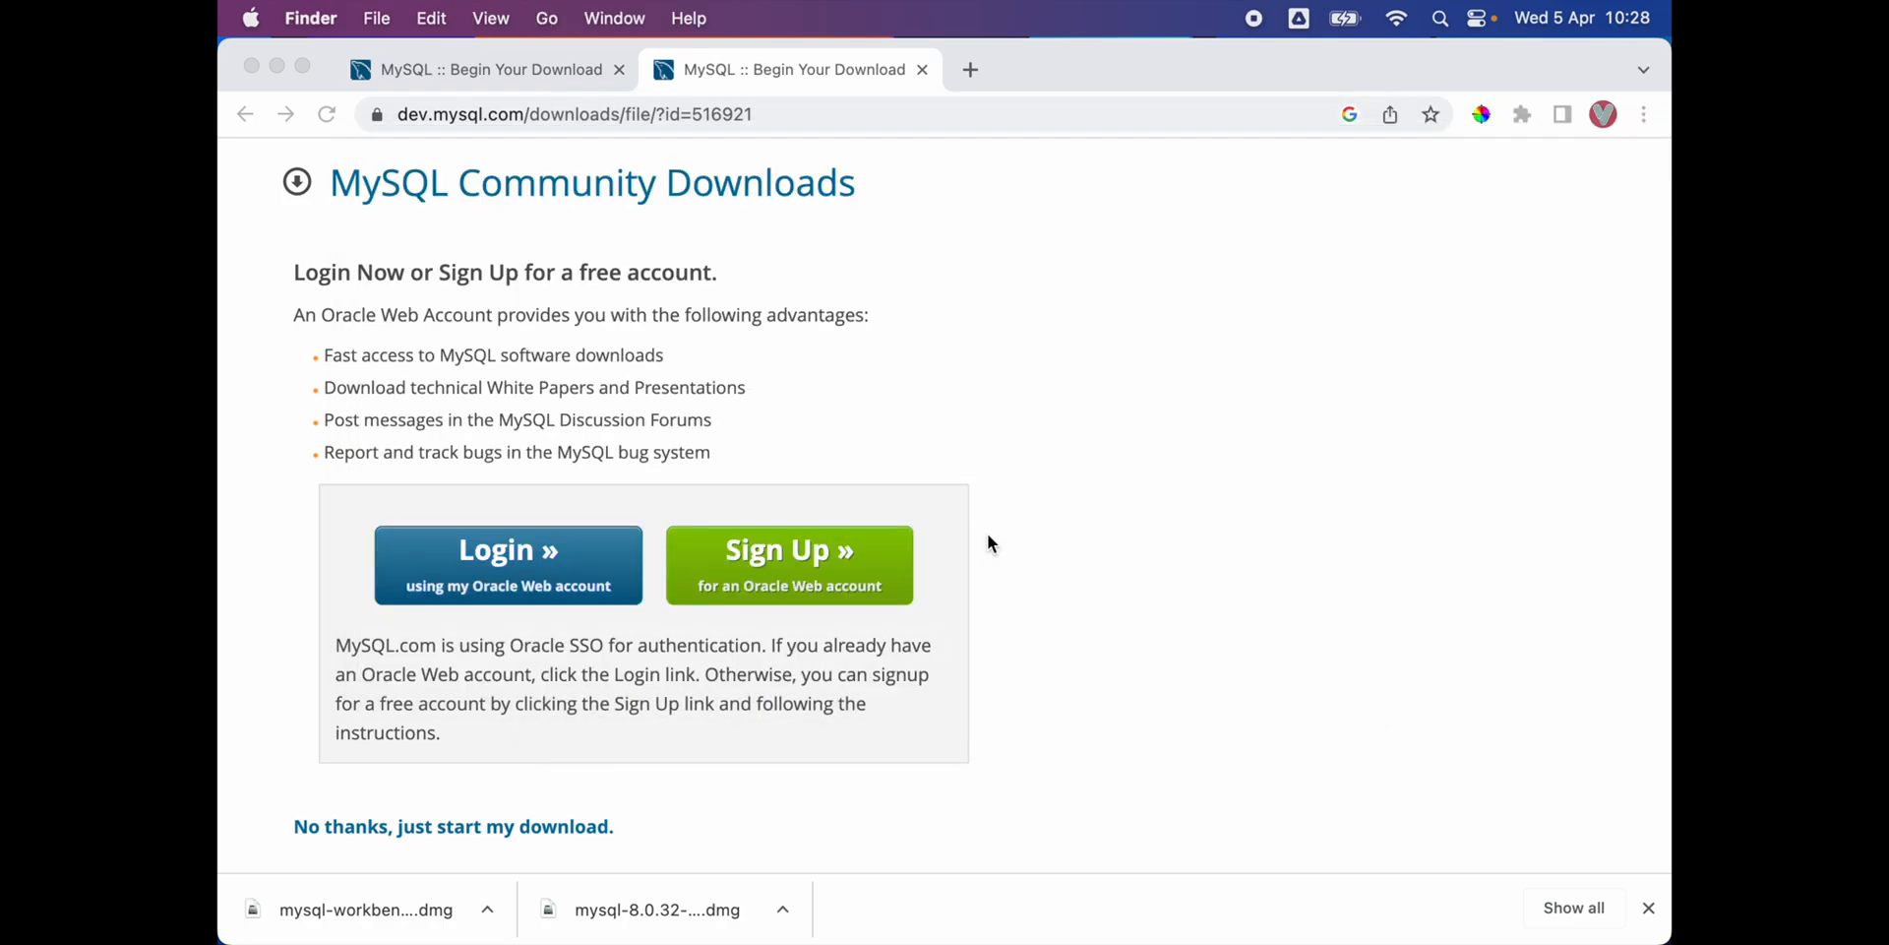
{"action": "mouse_move", "coordinate": [399, 797]}
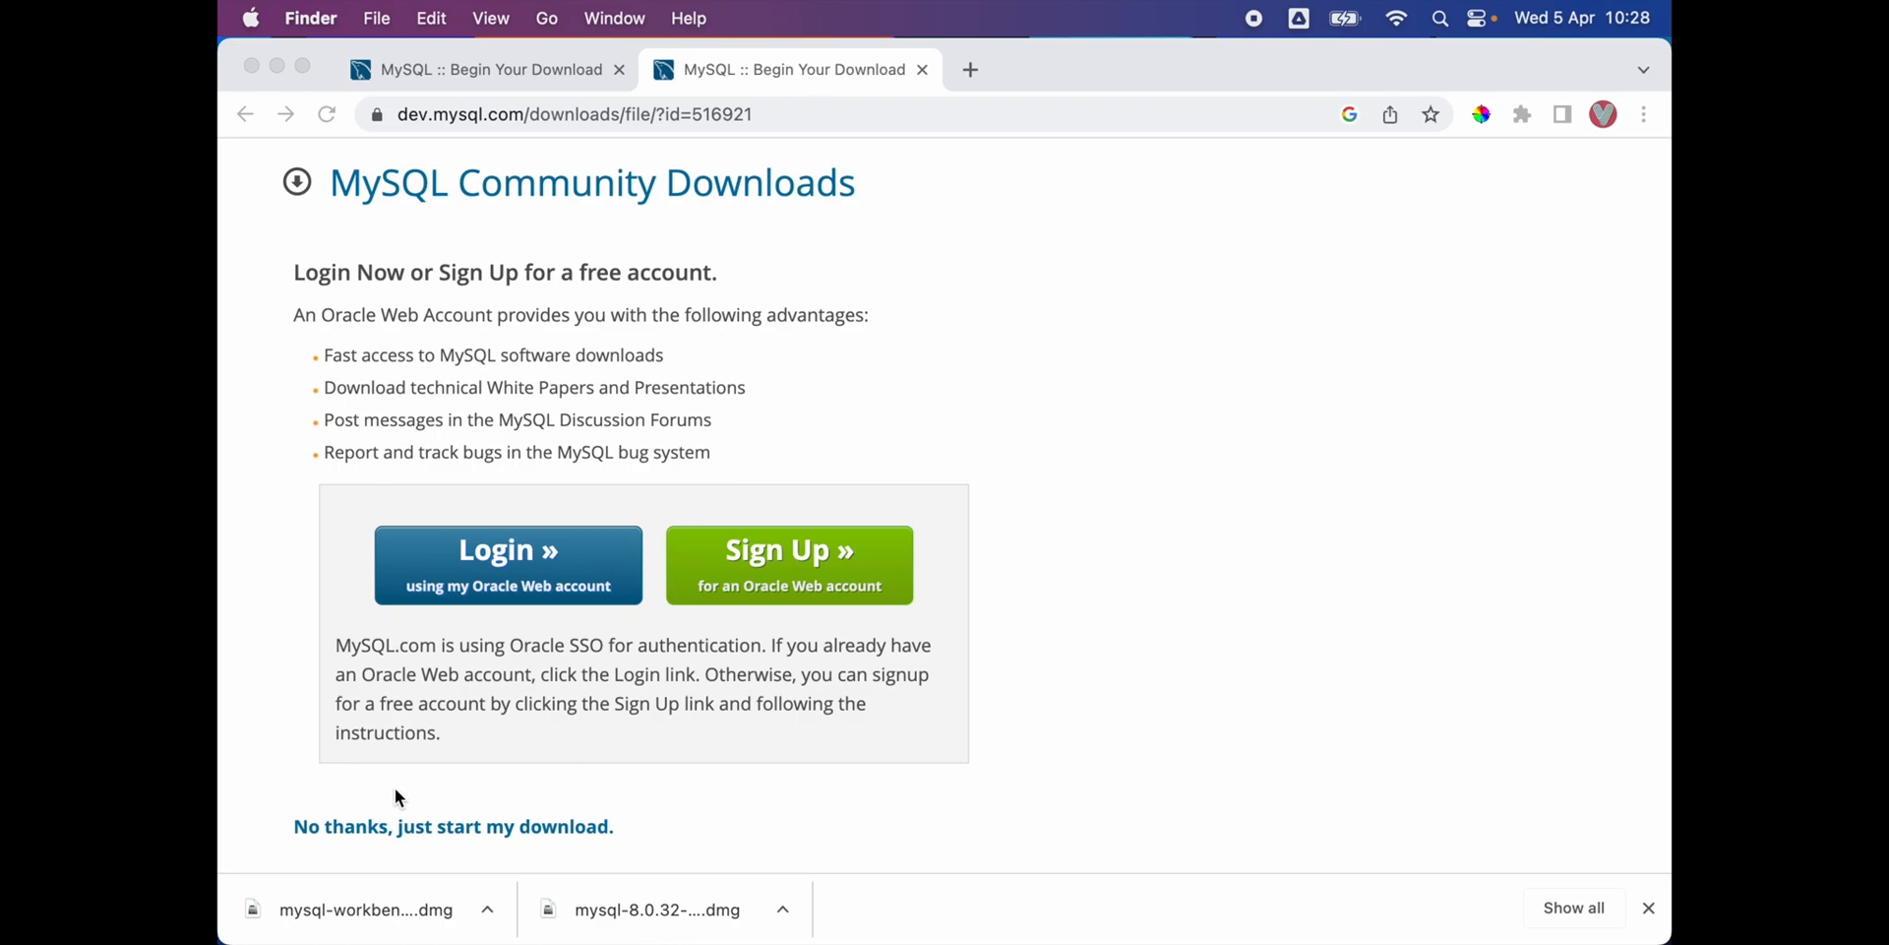
{"action": "left_click", "coordinate": [404, 909]}
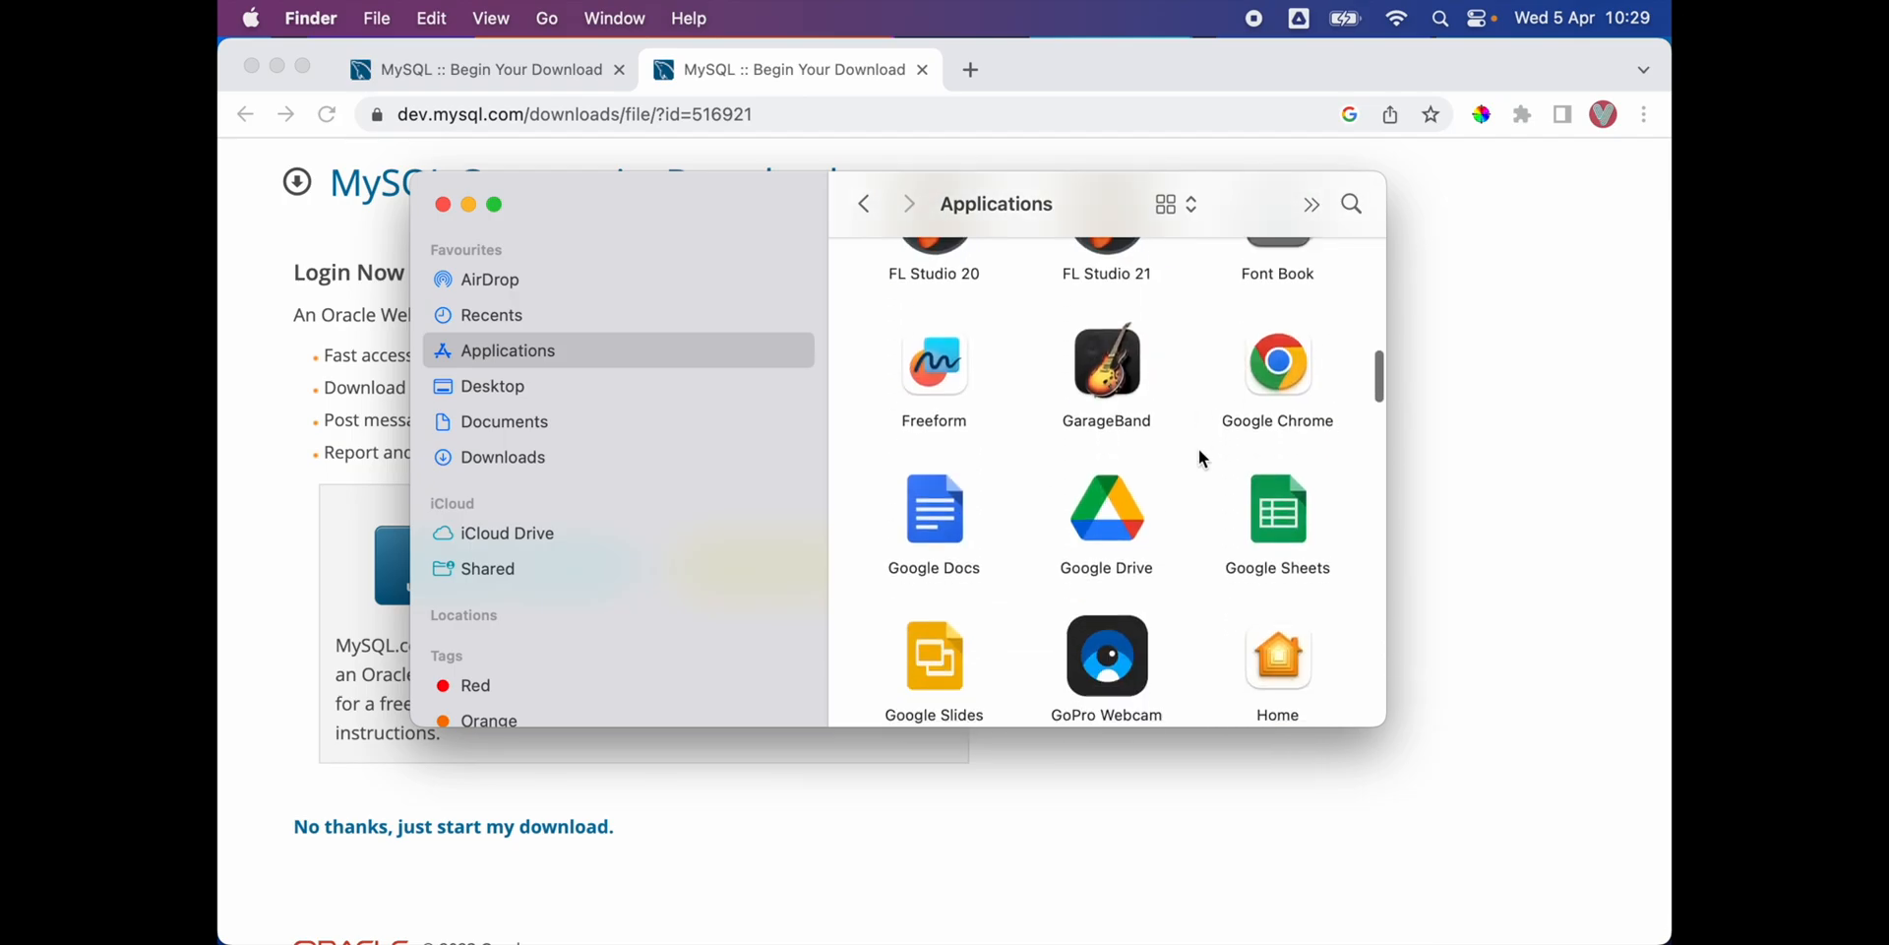
{"action": "scroll", "scroll_direction": "down", "scroll_amount": 3}
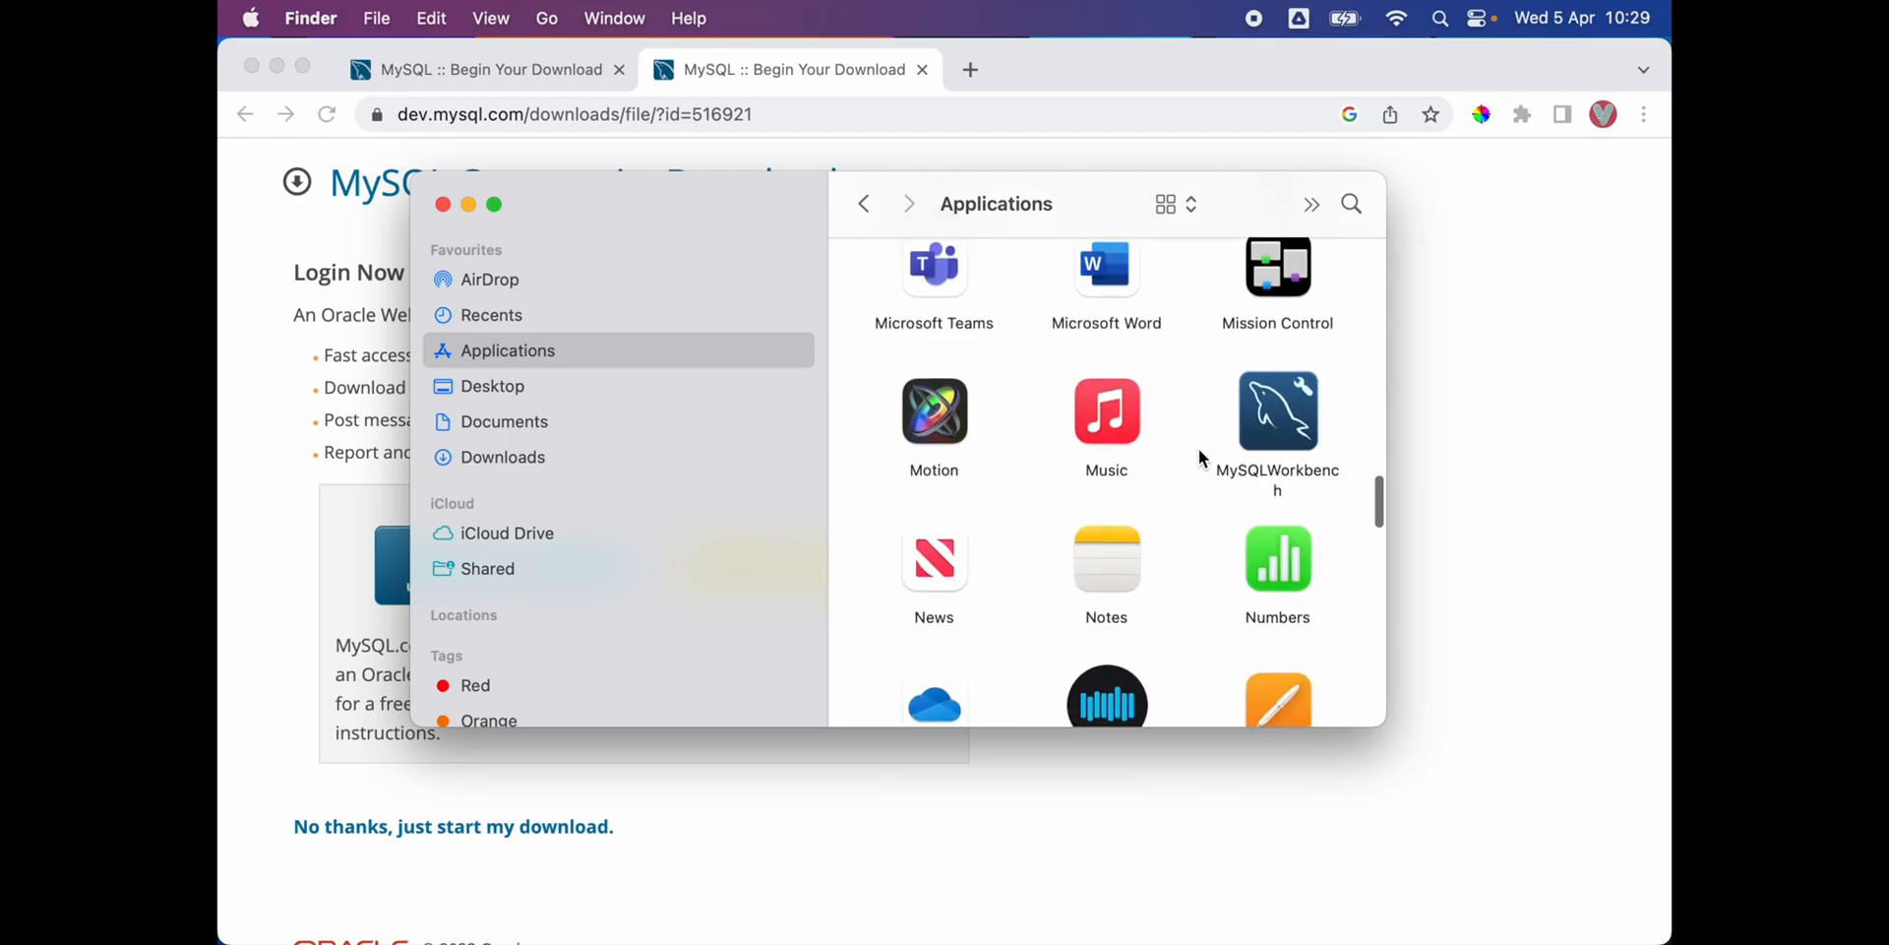
{"action": "scroll", "scroll_direction": "down", "scroll_amount": 3}
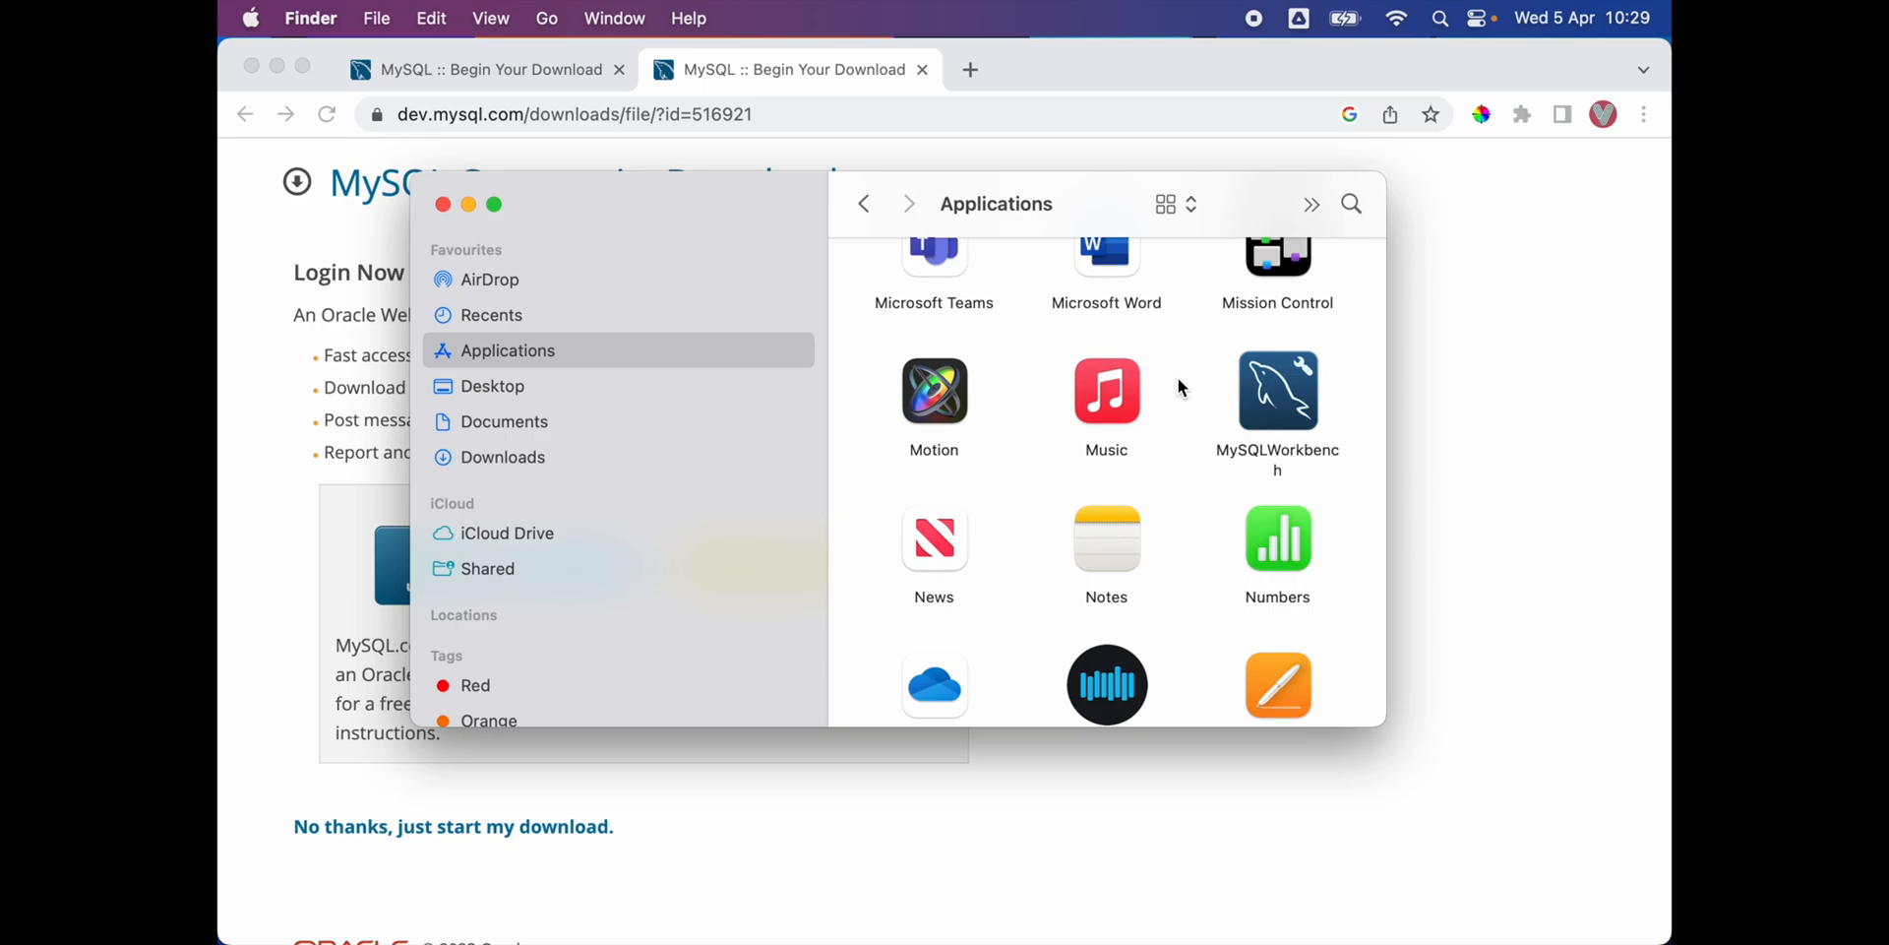
{"action": "mouse_move", "coordinate": [252, 24]}
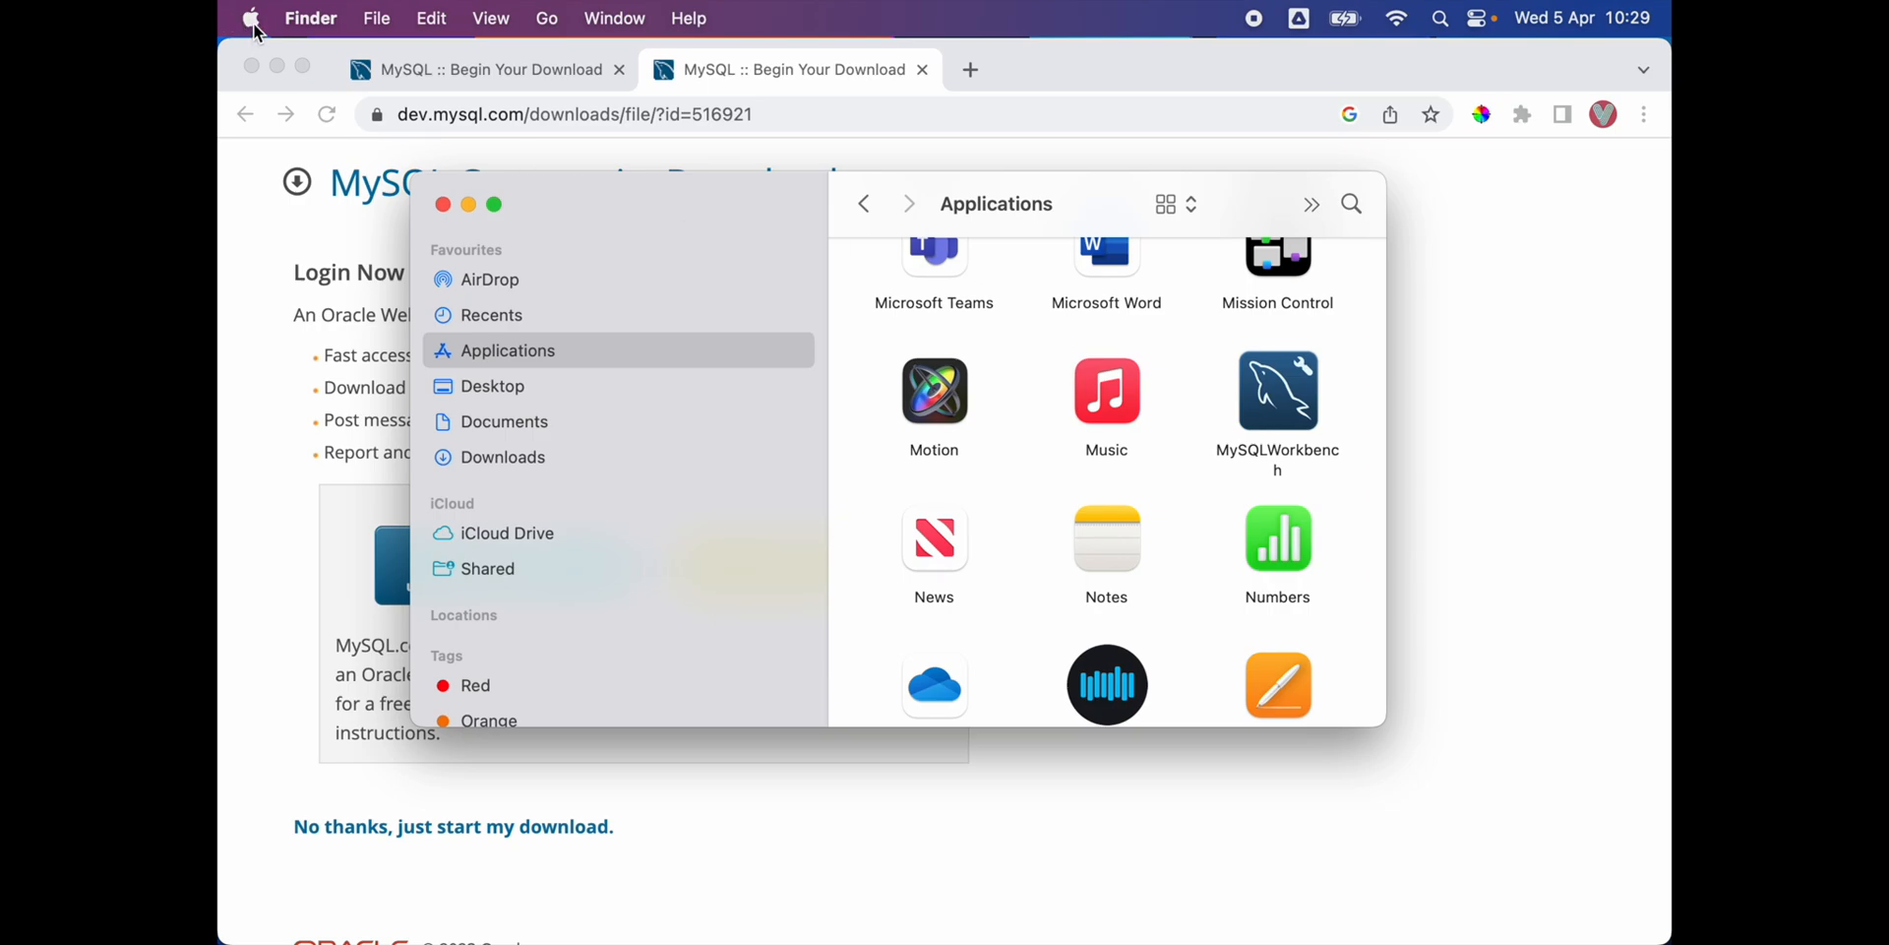
- Show the MySQL pane in System Settings confirming the 8.0.32-arm64 instance is active and starts at login
{"action": "left_click", "coordinate": [250, 18]}
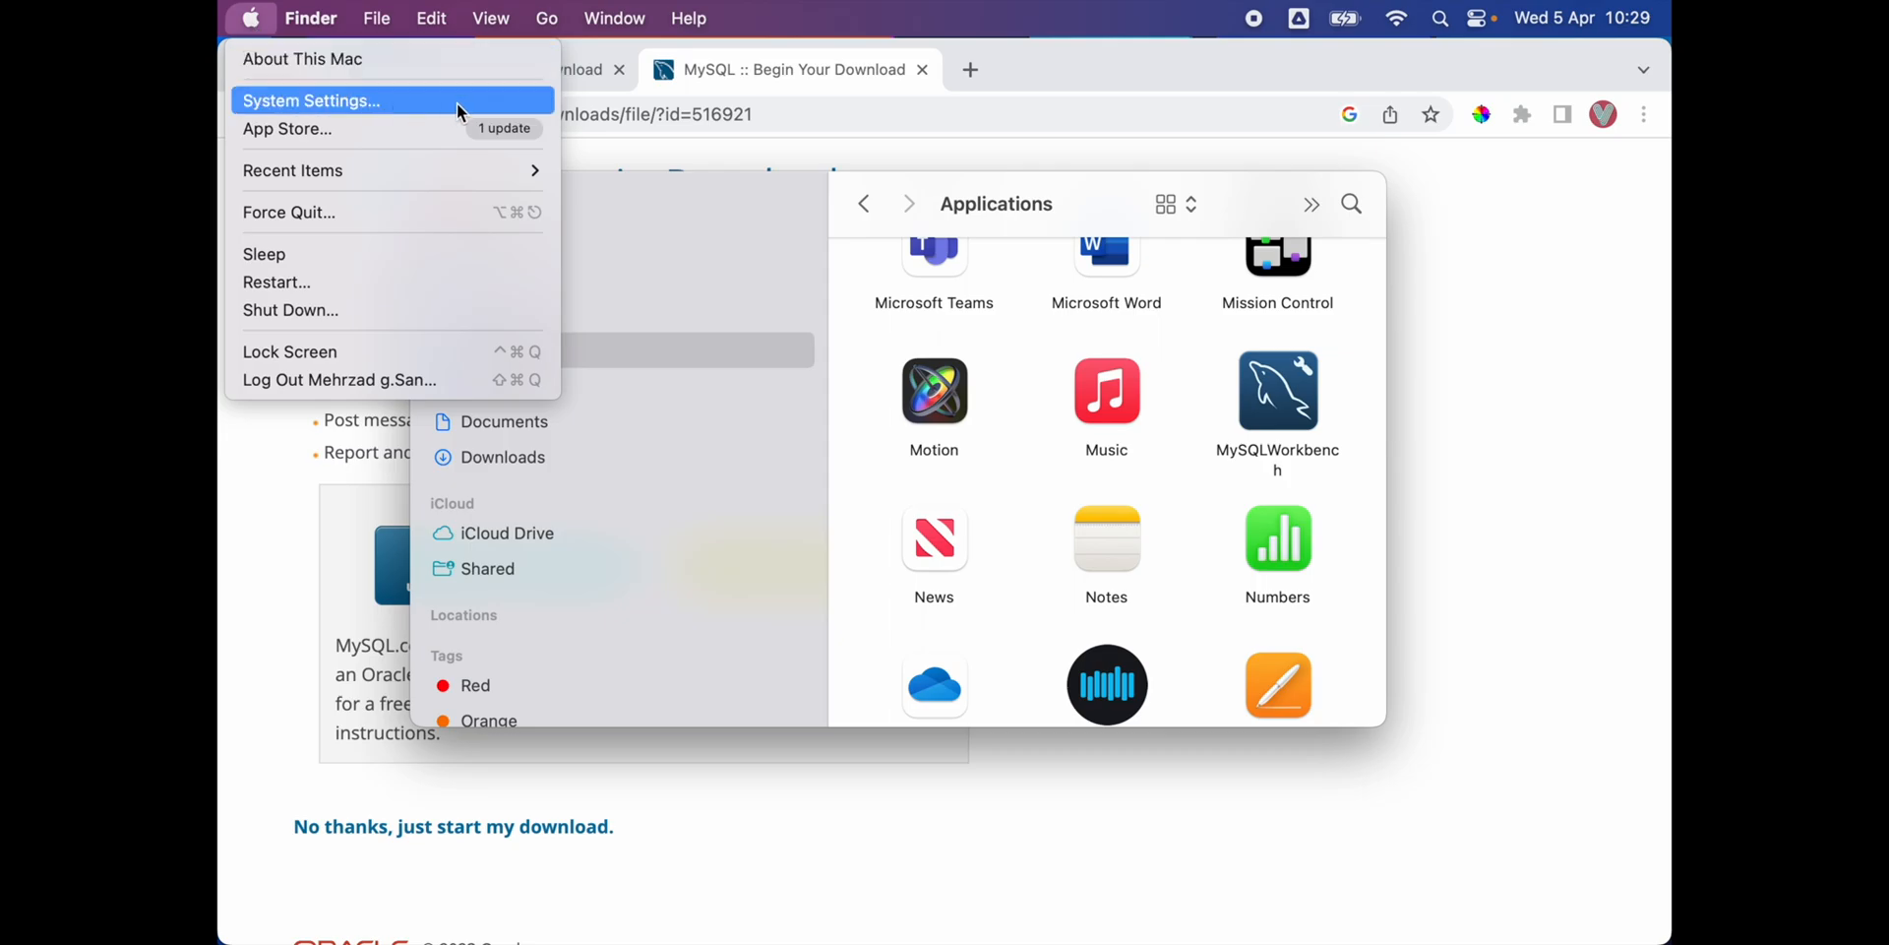
{"action": "left_click", "coordinate": [309, 100]}
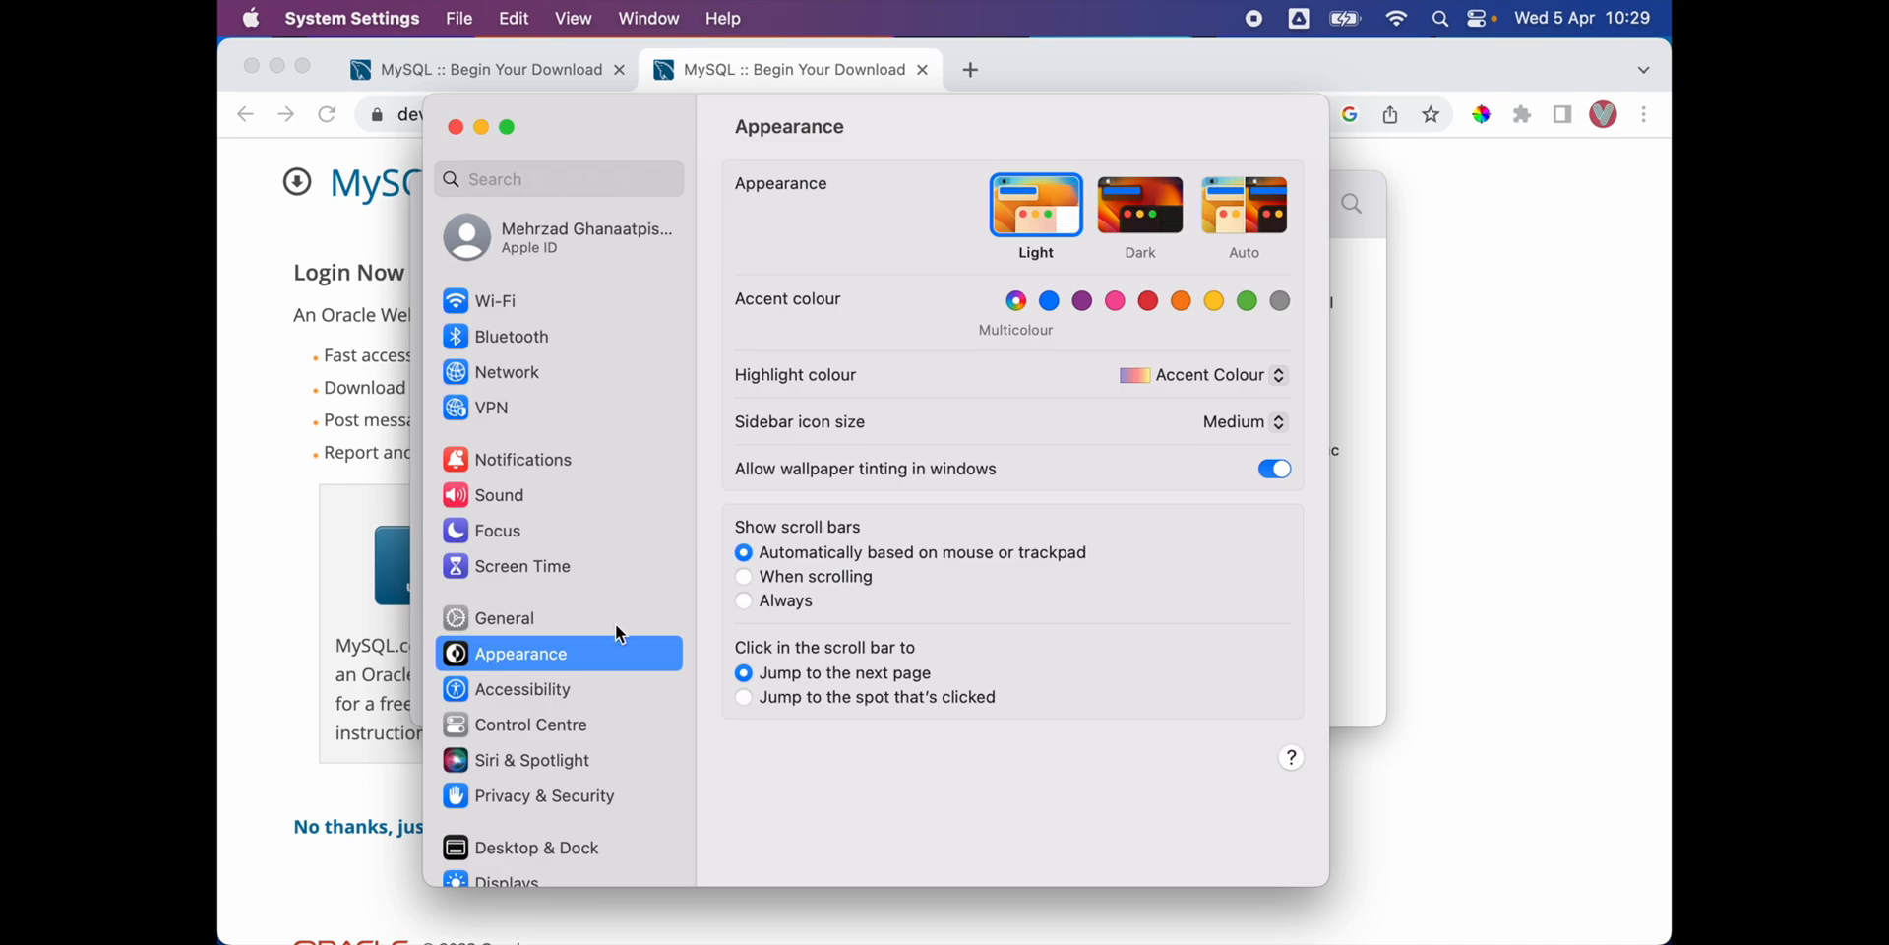
{"action": "scroll", "scroll_direction": "down", "scroll_amount": 3}
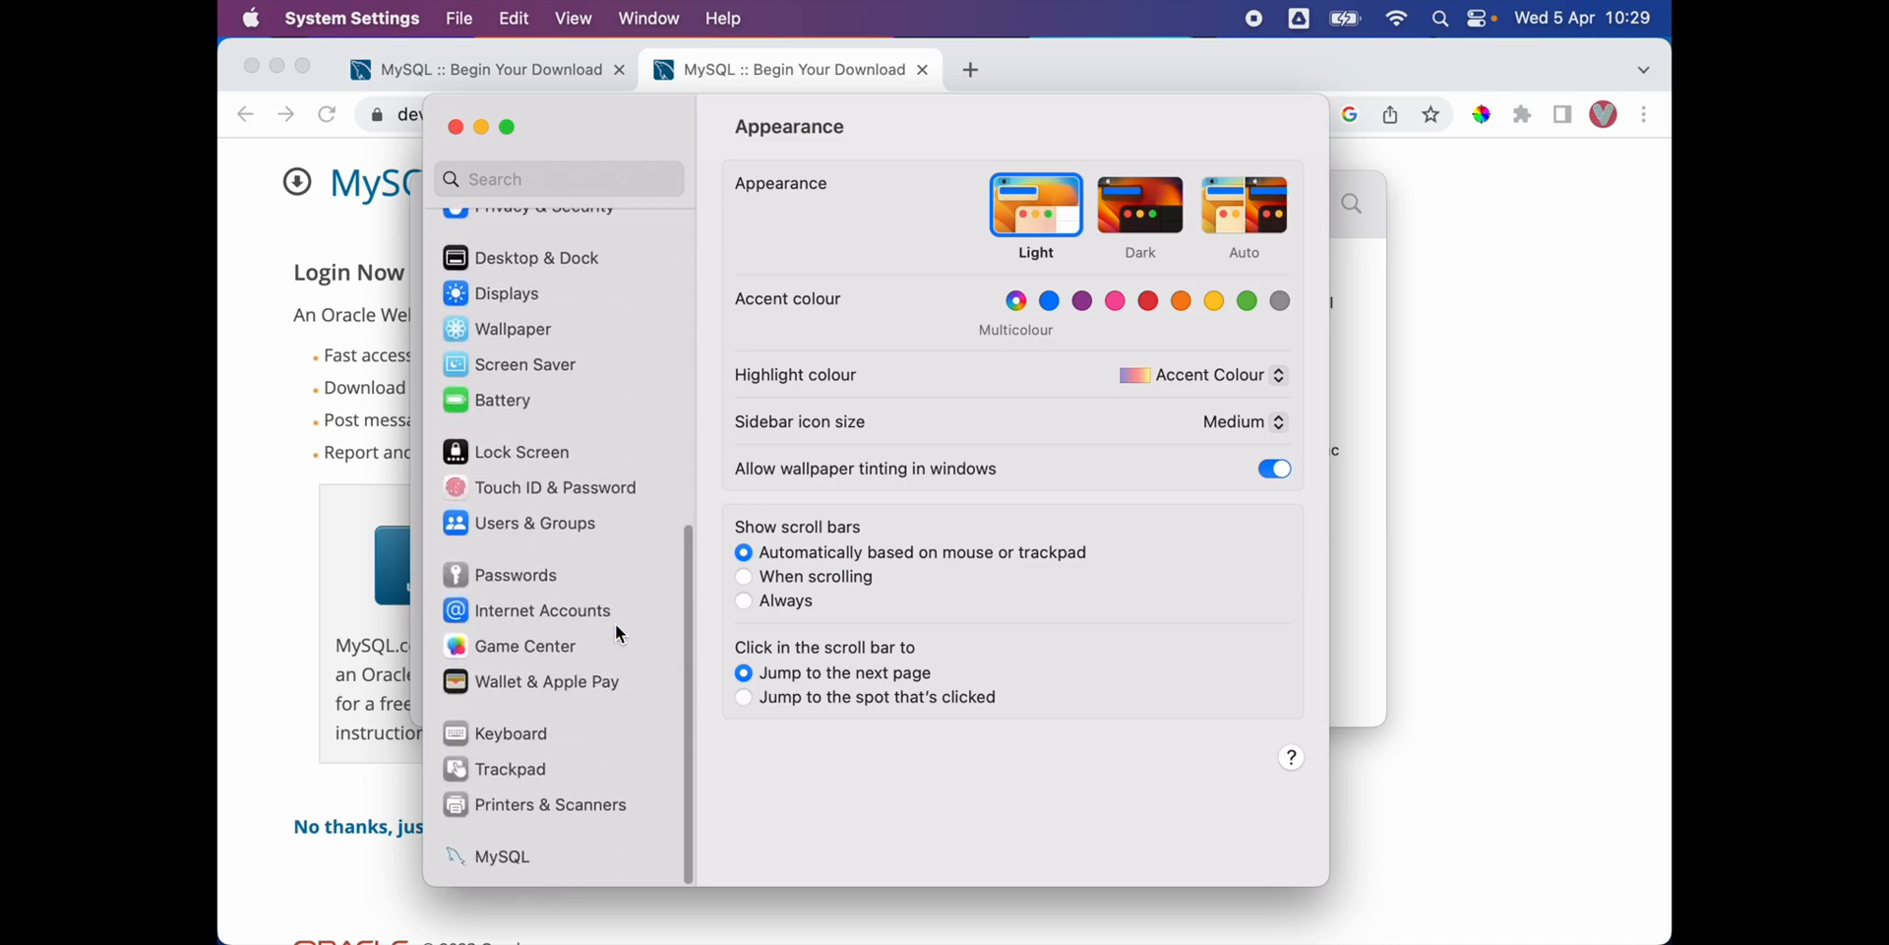
{"action": "left_click", "coordinate": [498, 856]}
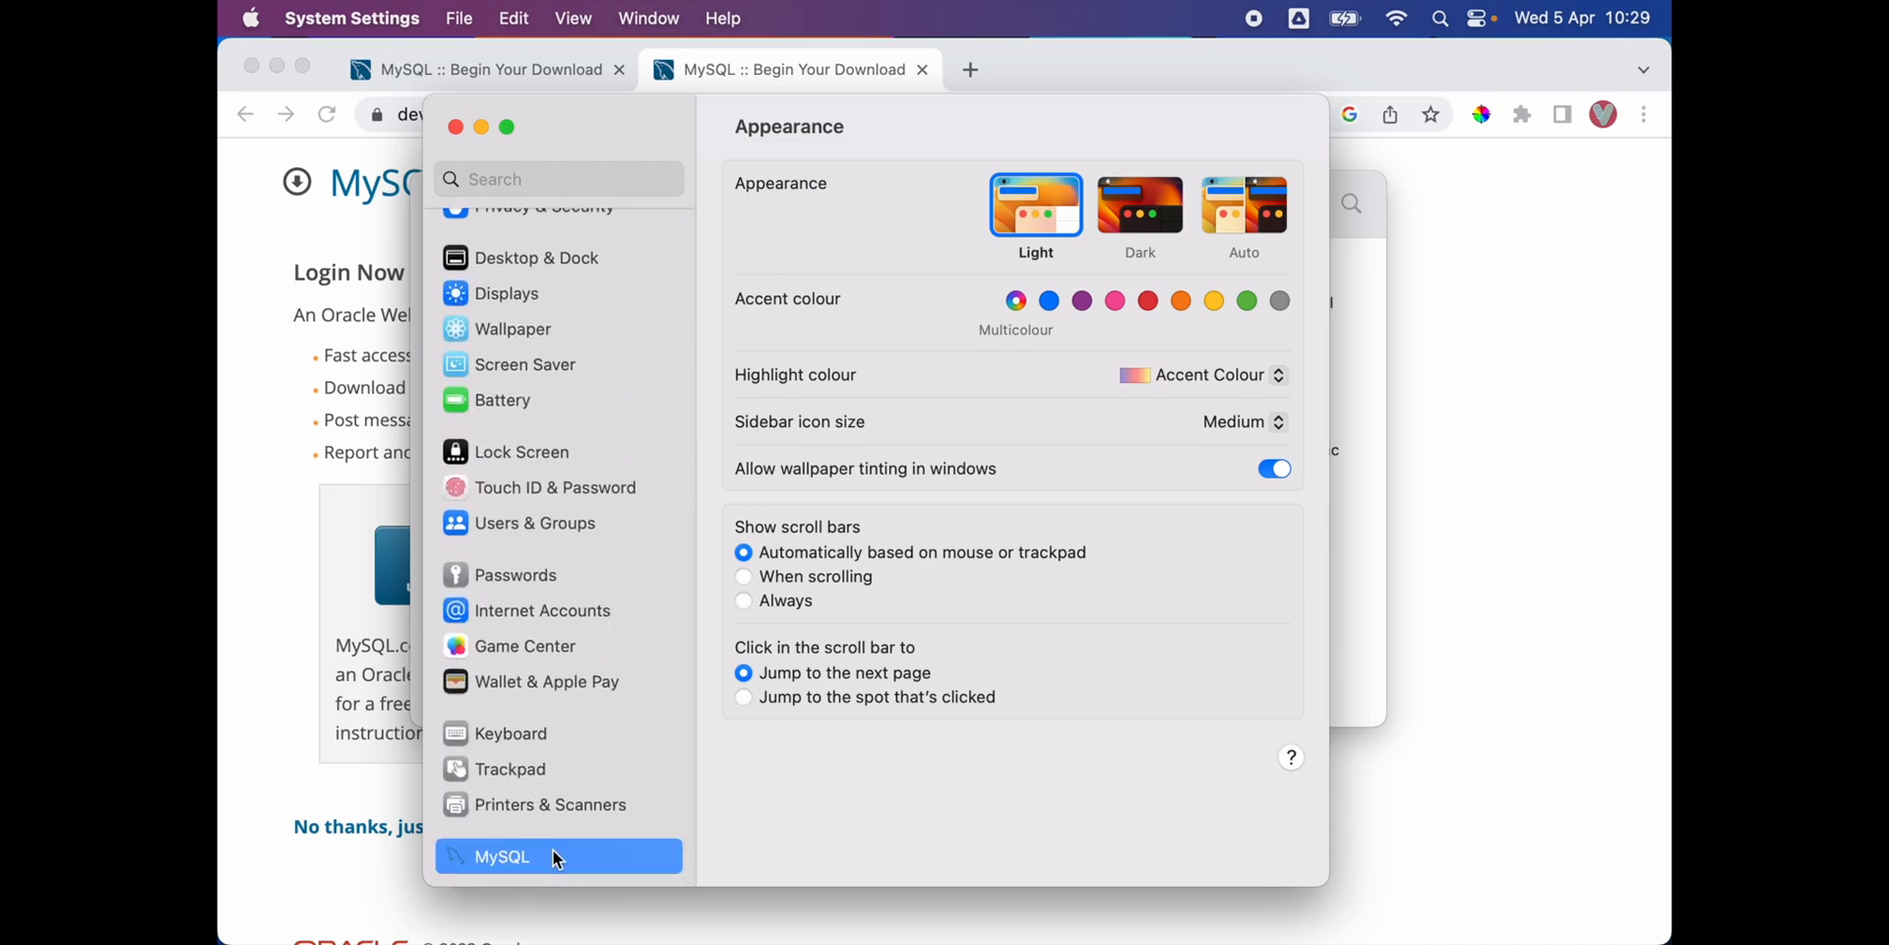
{"action": "left_click", "coordinate": [502, 856]}
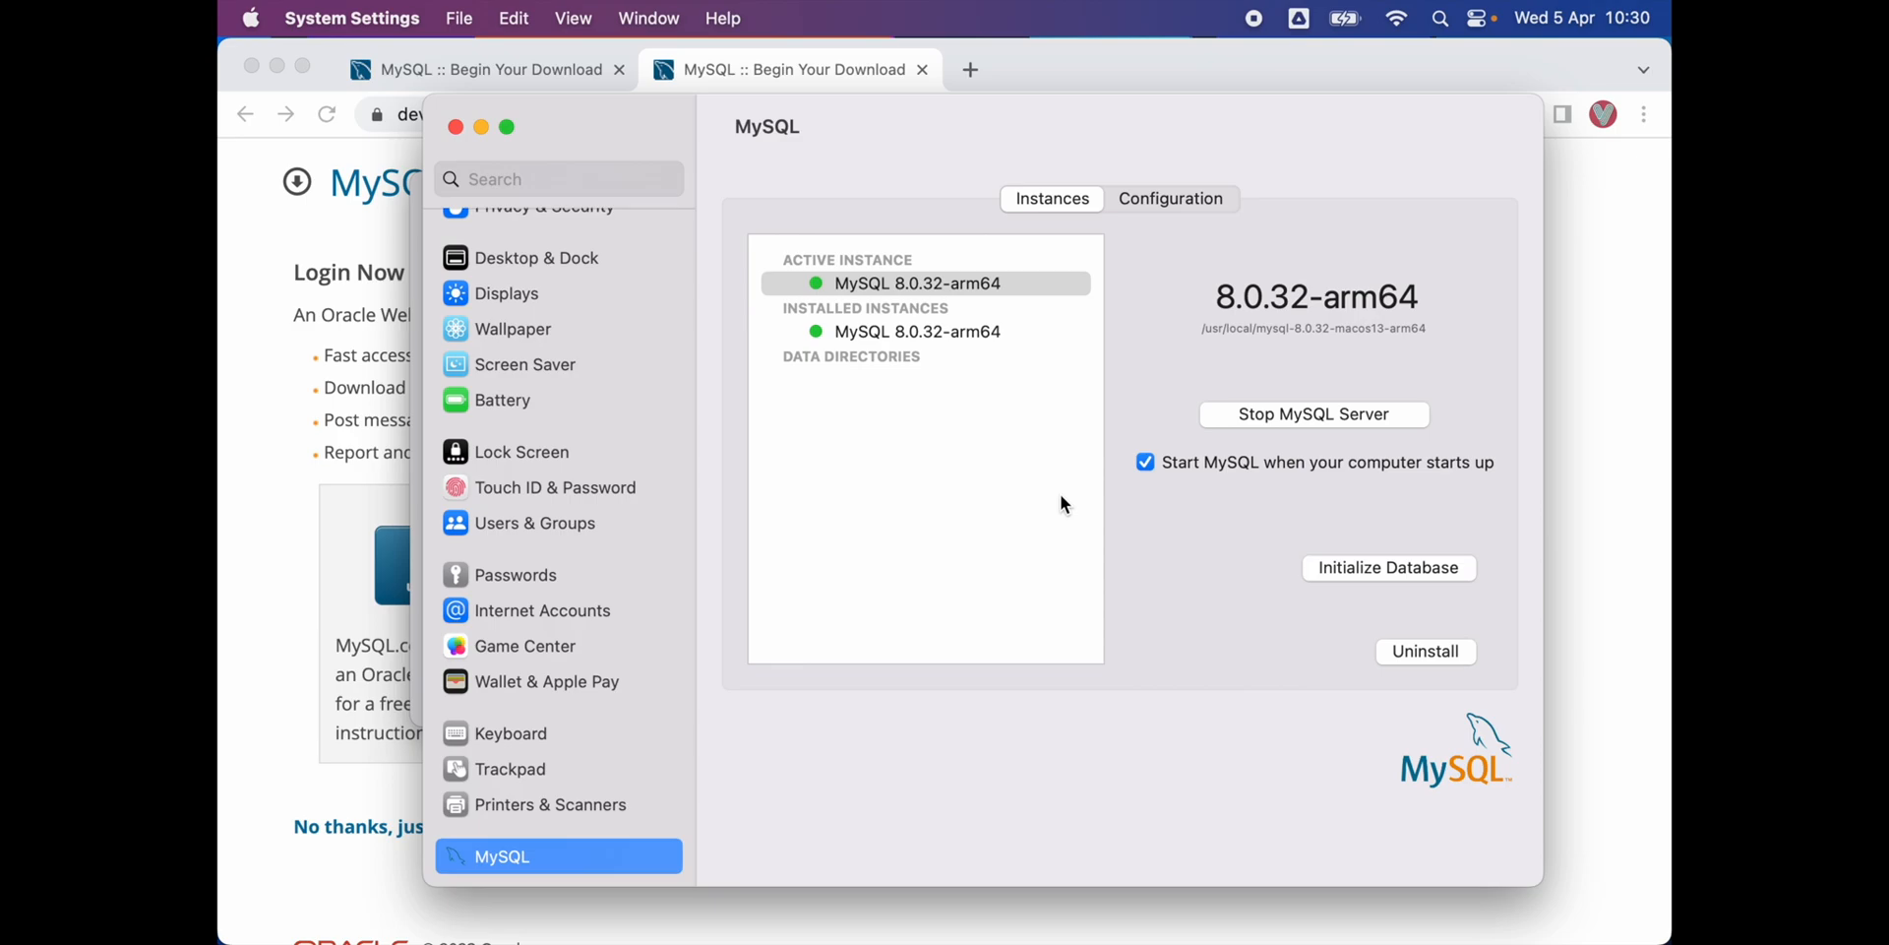
{"action": "mouse_move", "coordinate": [1052, 484]}
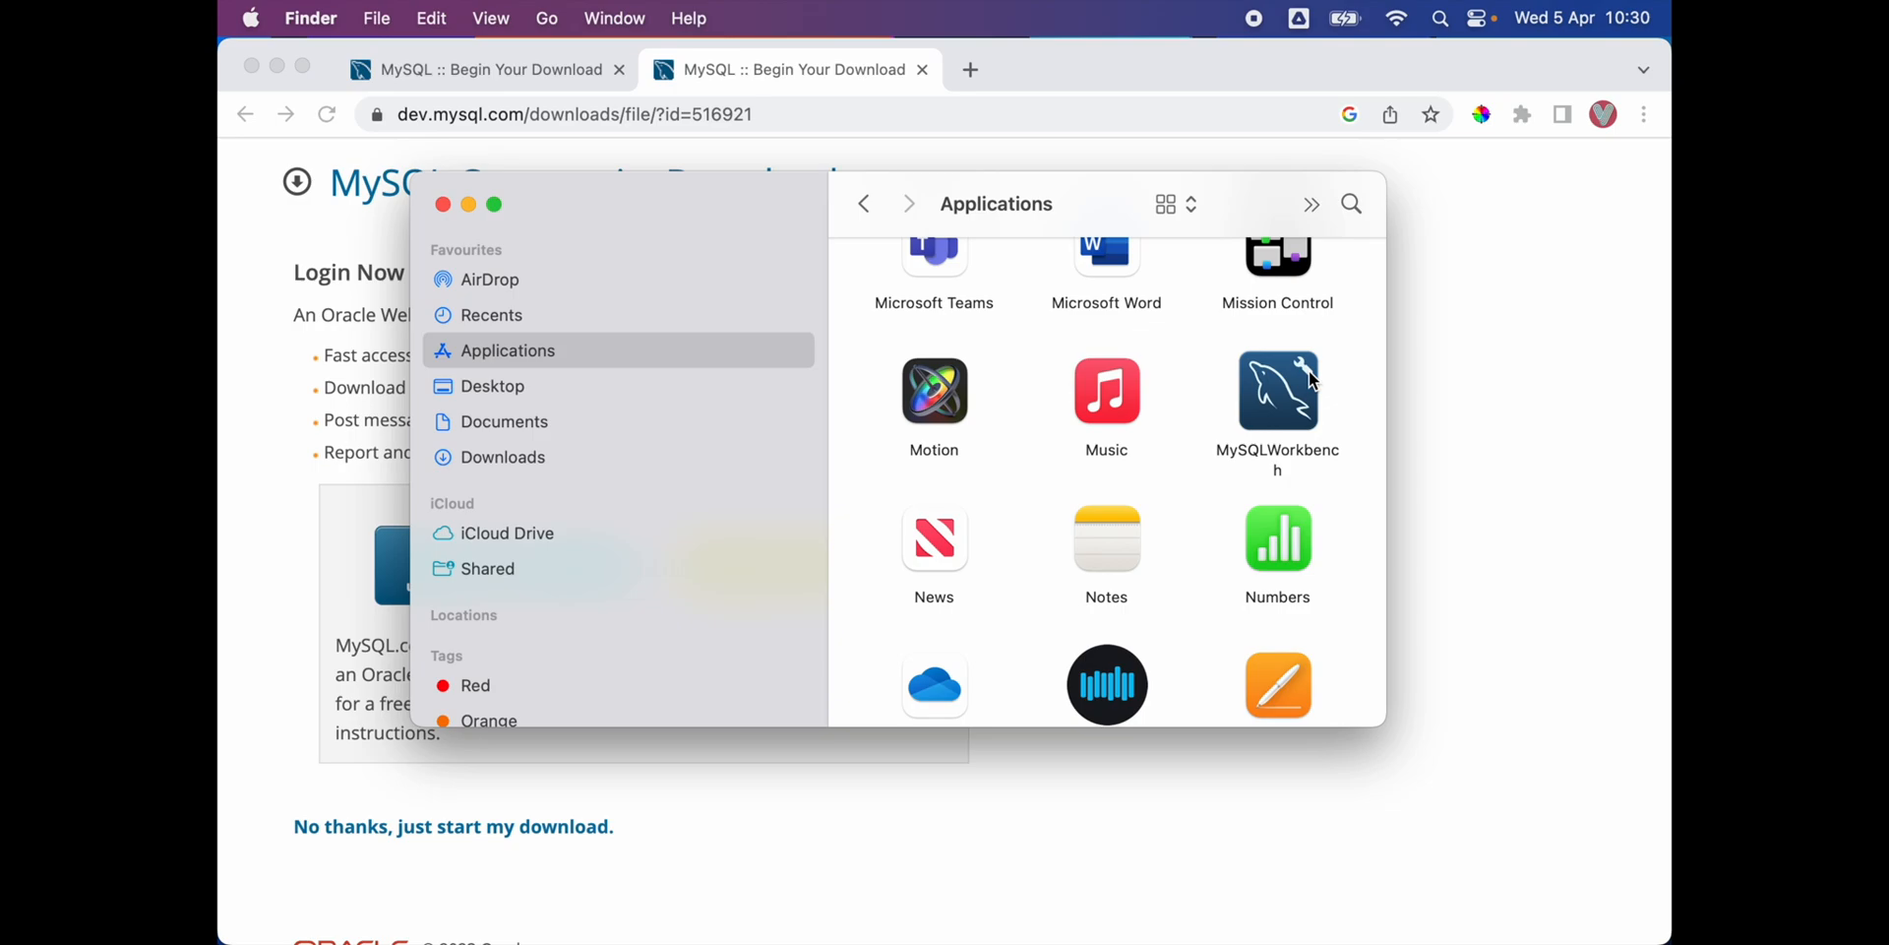
{"action": "mouse_move", "coordinate": [1267, 372]}
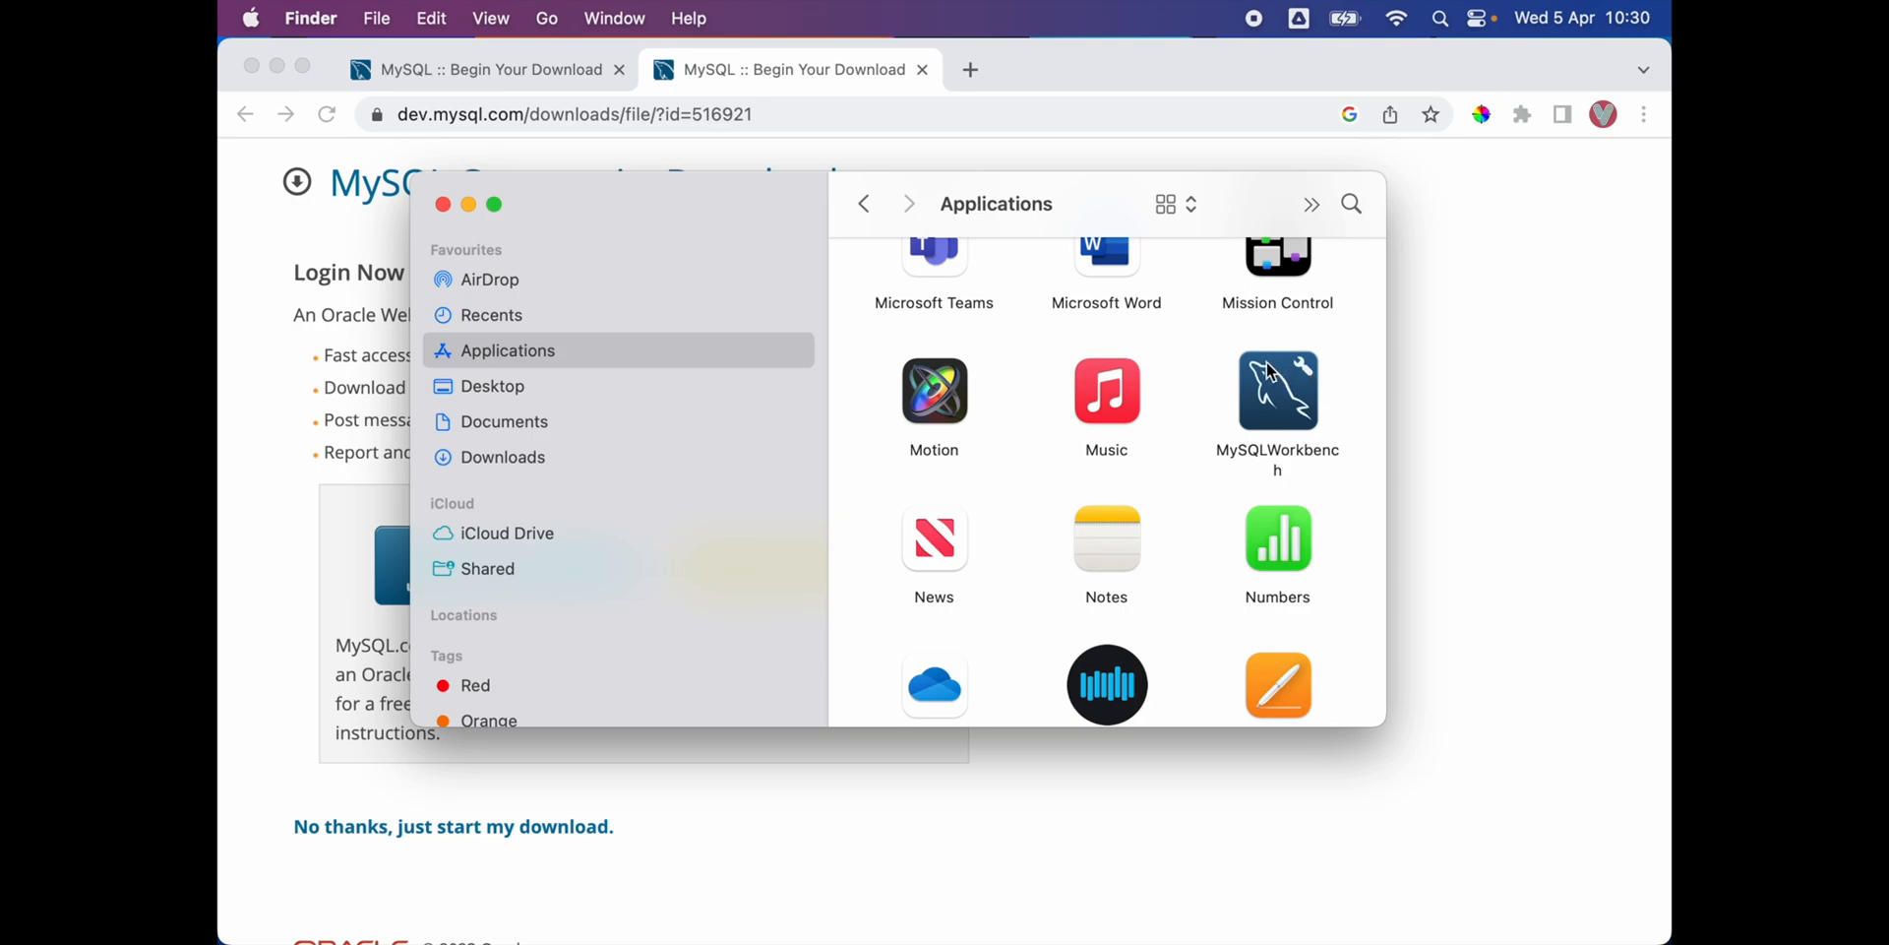
{"action": "mouse_move", "coordinate": [1252, 396]}
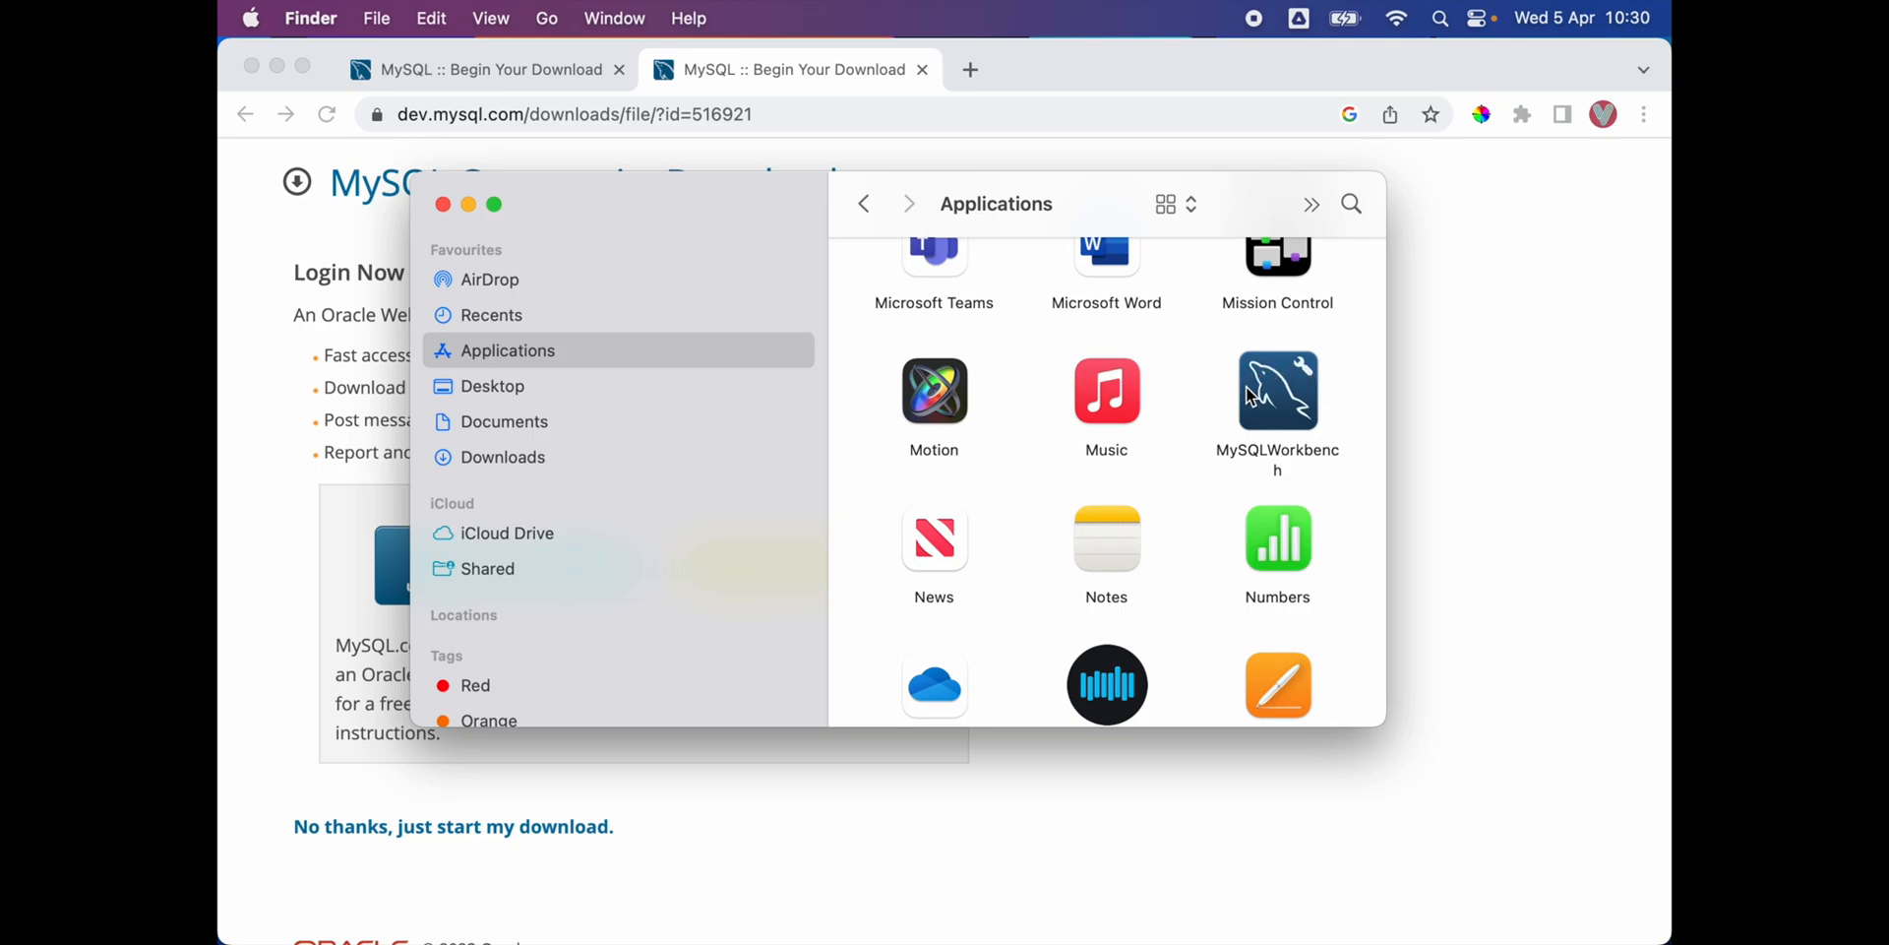
- Launch MySQLWorkbench from Applications to its welcome screen with no connections
{"action": "double_click", "coordinate": [1277, 390]}
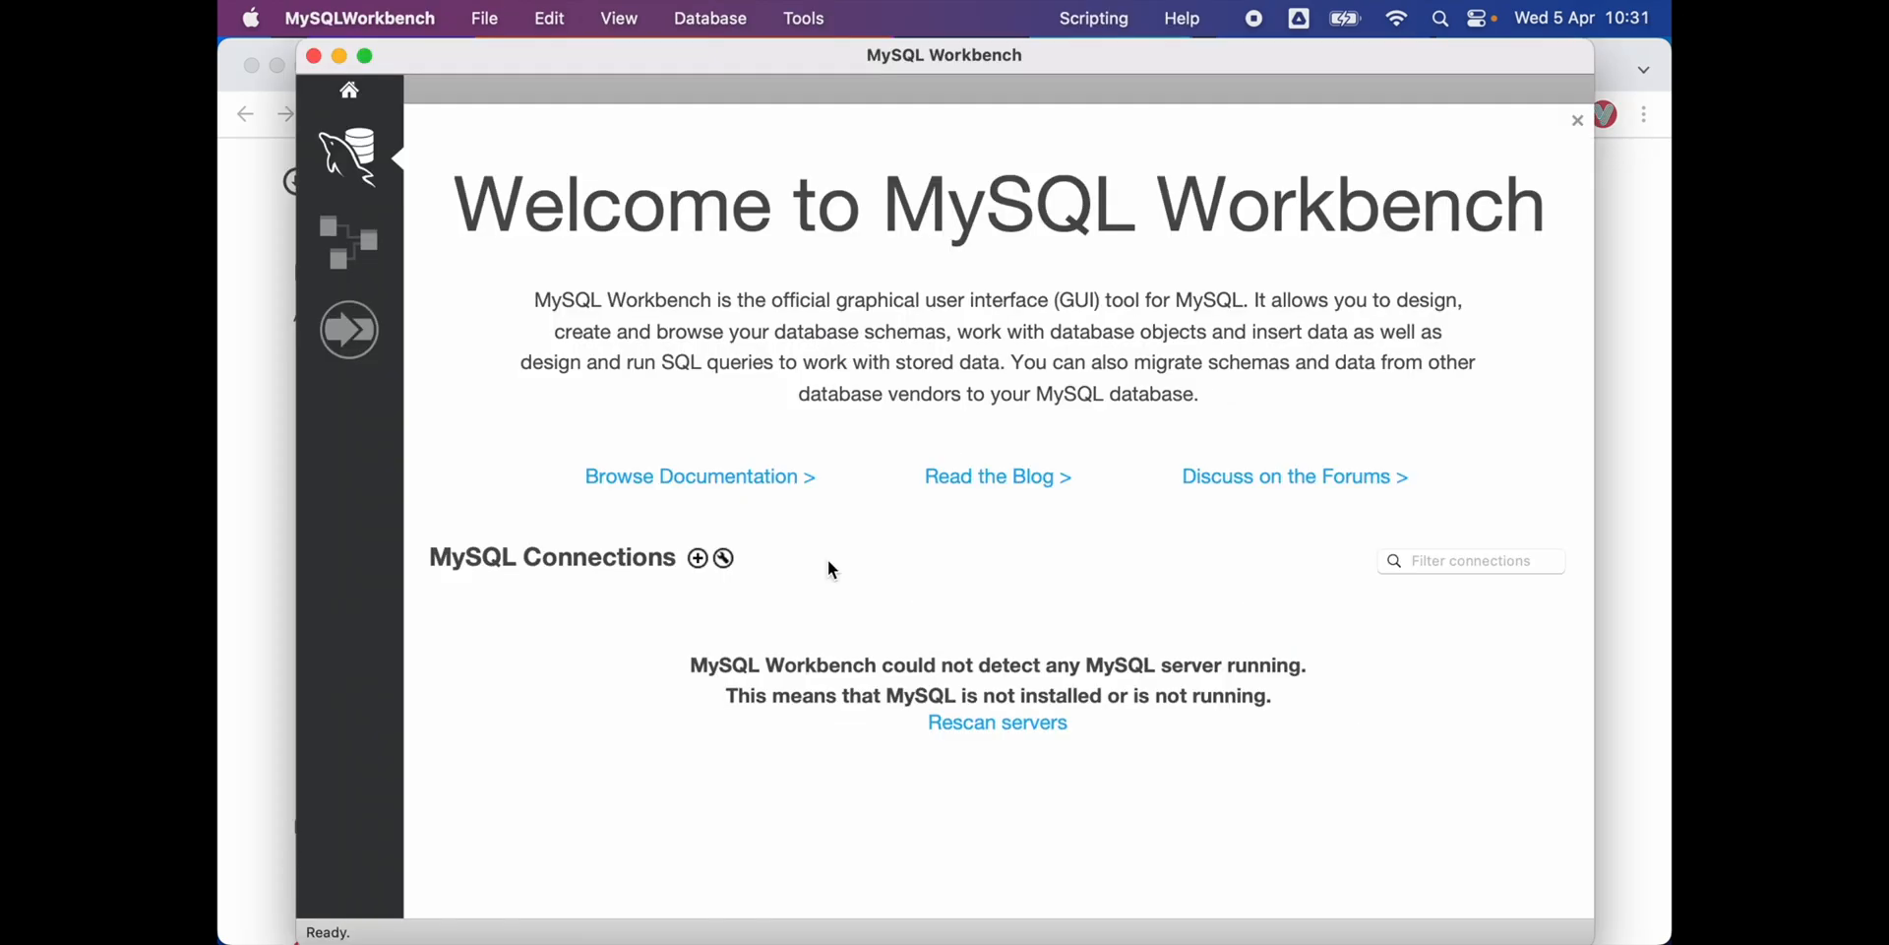
{"action": "mouse_move", "coordinate": [697, 580]}
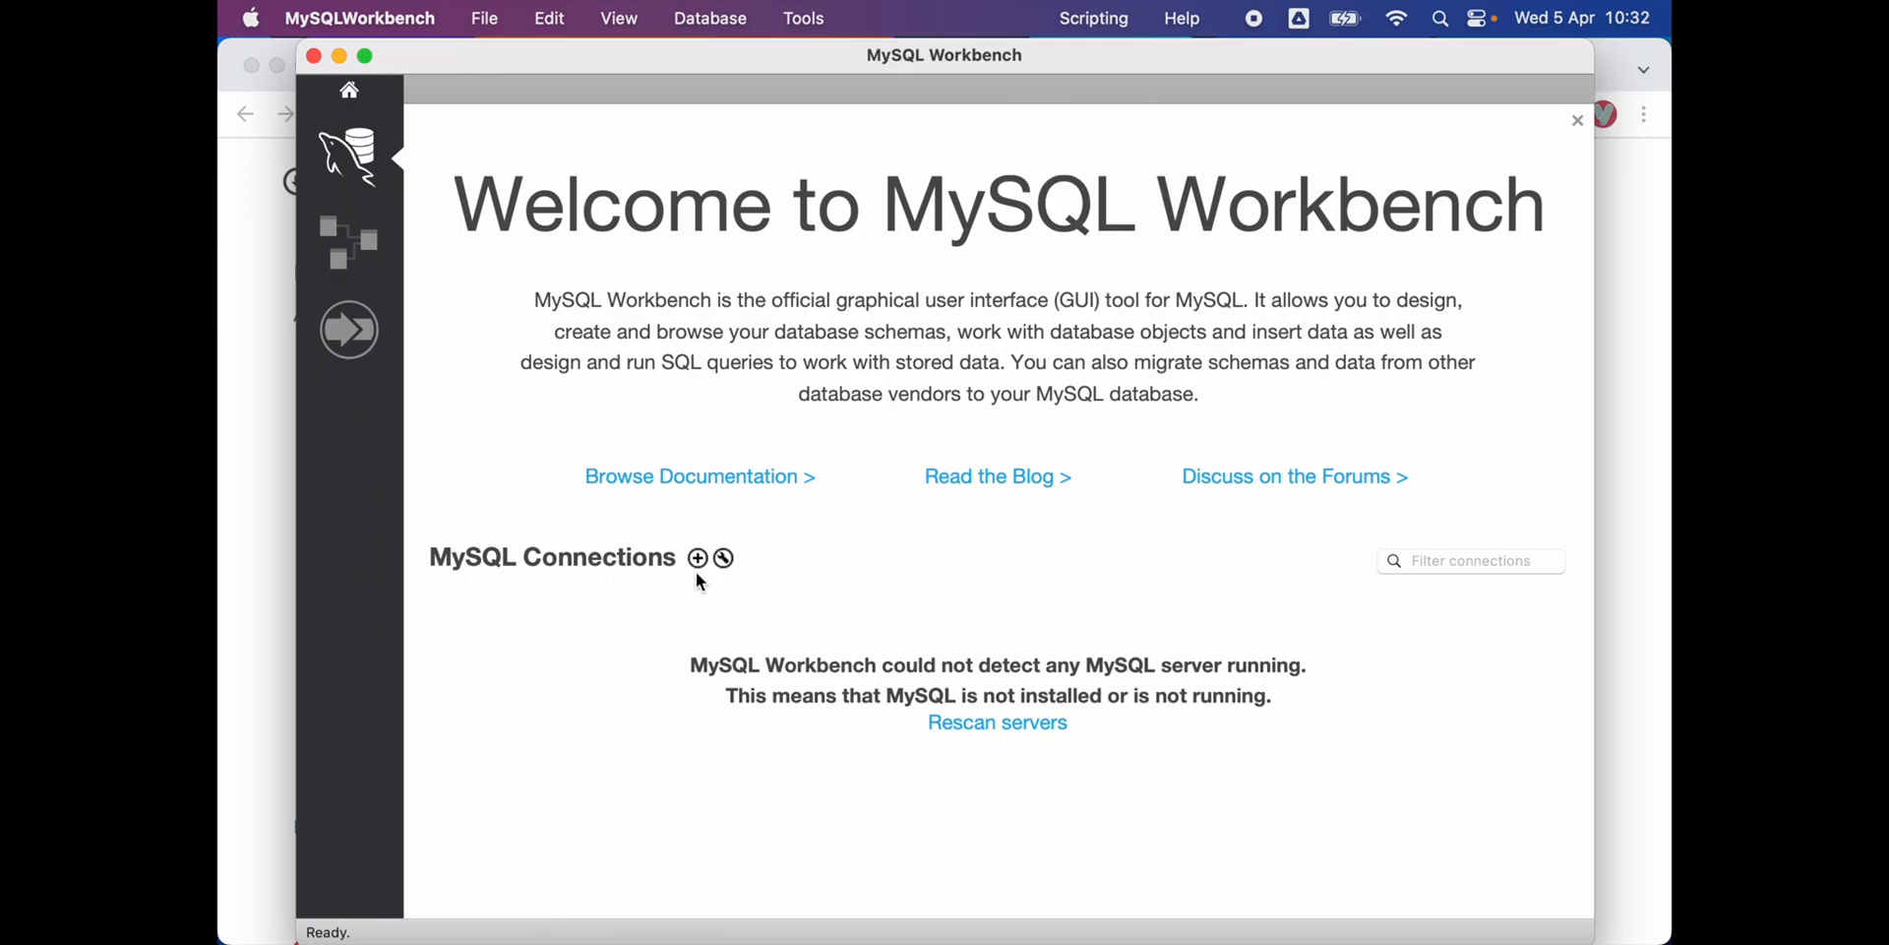
- Create and save a new connection named mysql_connection for root at 127.0.0.1:3306
{"action": "left_click", "coordinate": [697, 557]}
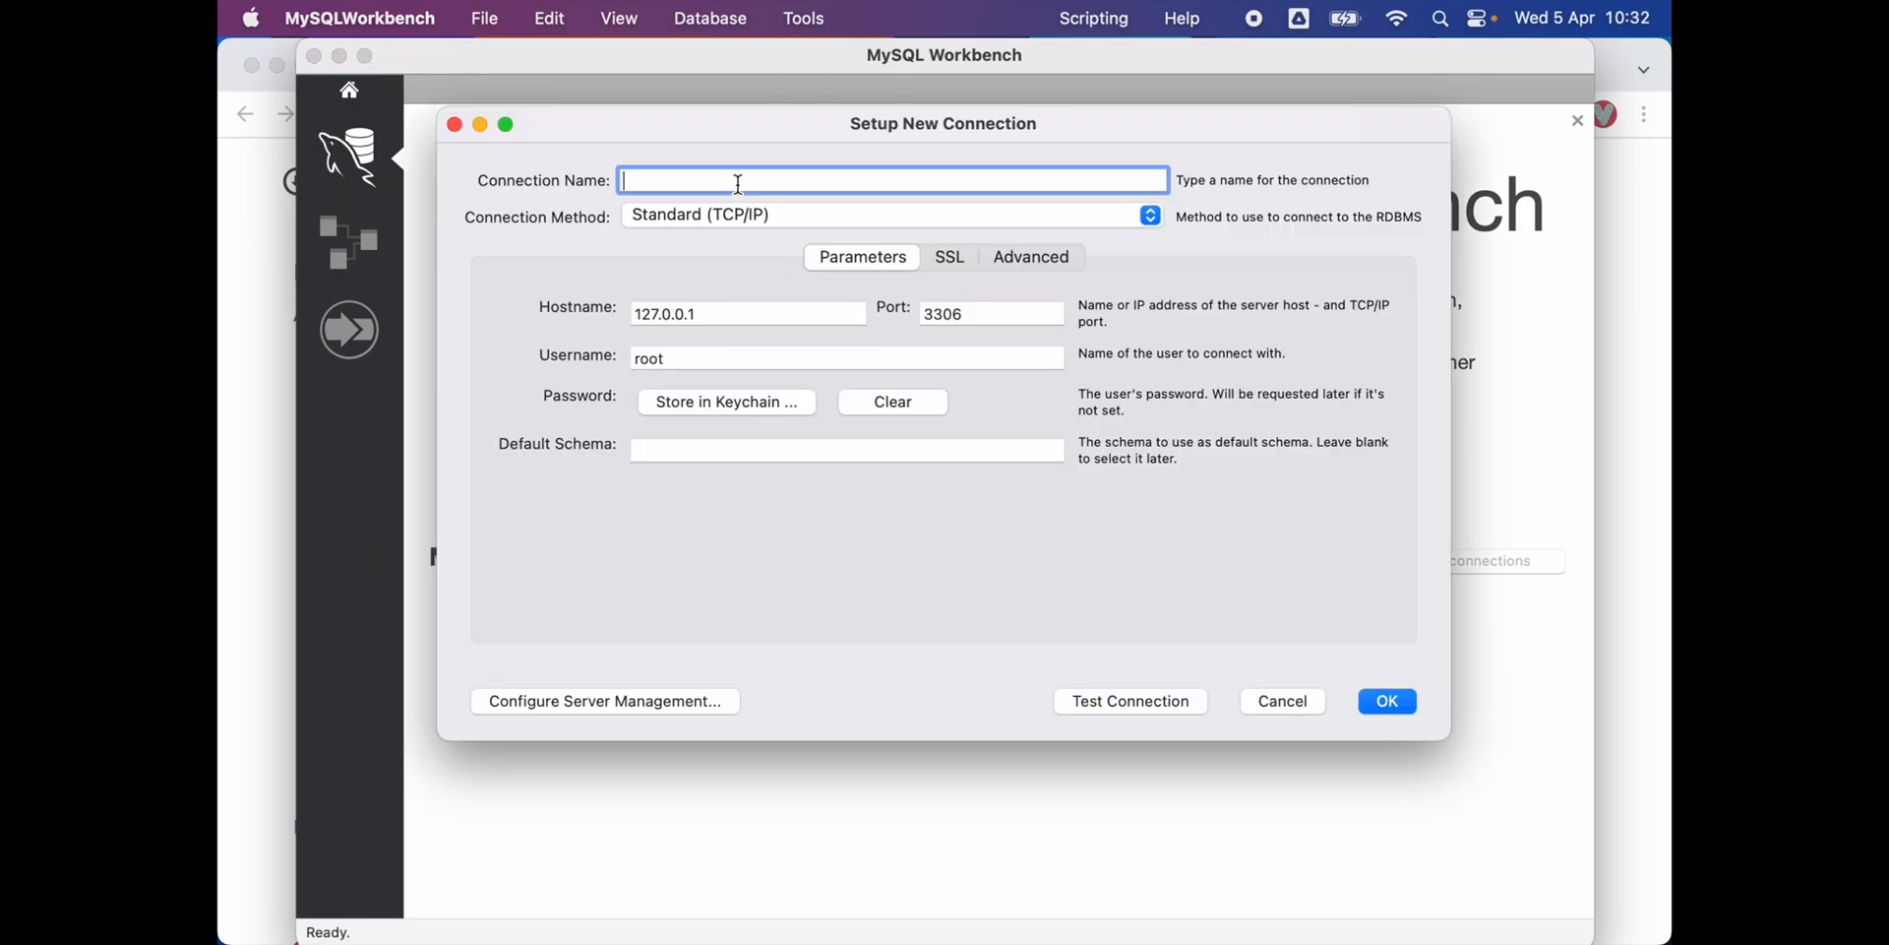
{"action": "type", "text": "my"}
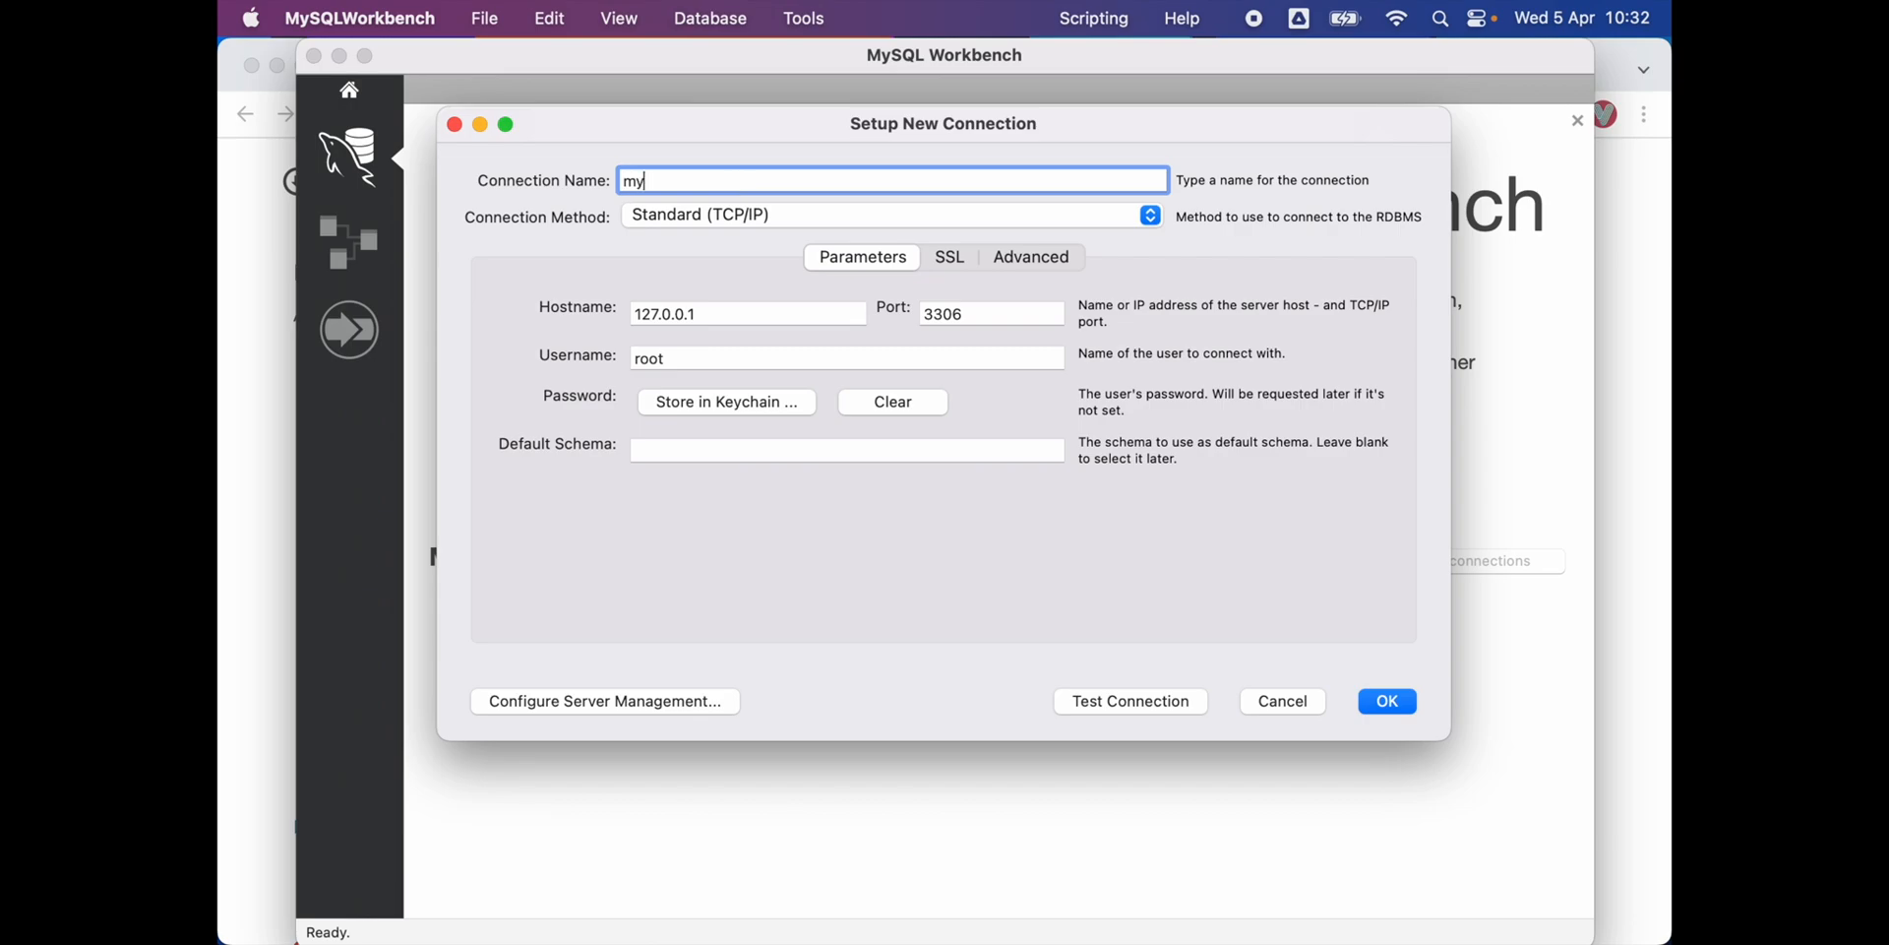
{"action": "type", "text": "sql_co"}
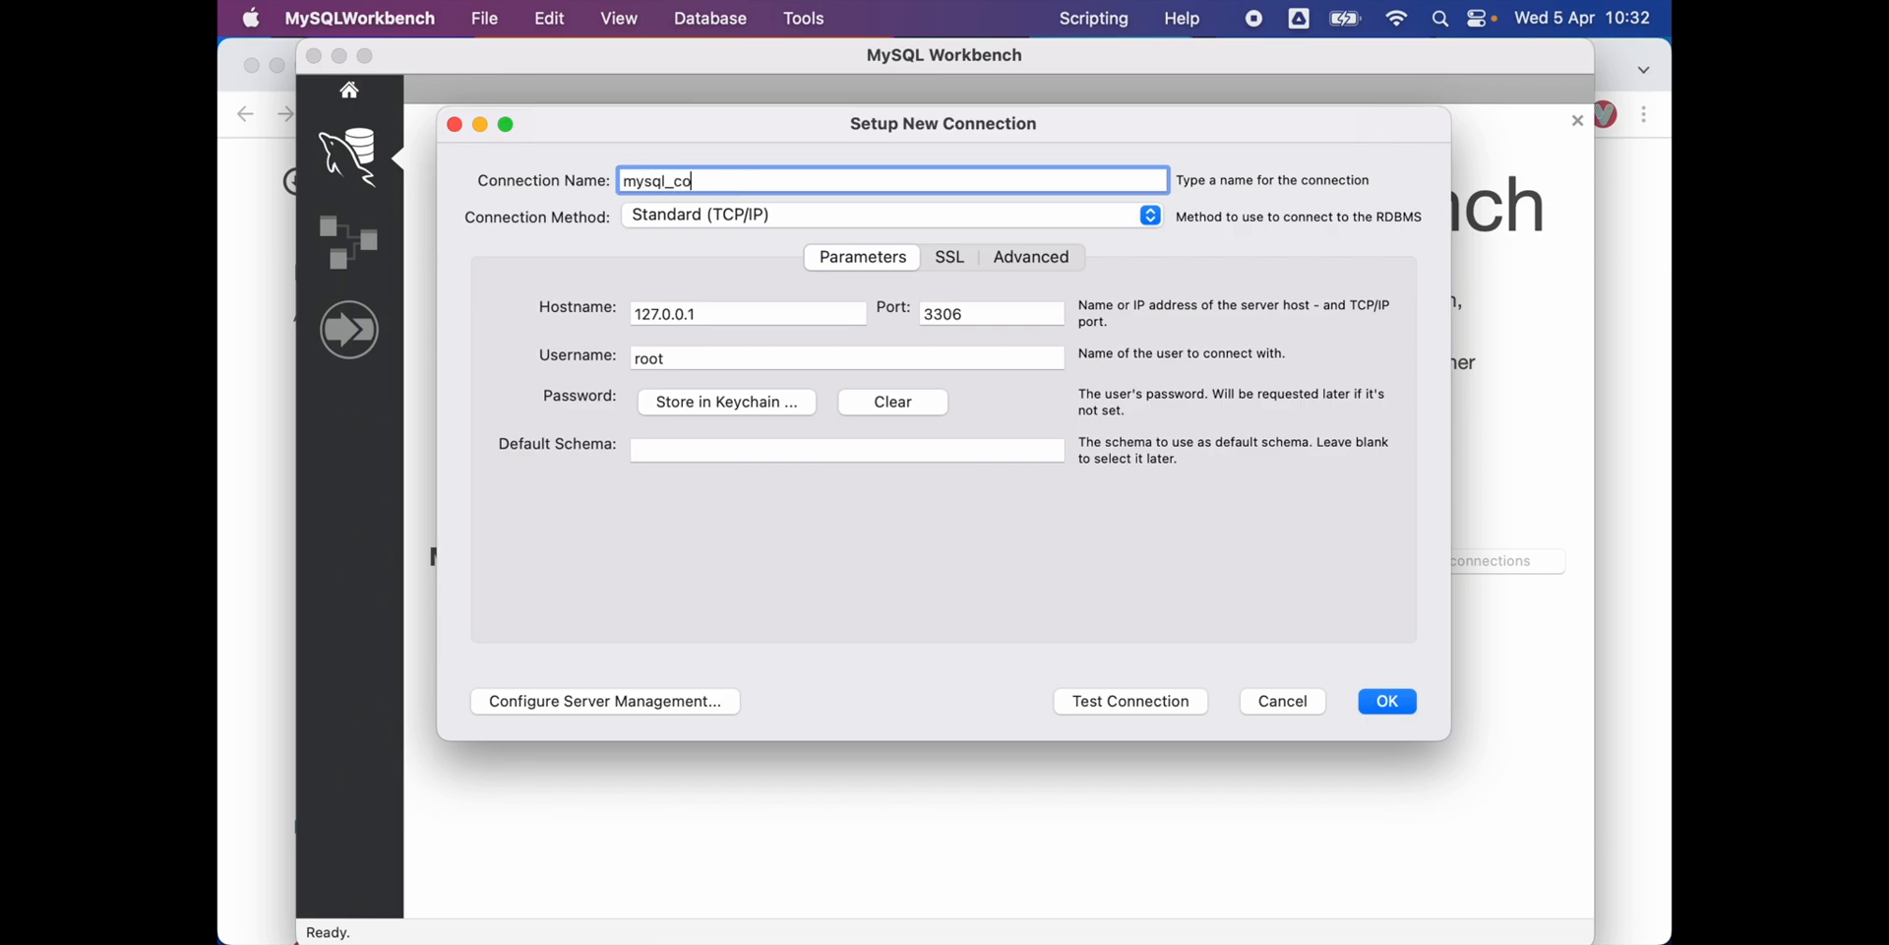
{"action": "type", "text": "nnection"}
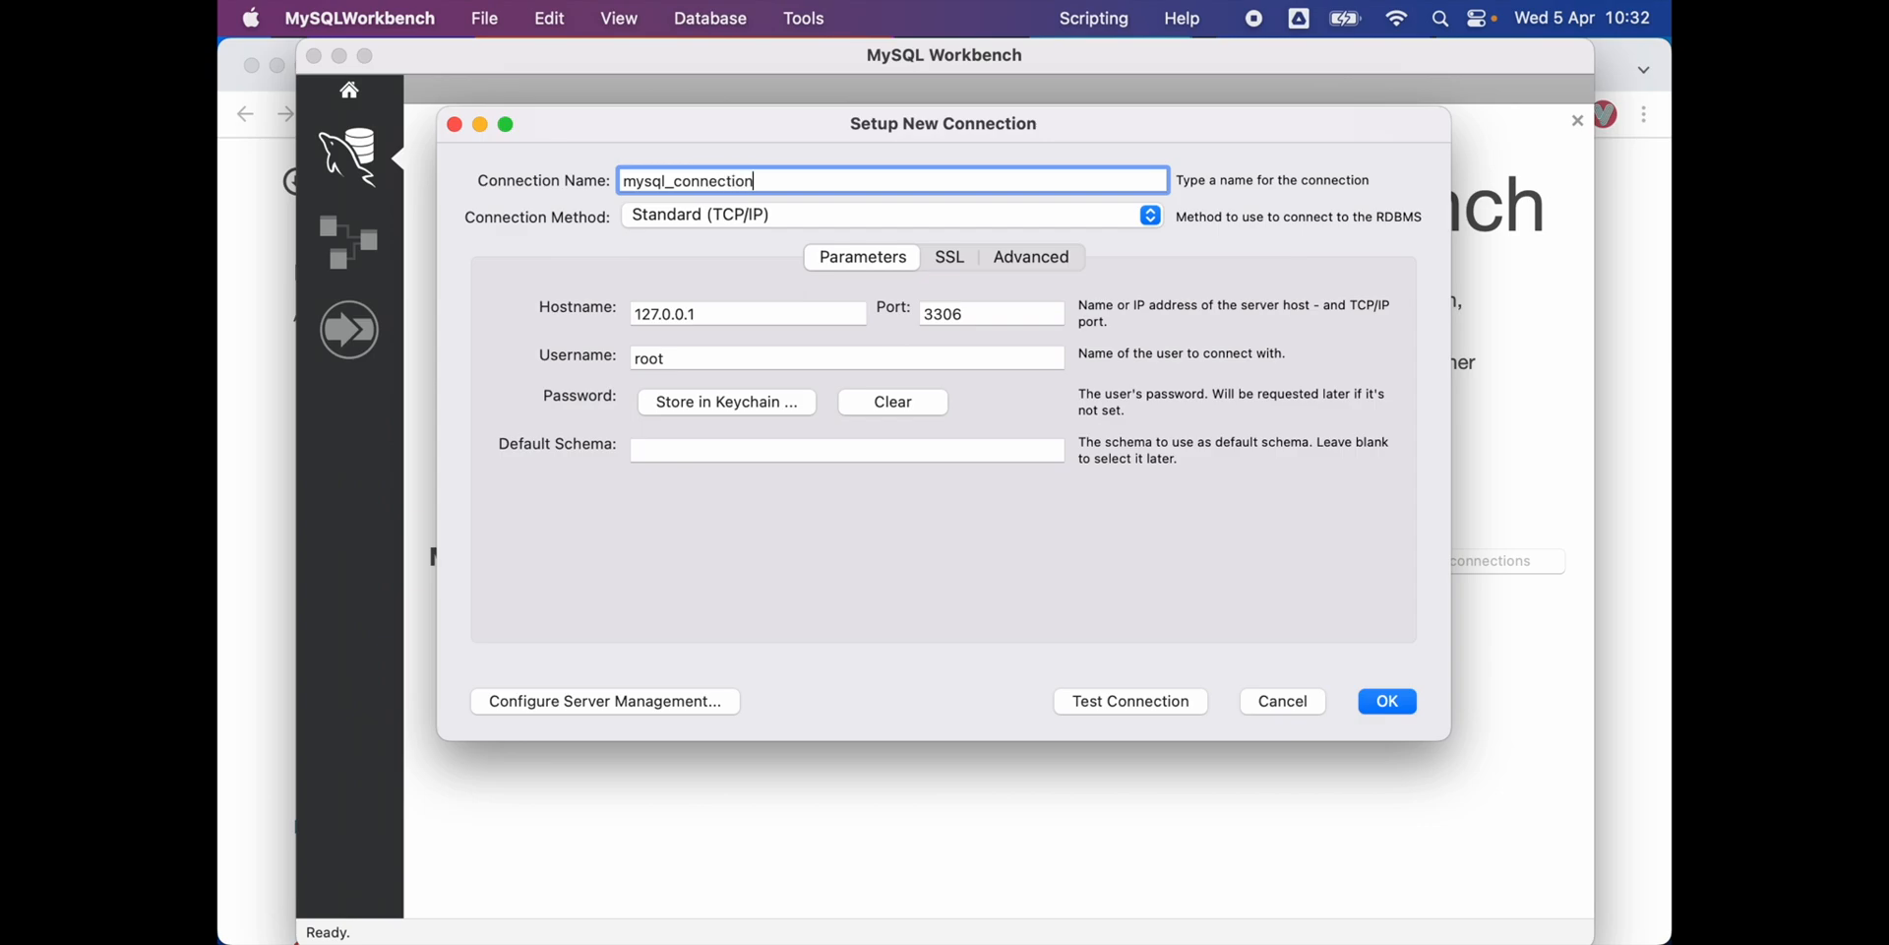
{"action": "mouse_move", "coordinate": [691, 261]}
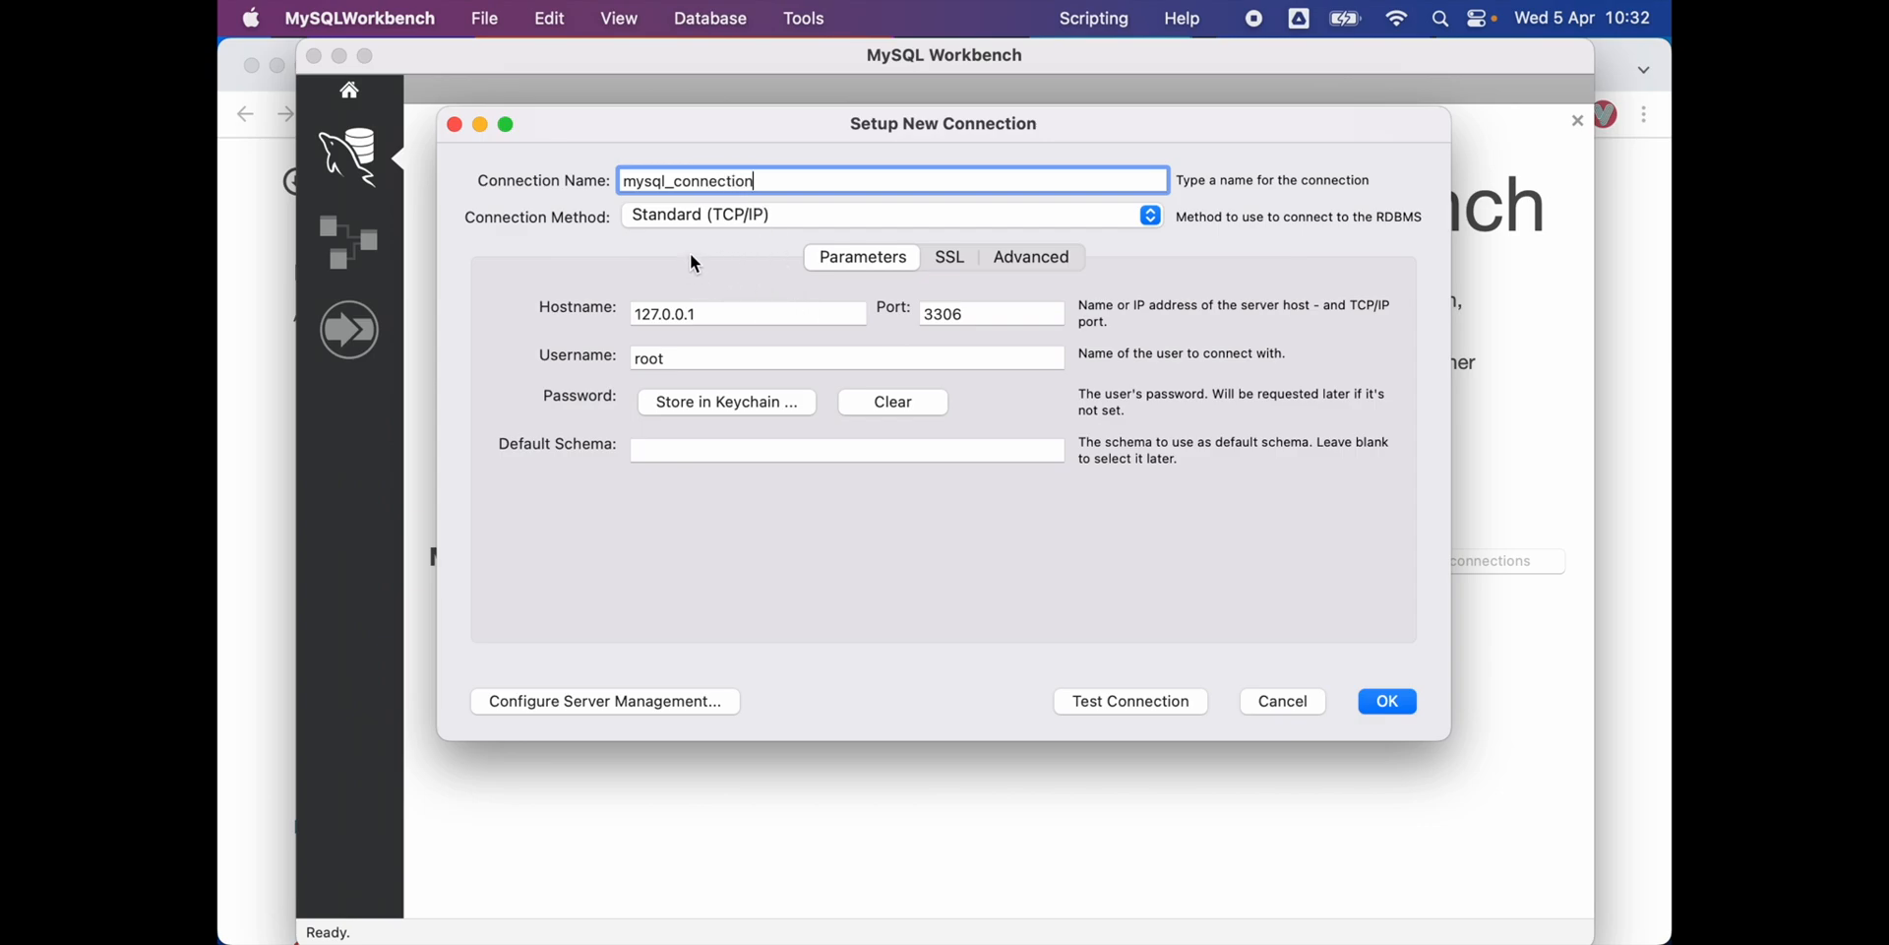
{"action": "mouse_move", "coordinate": [1434, 668]}
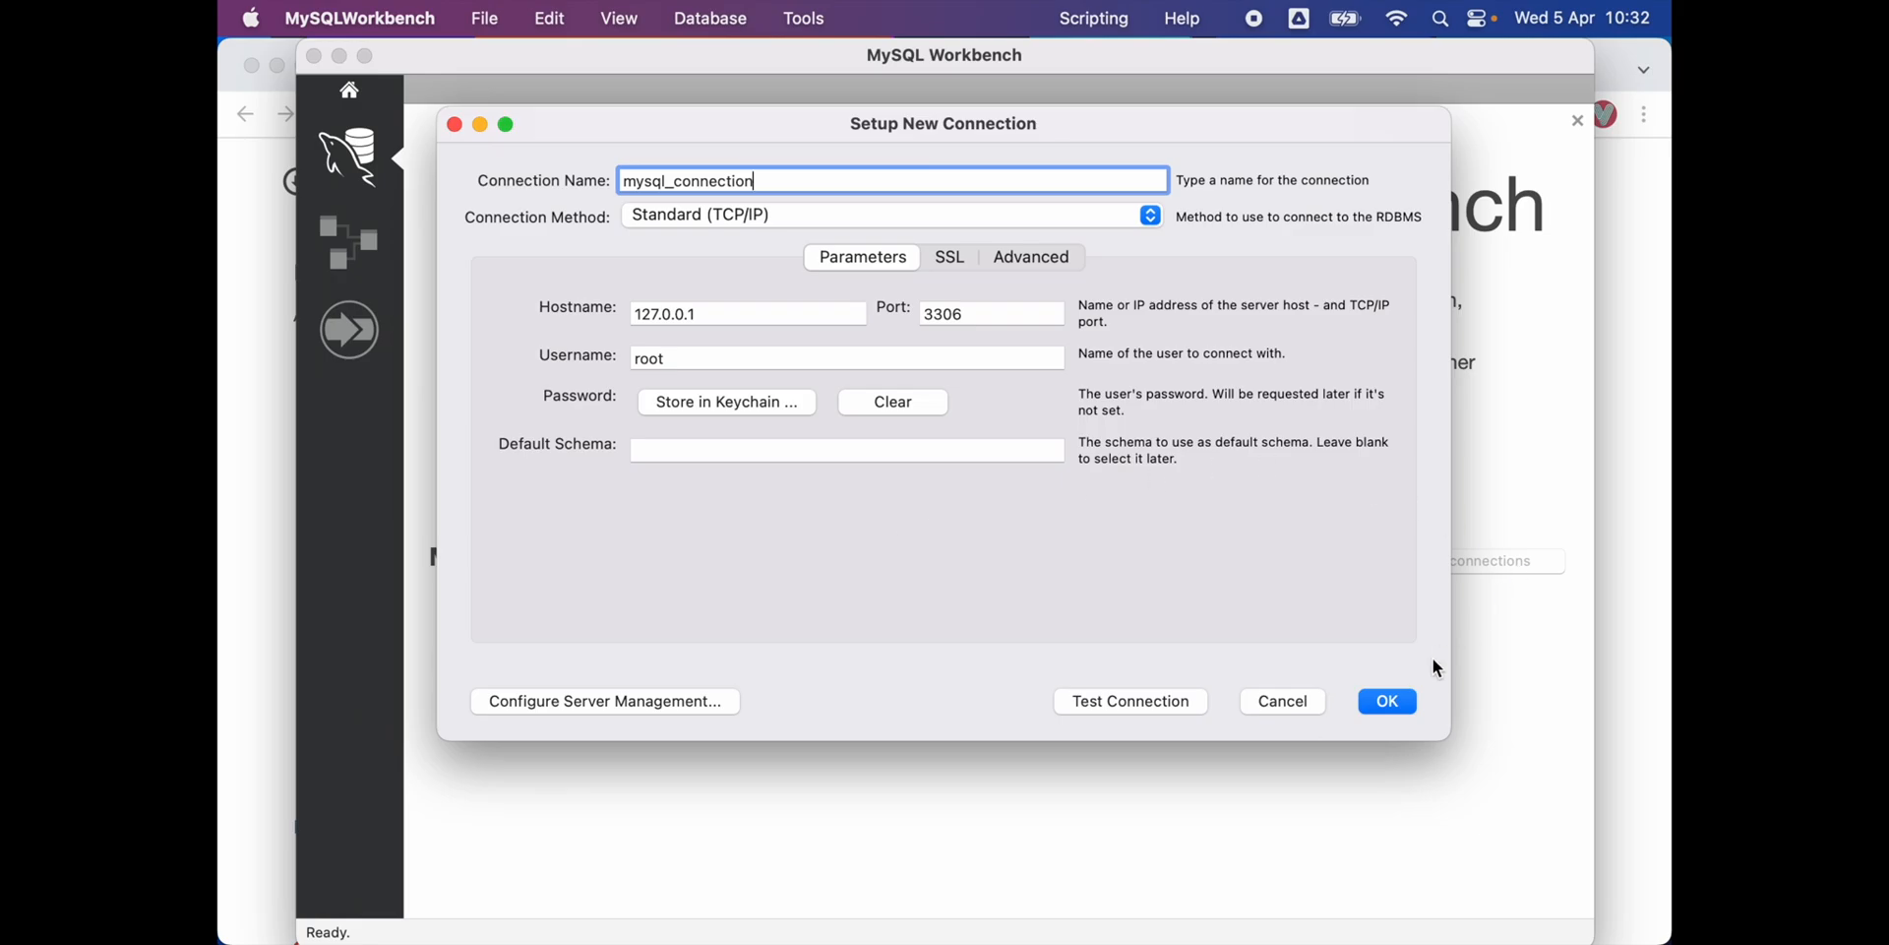
{"action": "left_click", "coordinate": [1386, 701]}
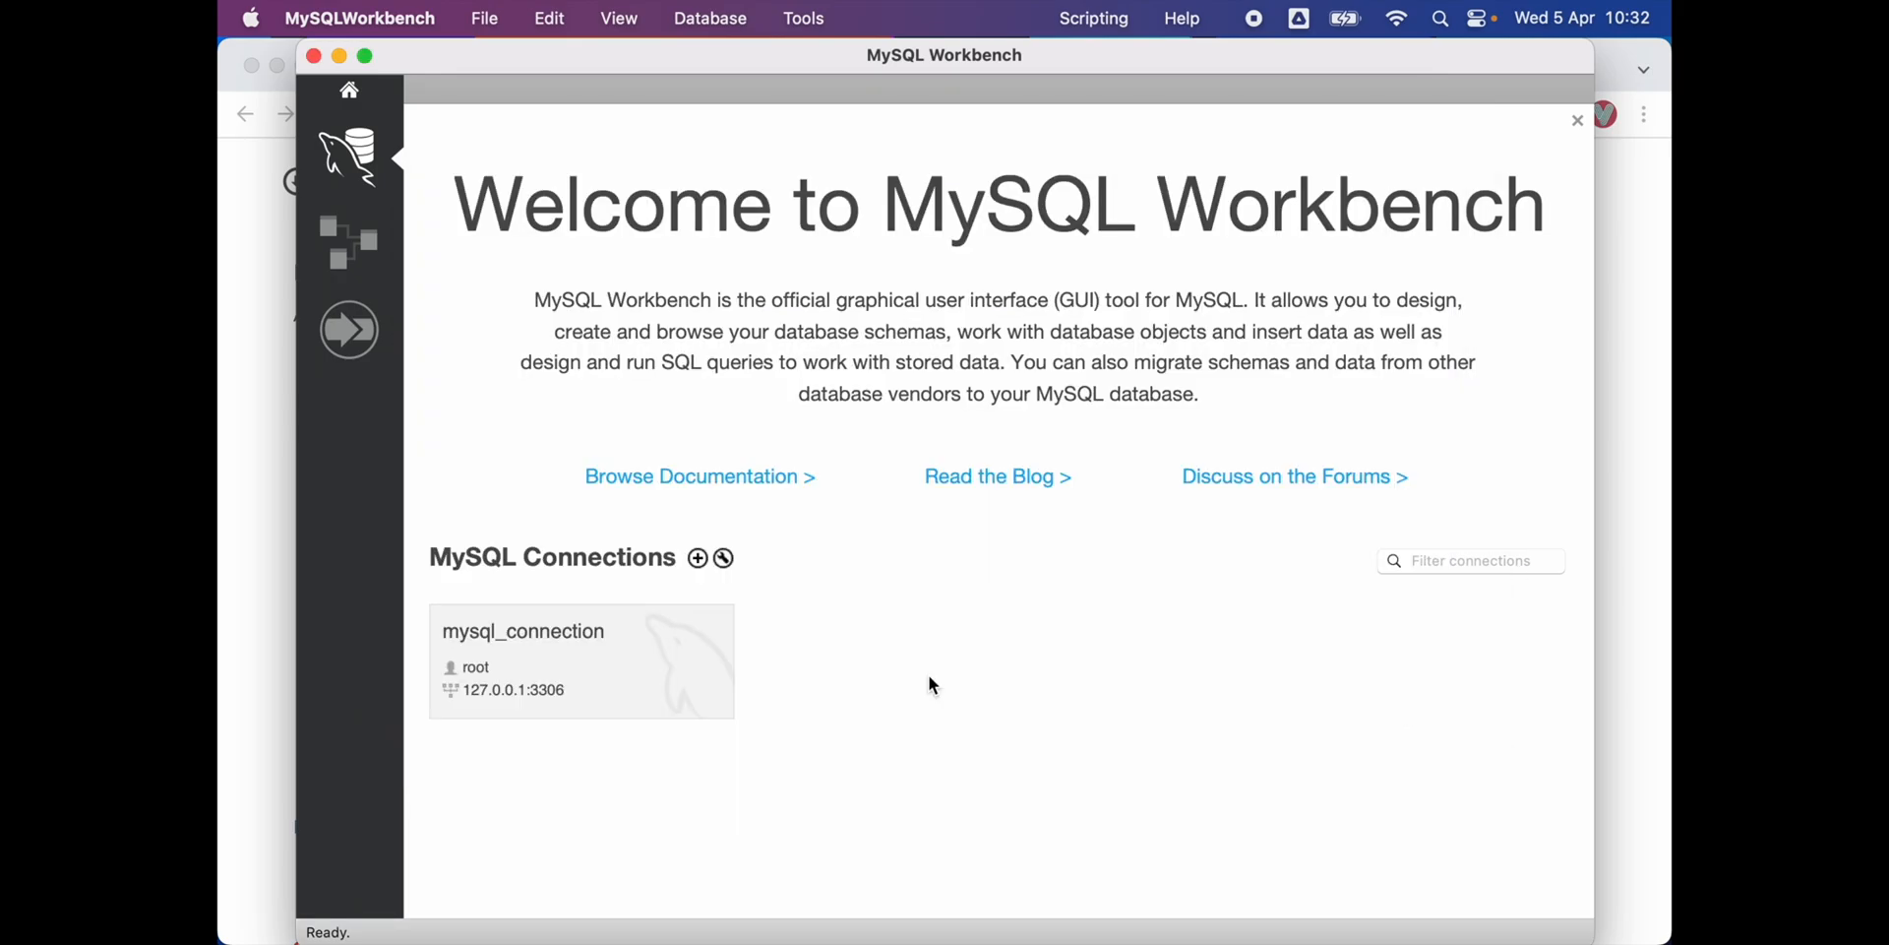
{"action": "mouse_move", "coordinate": [612, 657]}
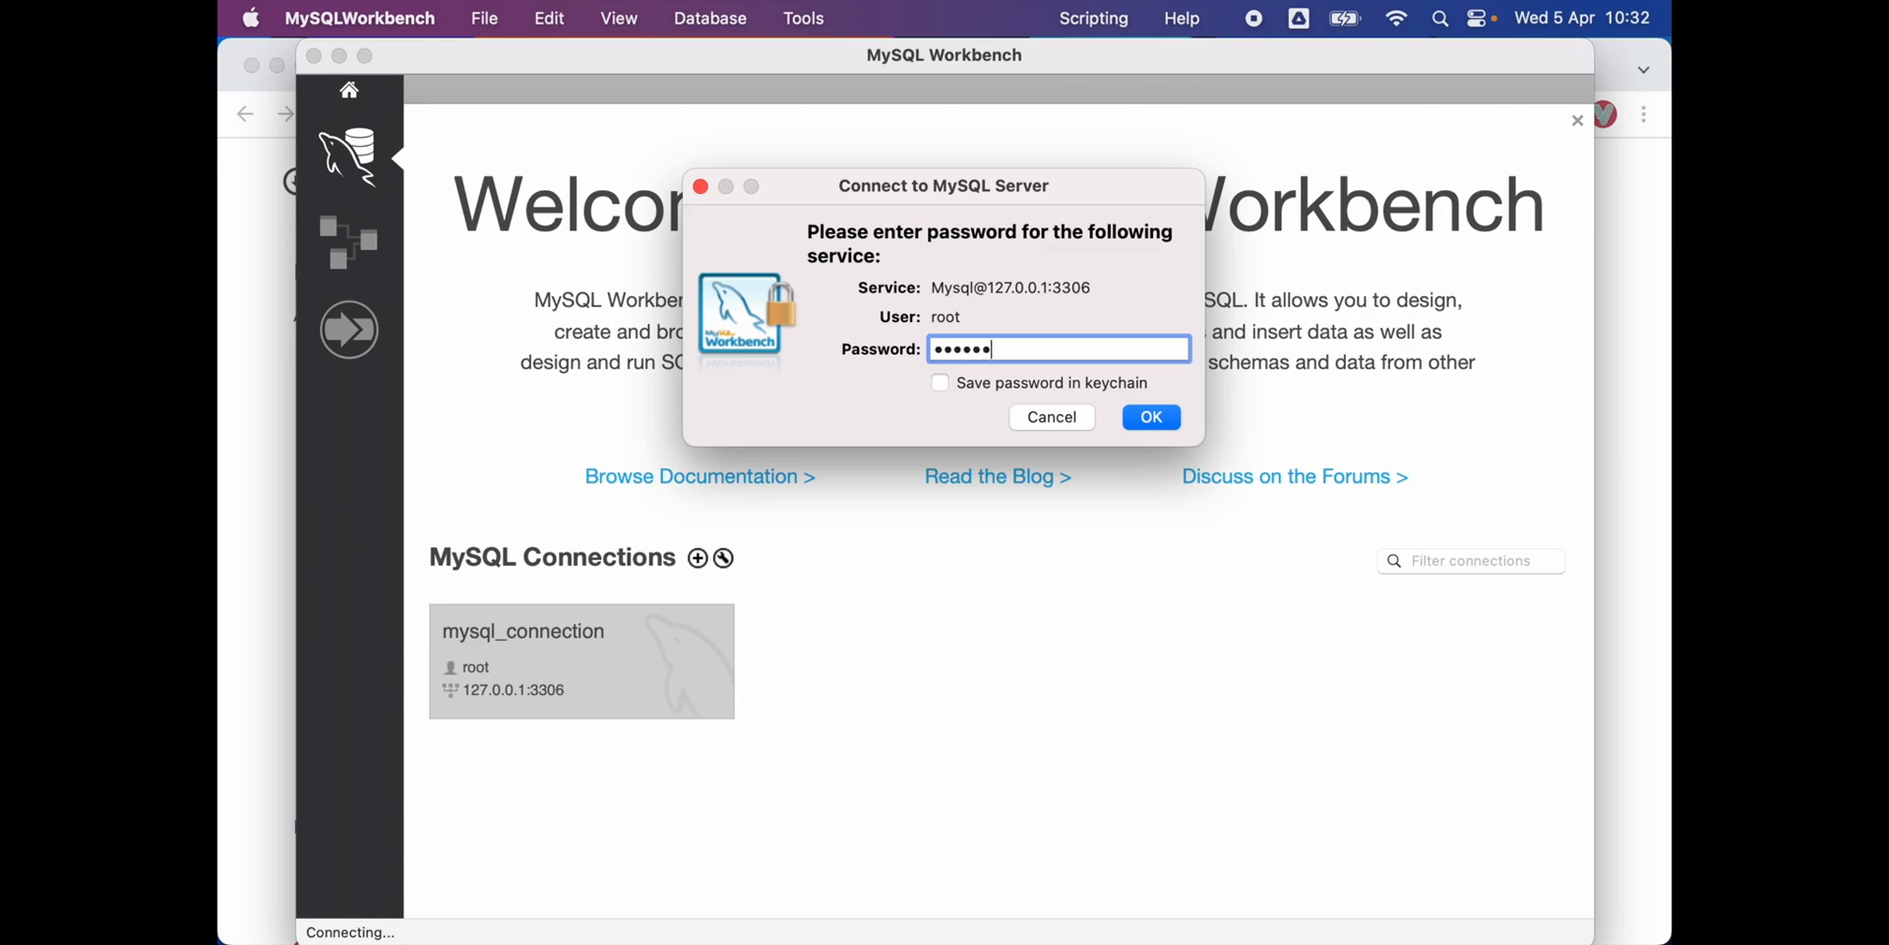
- Enter the root password with Save password in keychain ticked and connect to mysql_connection
{"action": "type", "text": "••"}
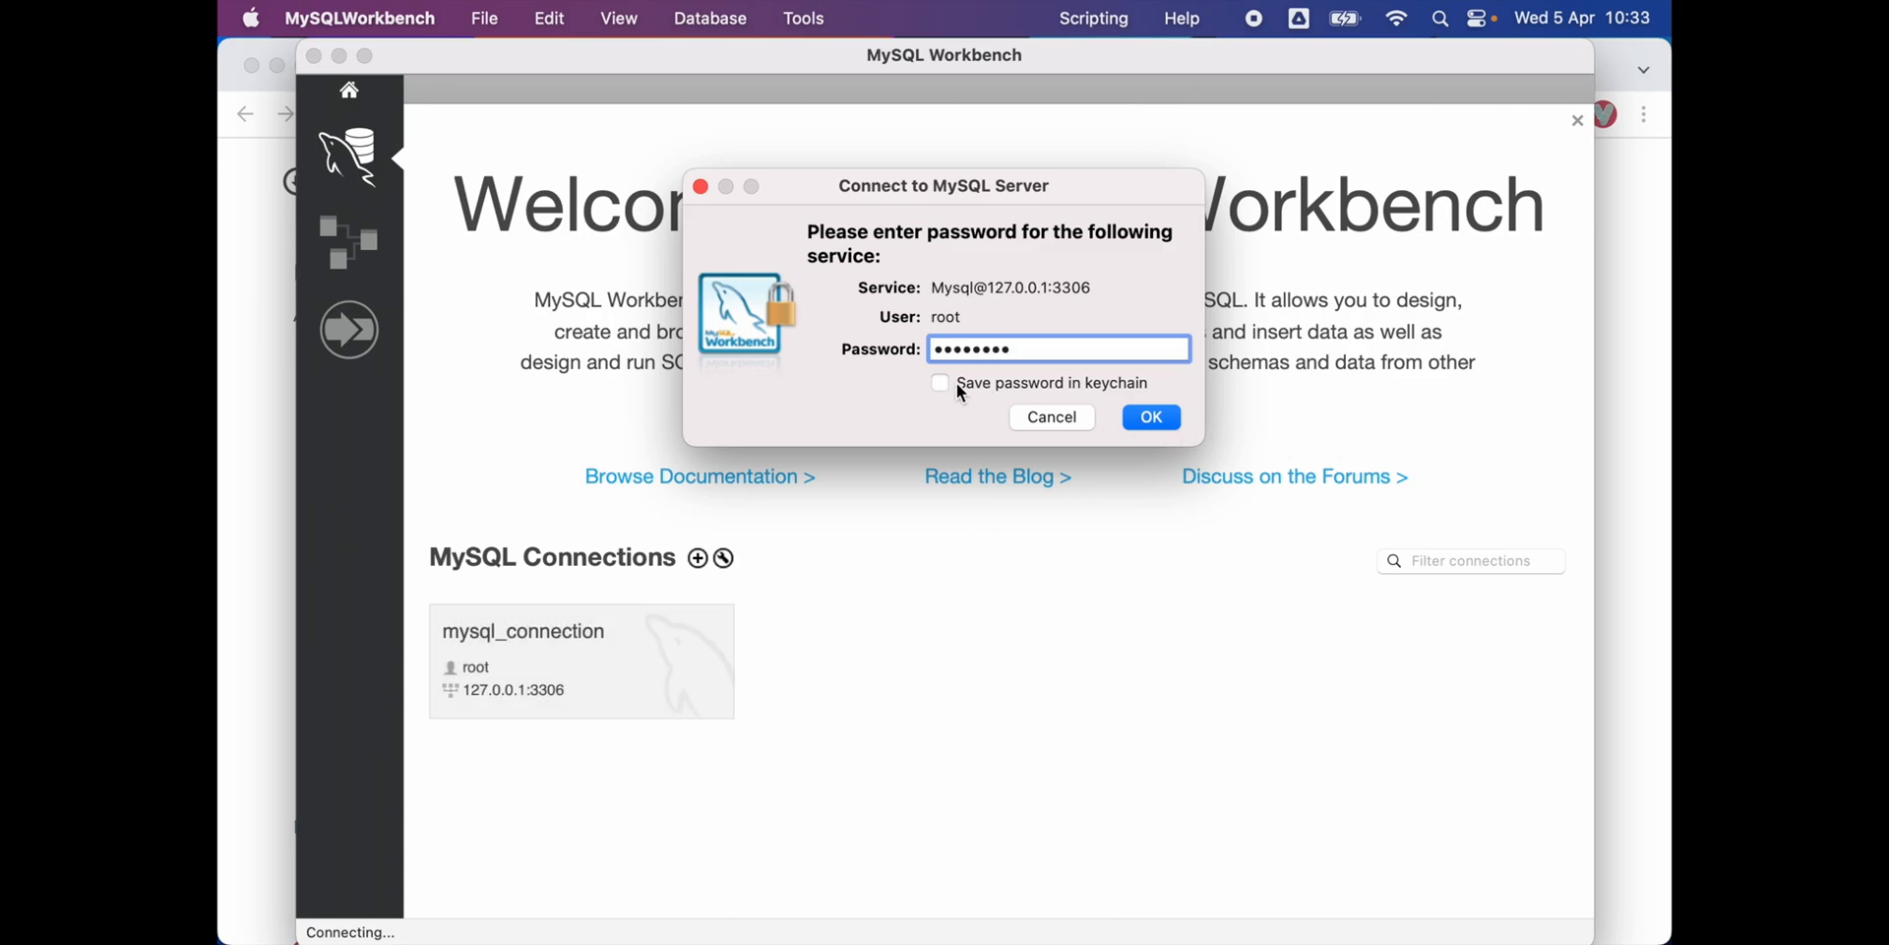
{"action": "left_click", "coordinate": [941, 383]}
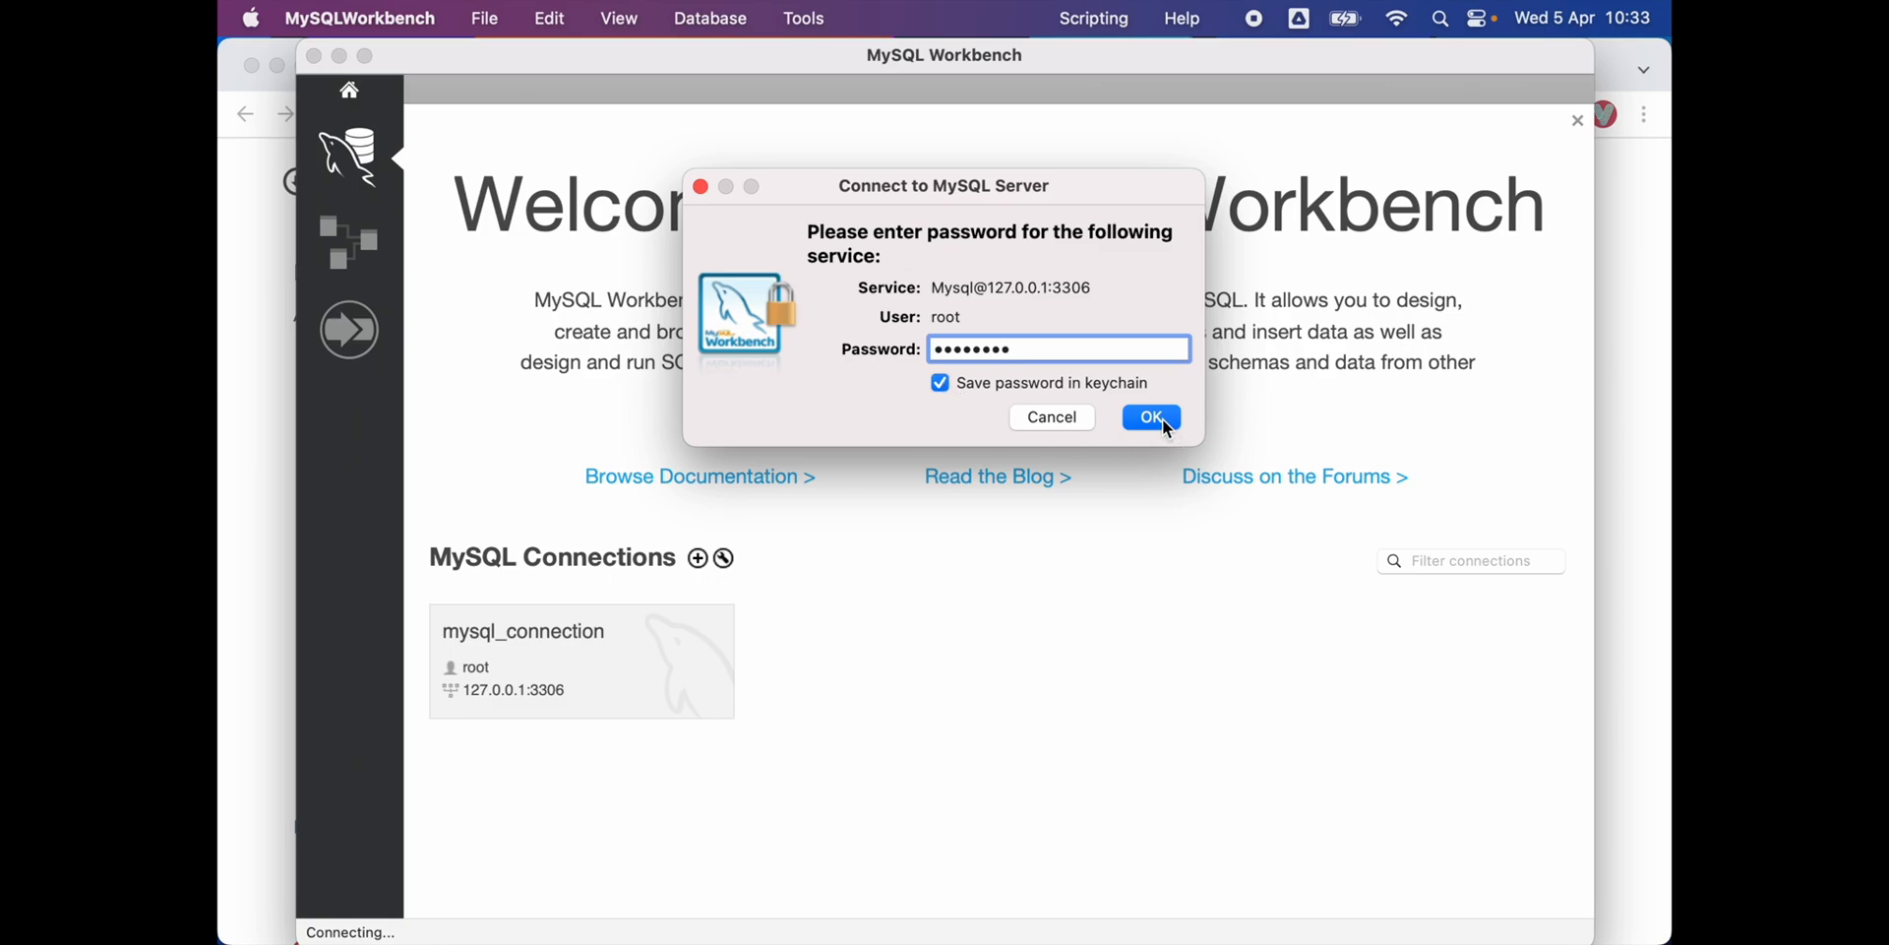
{"action": "left_click", "coordinate": [1152, 417]}
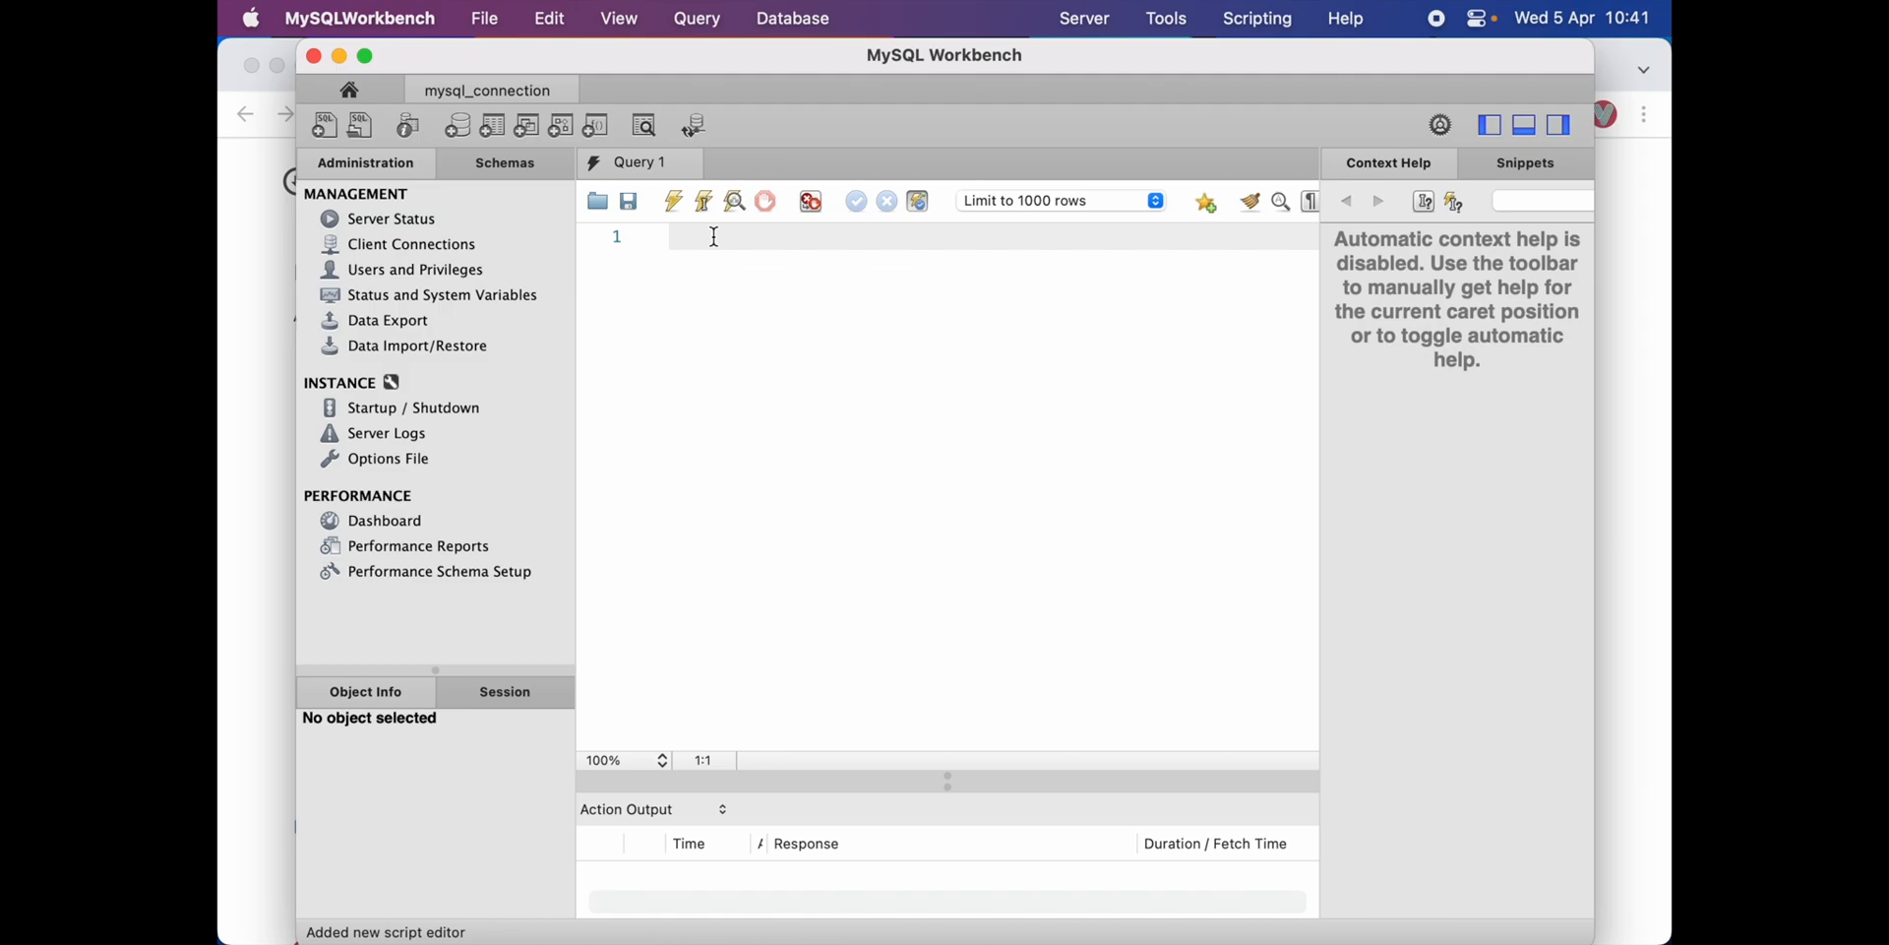
- Create the mysqlsampledatabase schema and apply the generated create-schema script
{"action": "left_click", "coordinate": [675, 236]}
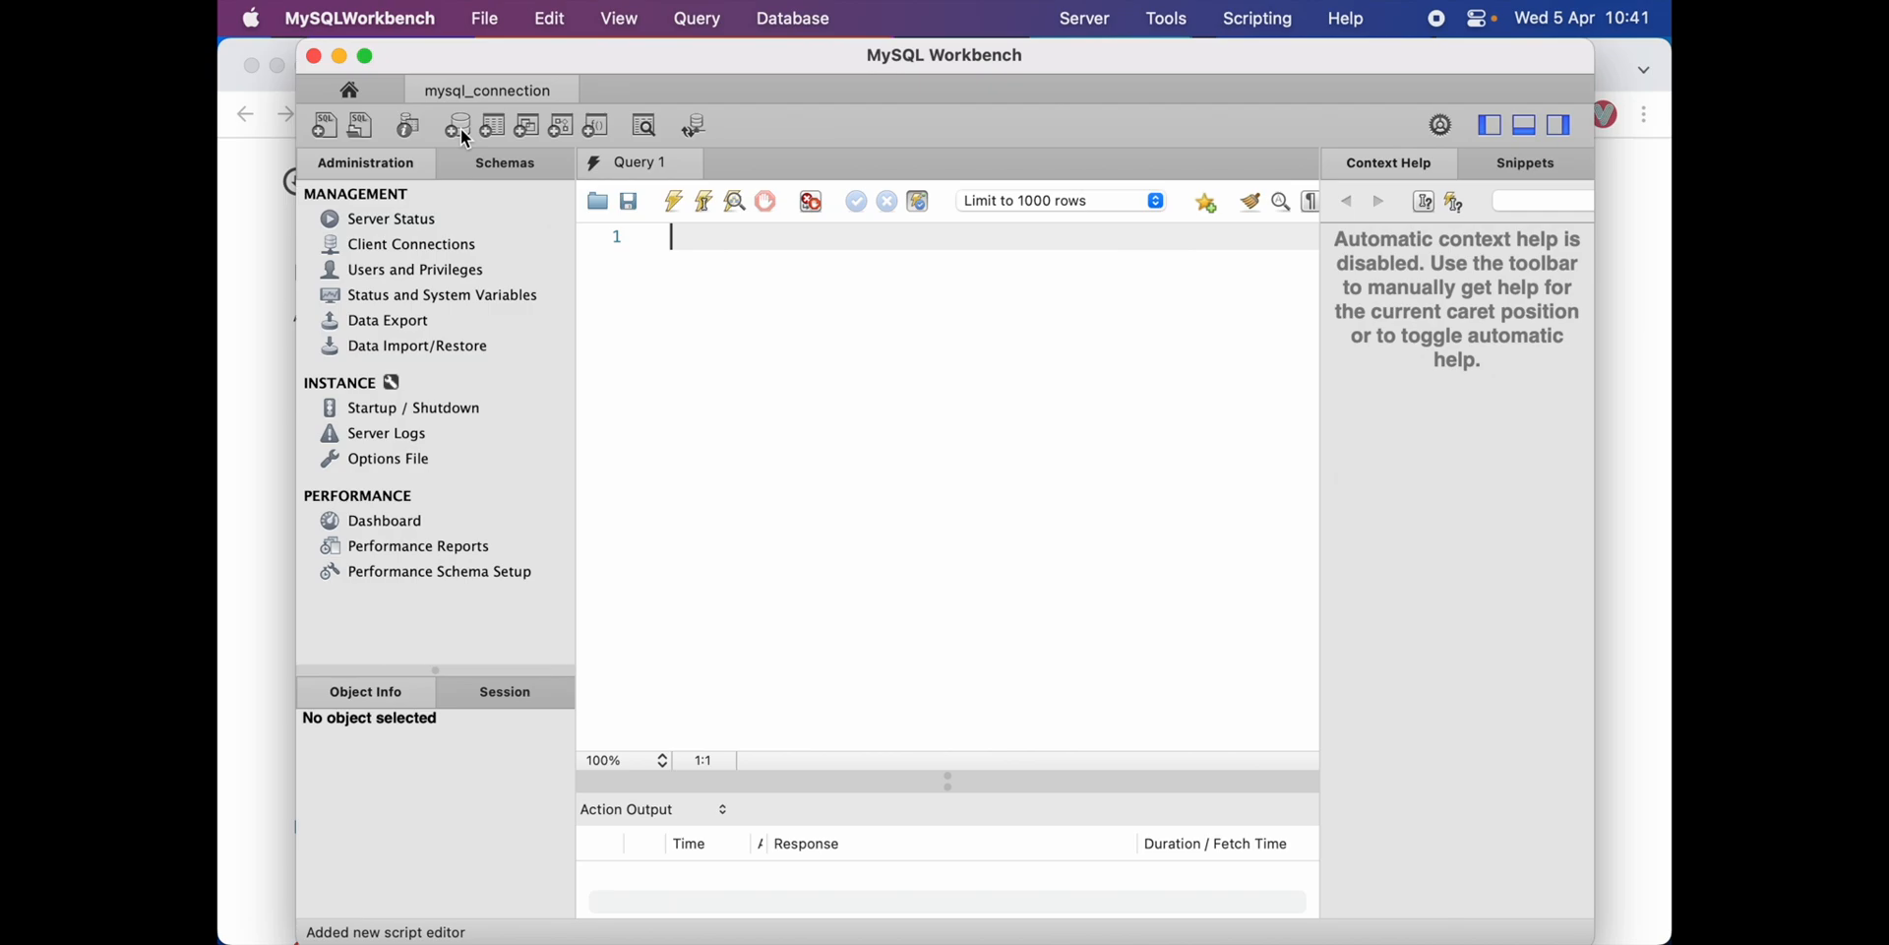
{"action": "left_click", "coordinate": [455, 126]}
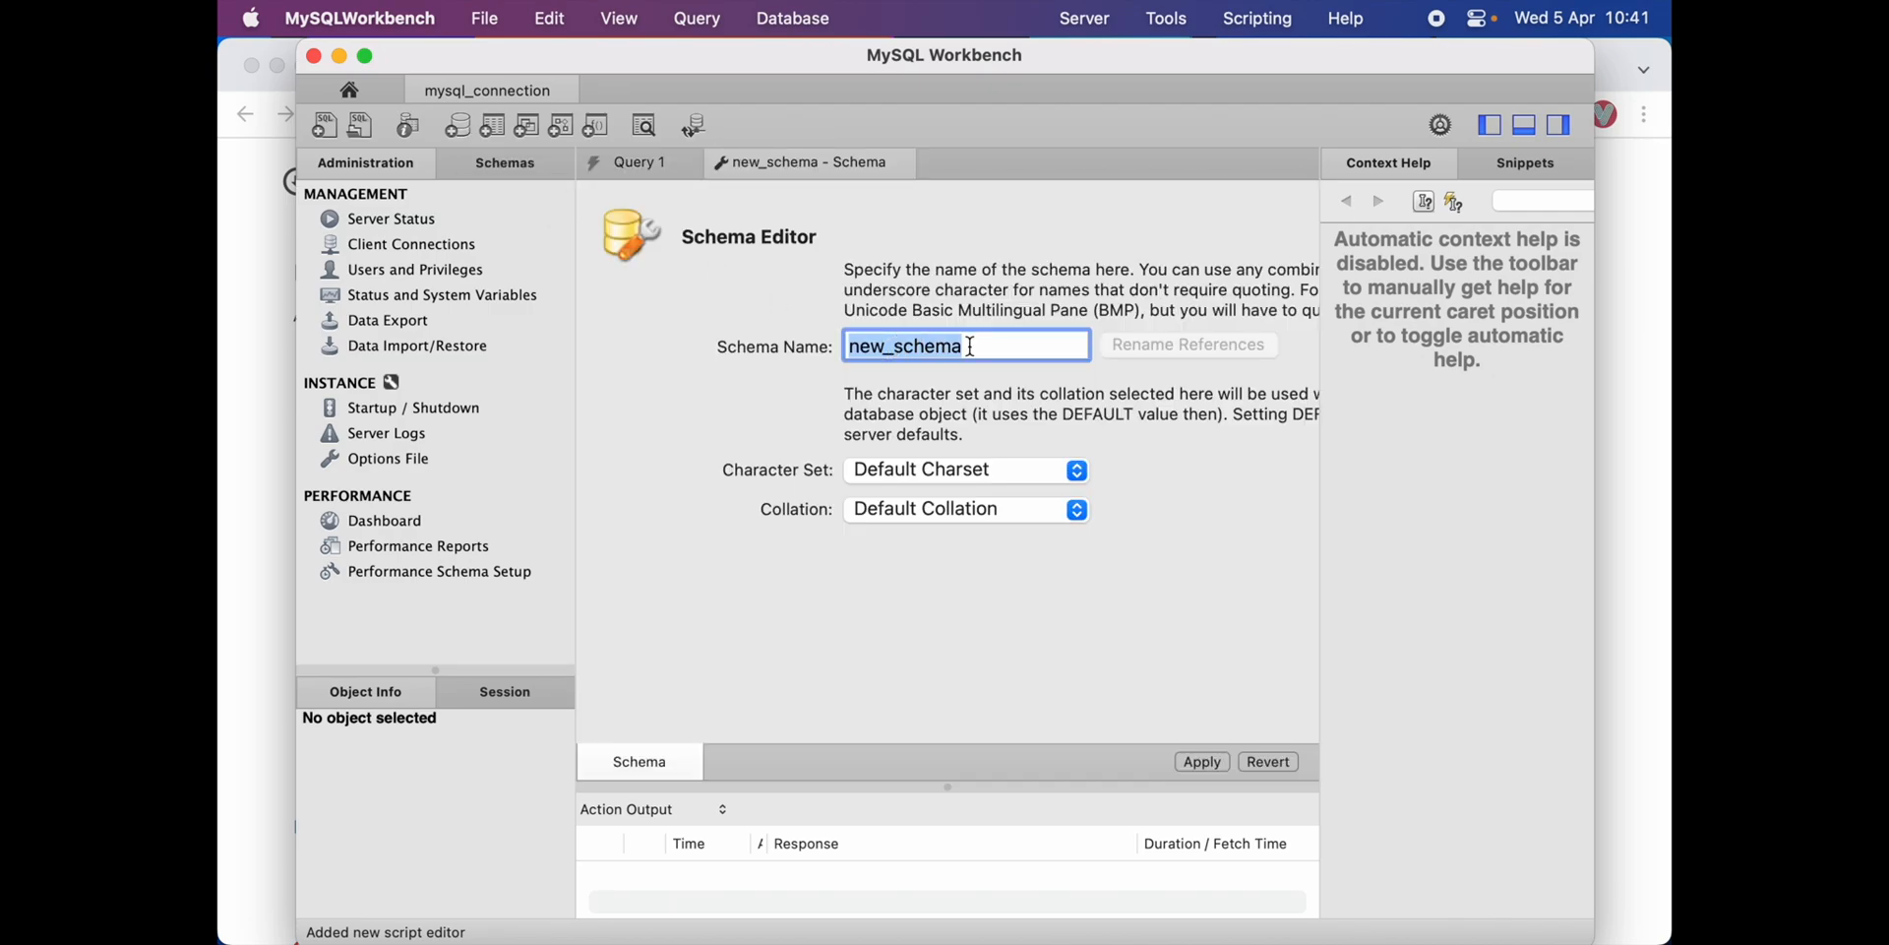
{"action": "type", "text": "mysqlsampledatabase"}
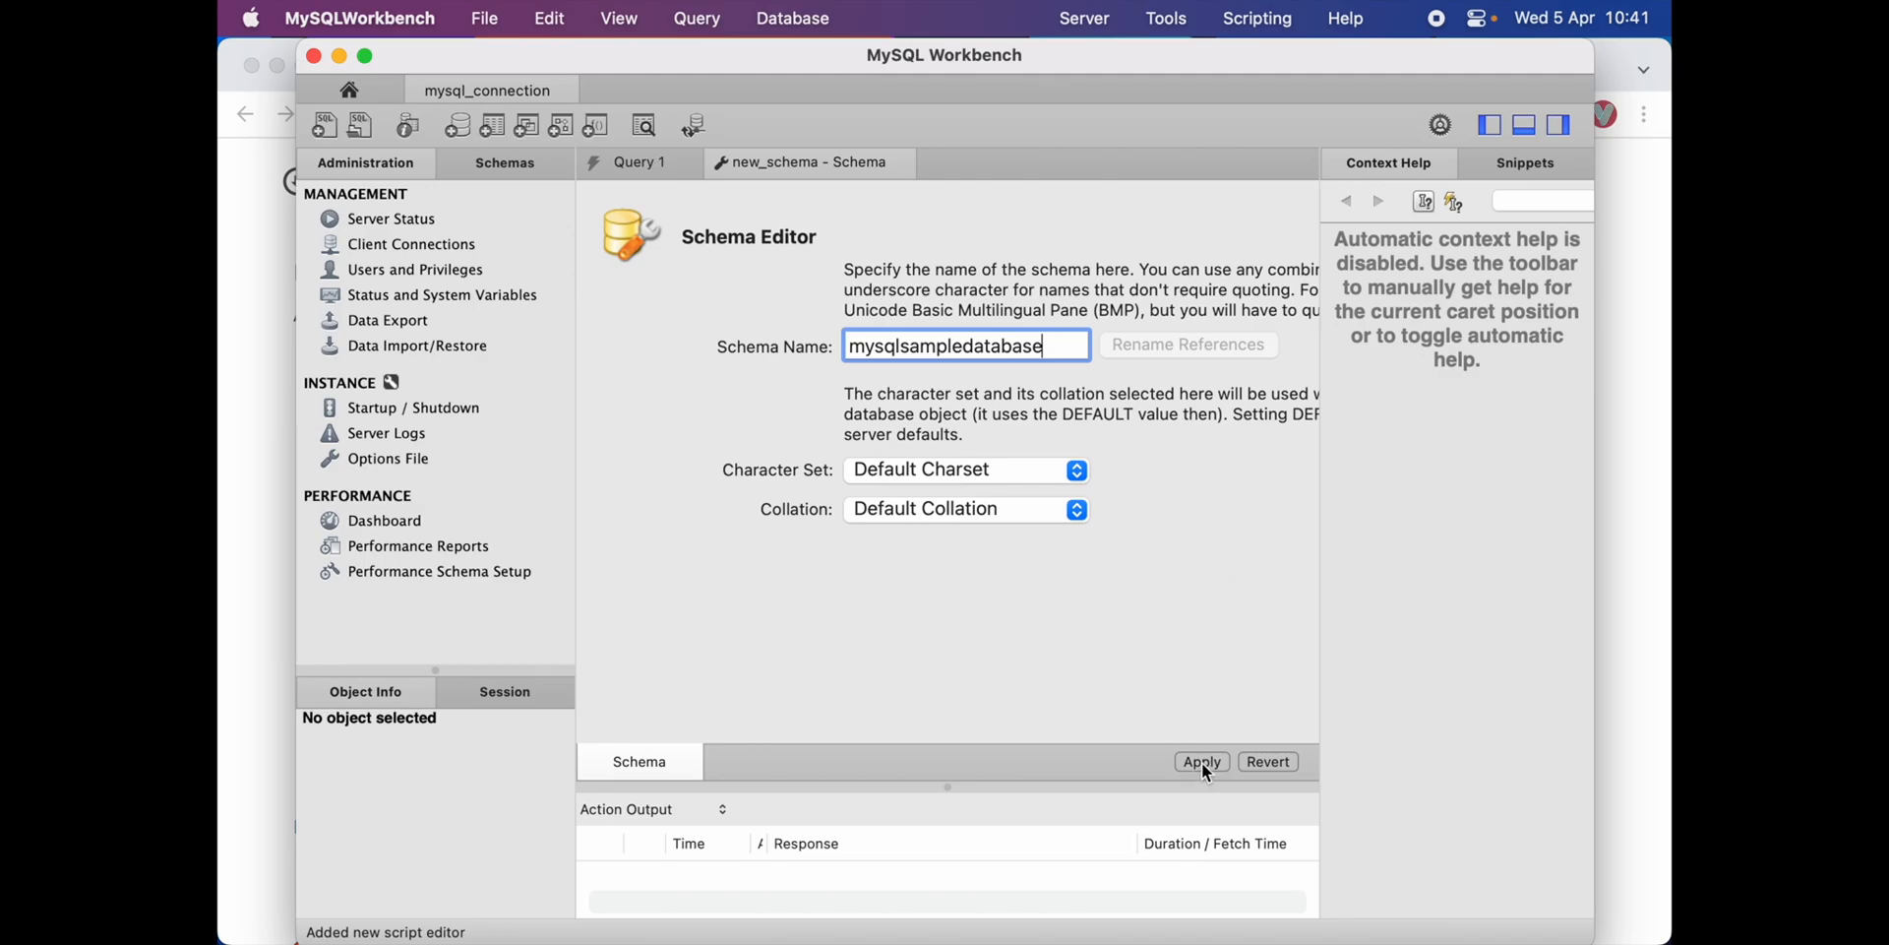
{"action": "left_click", "coordinate": [1200, 760]}
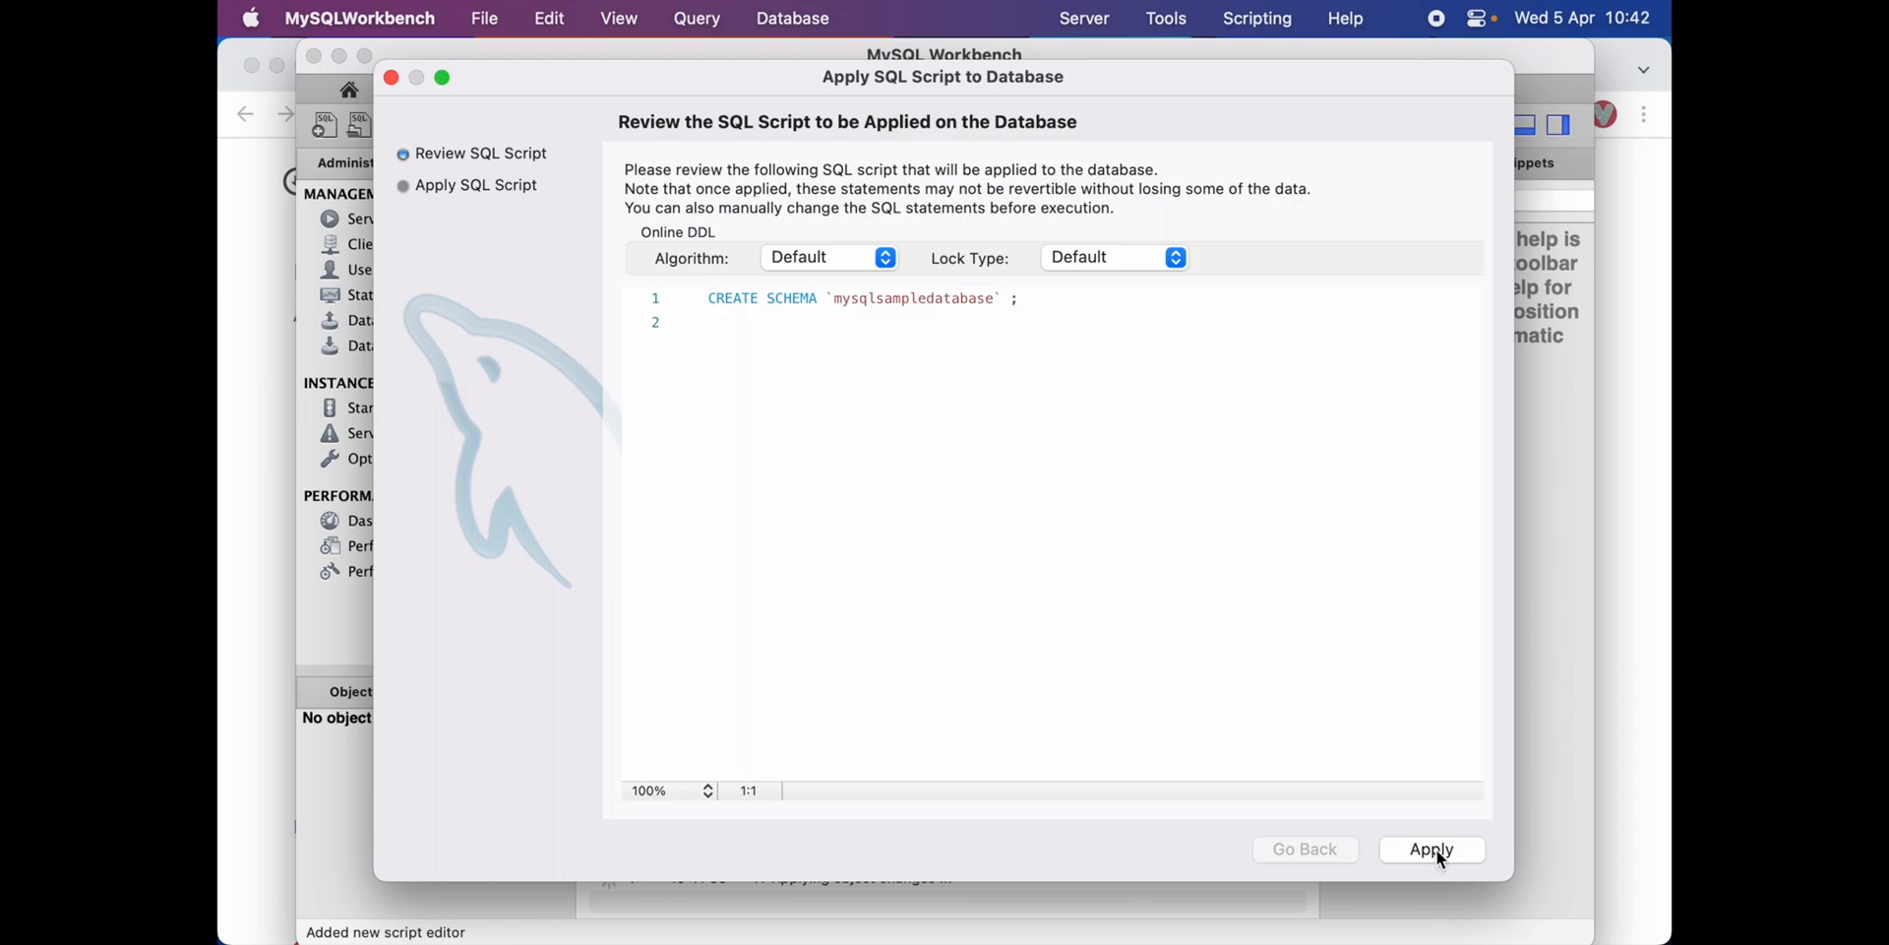
{"action": "left_click", "coordinate": [1430, 850]}
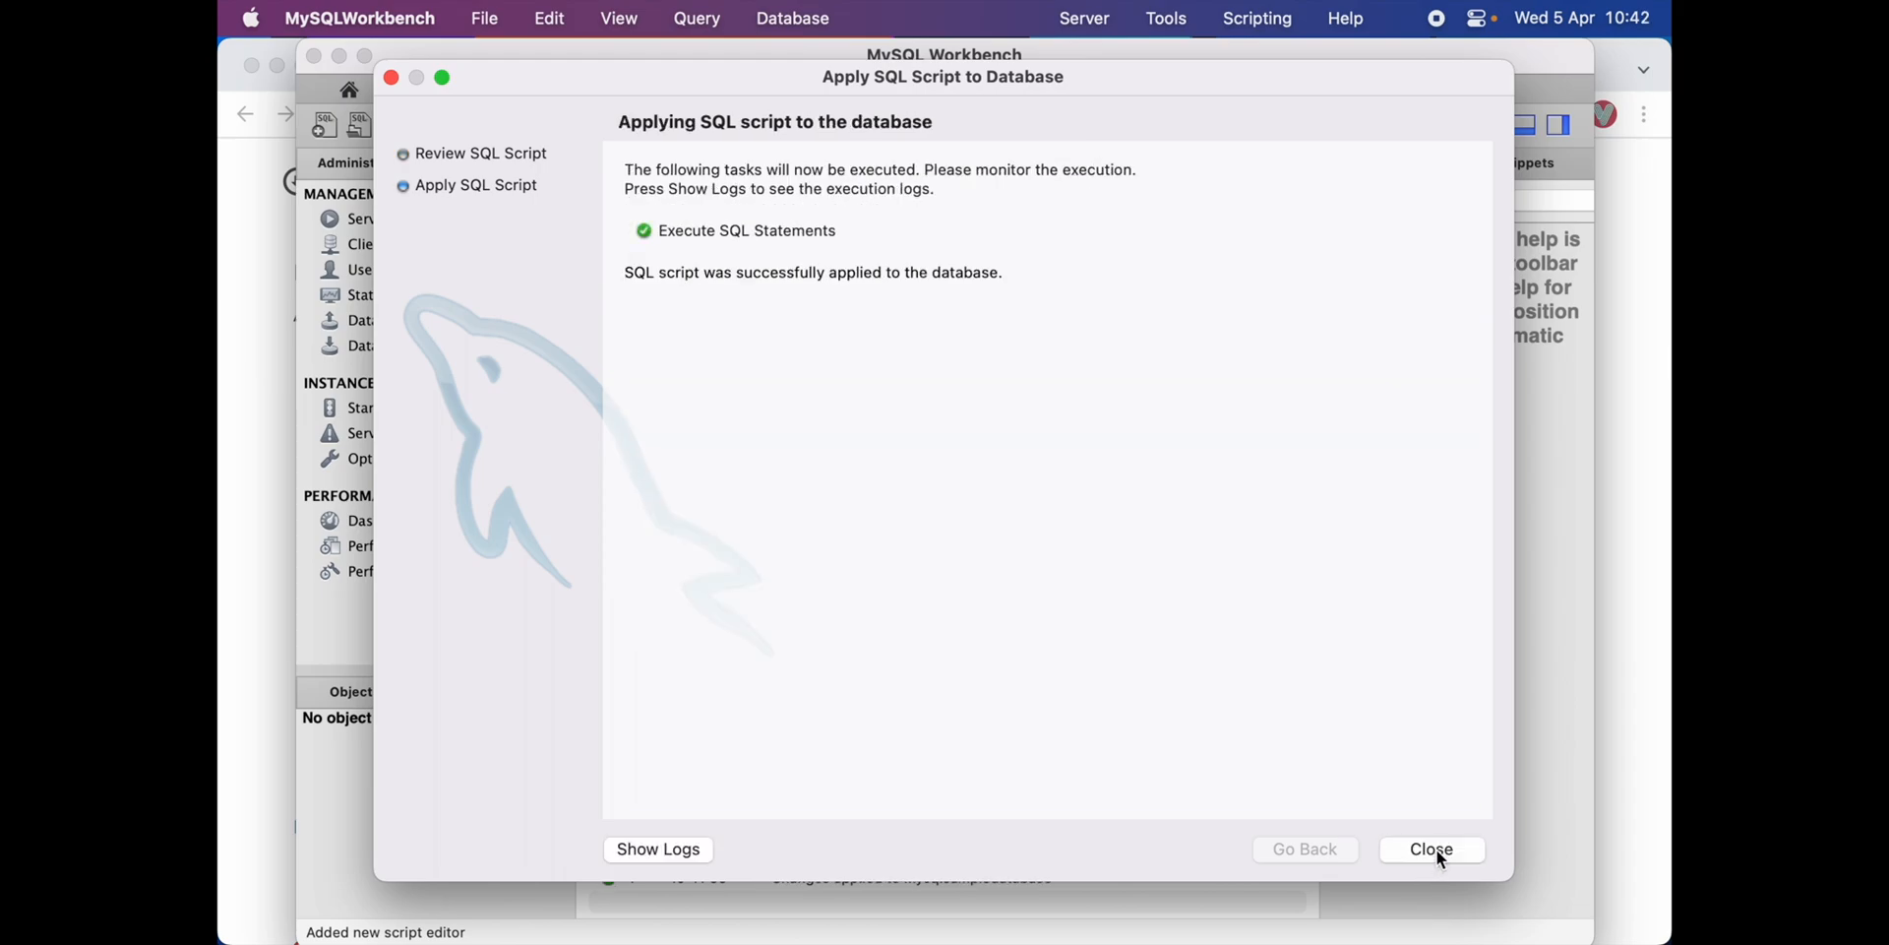
{"action": "left_click", "coordinate": [1431, 850]}
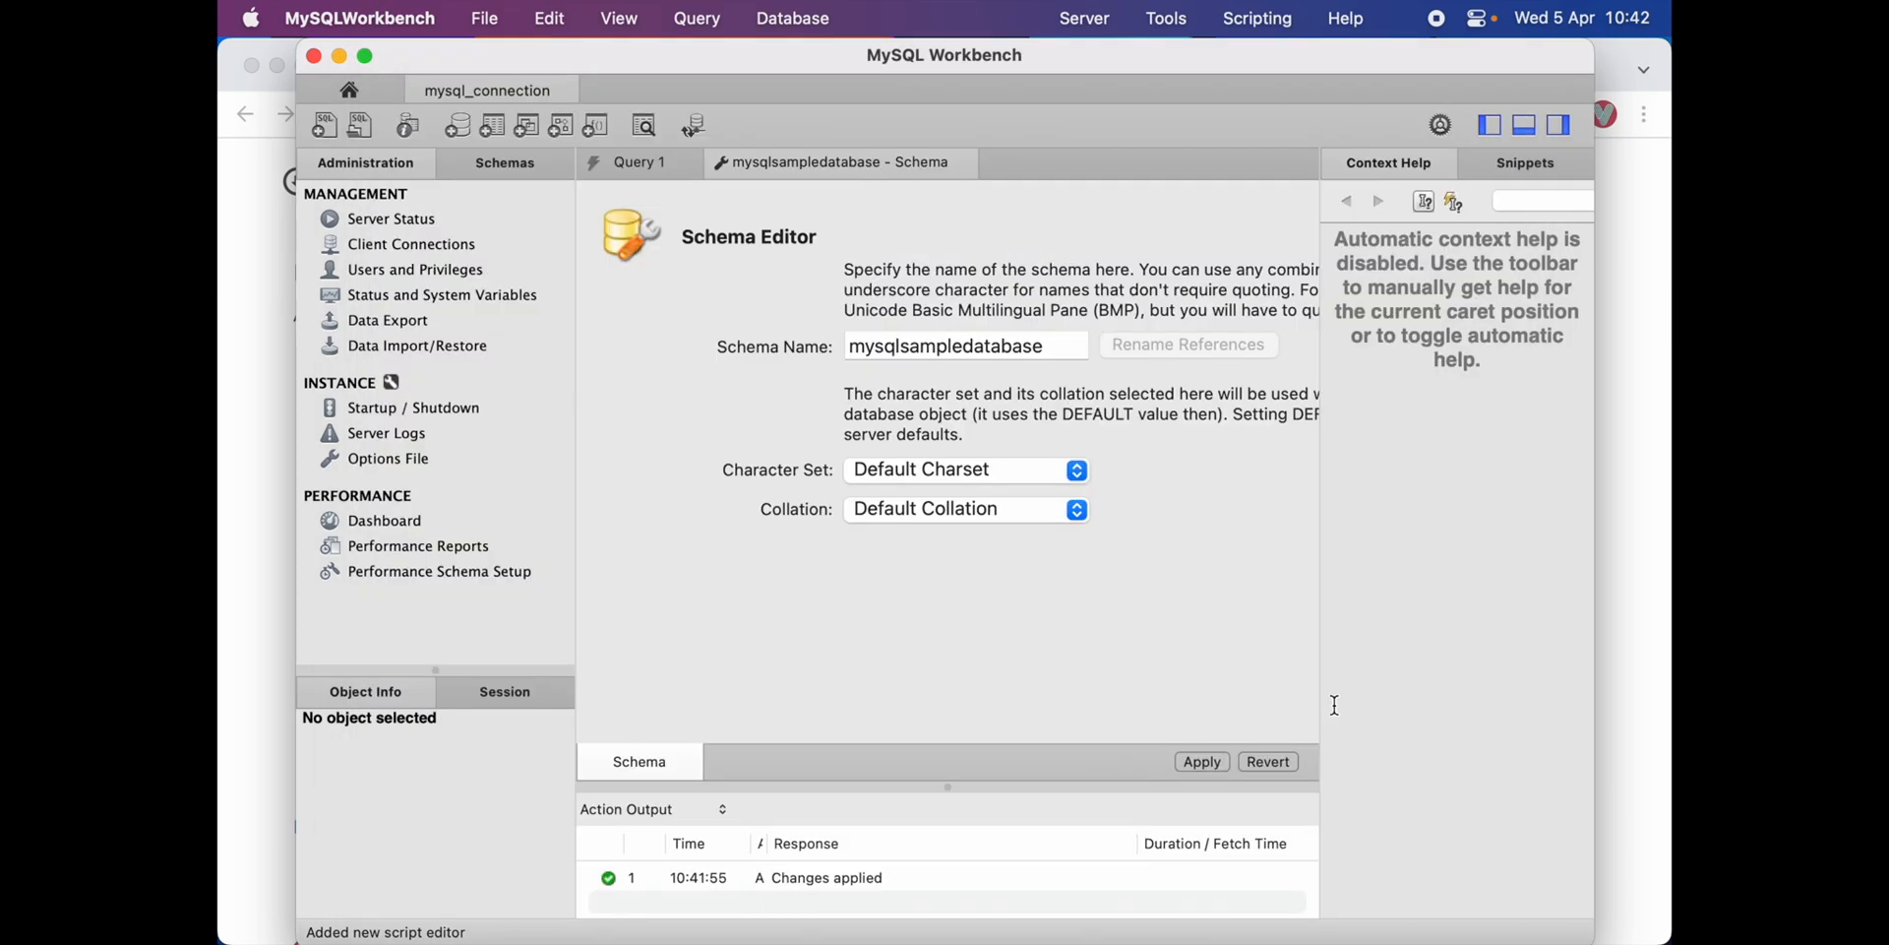
- Show the Schemas list and select the new mysqlsampledatabase schema
{"action": "left_click", "coordinate": [637, 163]}
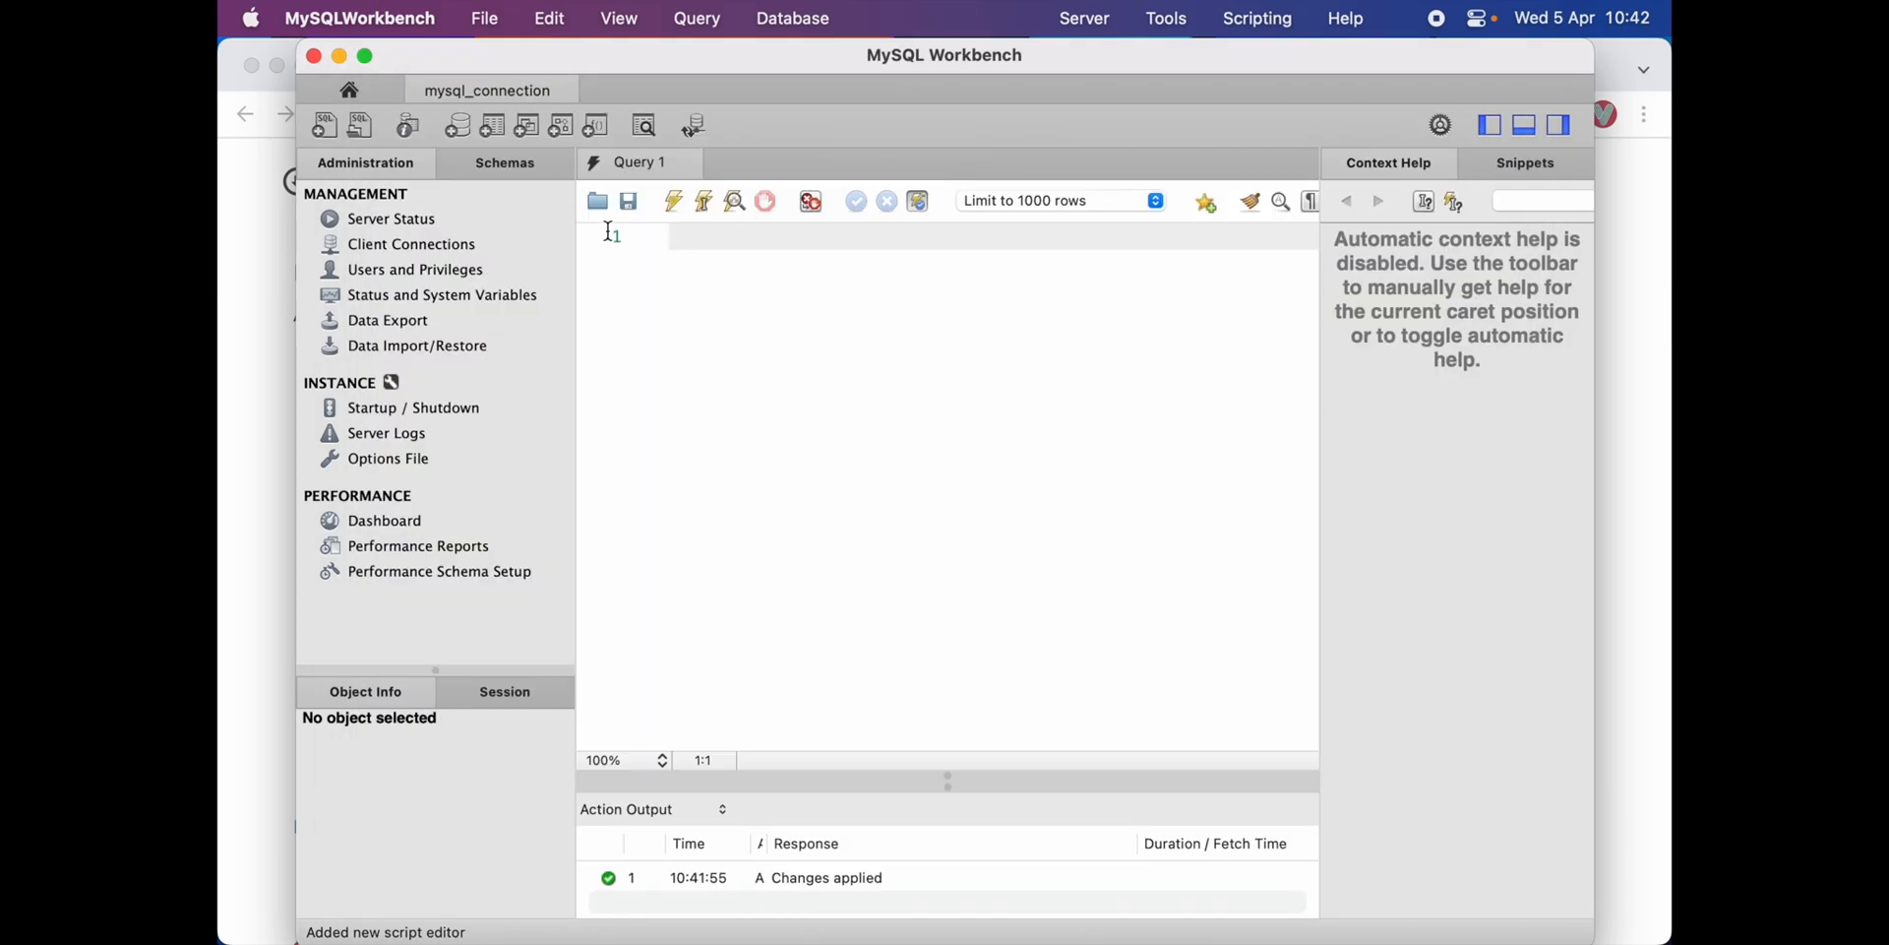
{"action": "left_click", "coordinate": [504, 163]}
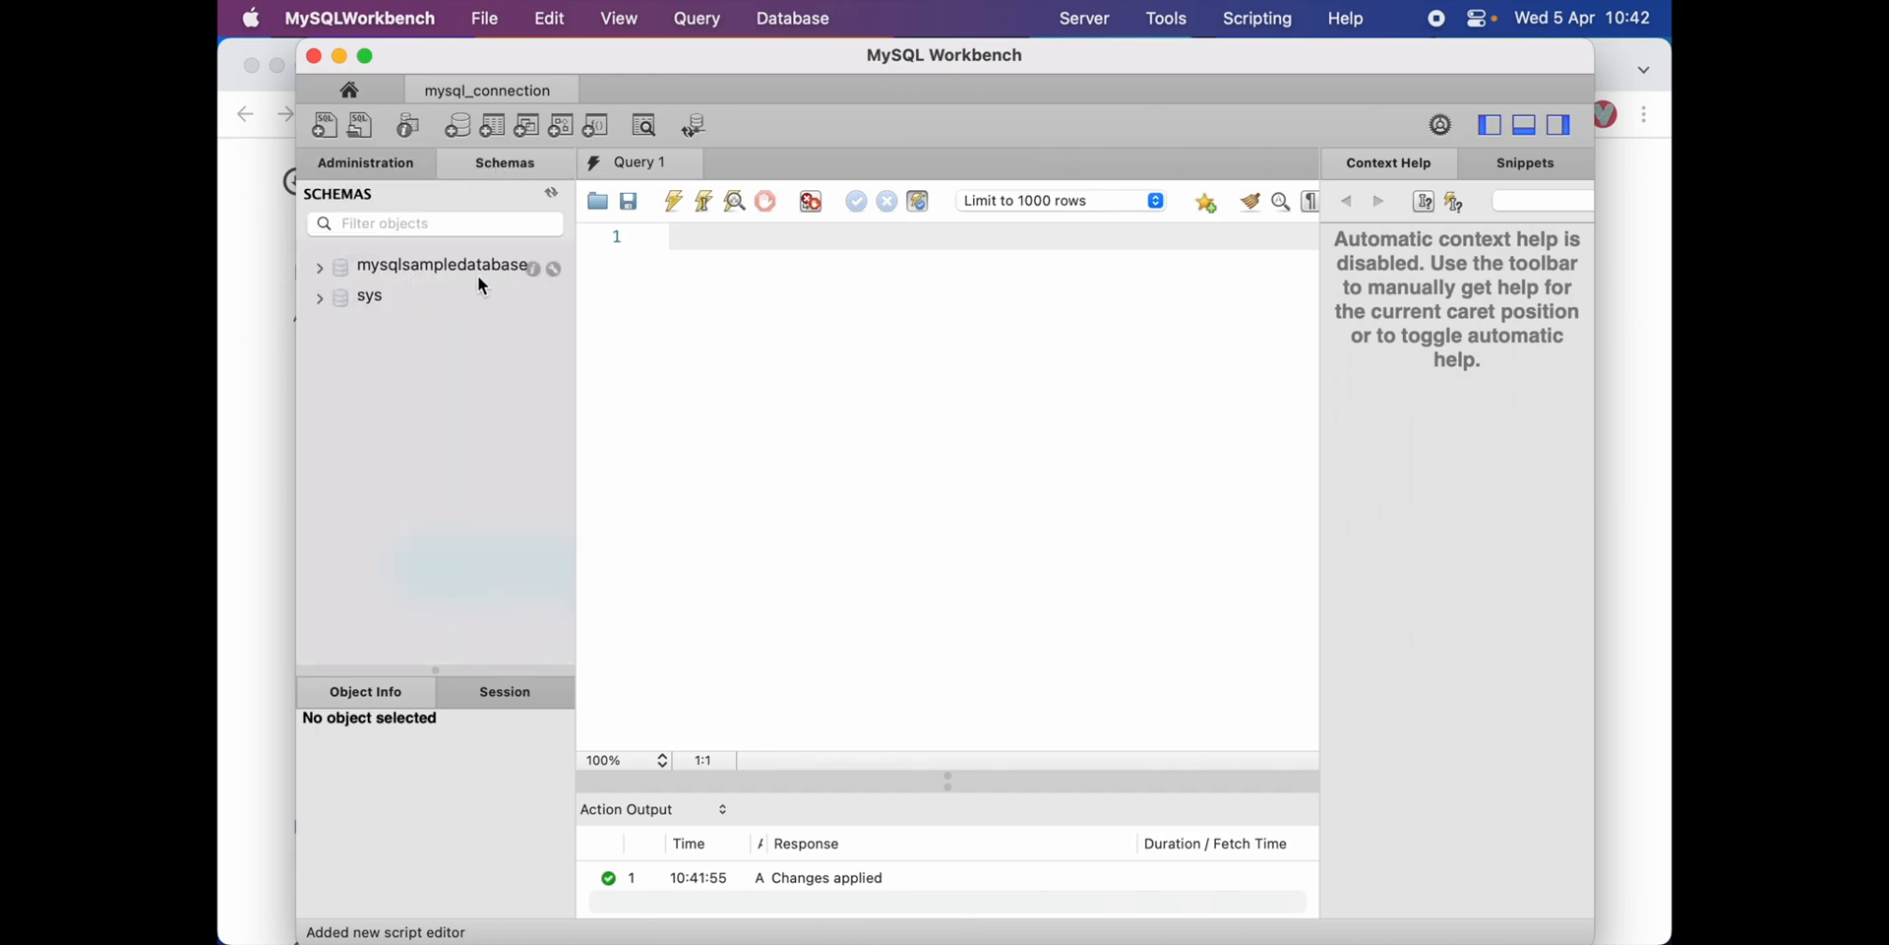
{"action": "left_click", "coordinate": [441, 263]}
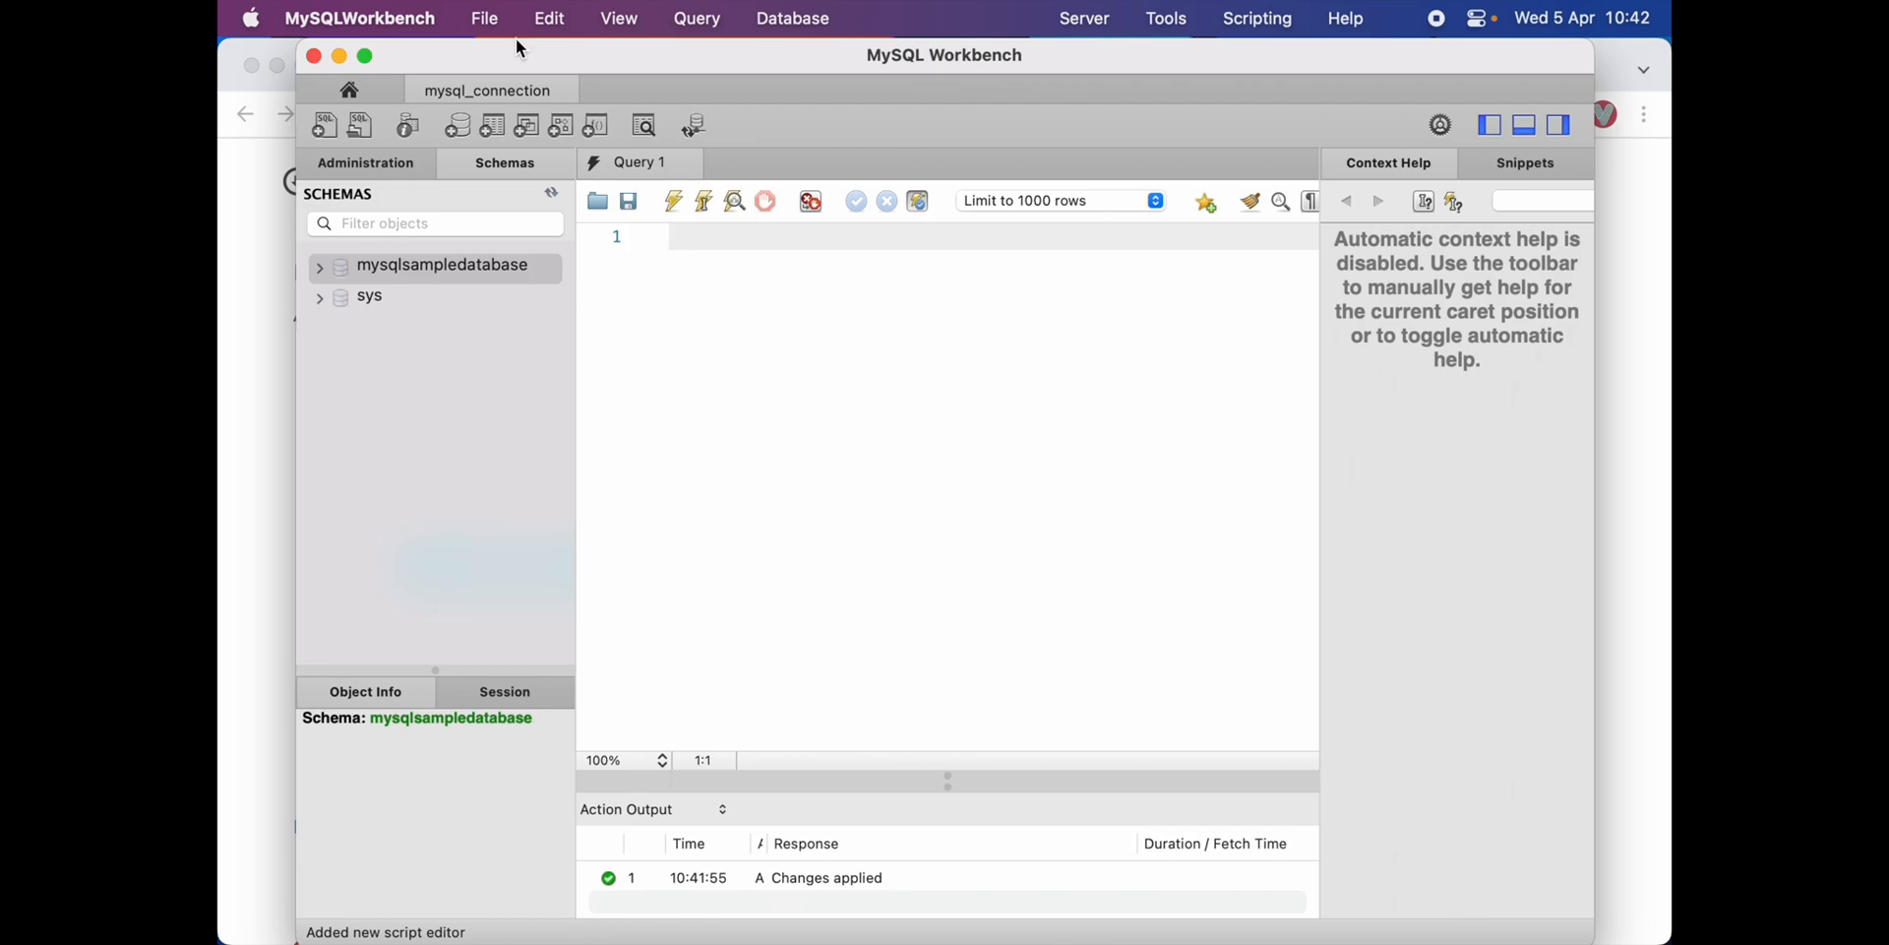
- Open mysqlsampledatabase.sql from Downloads via File > Open SQL Script into an editor tab
{"action": "left_click", "coordinate": [484, 18]}
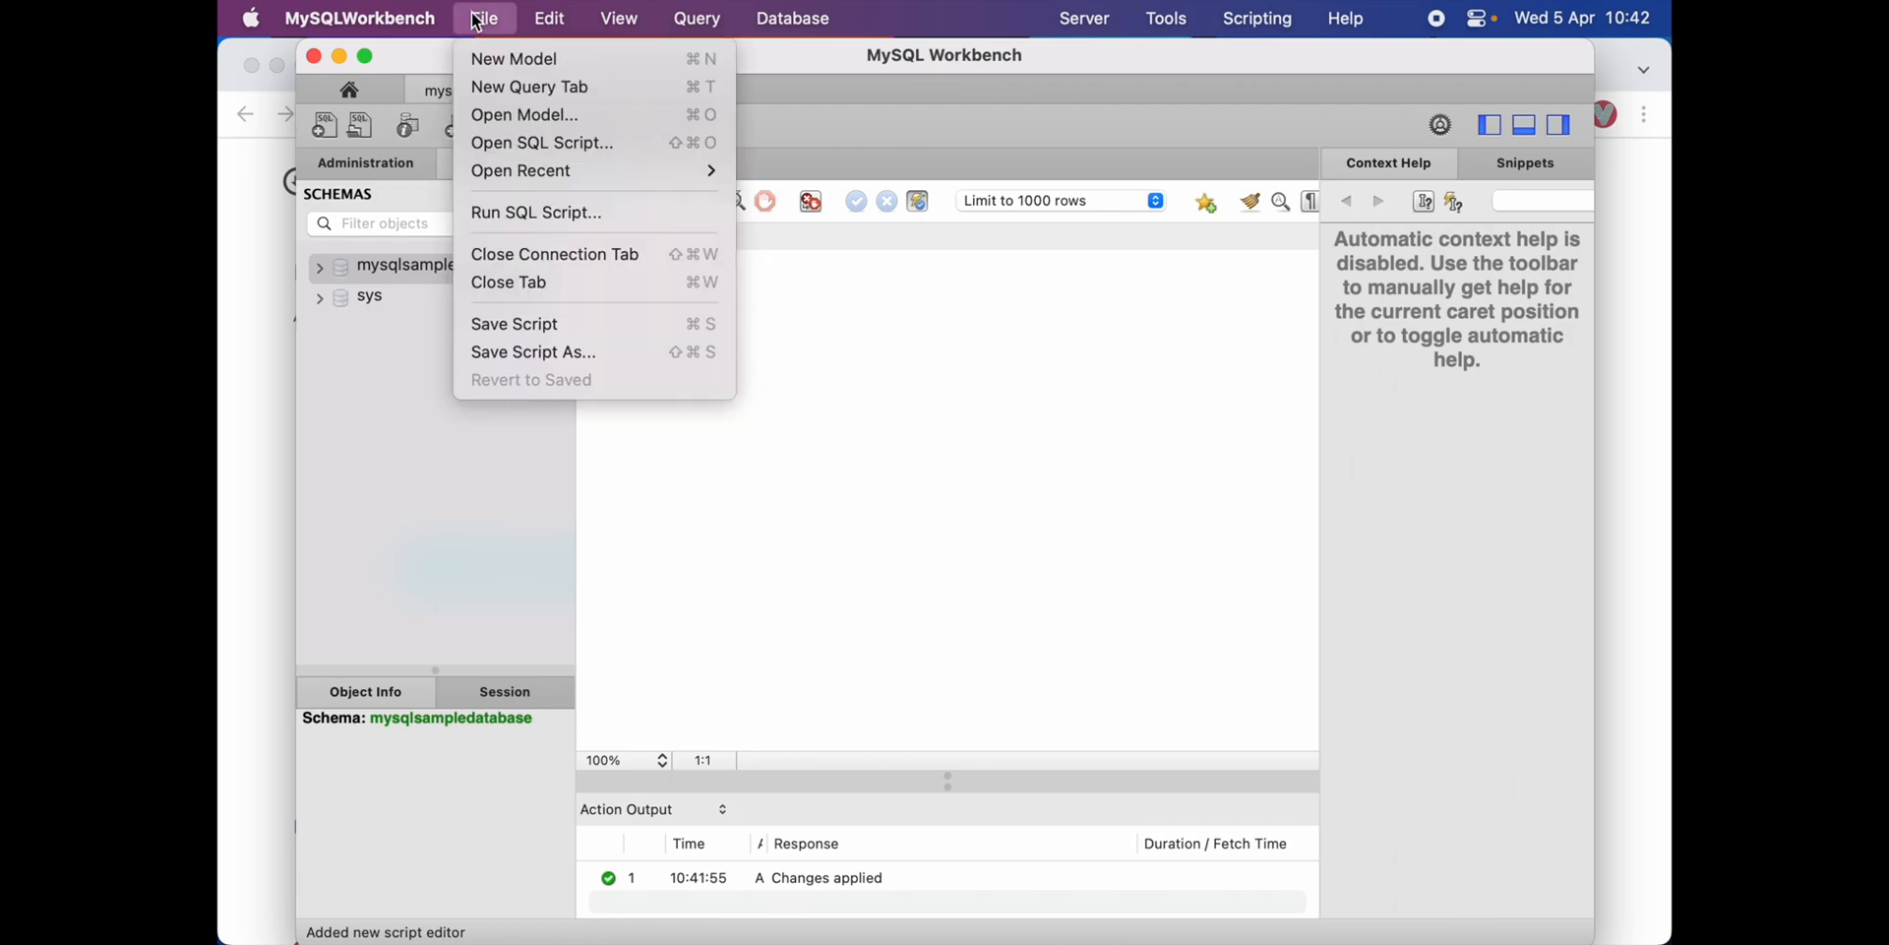
{"action": "mouse_move", "coordinate": [542, 142]}
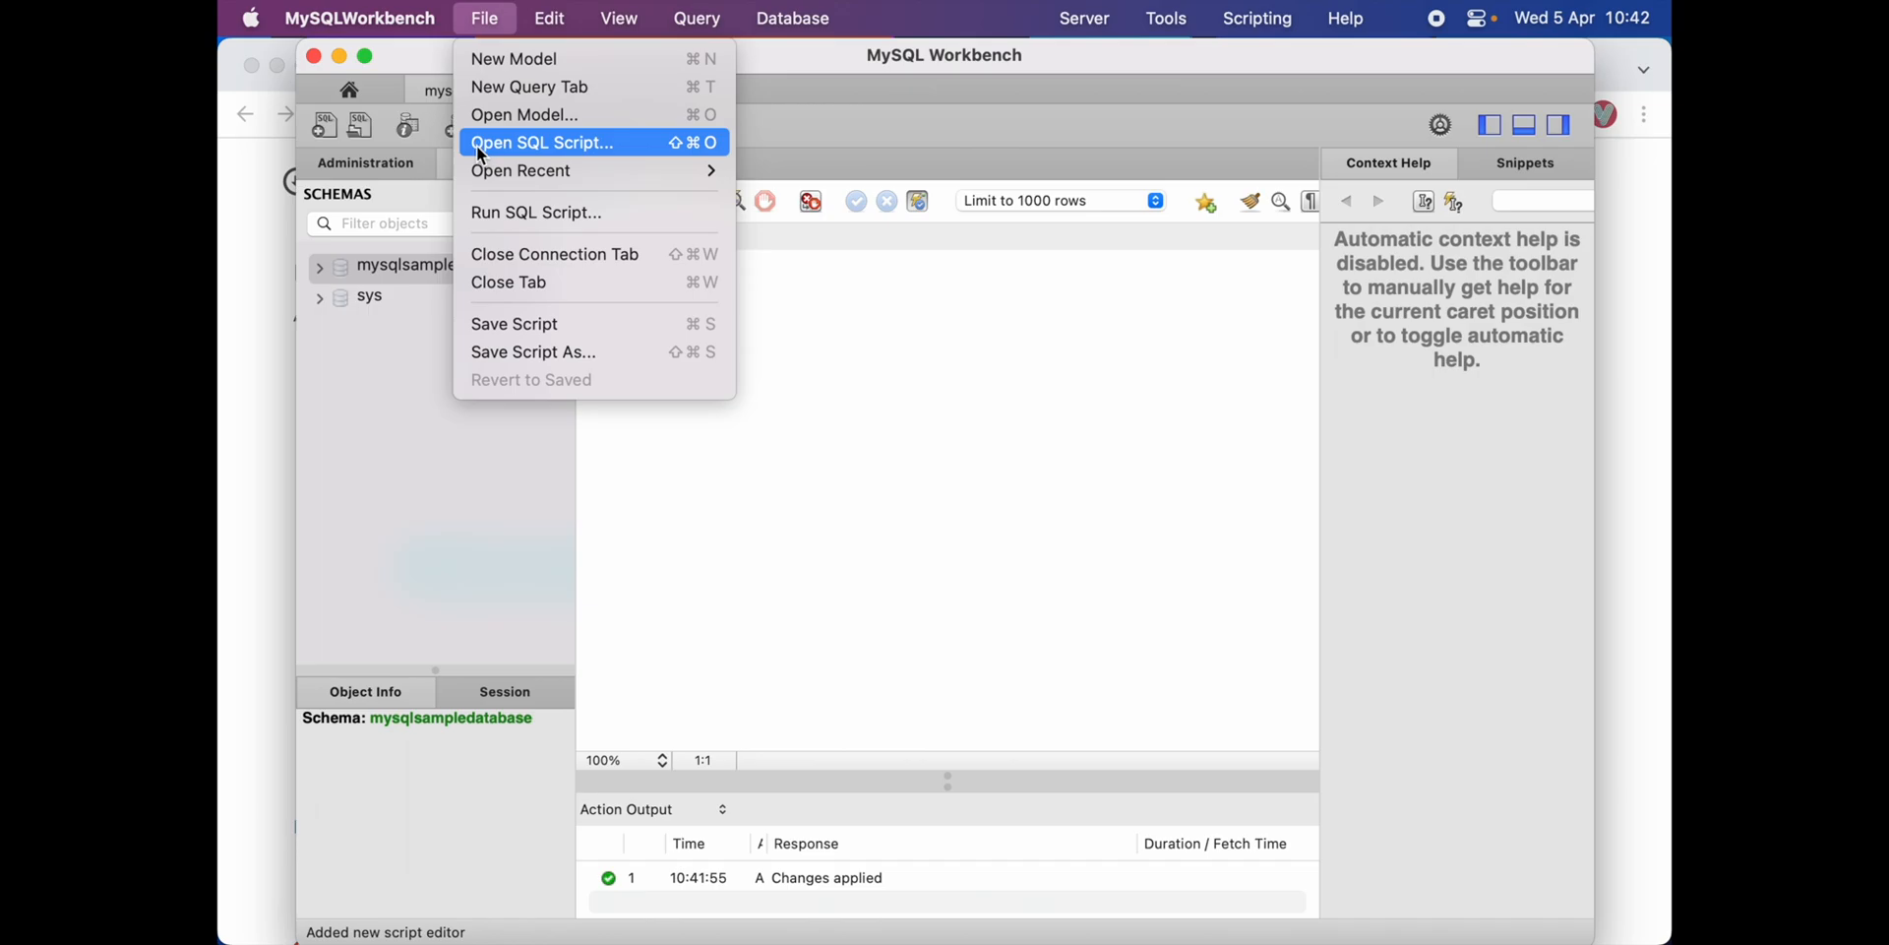
{"action": "left_click", "coordinate": [545, 142]}
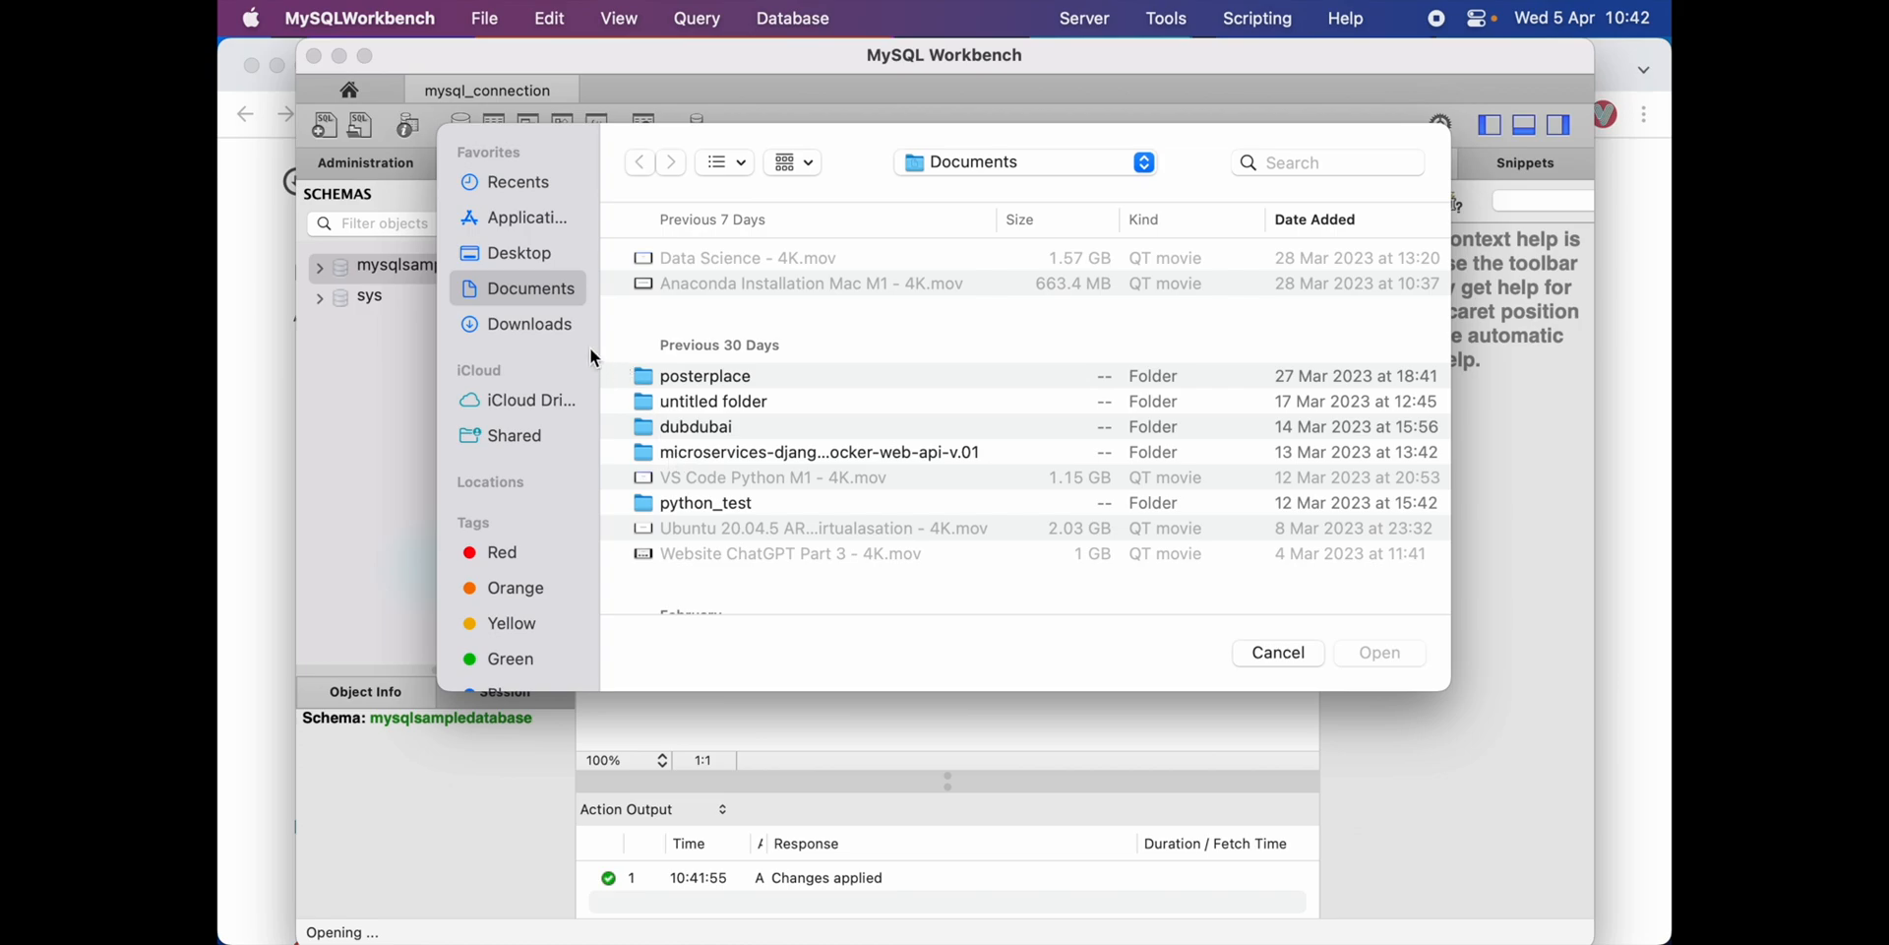
{"action": "left_click", "coordinate": [532, 323]}
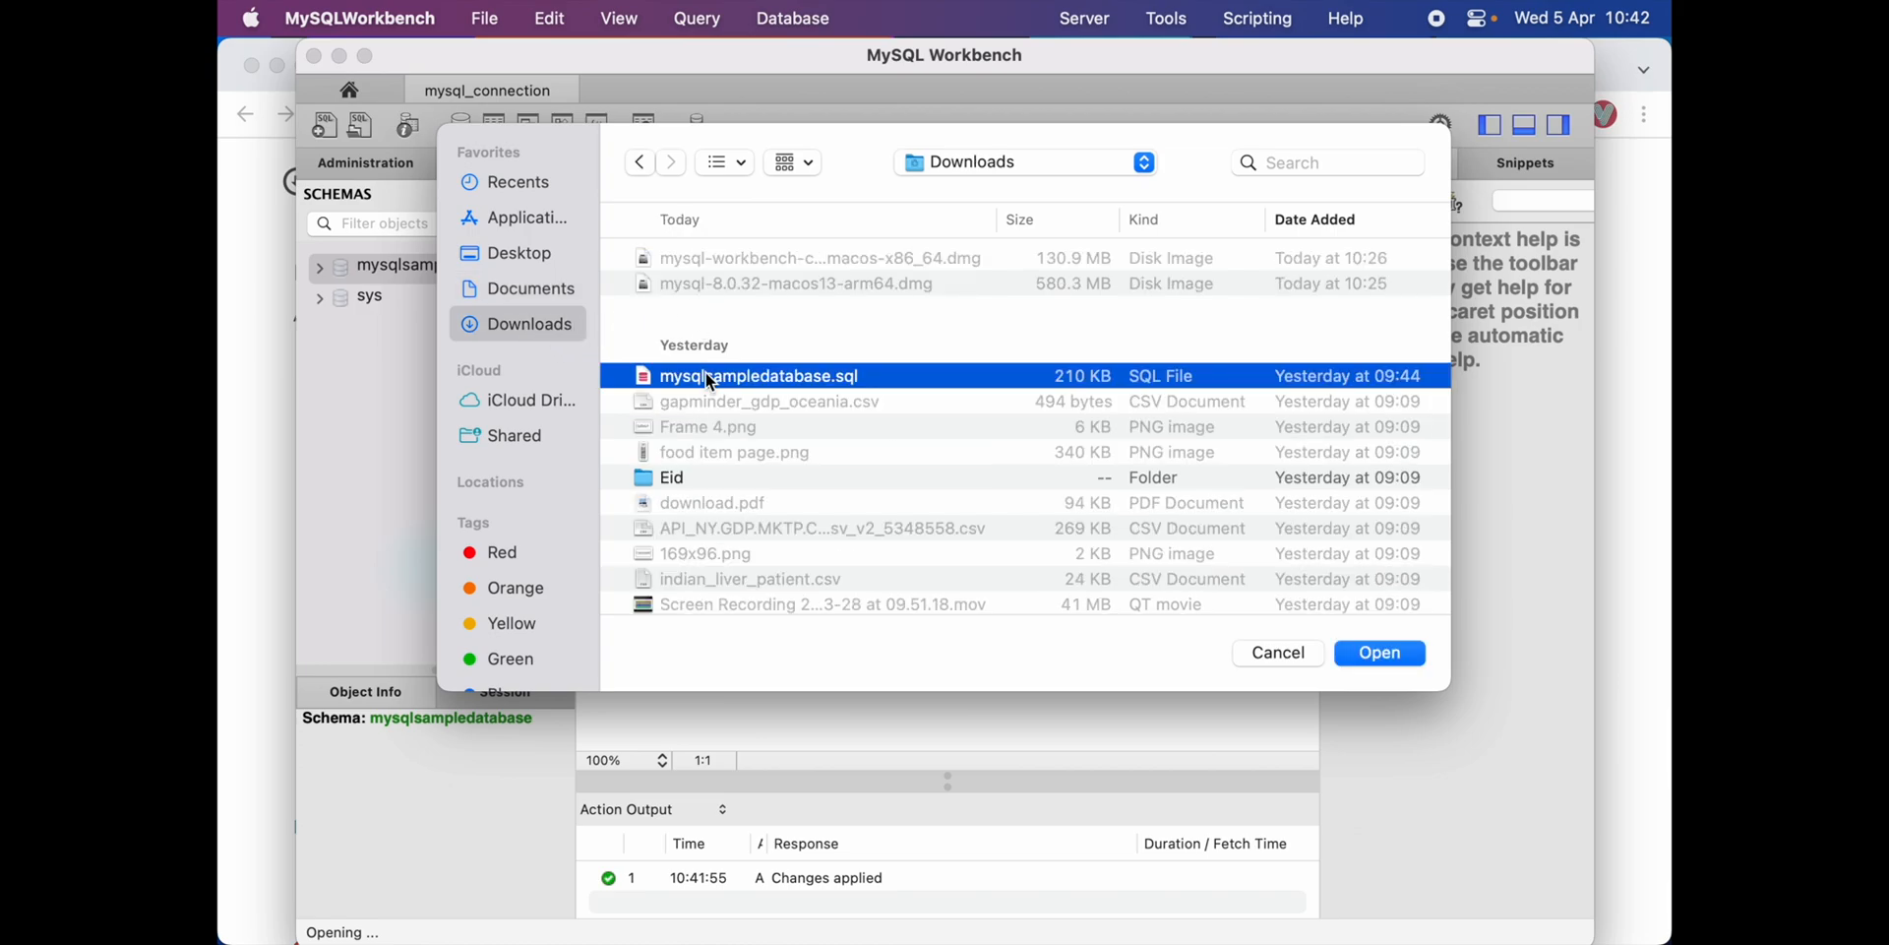
{"action": "mouse_move", "coordinate": [968, 331]}
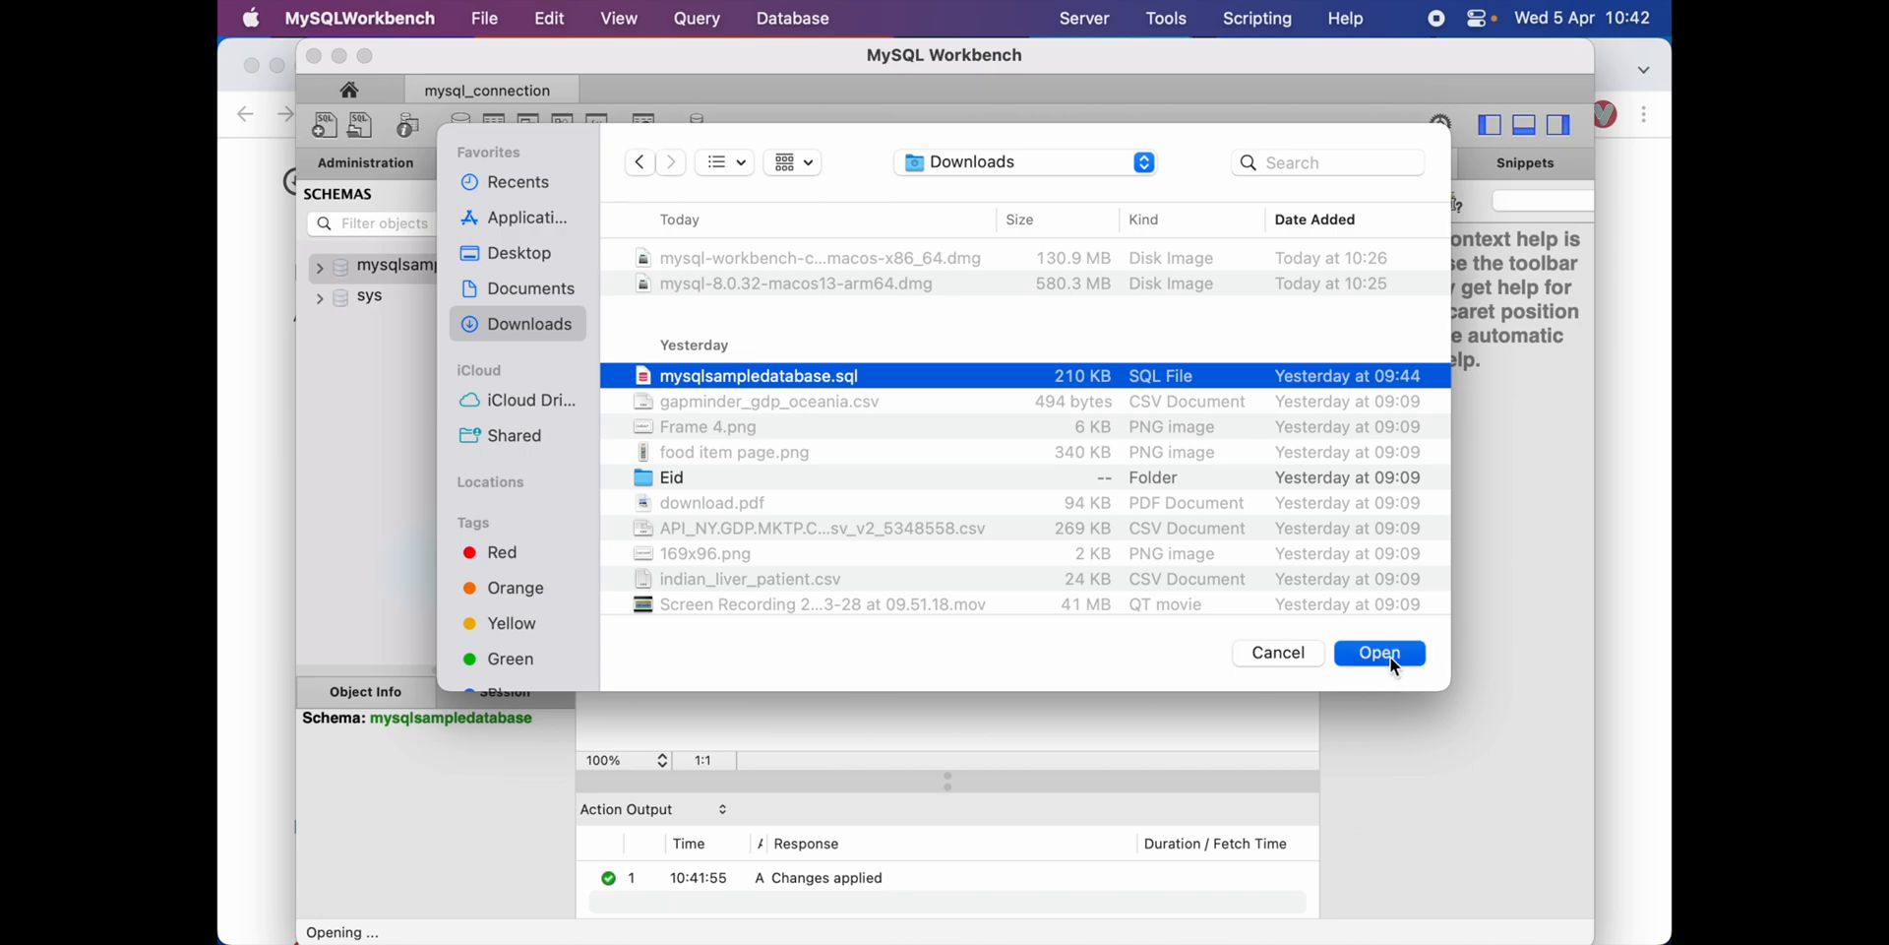
{"action": "left_click", "coordinate": [1378, 652]}
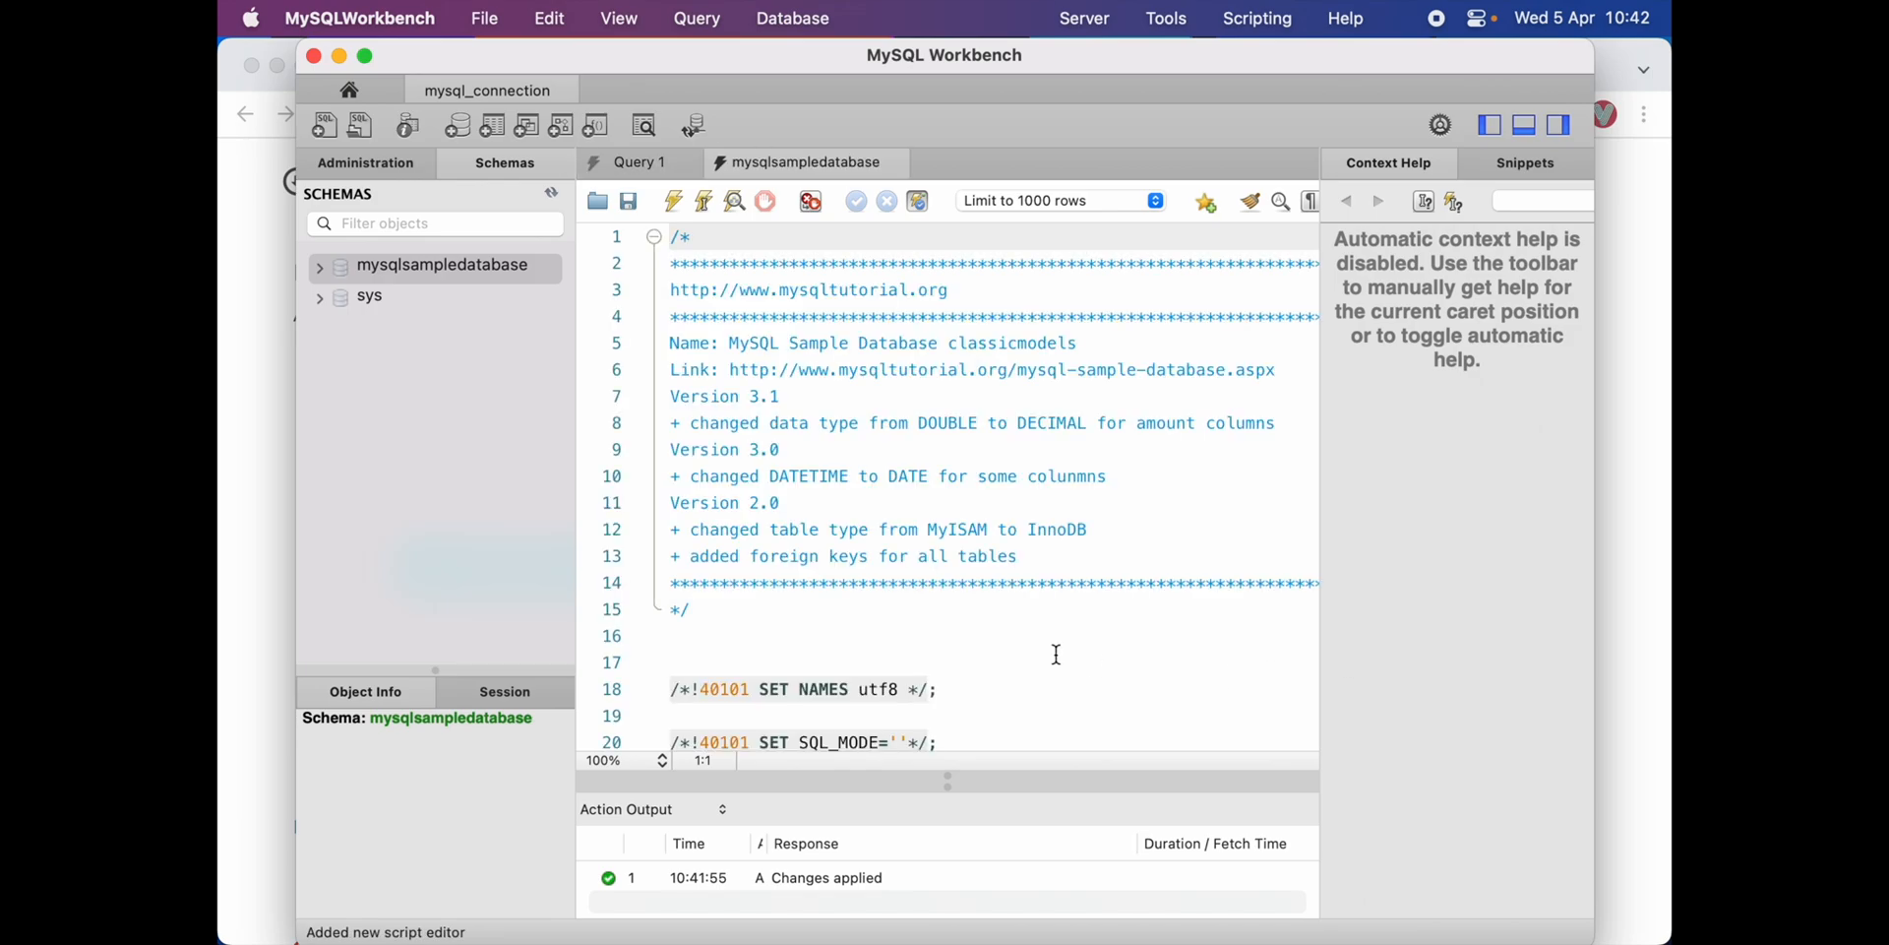